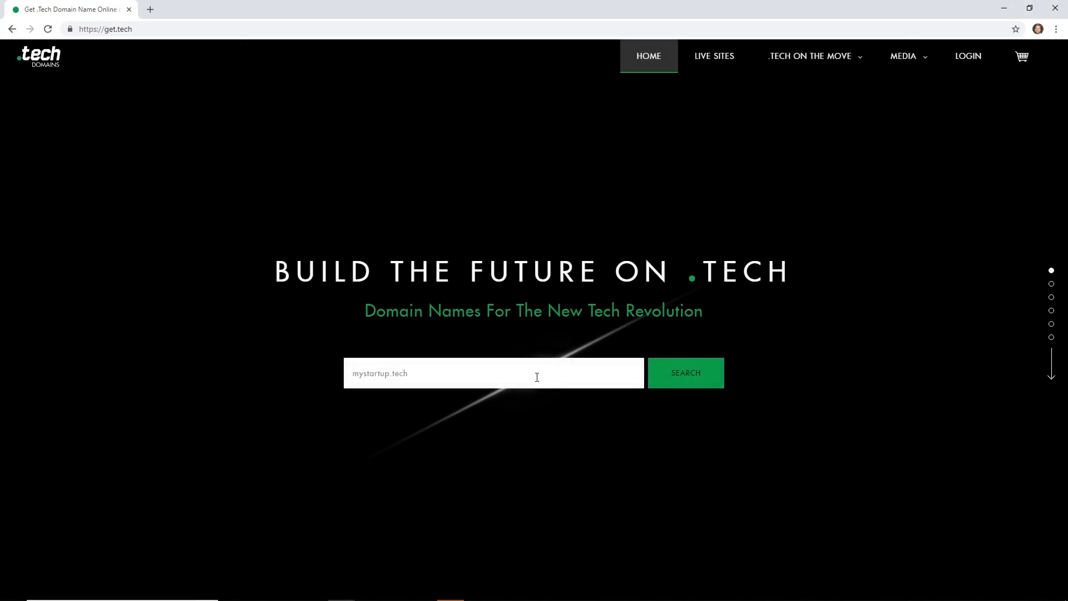
Search a domain name, scroll through the .tech homepage sections and enter the LIVE SITES showcase.
{"action": "type", "text": "myst"}
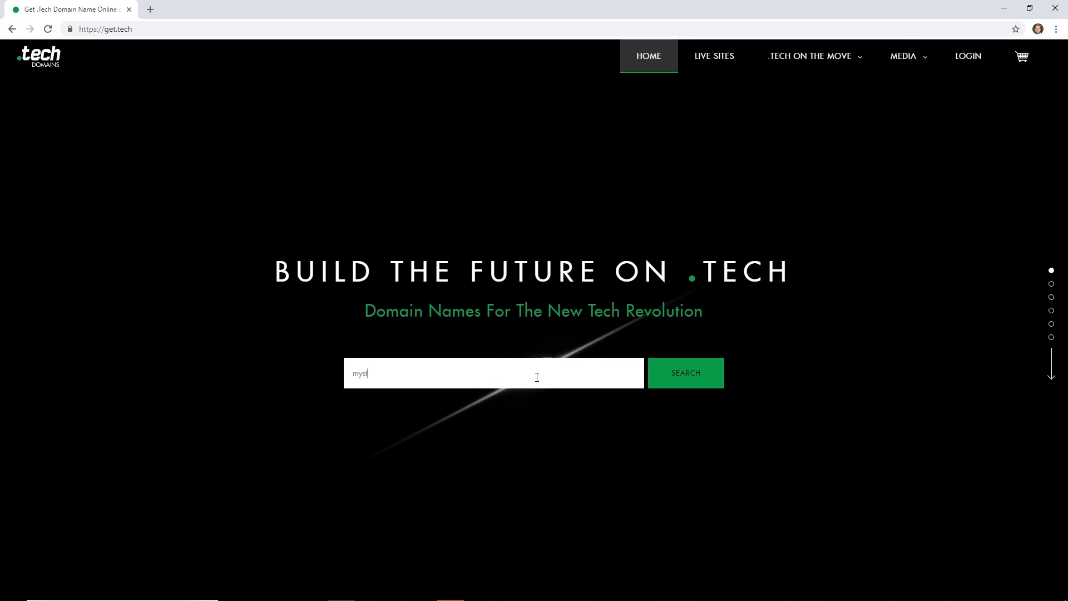
{"action": "type", "text": "artuperik.te"}
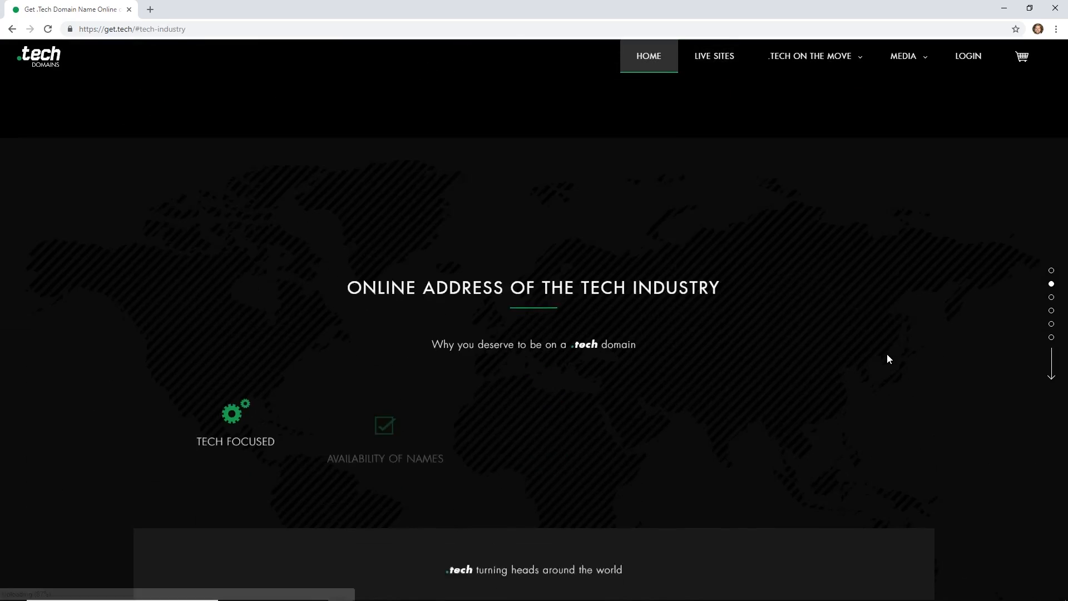
{"action": "scroll", "scroll_direction": "down", "scroll_amount": 3}
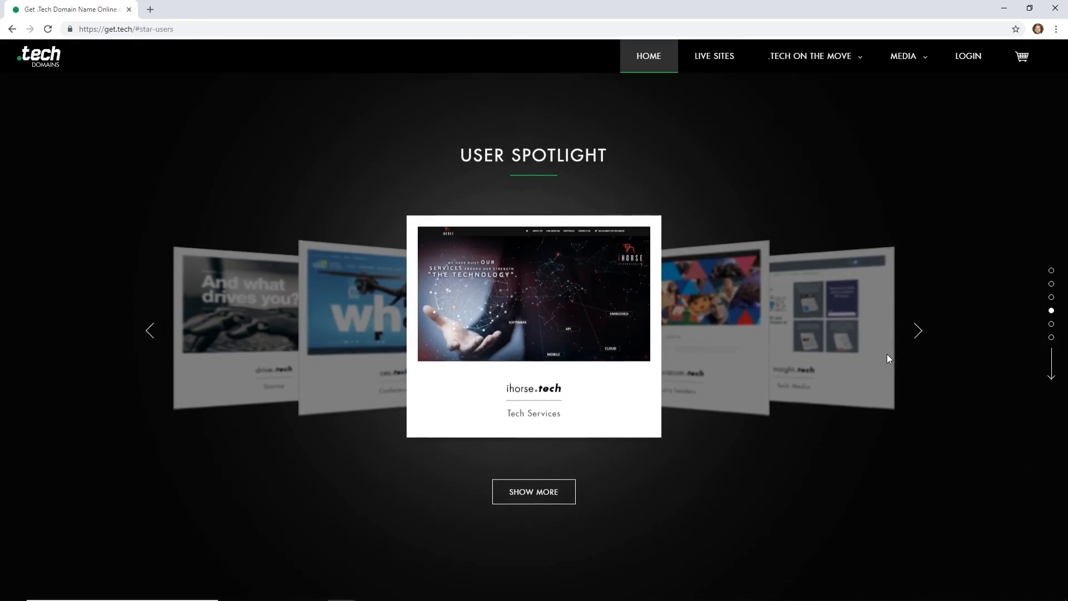
{"action": "scroll", "scroll_direction": "down", "scroll_amount": 3}
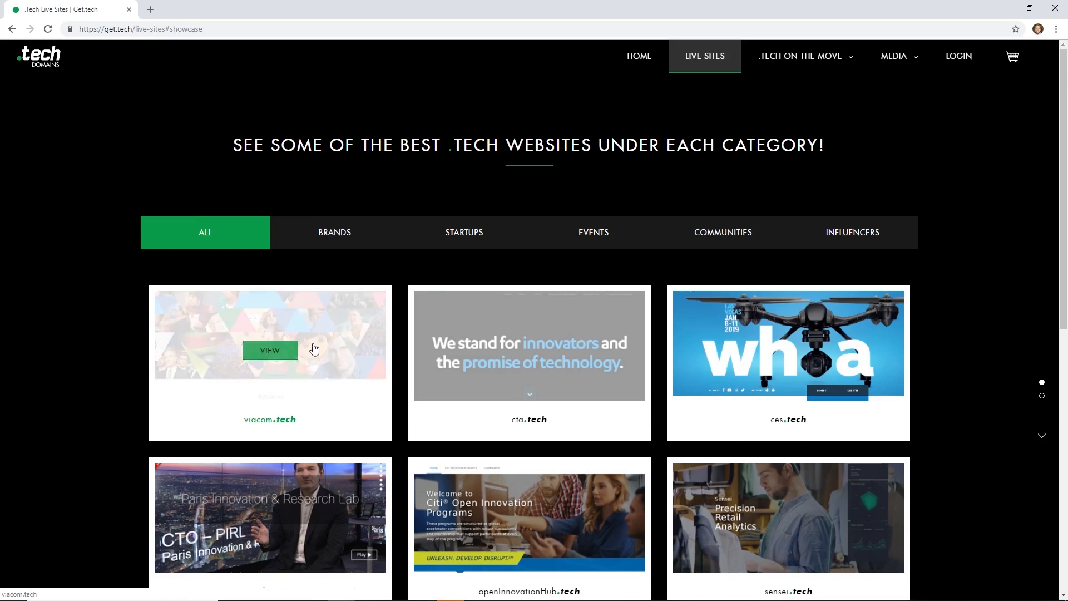
{"action": "scroll", "scroll_direction": "down", "scroll_amount": 3}
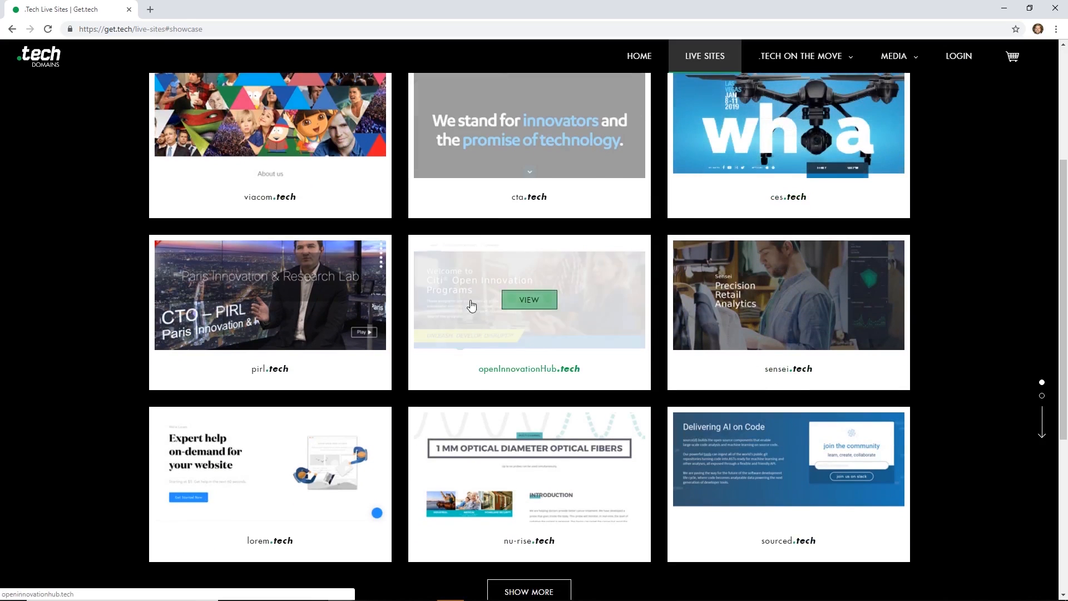
{"action": "scroll", "scroll_direction": "down", "scroll_amount": 3}
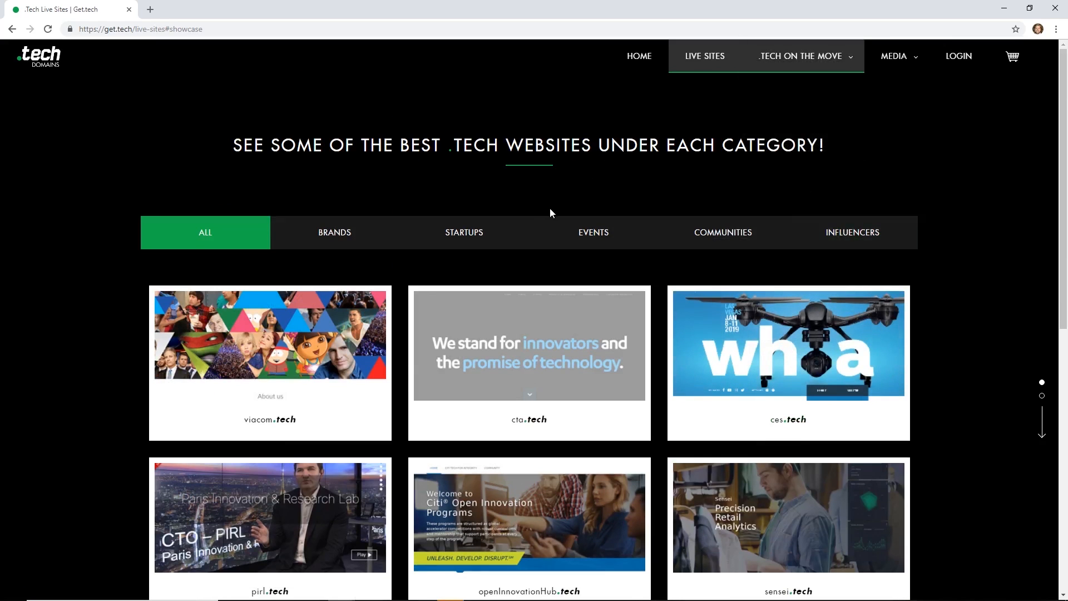
{"action": "left_click", "coordinate": [334, 231]}
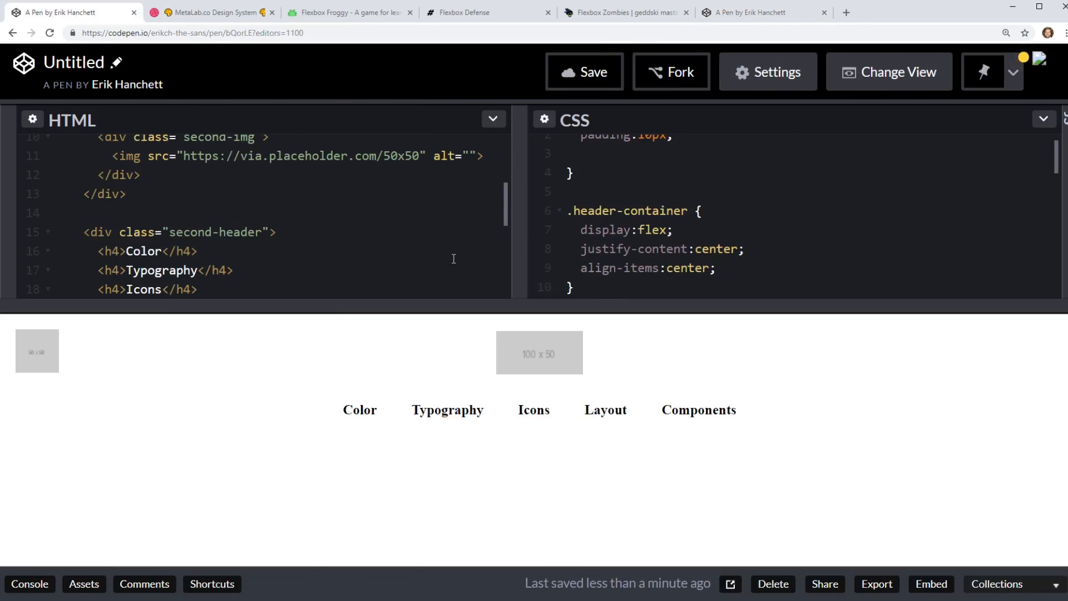
{"action": "mouse_move", "coordinate": [265, 133]}
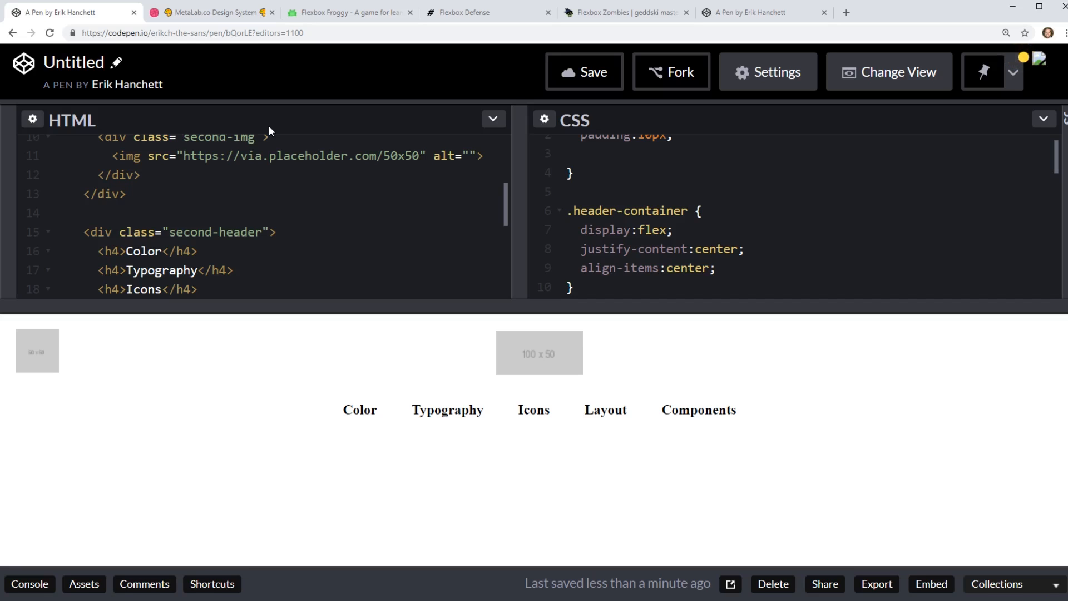
Switch to the Dribbble tab with the MetaLab.co Design System shot.
{"action": "left_click", "coordinate": [218, 12]}
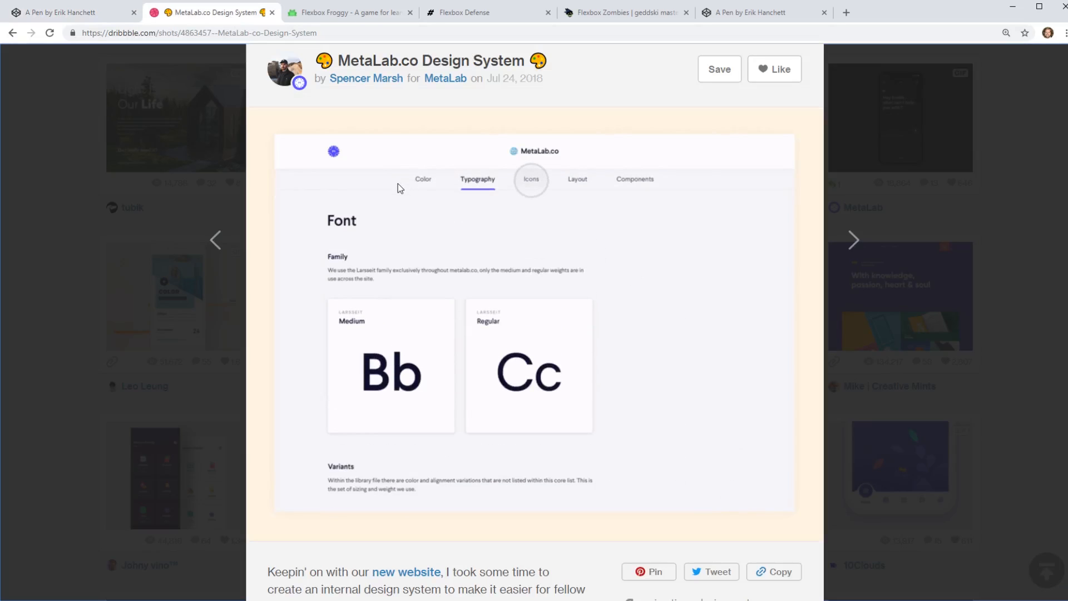
Cycle the shot mockup through its Icons, Color and Typography pages, ending on Icons.
{"action": "left_click", "coordinate": [530, 178]}
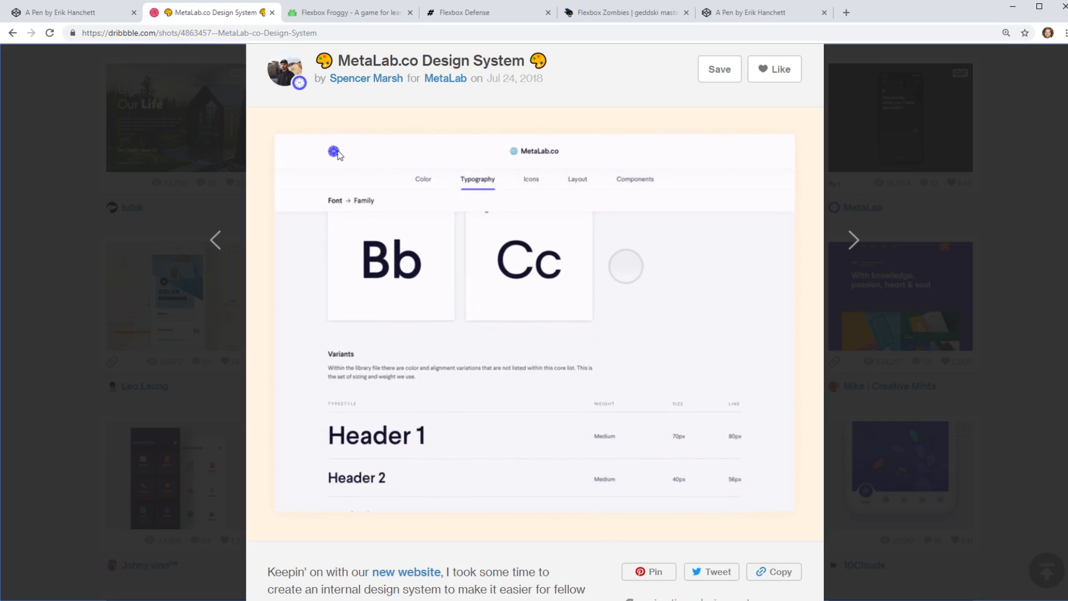
{"action": "scroll", "scroll_direction": "down", "scroll_amount": 3}
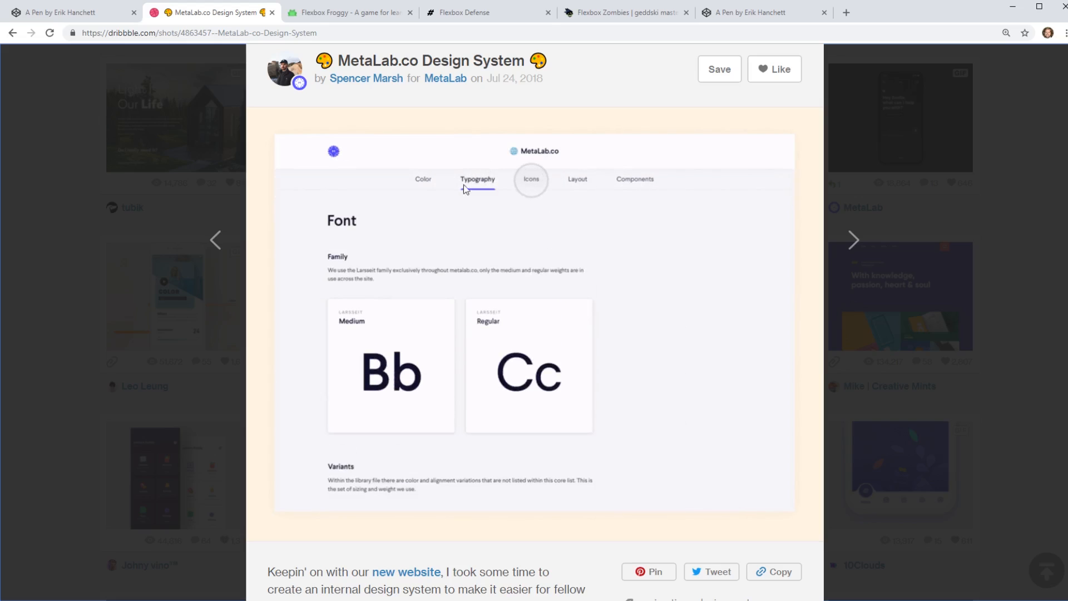
{"action": "left_click", "coordinate": [531, 179]}
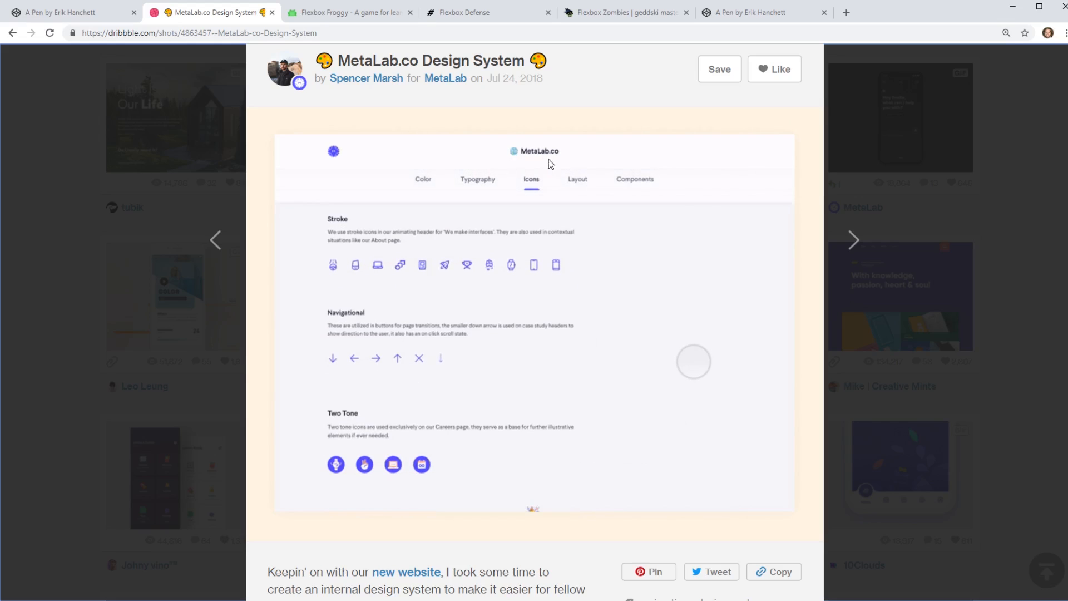
{"action": "left_click", "coordinate": [422, 179]}
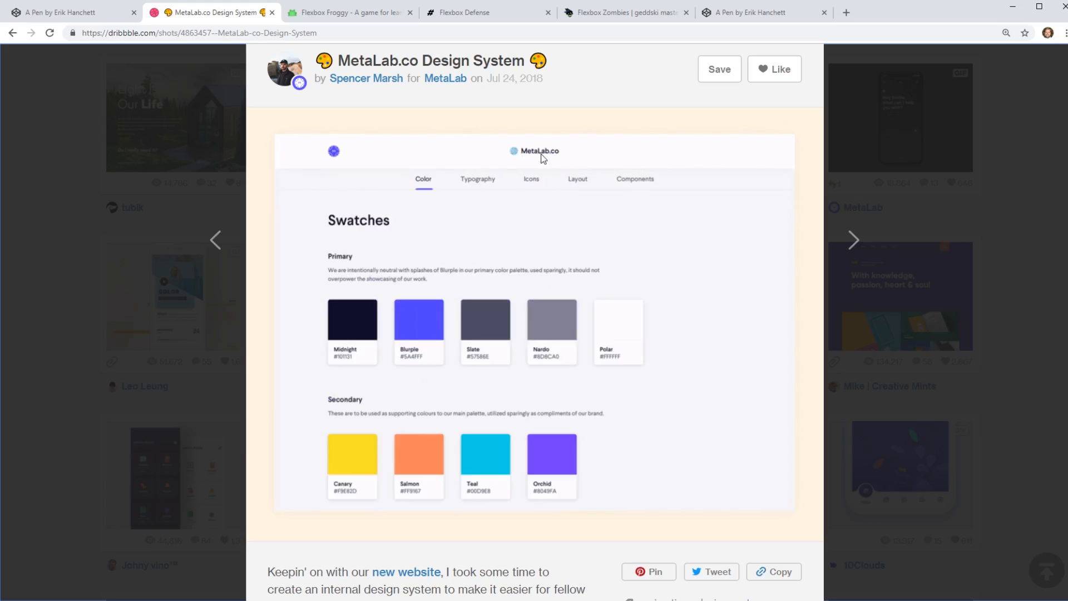
{"action": "left_click", "coordinate": [477, 179]}
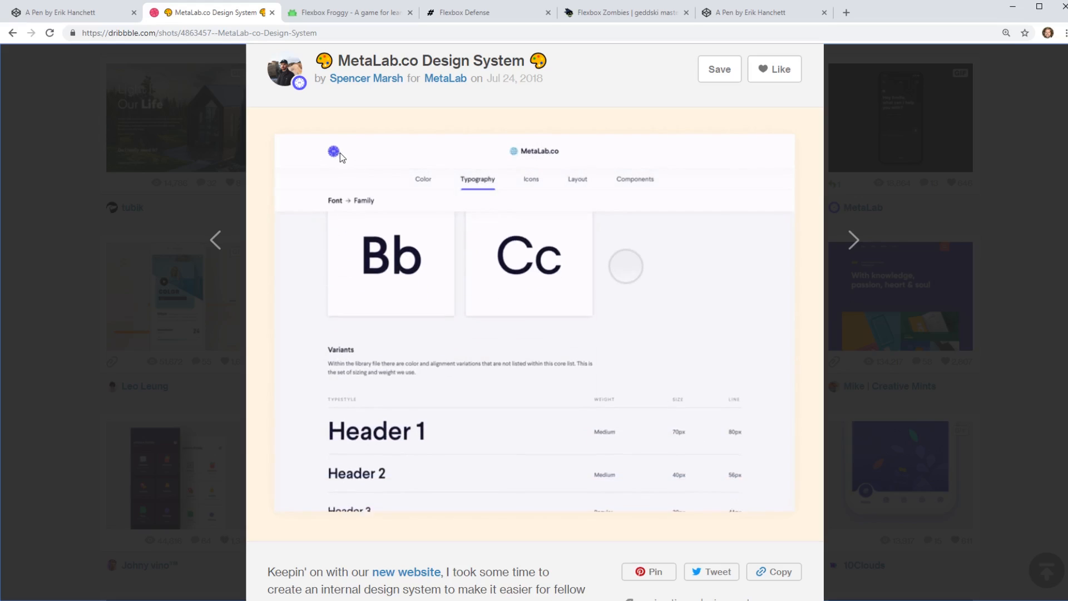
{"action": "scroll", "scroll_direction": "down", "scroll_amount": 3}
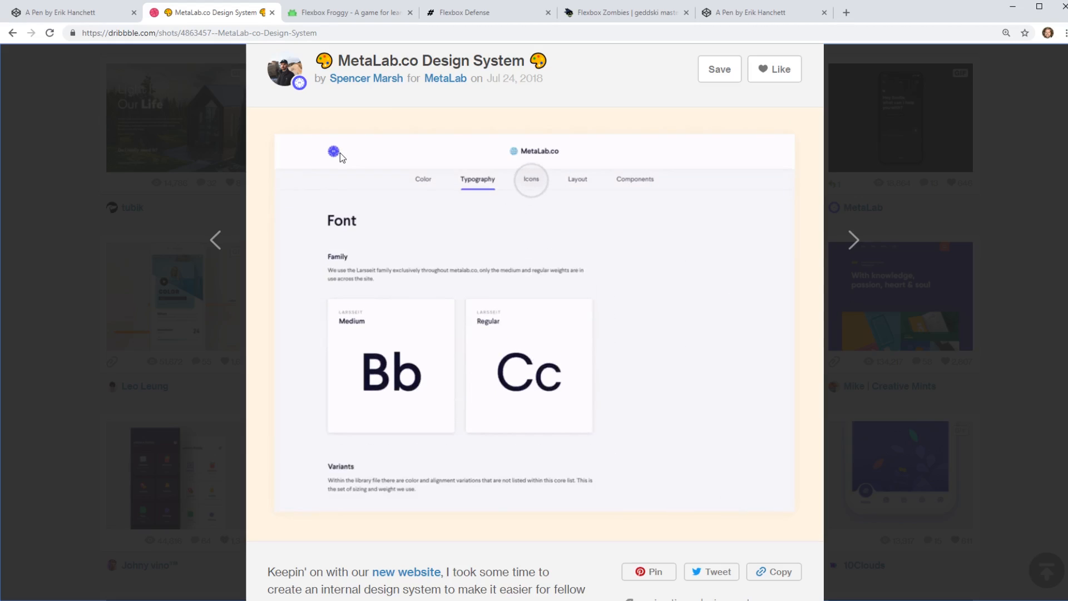
{"action": "left_click", "coordinate": [530, 180]}
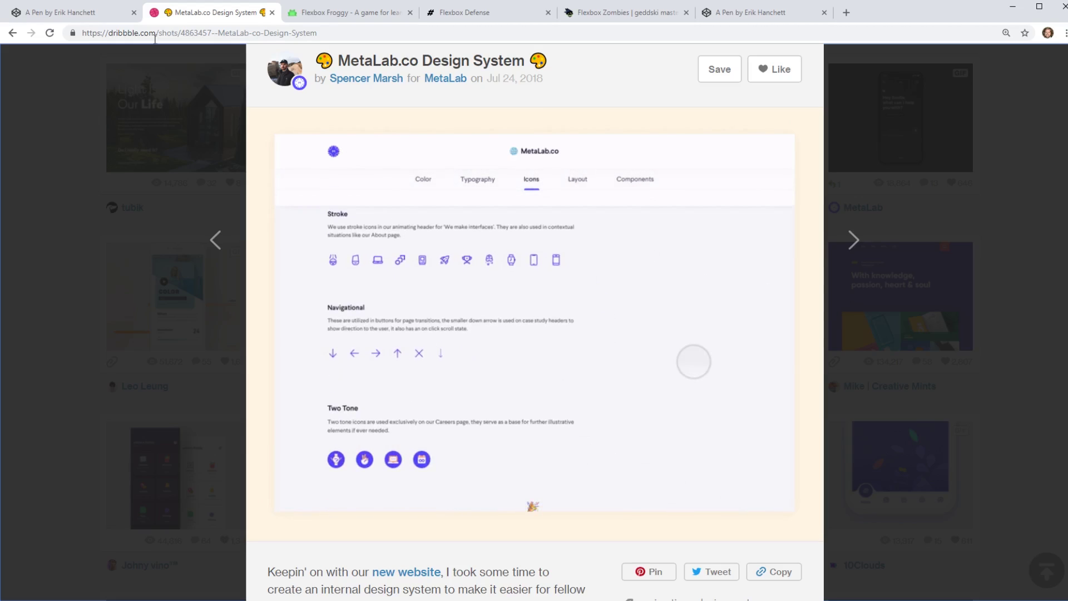
Return to the flex header pen, enlarge its preview, then close it leaving an empty pen.
{"action": "left_click", "coordinate": [67, 12]}
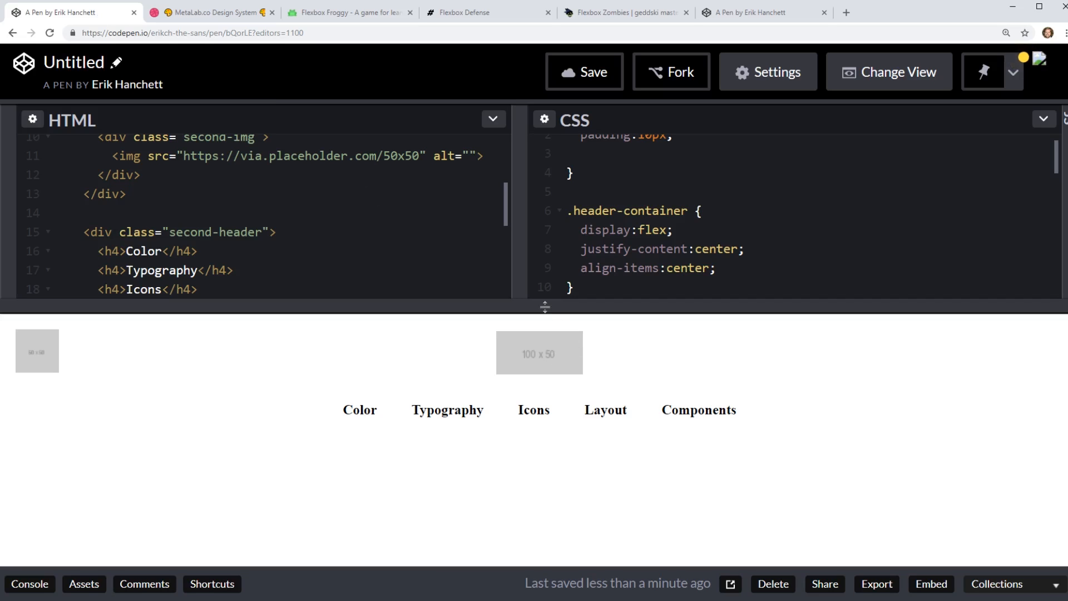
{"action": "left_click_drag", "start_coordinate": [545, 307], "coordinate": [553, 220]}
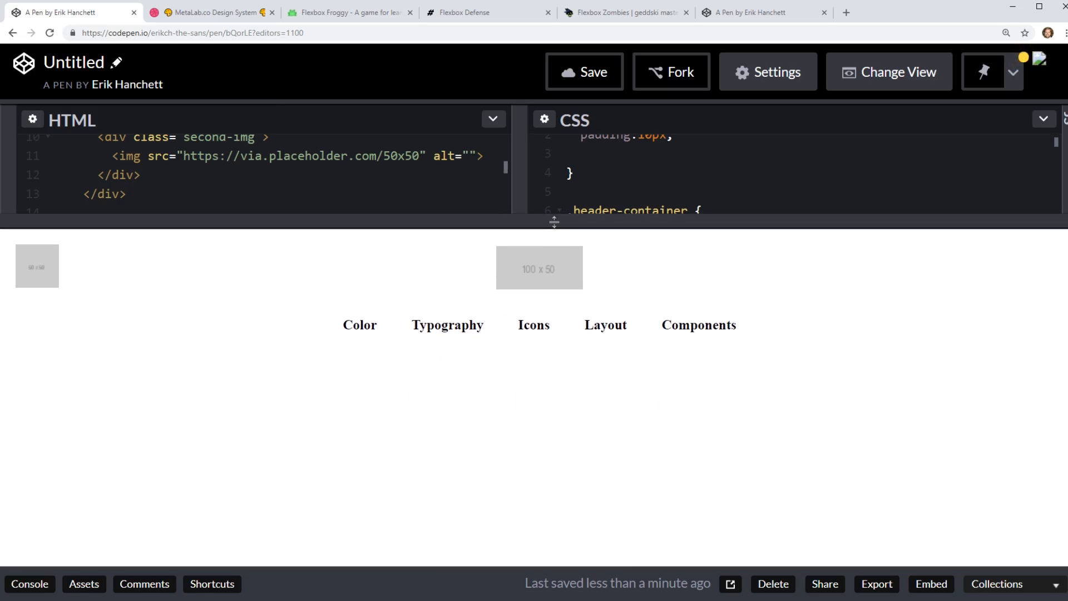
{"action": "mouse_move", "coordinate": [600, 285]}
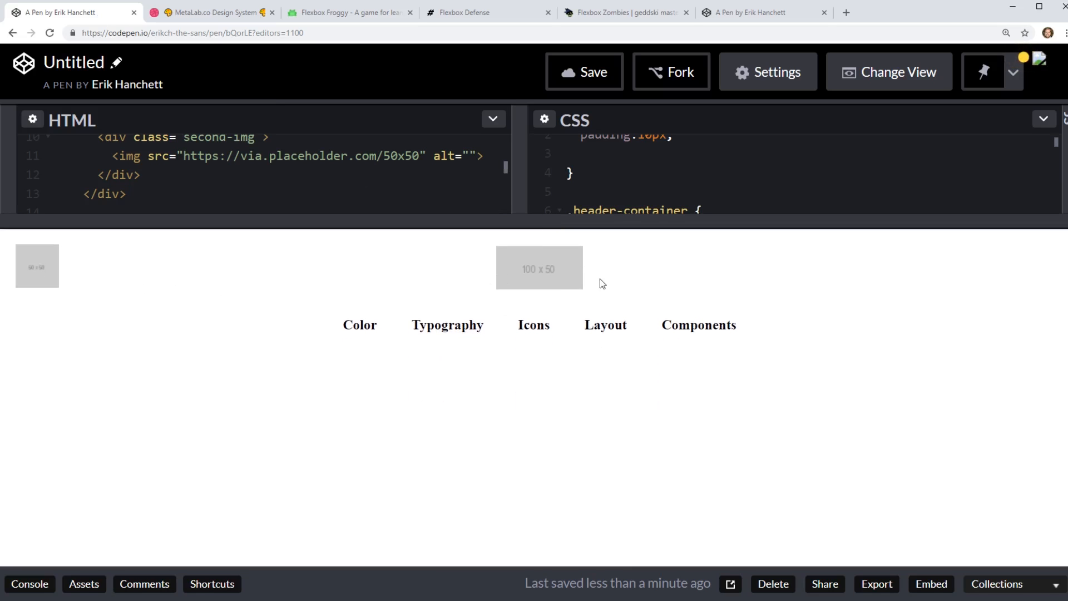
{"action": "mouse_move", "coordinate": [454, 287]}
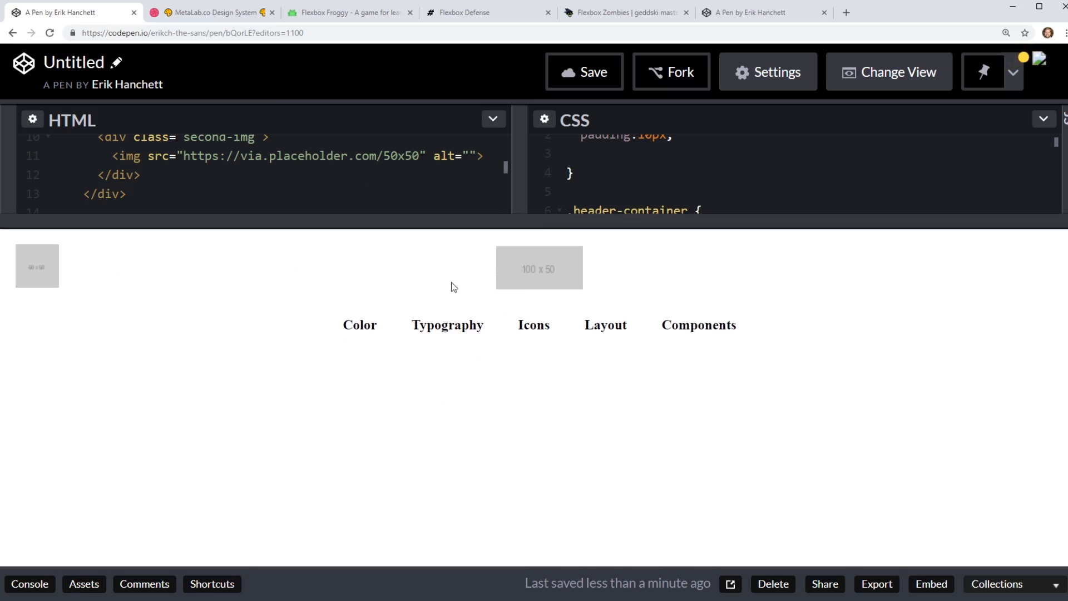
{"action": "left_click_drag", "start_coordinate": [412, 325], "coordinate": [626, 325]}
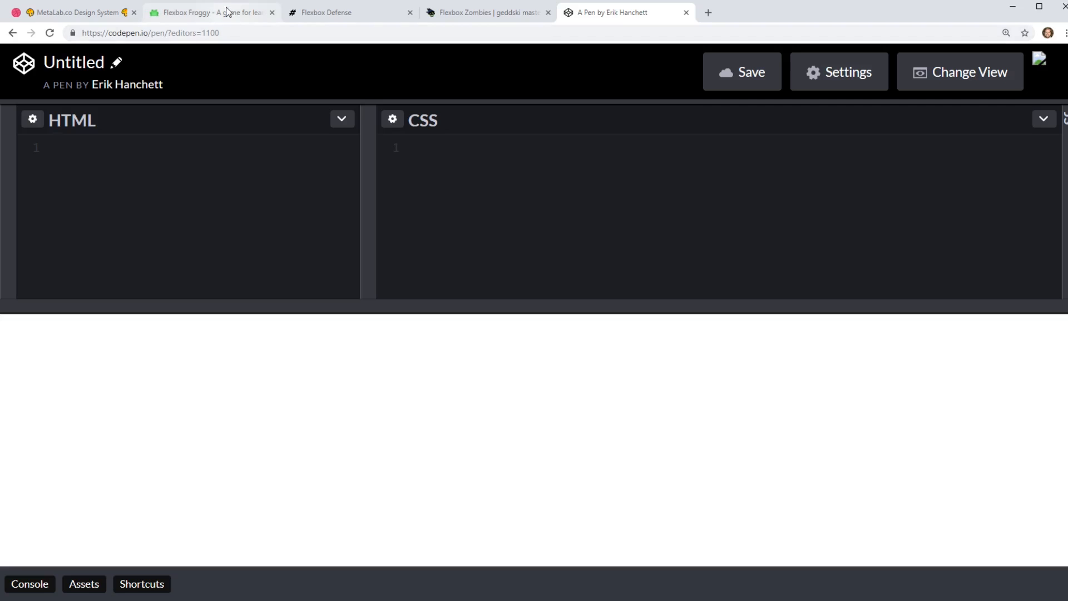
Solve Flexbox Froggy level 1 with justify-content: flex-end and advance.
{"action": "left_click", "coordinate": [216, 12]}
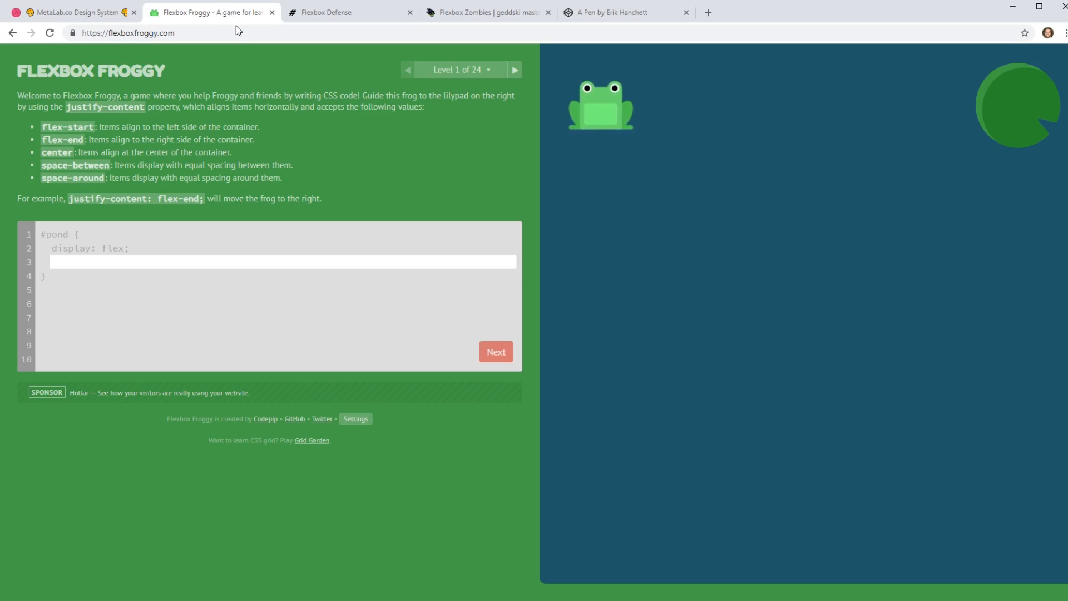
{"action": "mouse_move", "coordinate": [583, 141]}
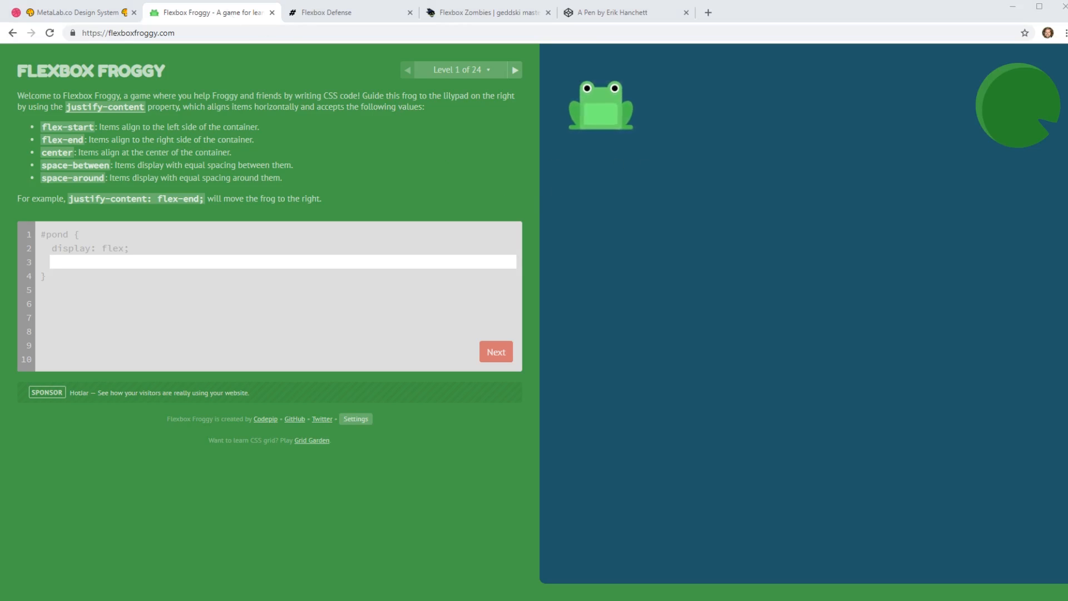
{"action": "type", "text": "justify-co"}
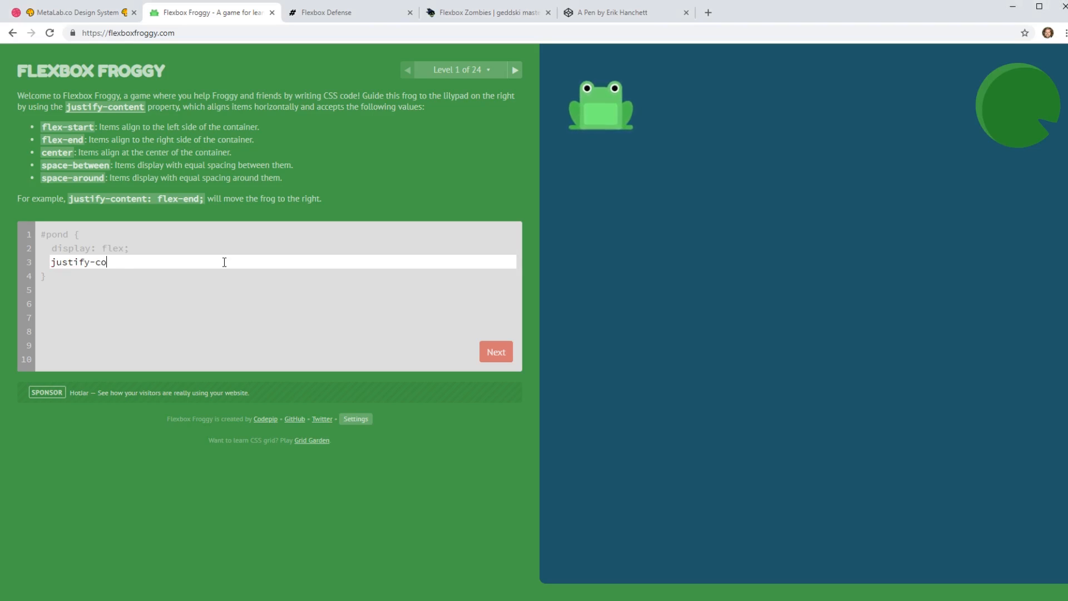
{"action": "type", "text": "ntent:flex-end"}
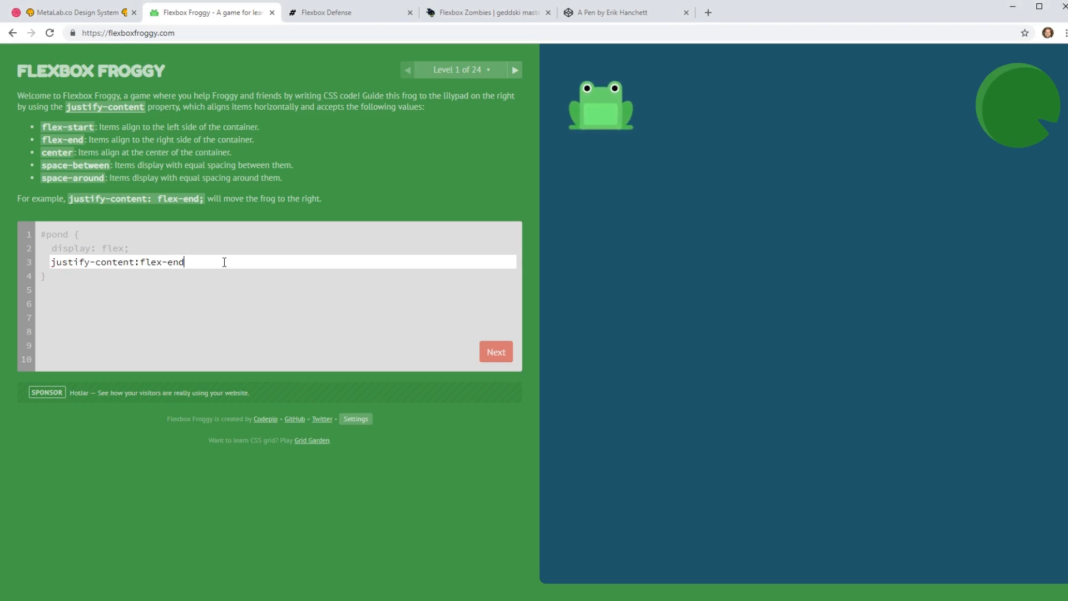
{"action": "left_click", "coordinate": [496, 351]}
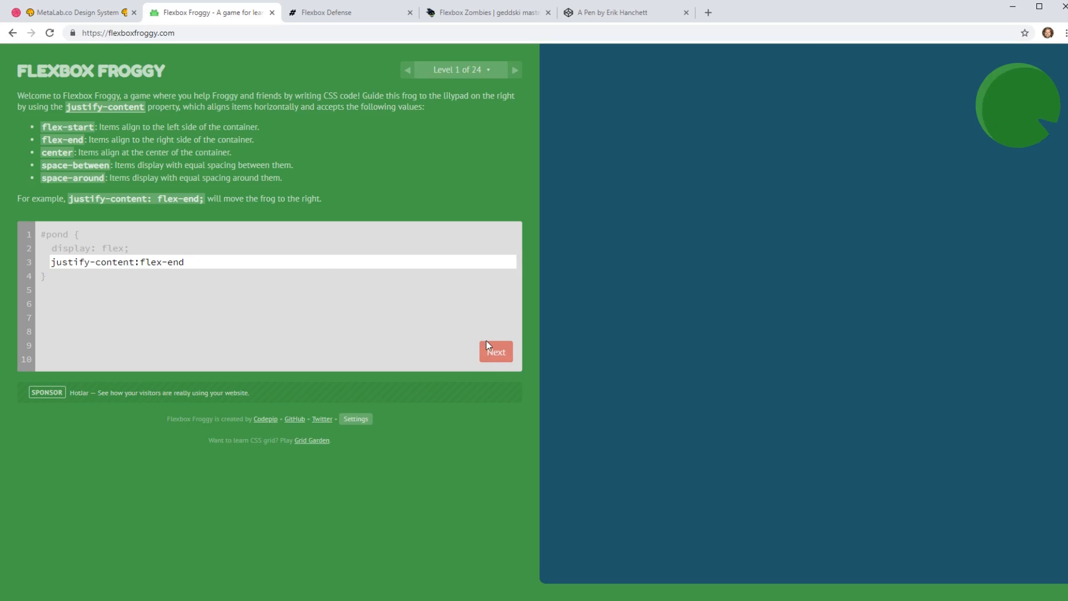
Begin the level 2 answer with justify-content: center.
{"action": "left_click", "coordinate": [496, 352]}
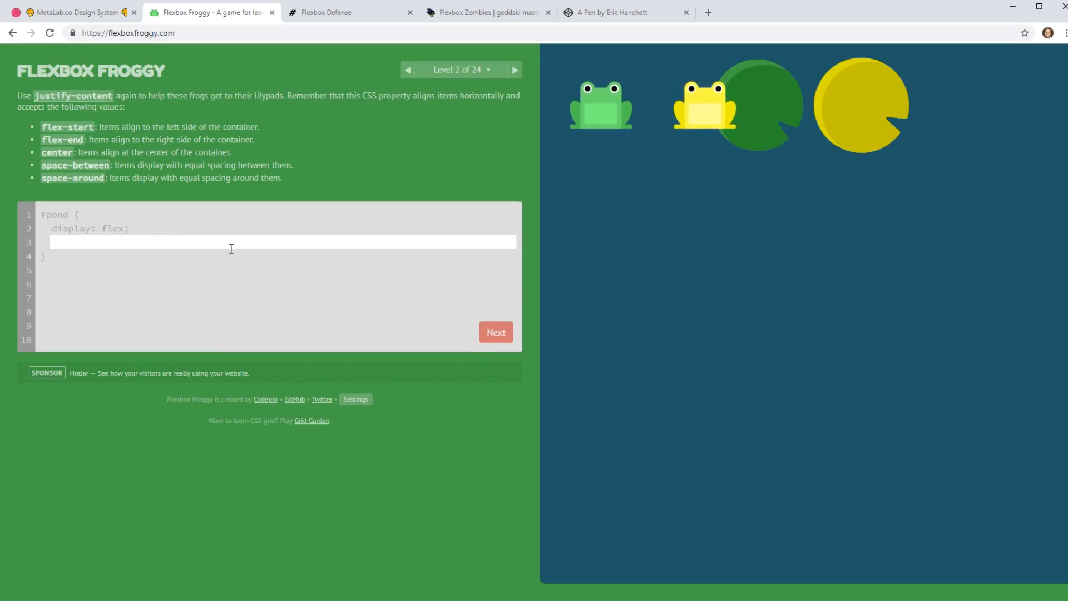
{"action": "type", "text": "justify-content:center"}
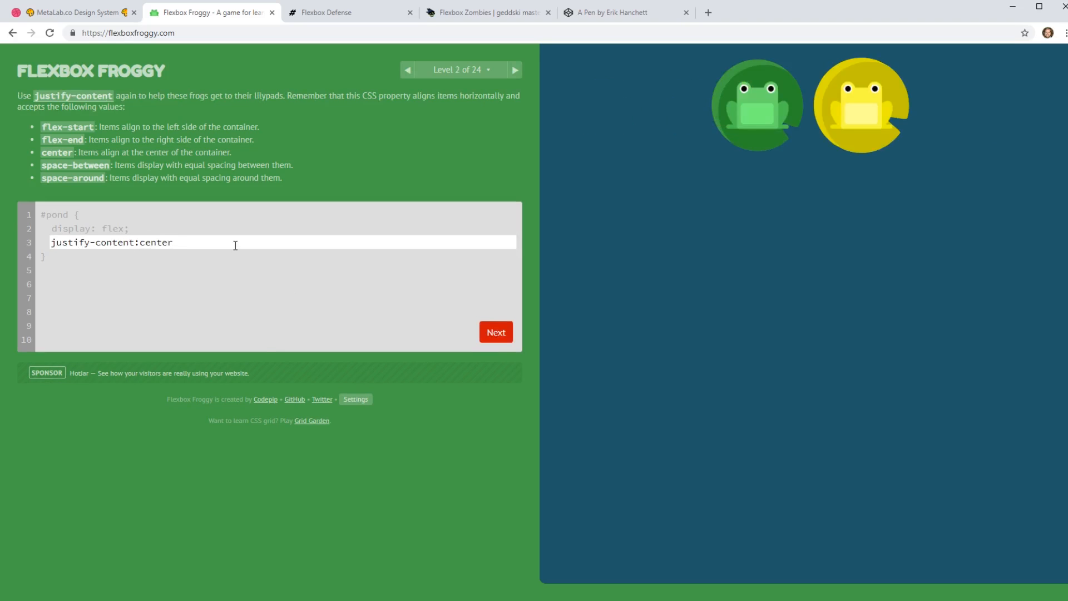
{"action": "mouse_move", "coordinate": [385, 228]}
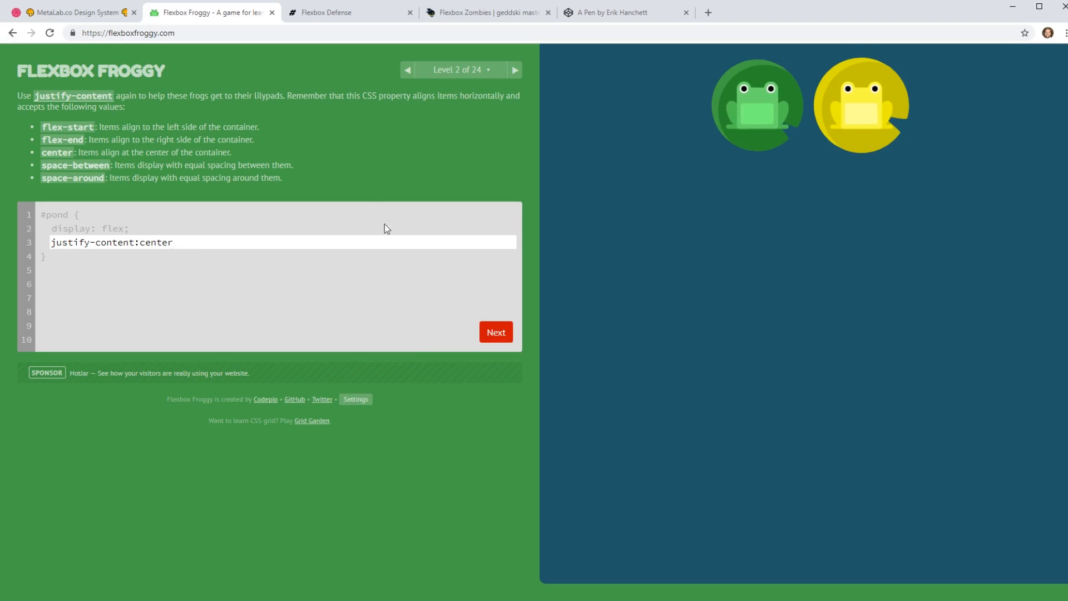
{"action": "left_click", "coordinate": [333, 12]}
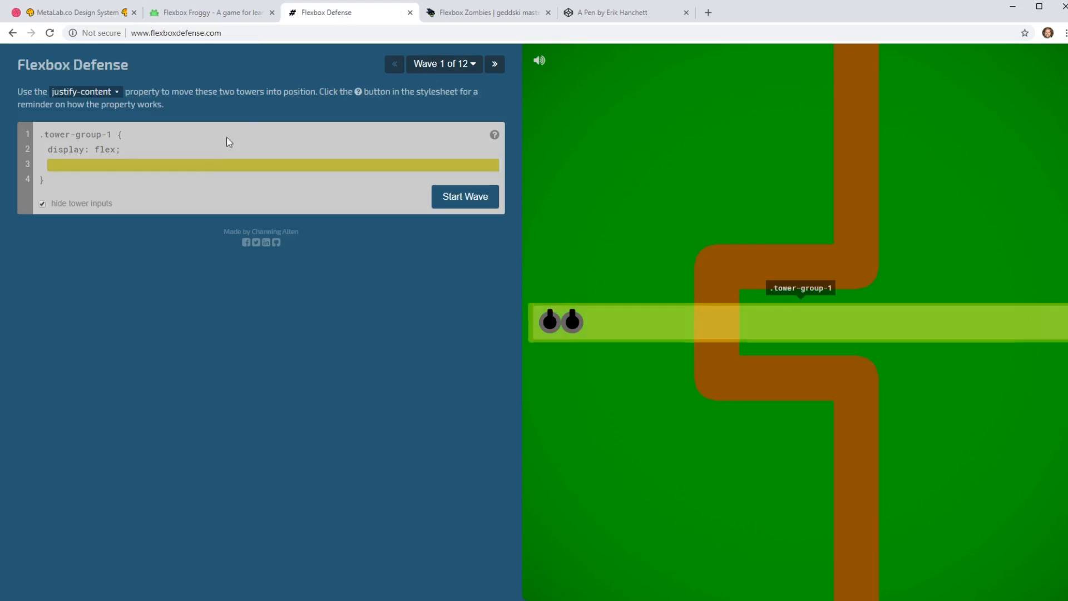
{"action": "left_click", "coordinate": [185, 165]}
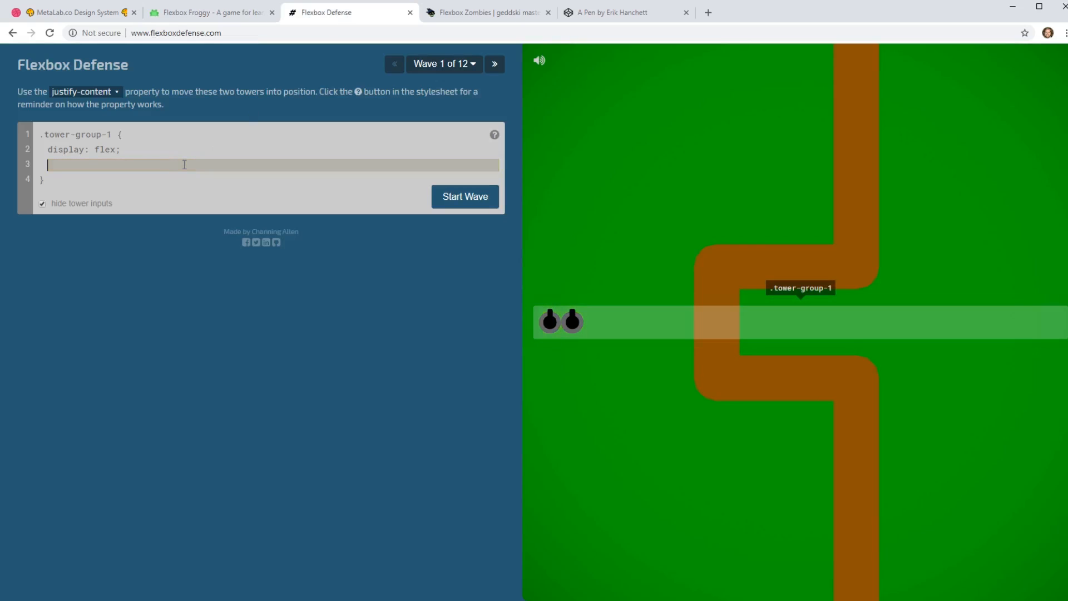
{"action": "type", "text": "just"}
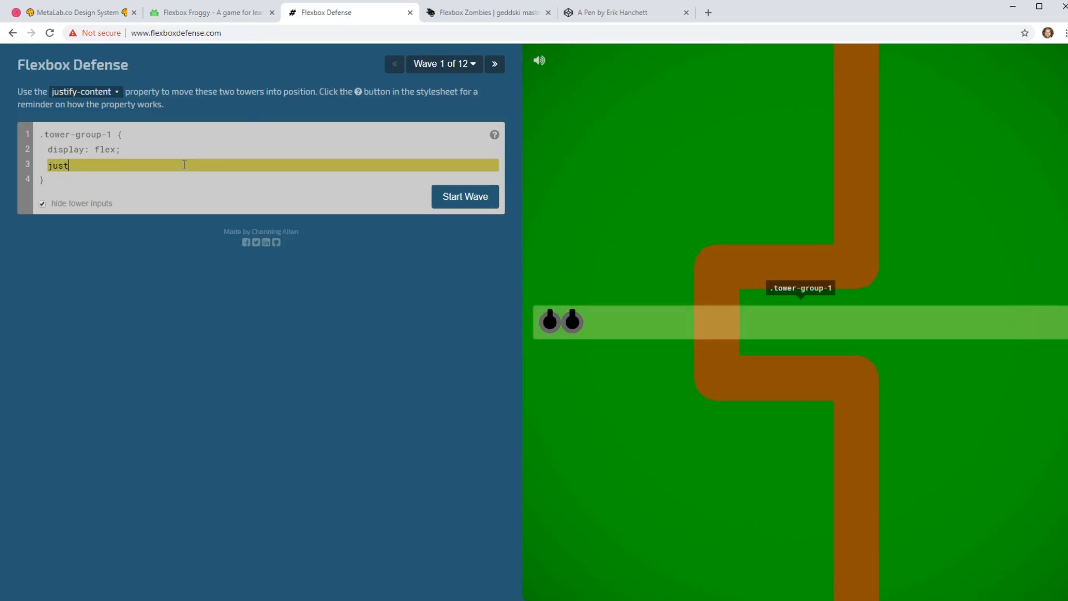
{"action": "type", "text": "ify-content:"}
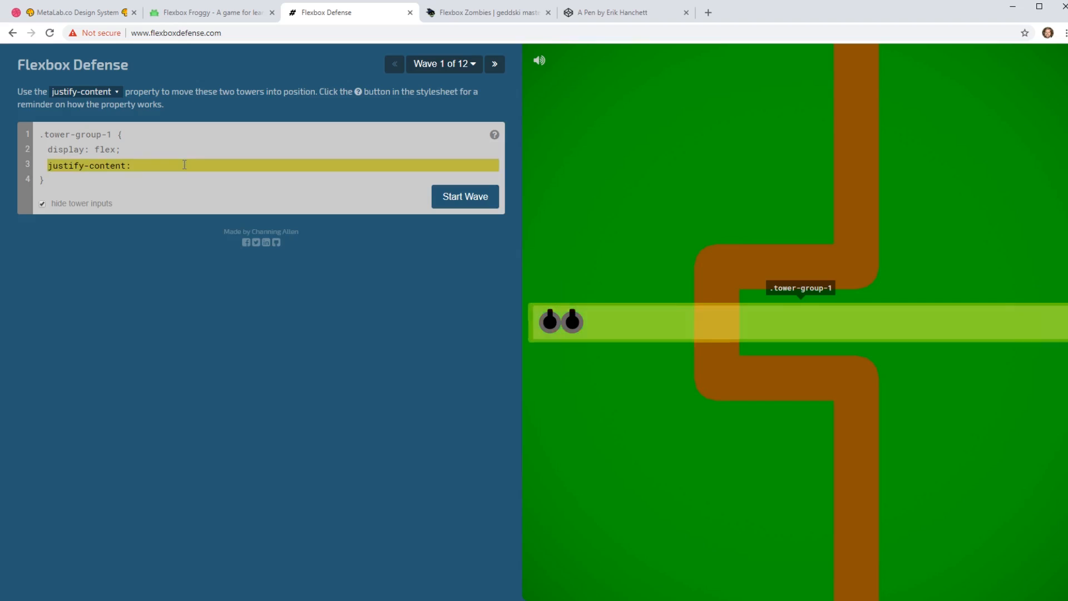
{"action": "left_click", "coordinate": [185, 164]}
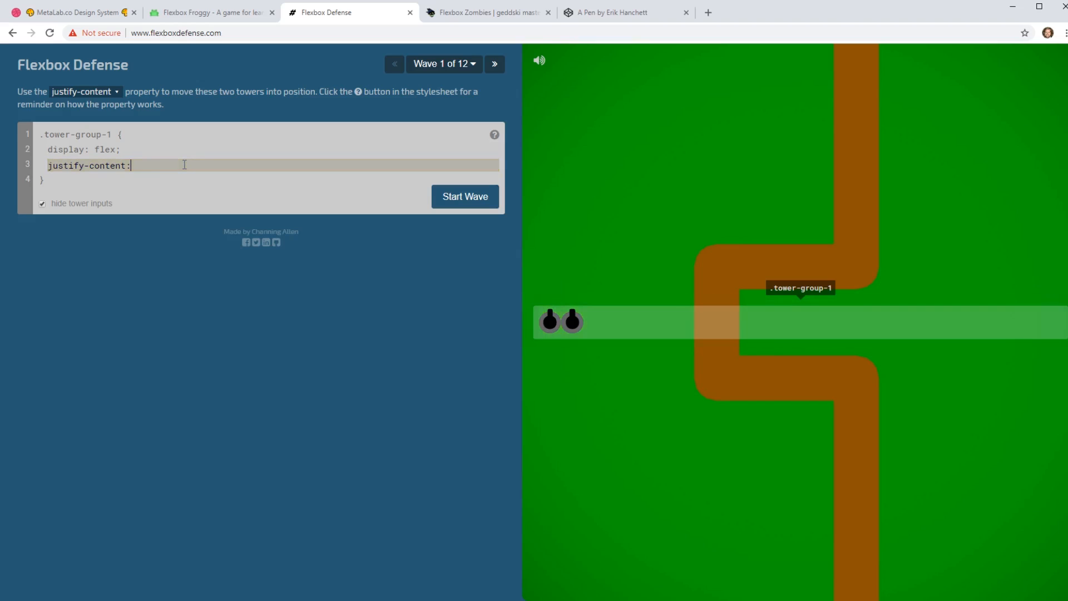
{"action": "type", "text": "center;"}
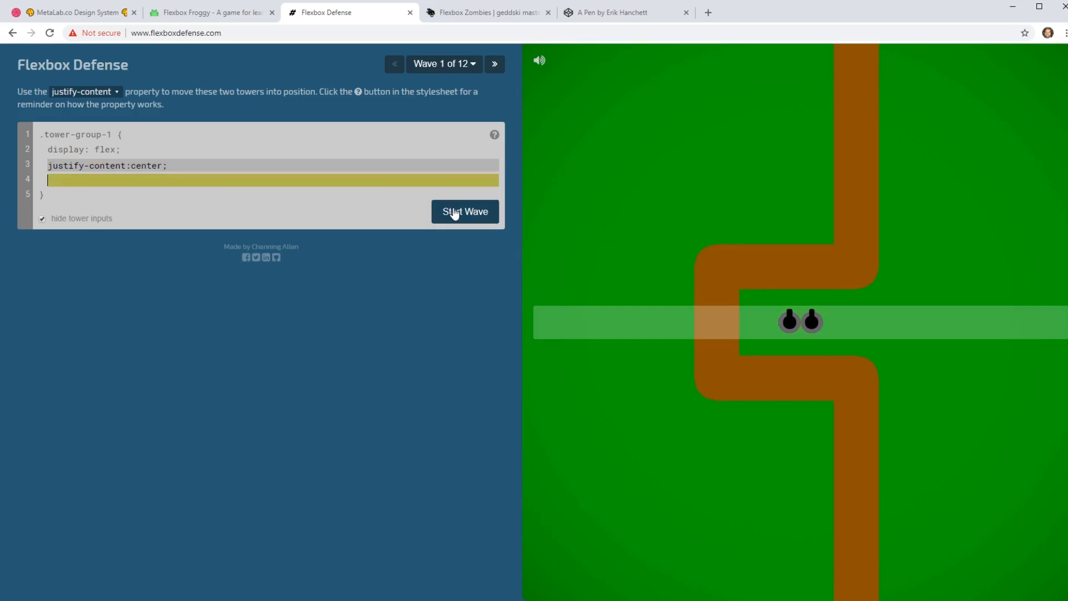
{"action": "left_click", "coordinate": [465, 212]}
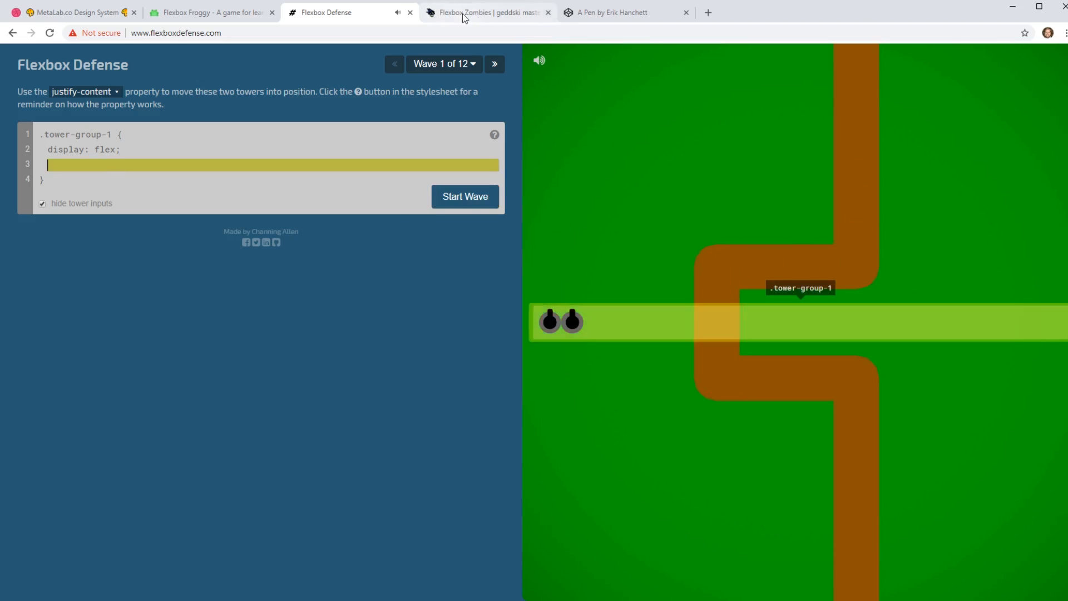
In Flexbox Zombies, navigate through Chapter 2's Rise and Shine level to Challenge 2.3.
{"action": "left_click", "coordinate": [469, 12]}
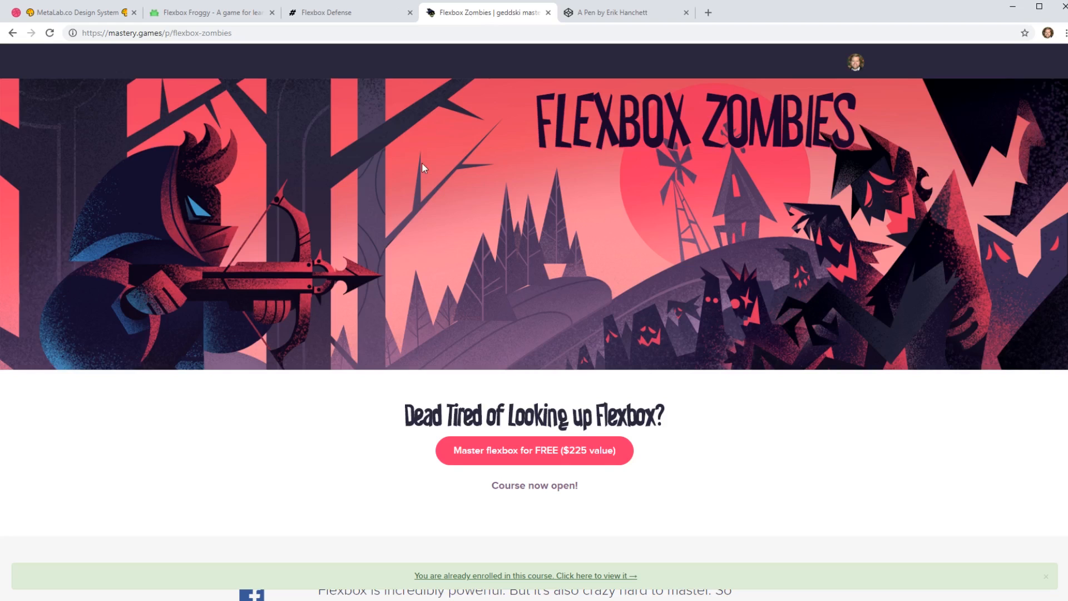
{"action": "mouse_move", "coordinate": [447, 187]}
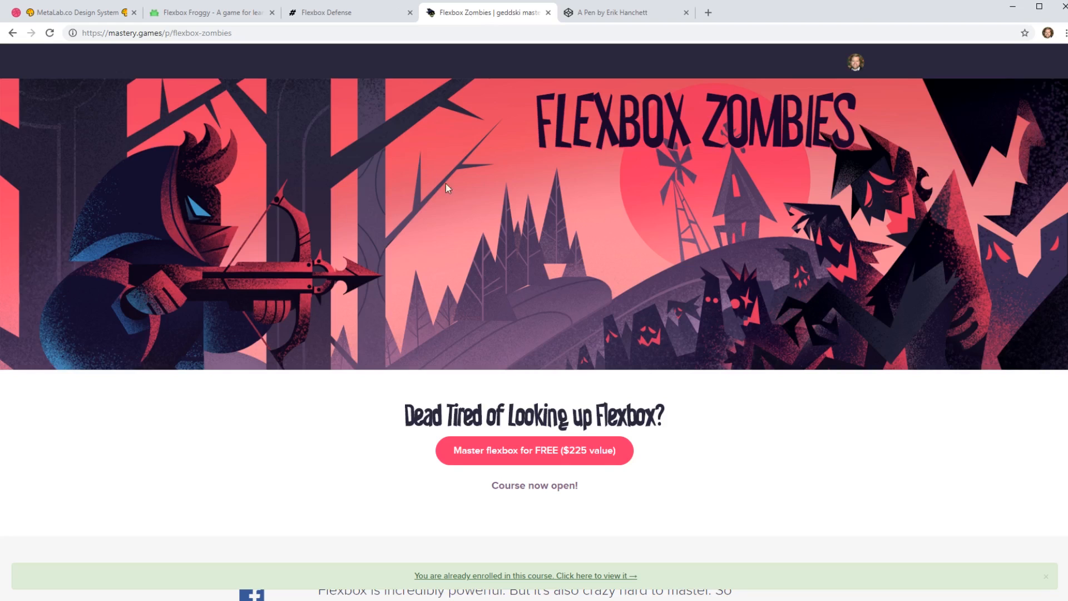
{"action": "scroll", "scroll_direction": "down", "scroll_amount": 3}
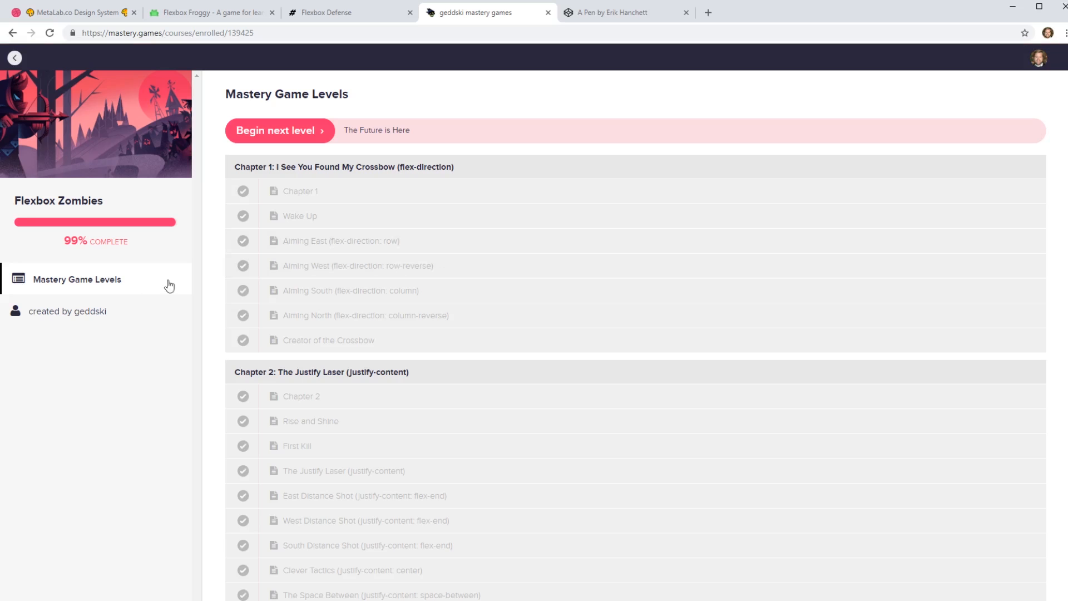
{"action": "mouse_move", "coordinate": [343, 406]}
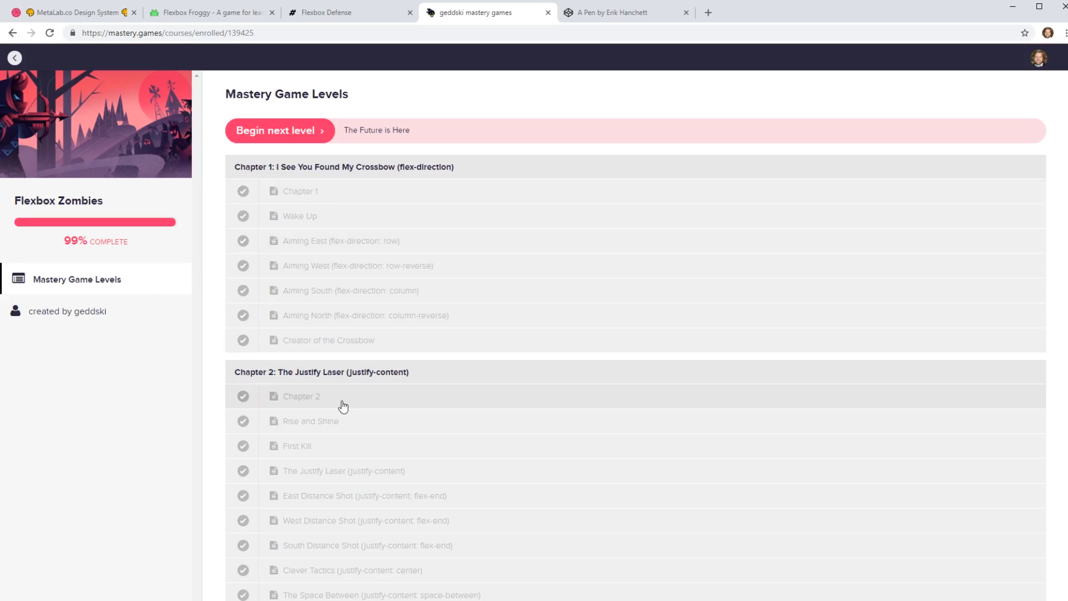
{"action": "left_click", "coordinate": [300, 396]}
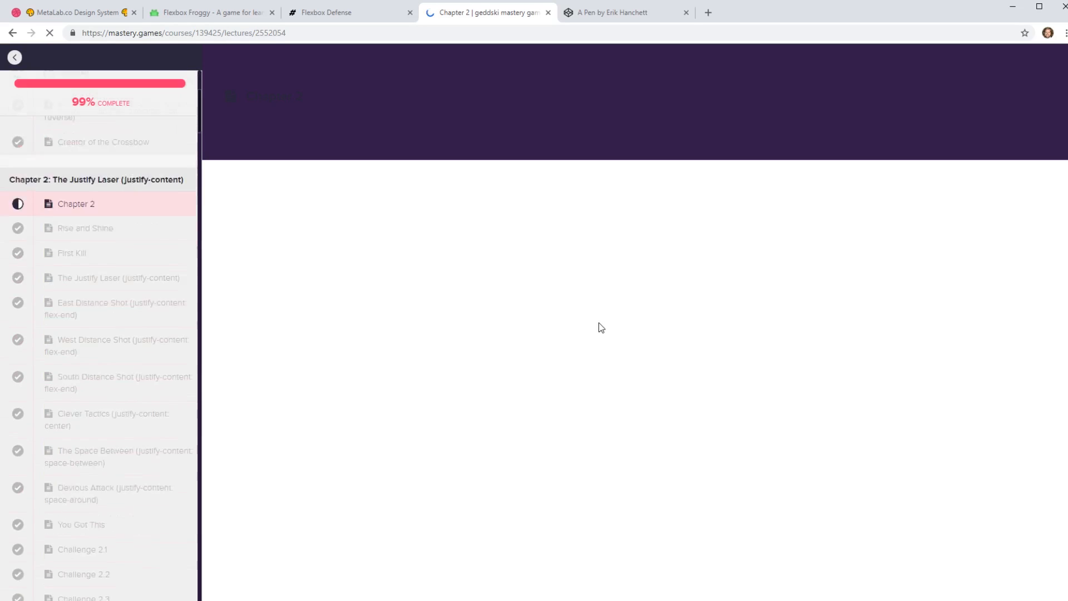
{"action": "scroll", "scroll_direction": "down", "scroll_amount": 3}
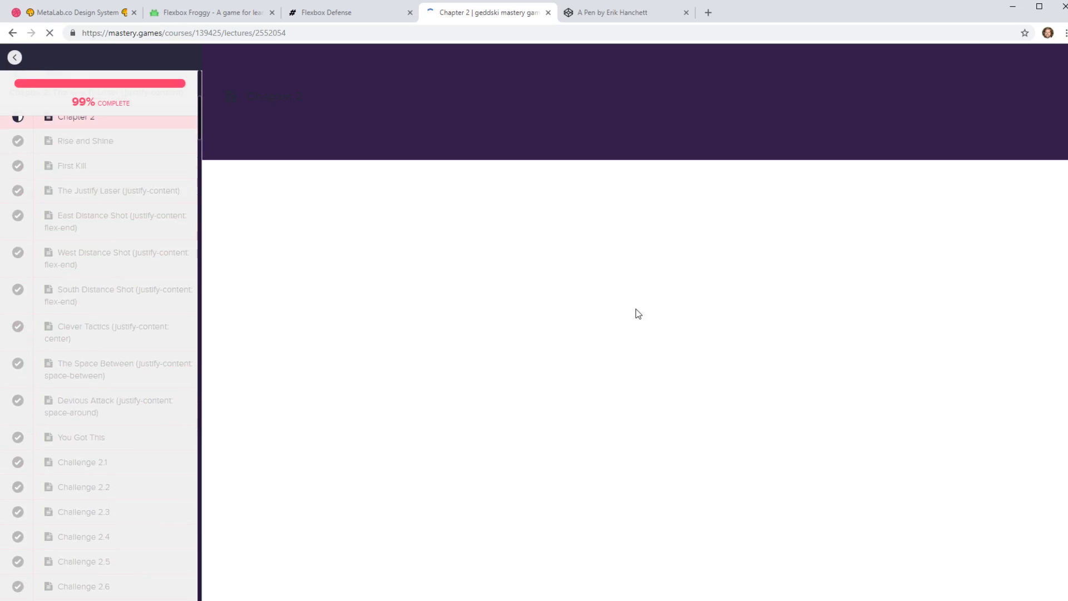
{"action": "left_click", "coordinate": [86, 142]}
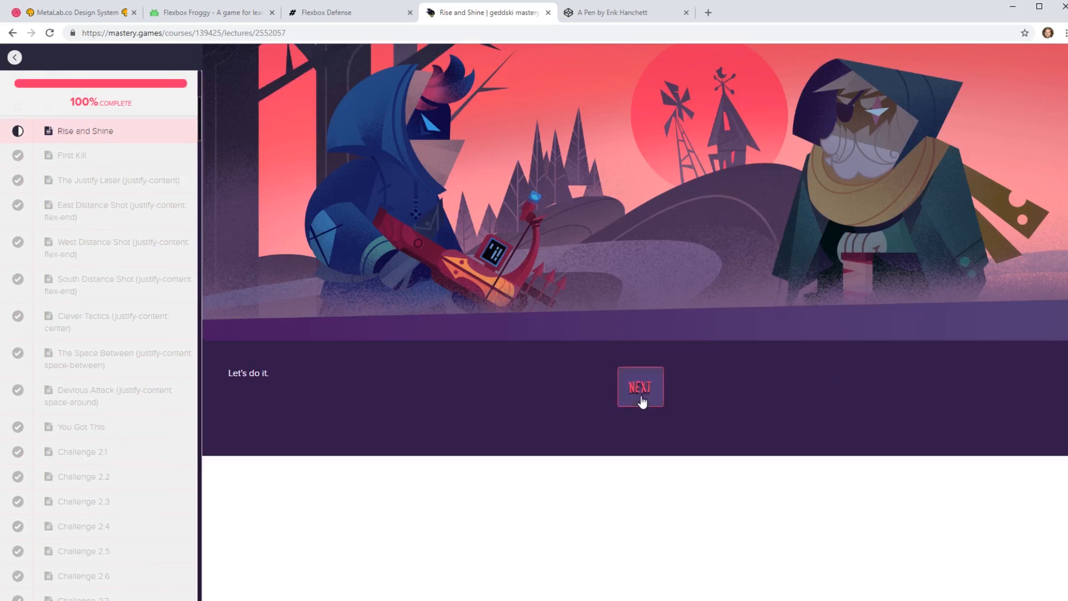
{"action": "left_click", "coordinate": [641, 387]}
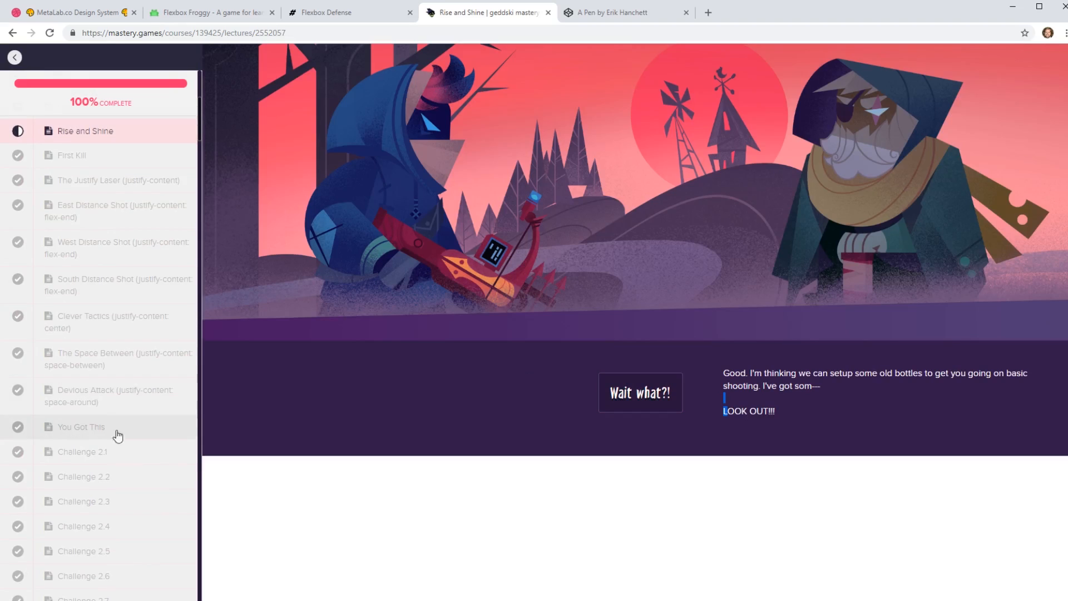
{"action": "left_click", "coordinate": [80, 428]}
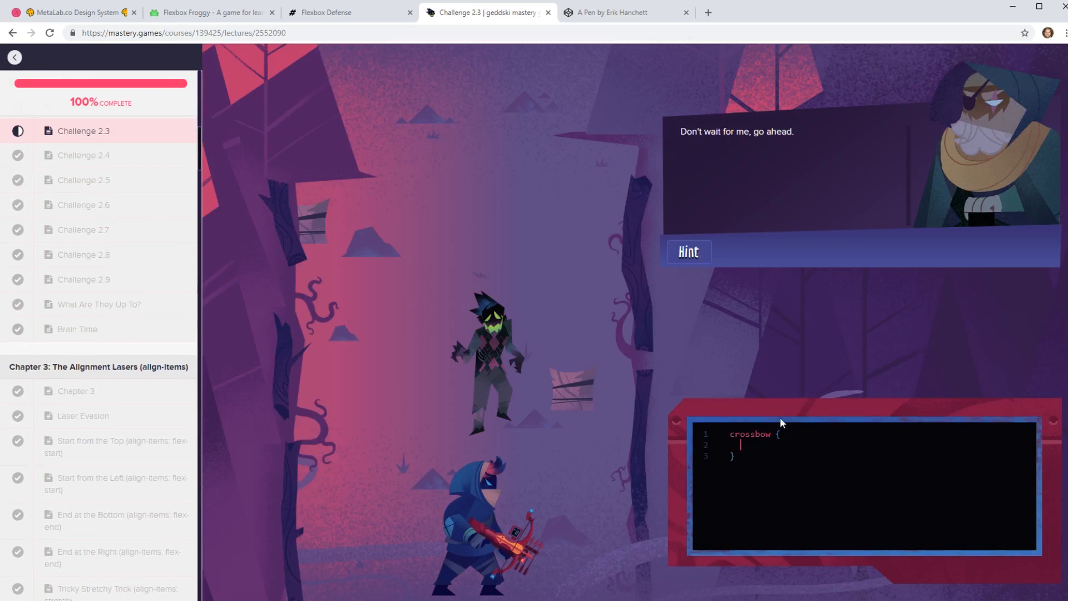
Defeat the zombie with display:flex; flex-direction:column-reverse; then return to the empty pen.
{"action": "type", "text": "display:flex;"}
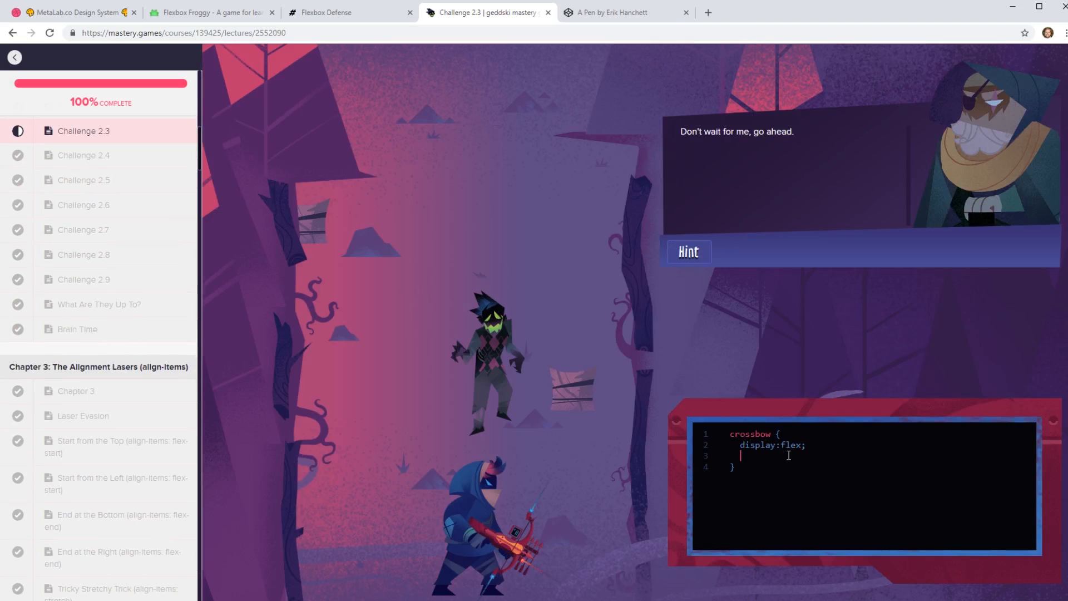
{"action": "type", "text": "flex-direction"}
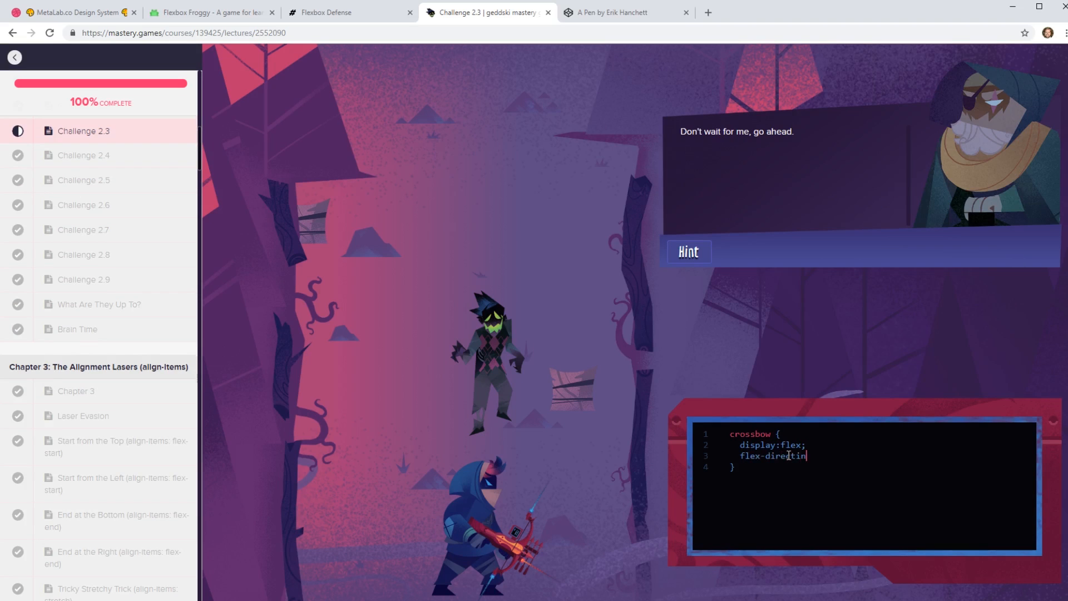
{"action": "type", "text": "ion:r;"}
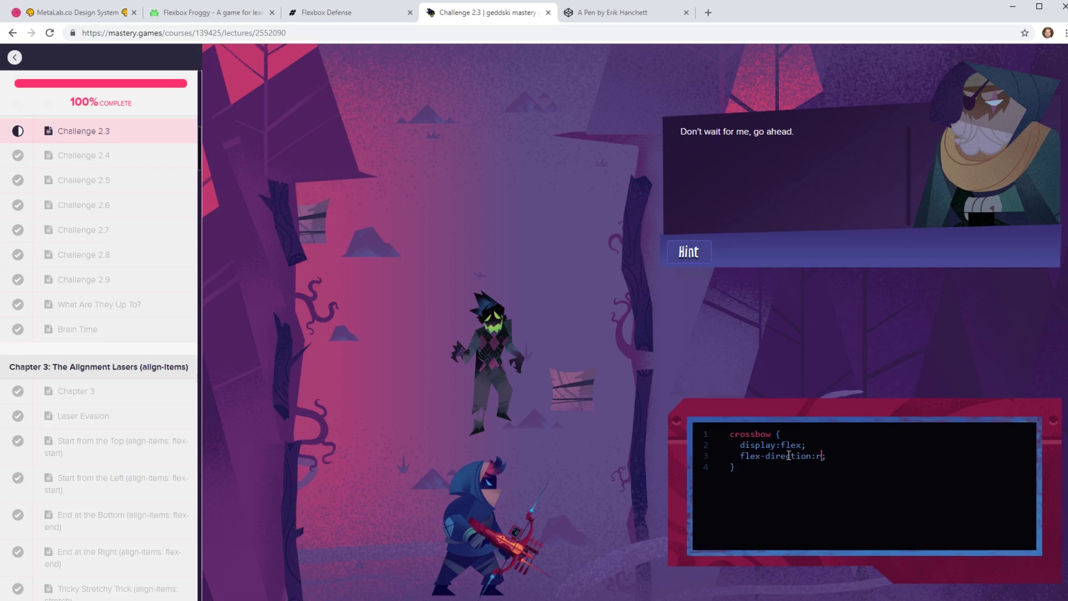
{"action": "type", "text": "column-reverse"}
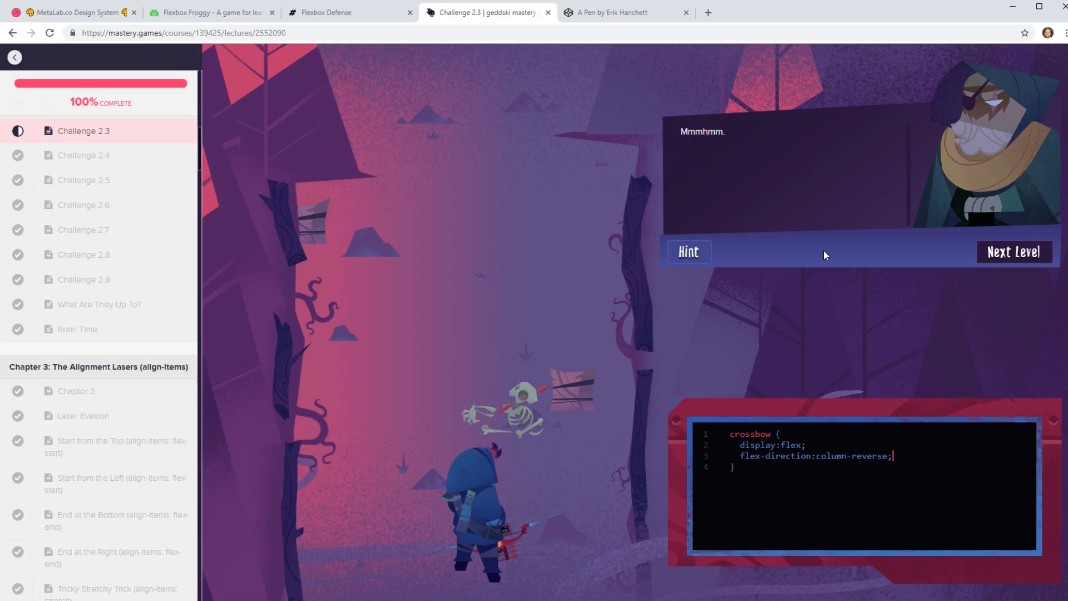
{"action": "mouse_move", "coordinate": [815, 249]}
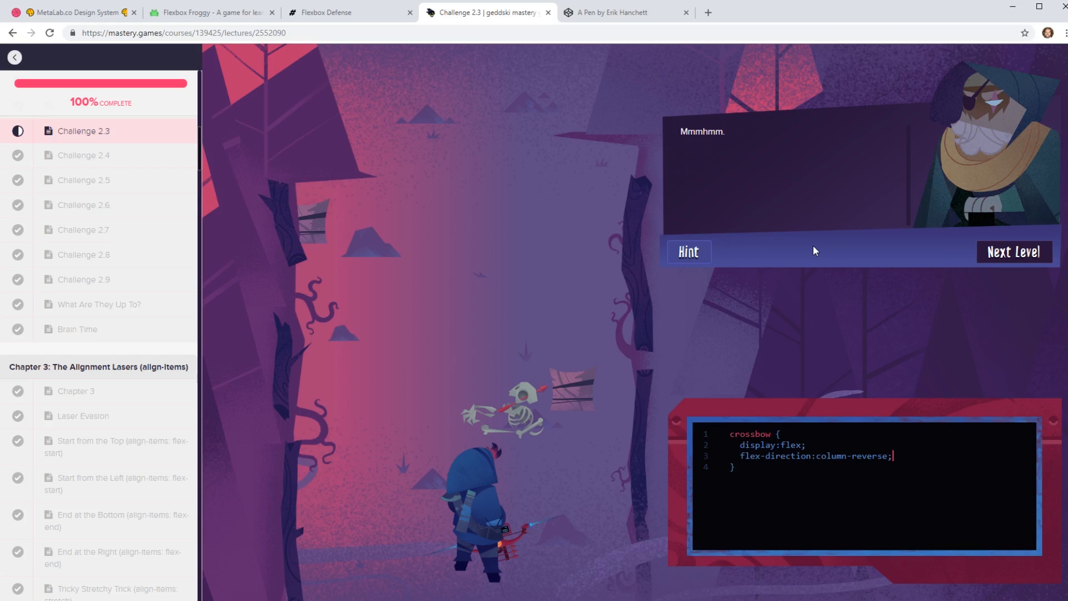
{"action": "left_click", "coordinate": [623, 12]}
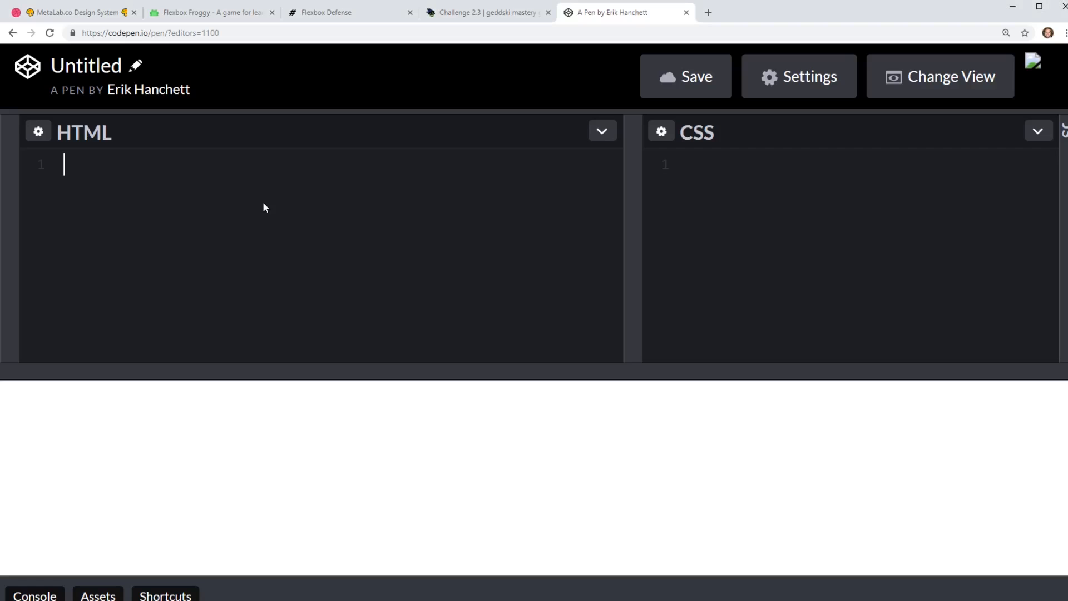
{"action": "left_click", "coordinate": [78, 11]}
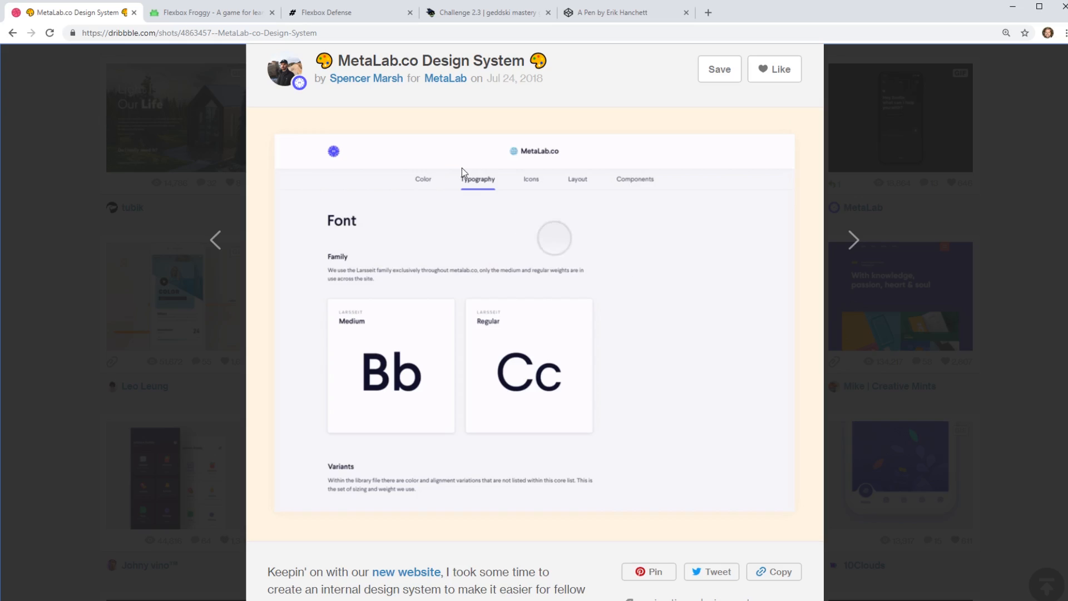
{"action": "left_click", "coordinate": [530, 178]}
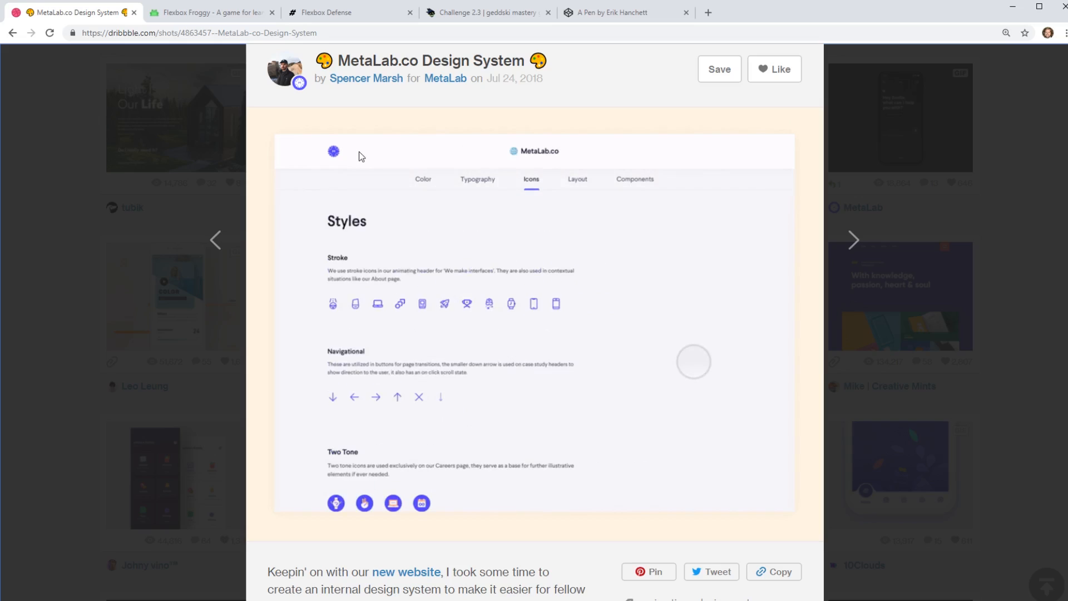
{"action": "left_click", "coordinate": [423, 179]}
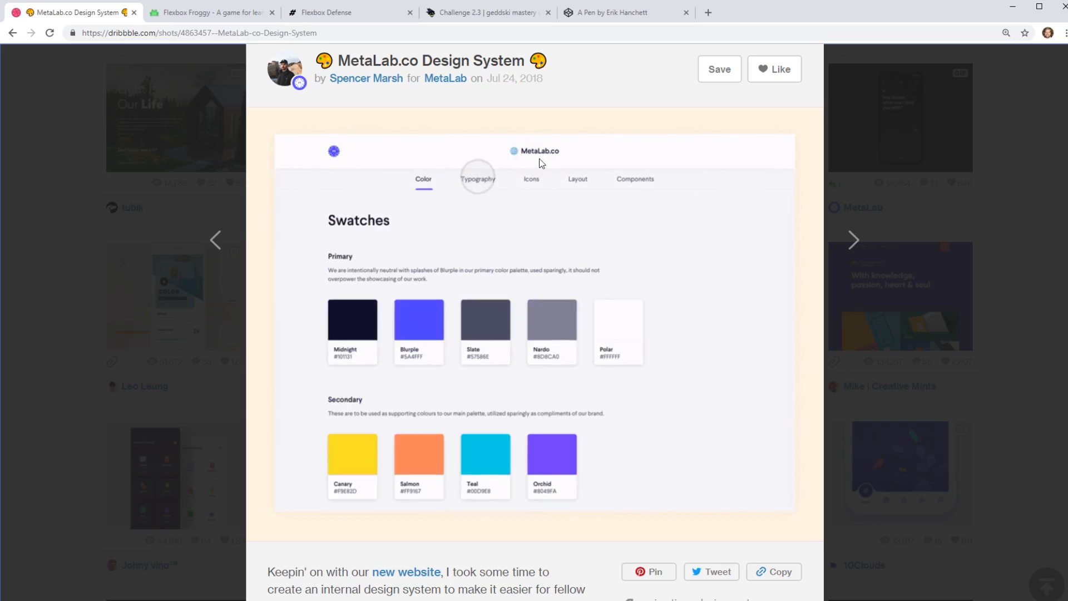
{"action": "left_click", "coordinate": [477, 179]}
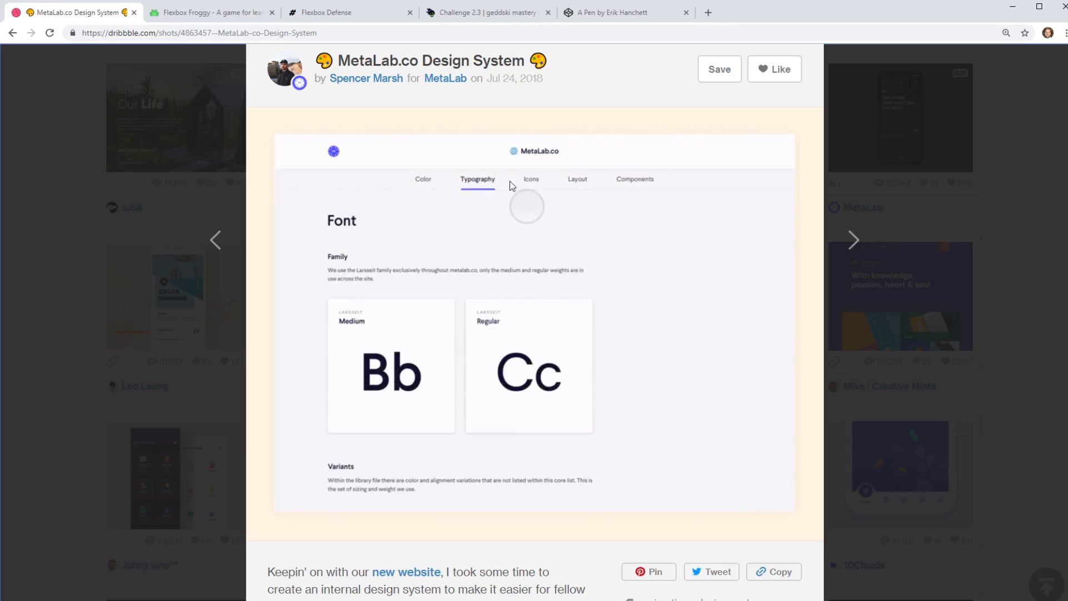
{"action": "left_click", "coordinate": [531, 179]}
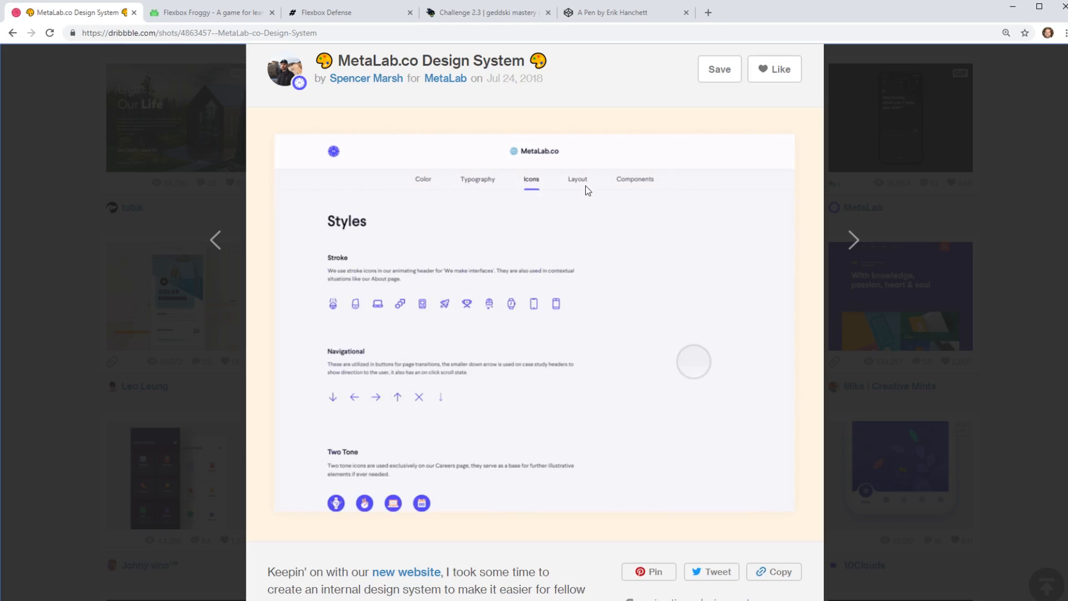
{"action": "left_click", "coordinate": [614, 12]}
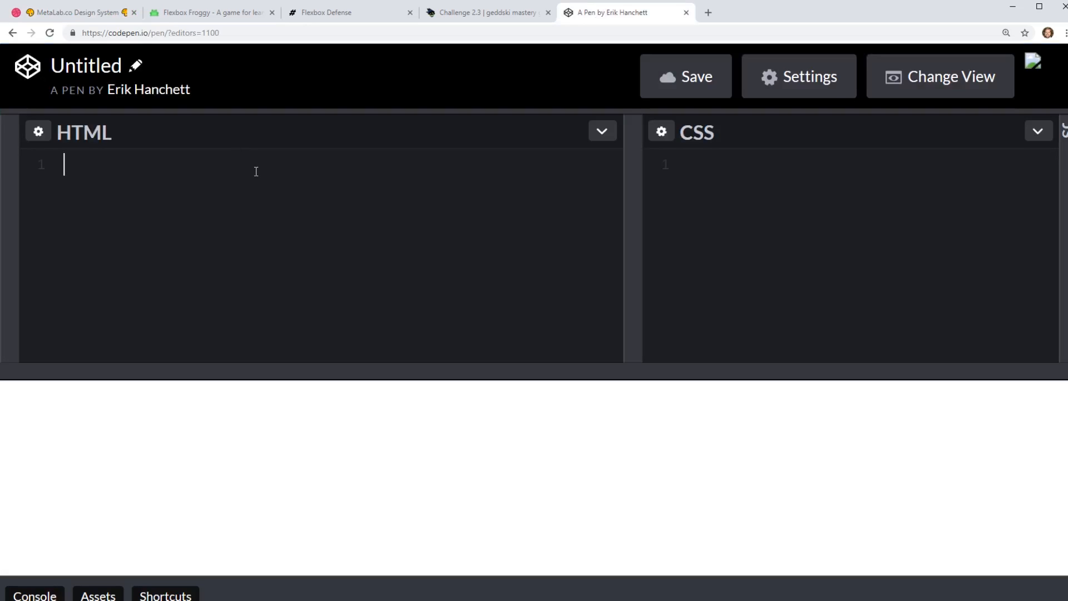
Create the .top-container div with a nested child div inside it.
{"action": "type", "text": ".to"}
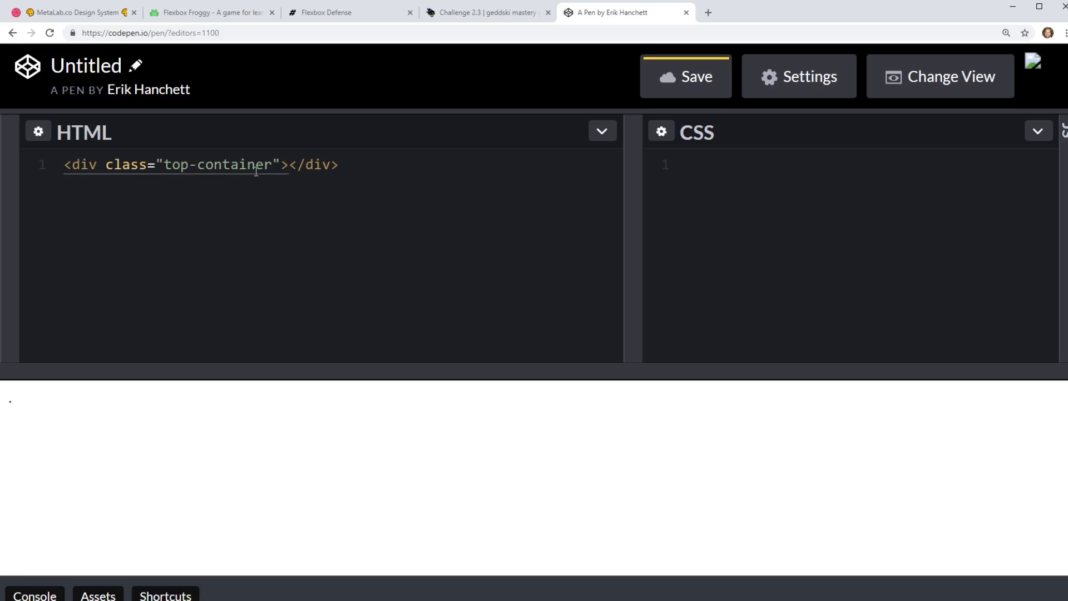
{"action": "key", "text": "Enter"}
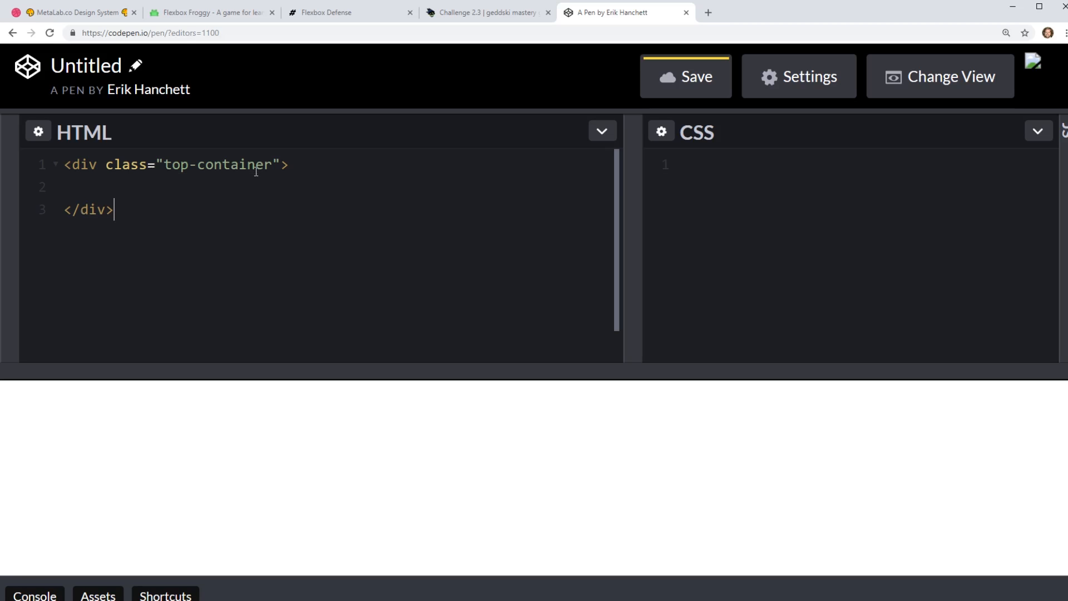
{"action": "key", "text": "Enter"}
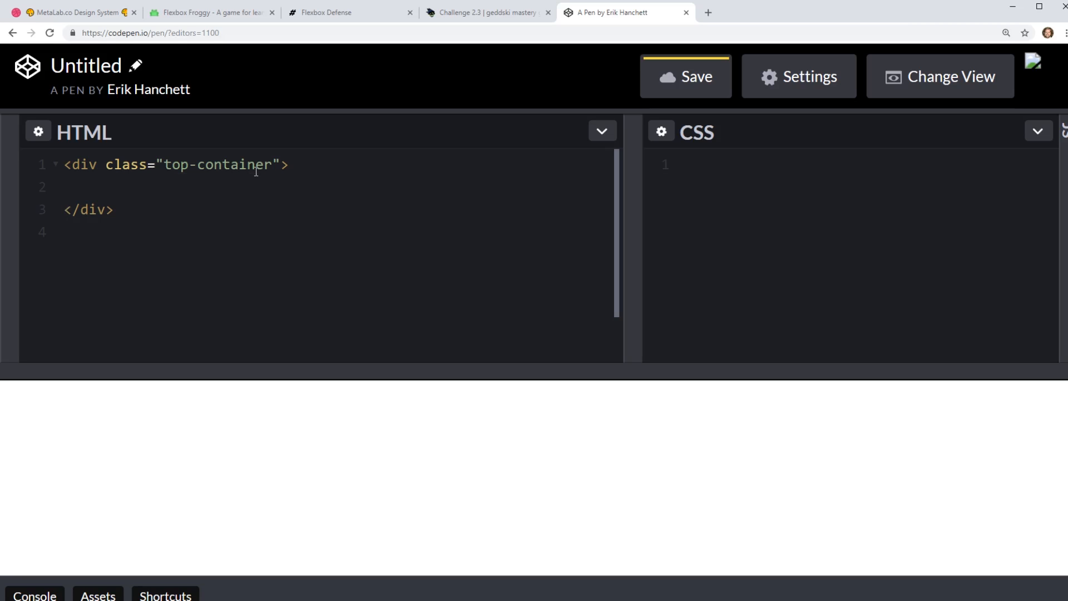
{"action": "left_click", "coordinate": [64, 183]}
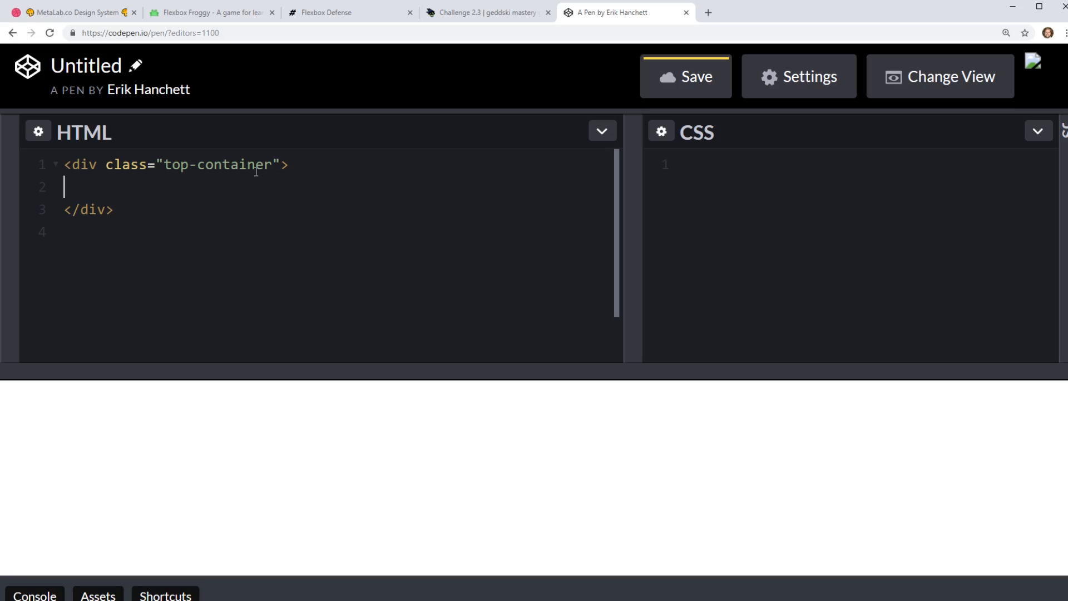
{"action": "type", "text": "div>"}
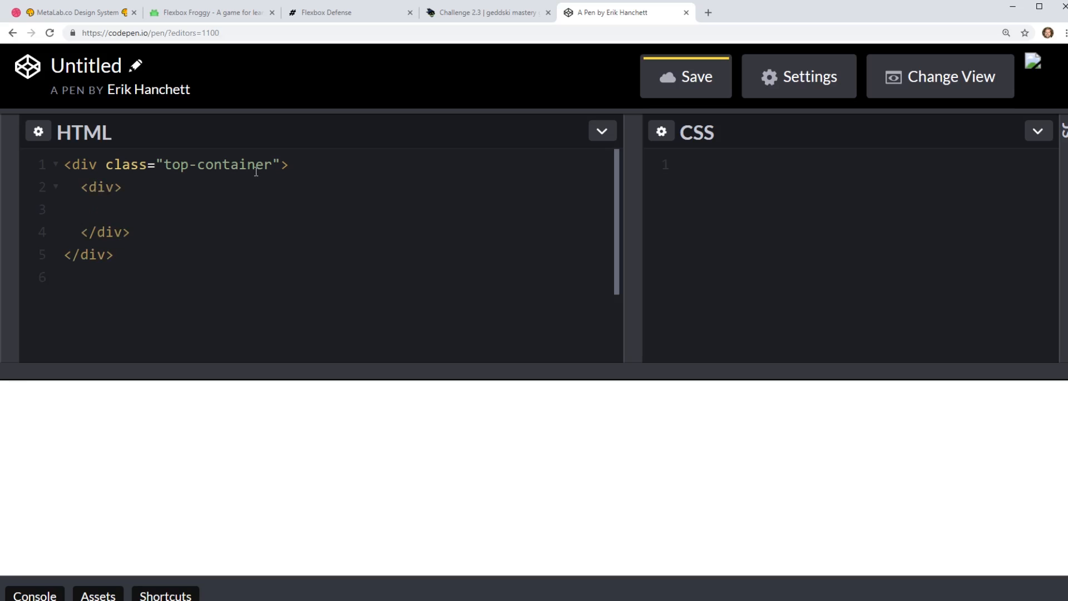
{"action": "type", "text": "<img src=\"\" alt=\"\">"}
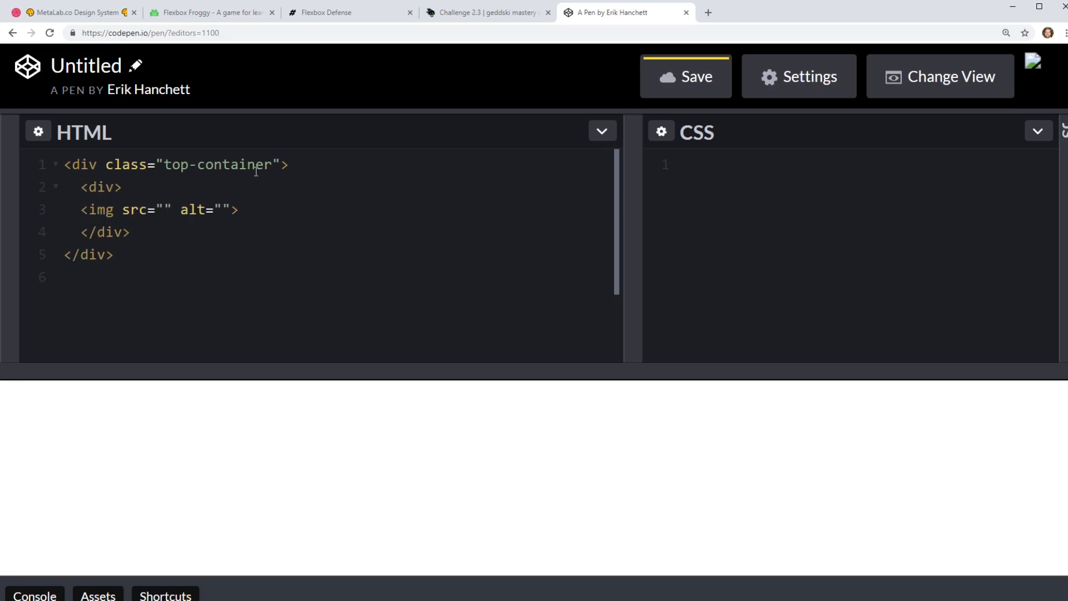
{"action": "type", "text": "https://v"}
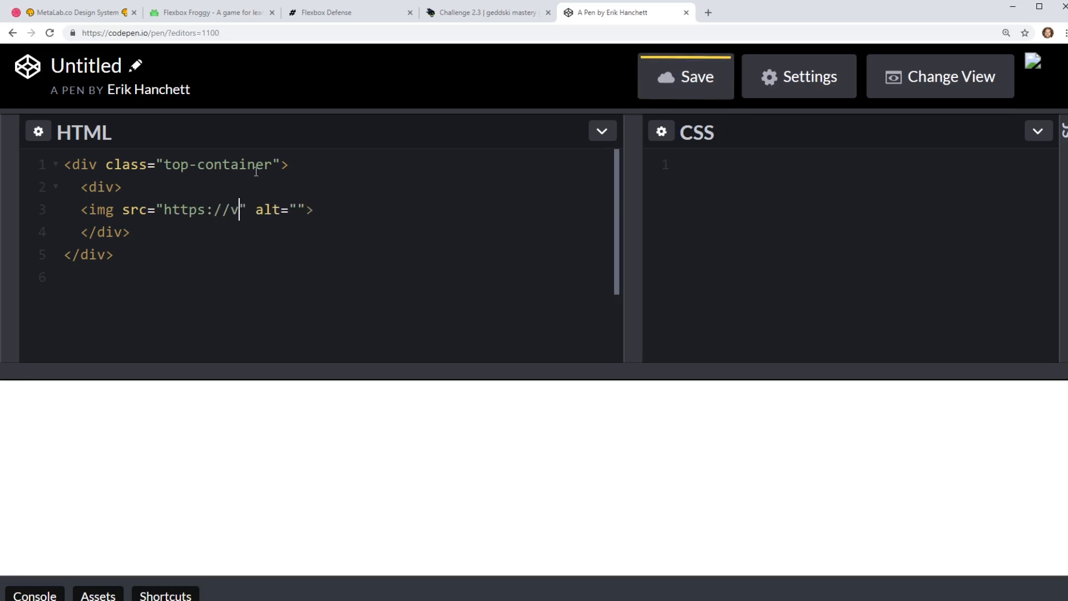
{"action": "type", "text": "ia.placeholde"}
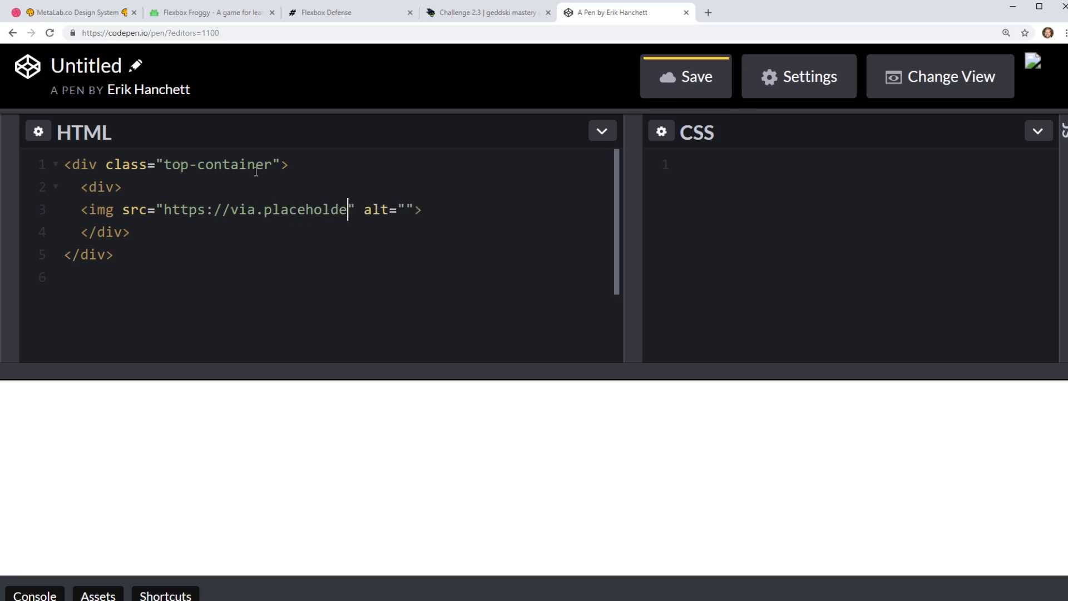
{"action": "type", "text": "r.com/"}
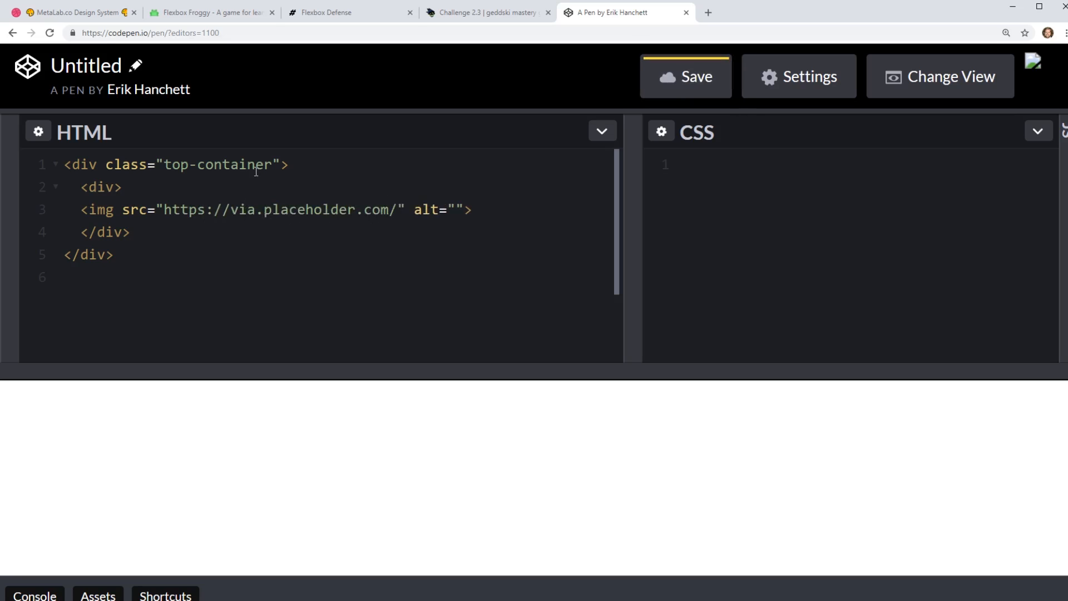
{"action": "type", "text": "50x5"}
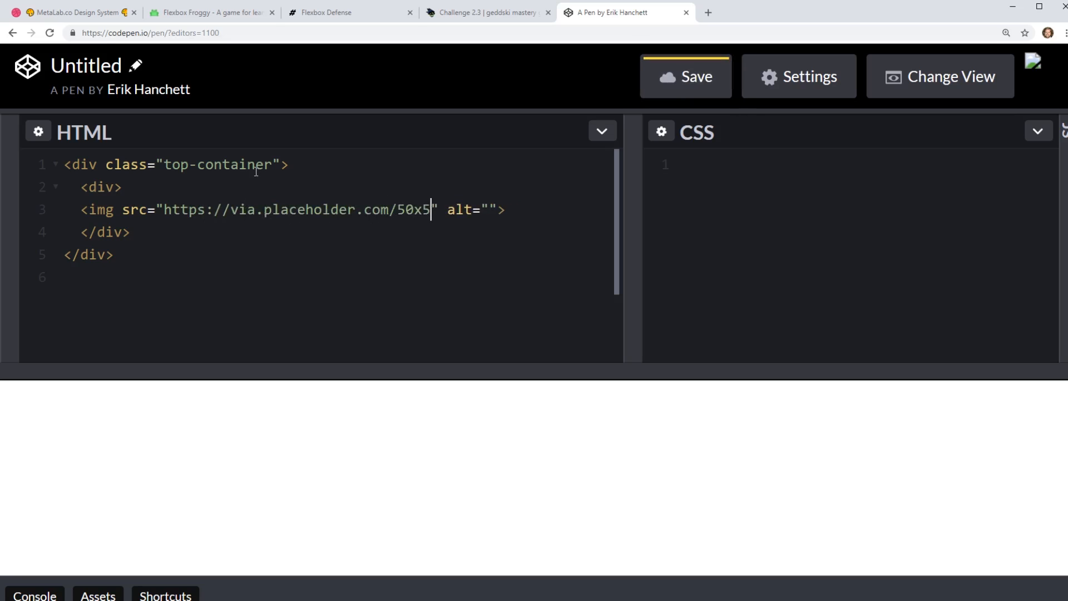
{"action": "type", "text": "0"}
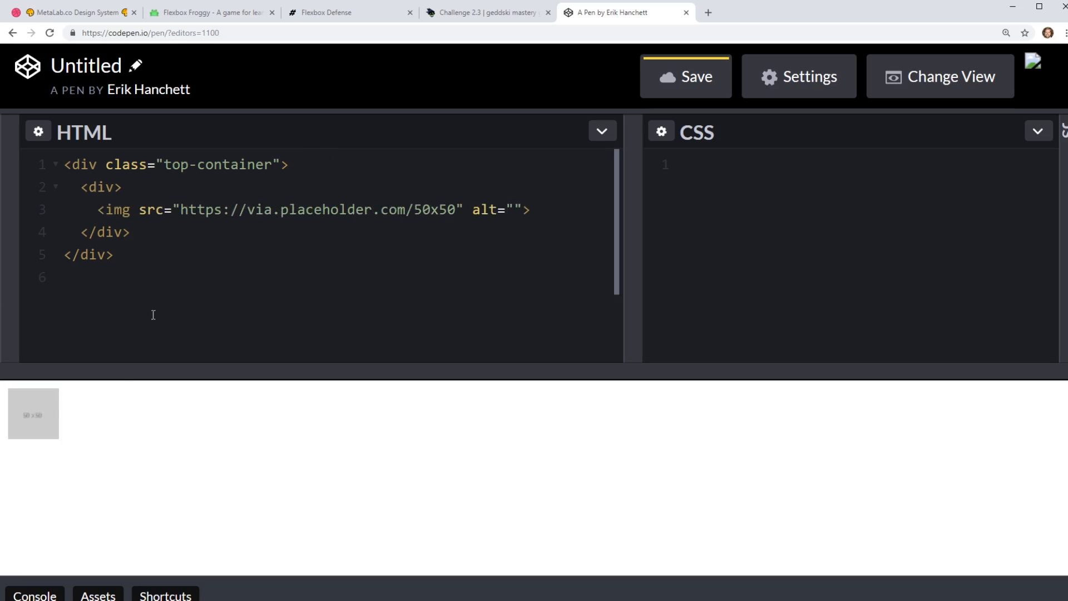
{"action": "type", "text": "div>"}
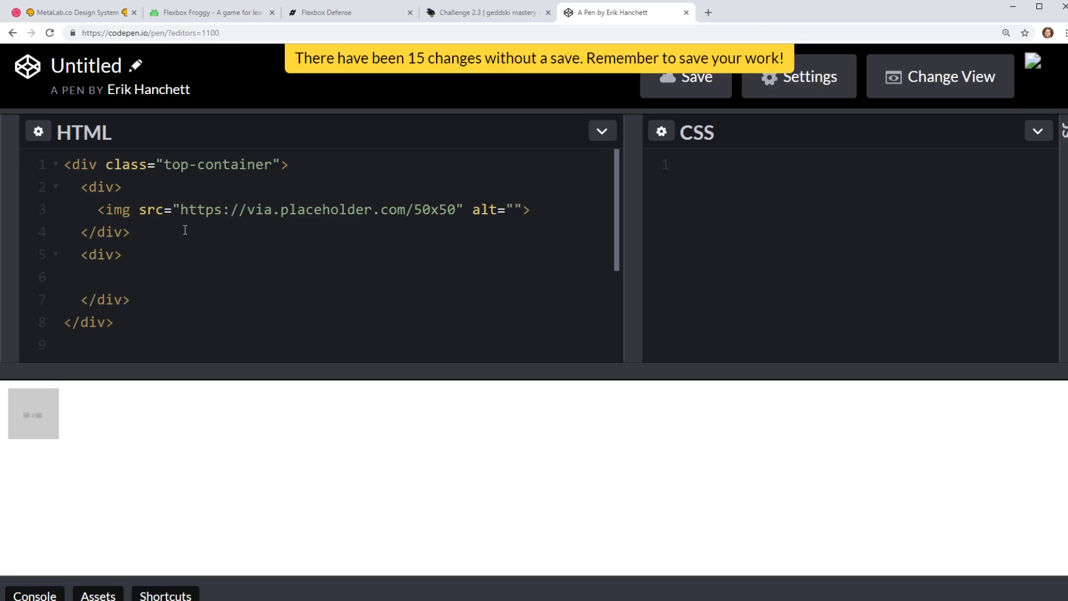
{"action": "type", "text": "<img src=\"\" alt=\"\">"}
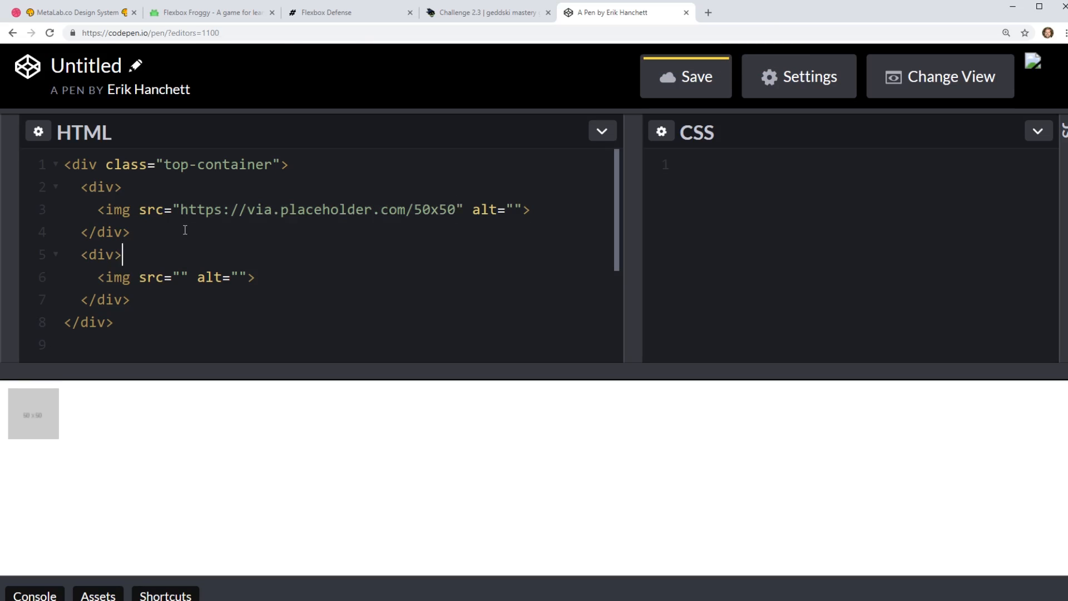
{"action": "type", "text": "https://via.placeholder.com/50x50"}
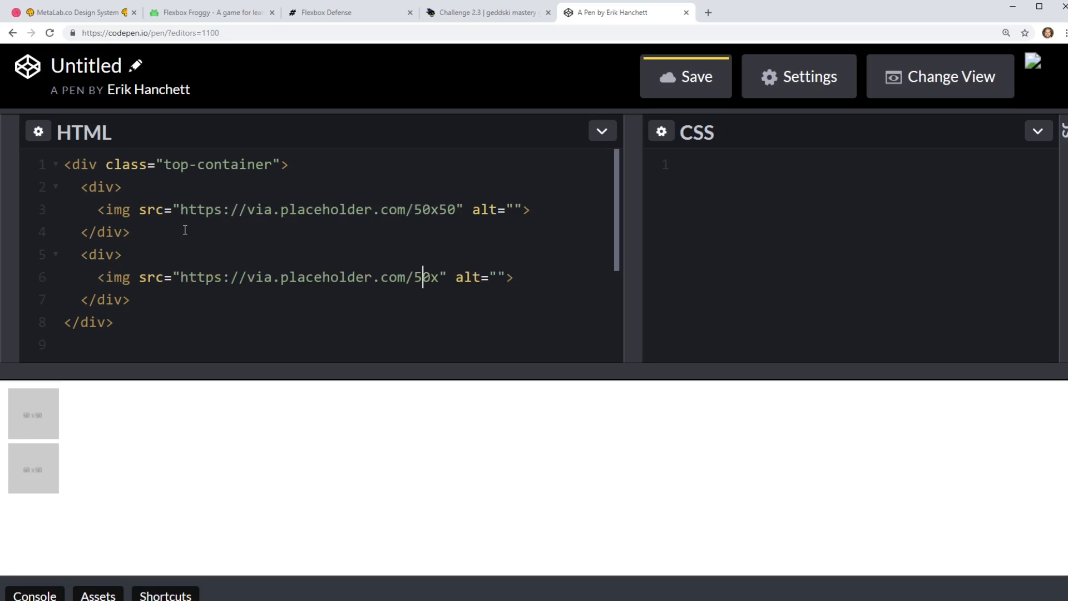
{"action": "type", "text": "100x"}
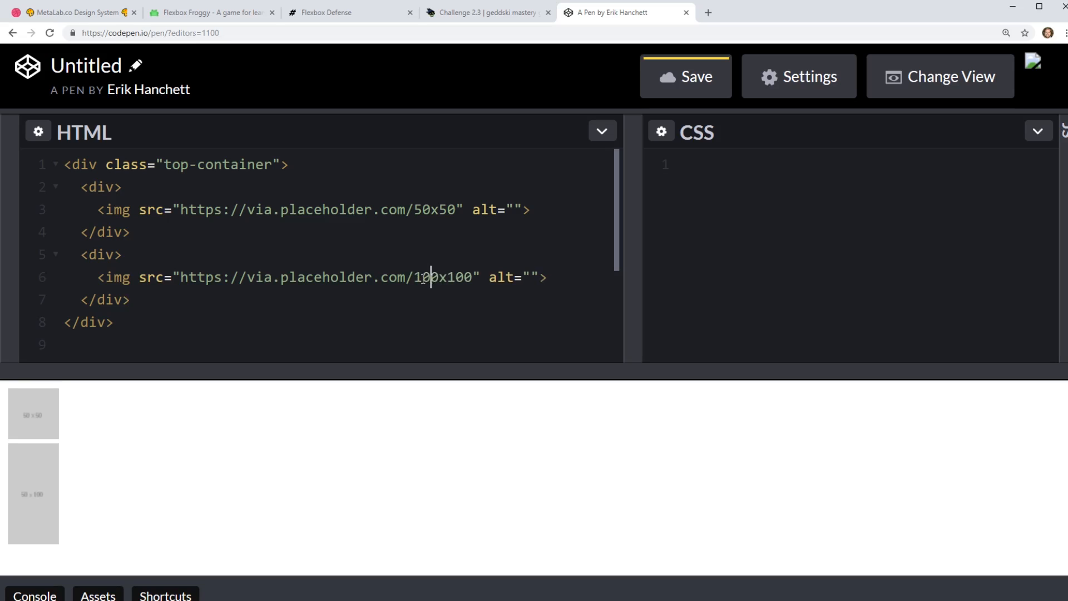
{"action": "type", "text": "100x50"}
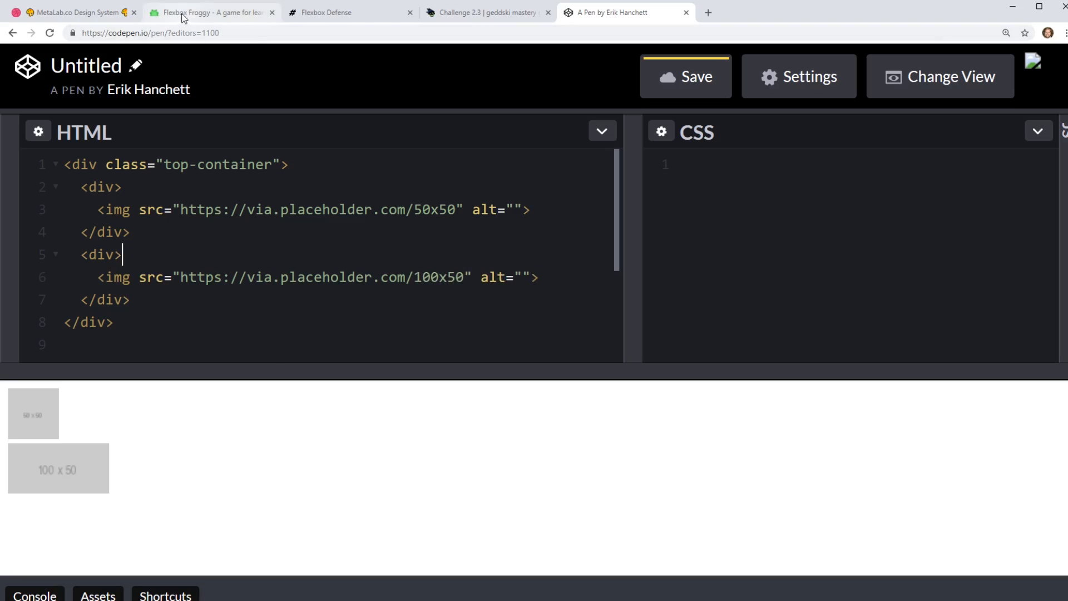
Check the Dribbble reference shot's icons page, then return to the pen's CSS editor.
{"action": "left_click", "coordinate": [73, 11]}
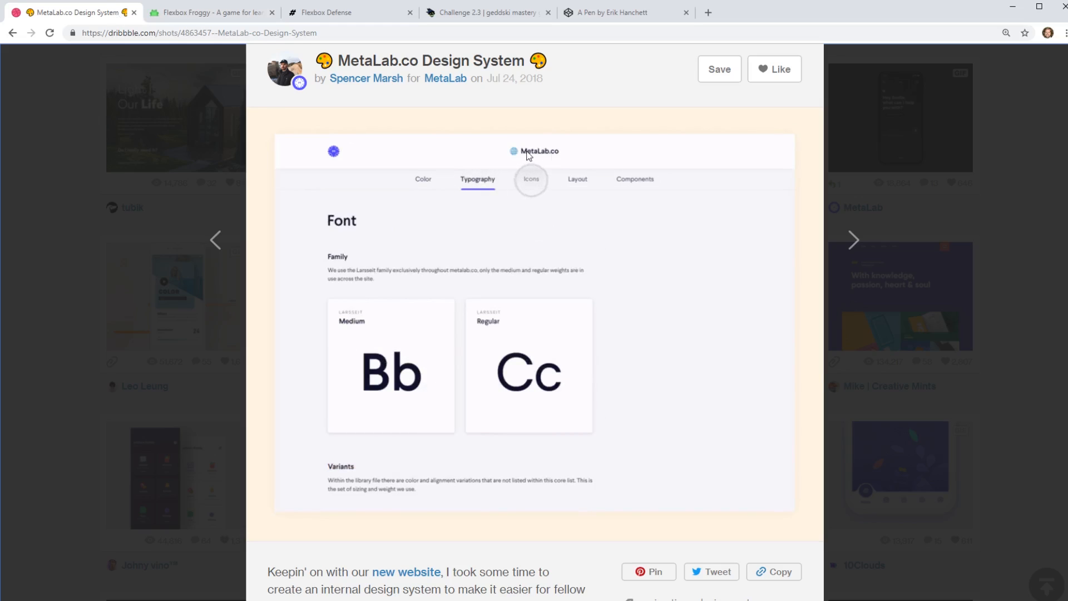
{"action": "left_click", "coordinate": [531, 179]}
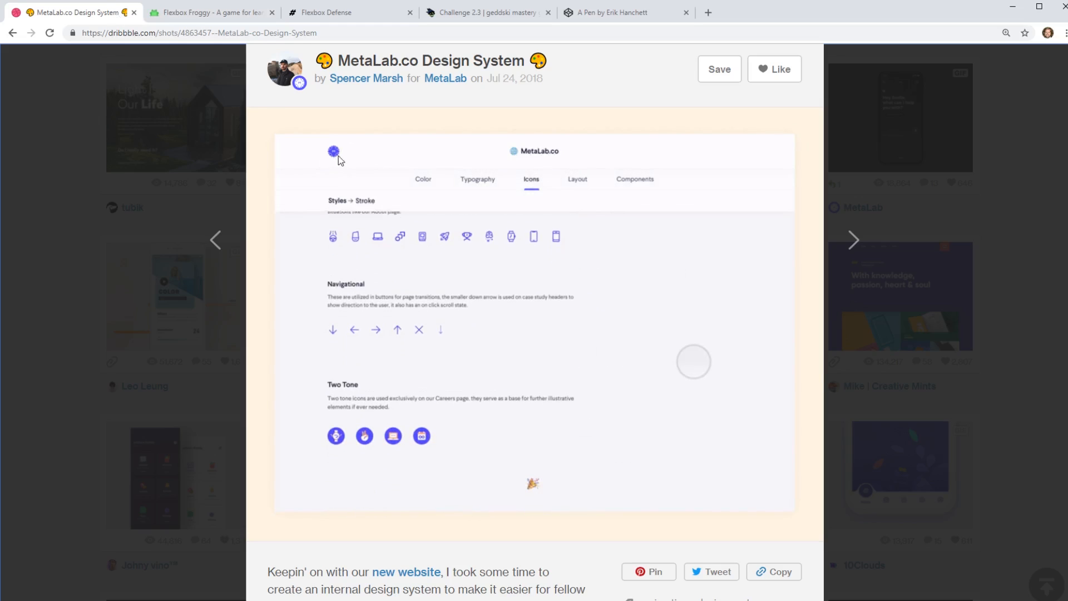
{"action": "left_click", "coordinate": [621, 13]}
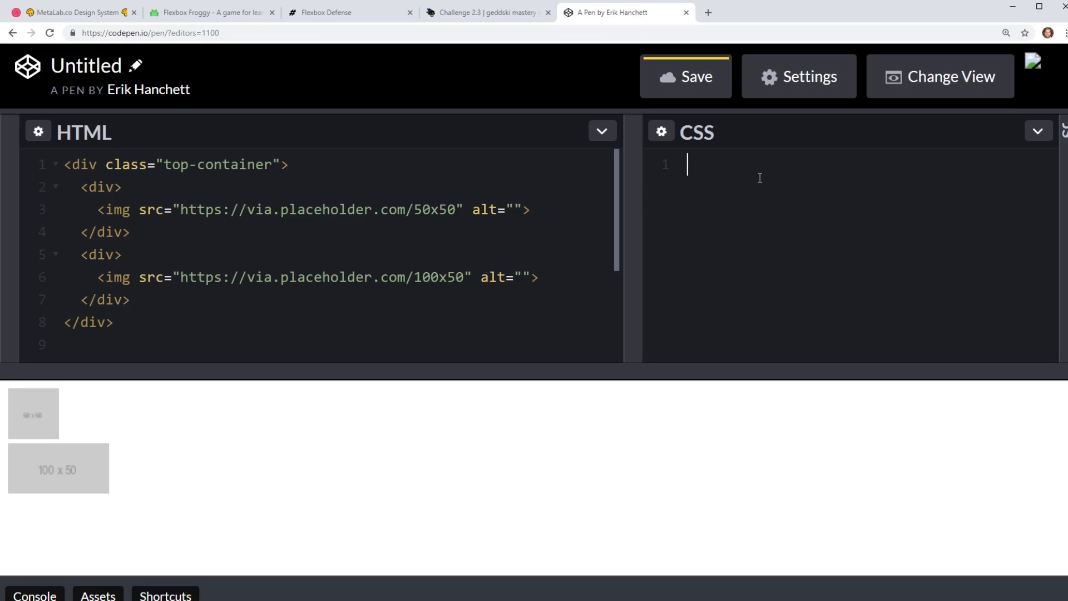
Write a .top-container rule with display:flex and a justify-content declaration.
{"action": "type", "text": ".top-con"}
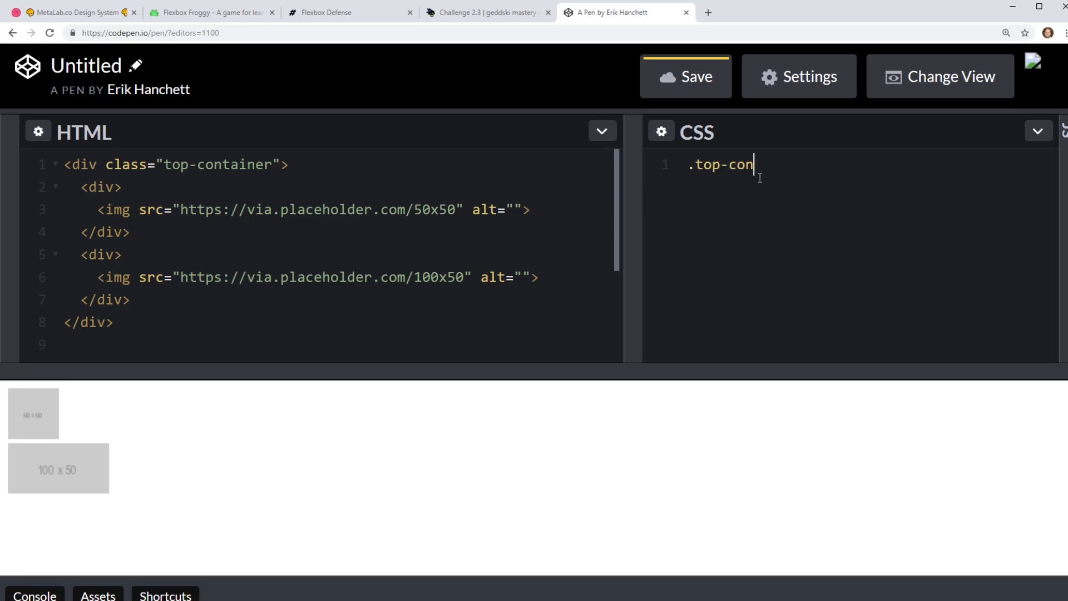
{"action": "type", "text": "tainer {"}
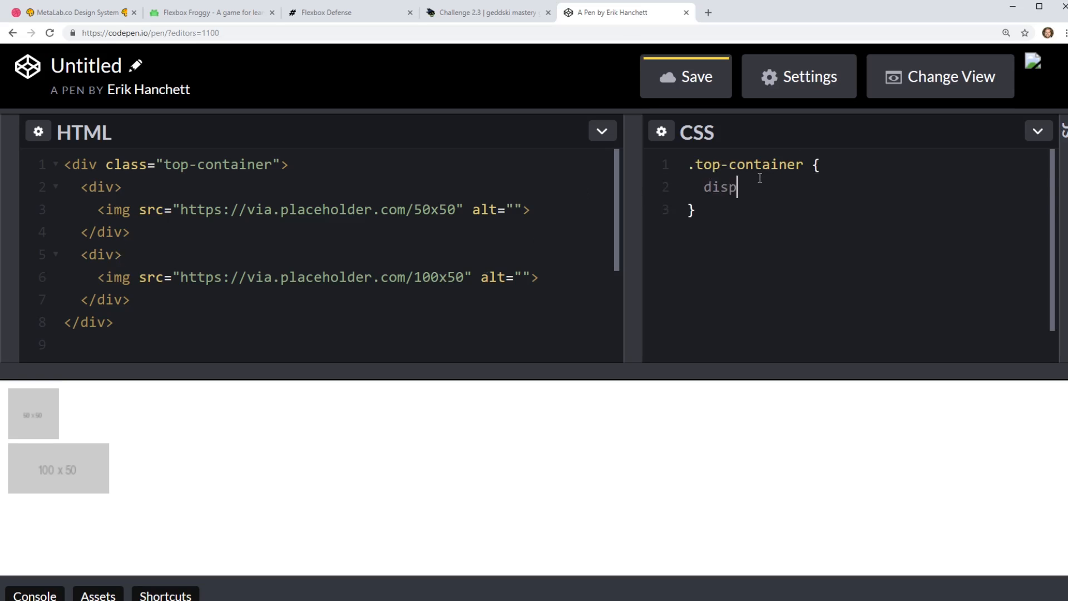
{"action": "type", "text": "lay:flex;"}
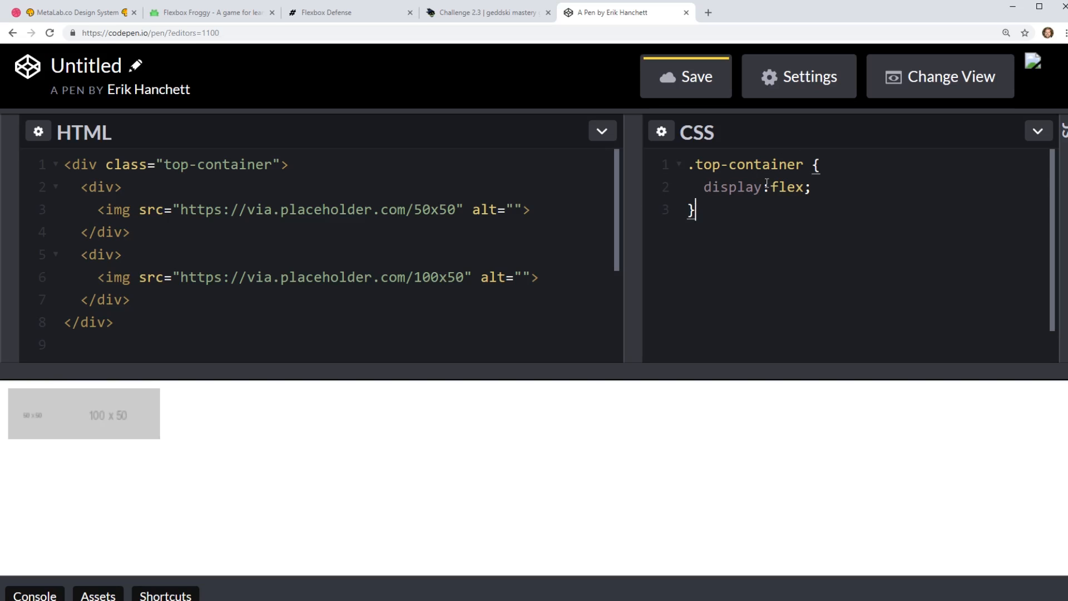
{"action": "key", "text": "Enter"}
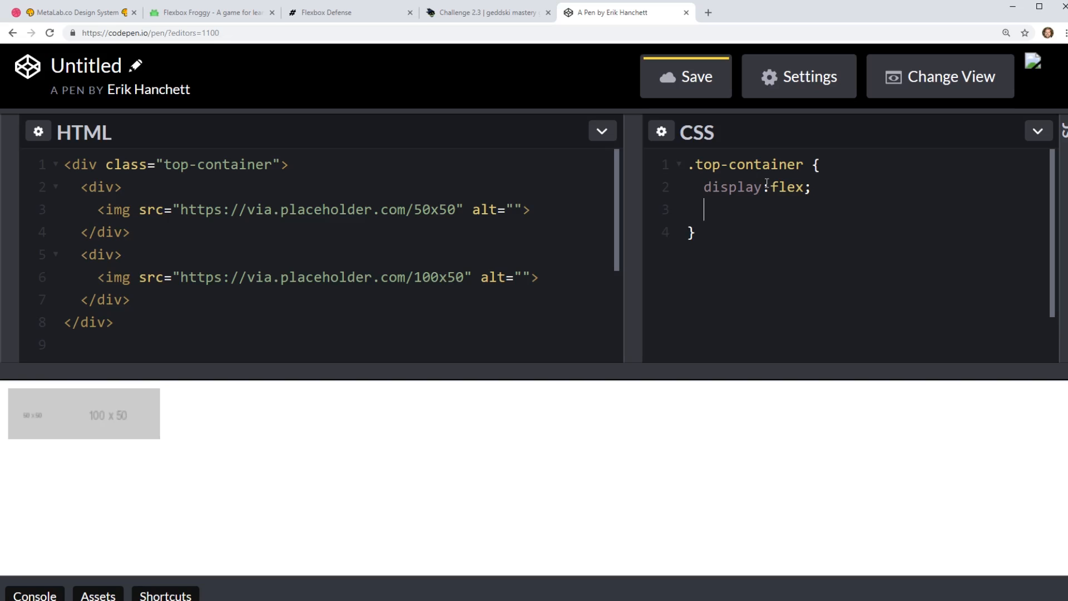
{"action": "mouse_move", "coordinate": [643, 239]}
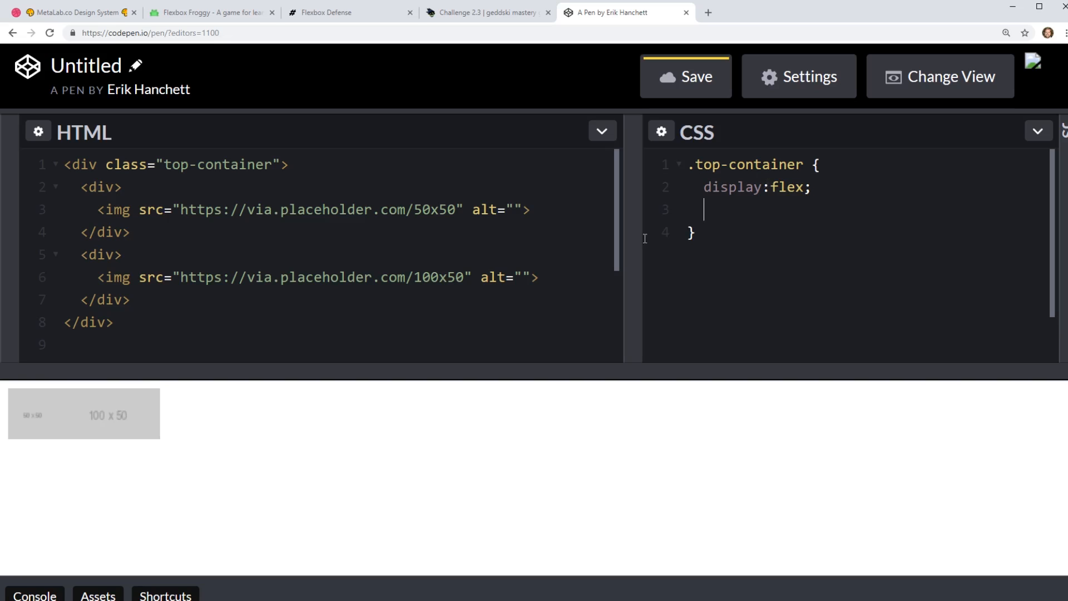
{"action": "type", "text": "justify-"}
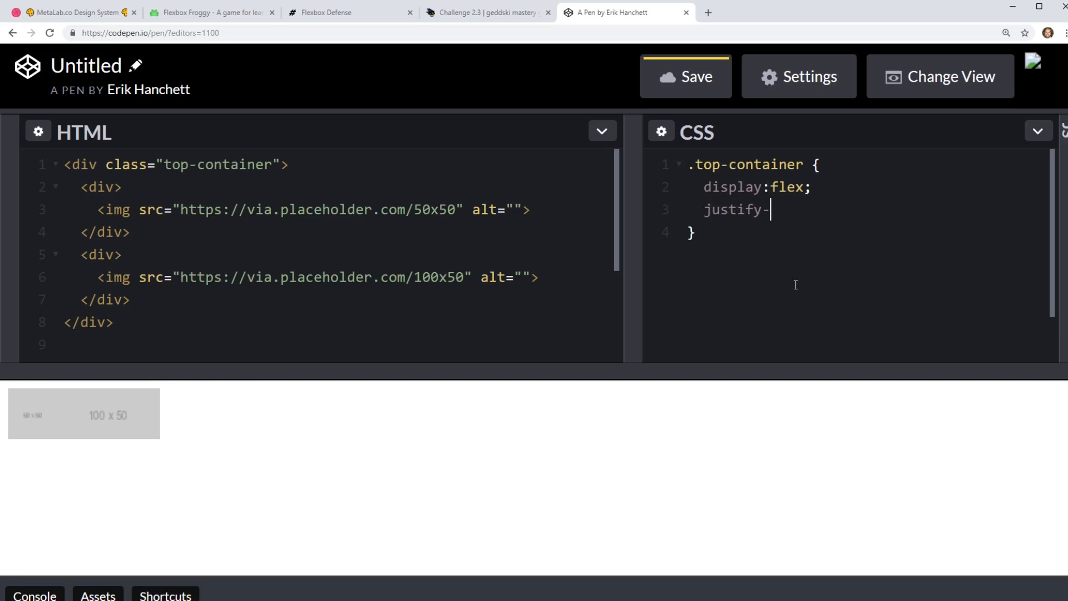
{"action": "type", "text": "contn"}
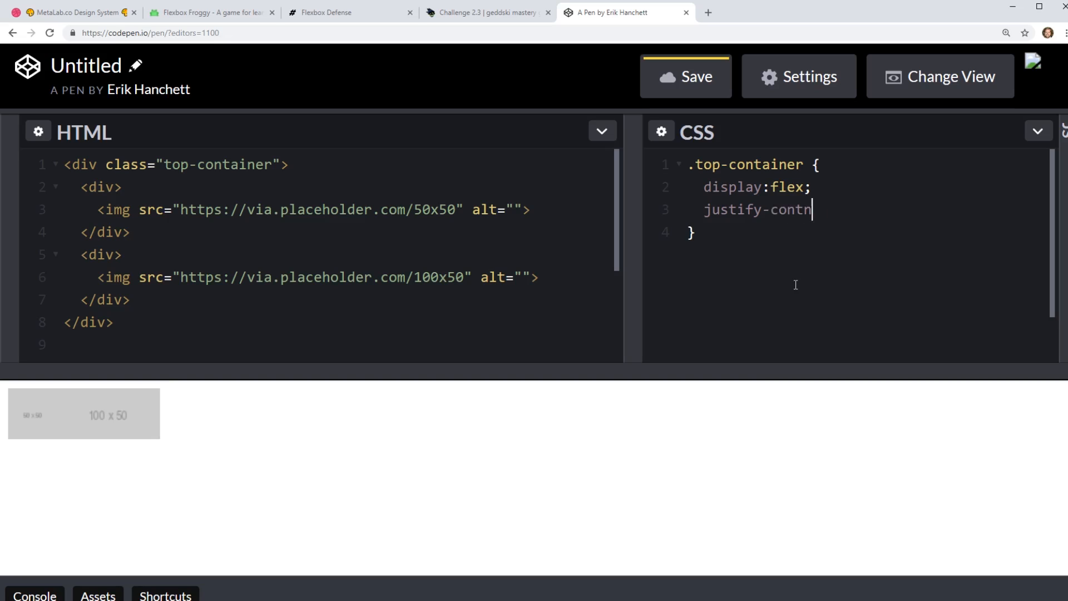
{"action": "type", "text": "ent:"}
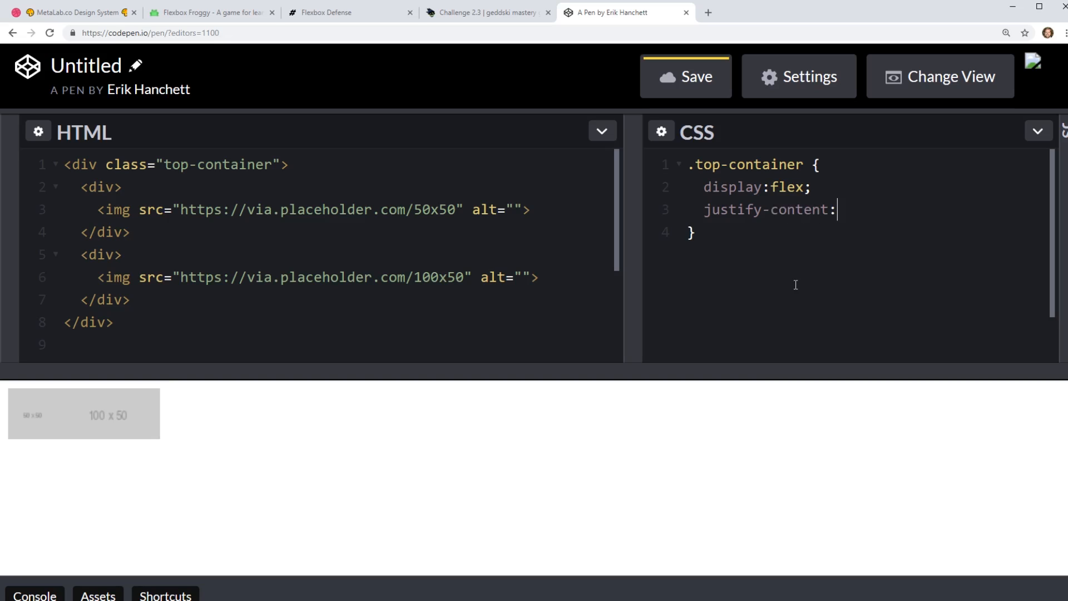
{"action": "type", "text": "al"}
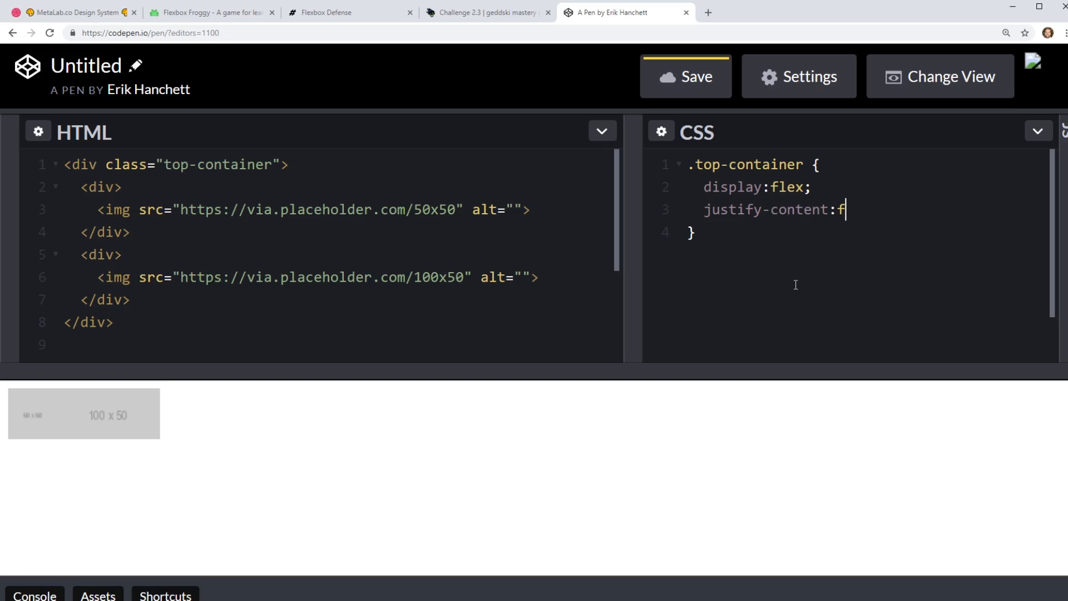
{"action": "type", "text": "lex-start"}
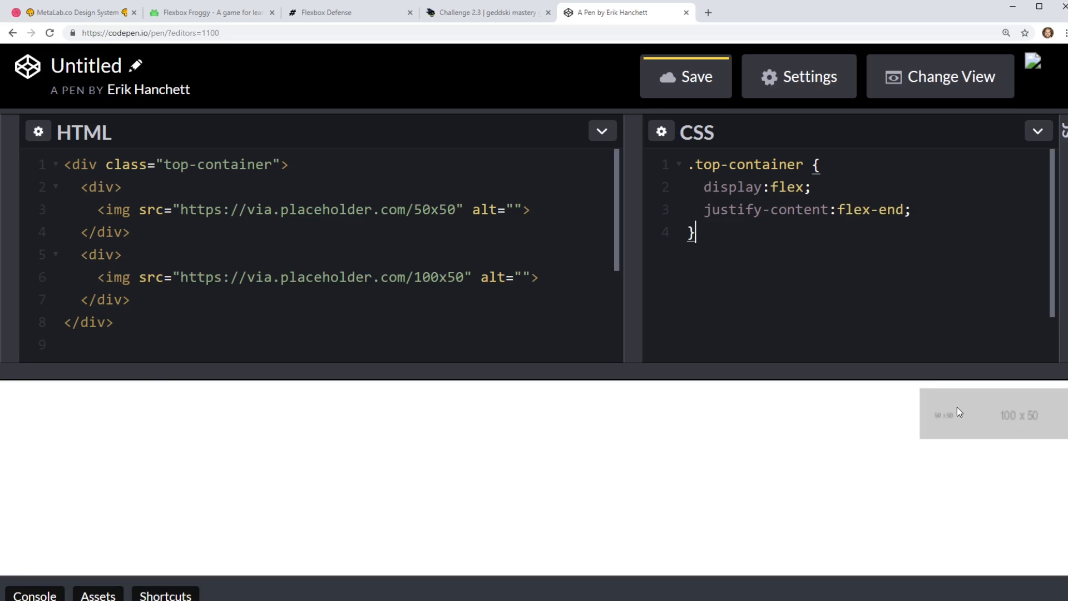
Change justify-content to center, try and remove align-items:center, and compare with the reference.
{"action": "double_click", "coordinate": [871, 209]}
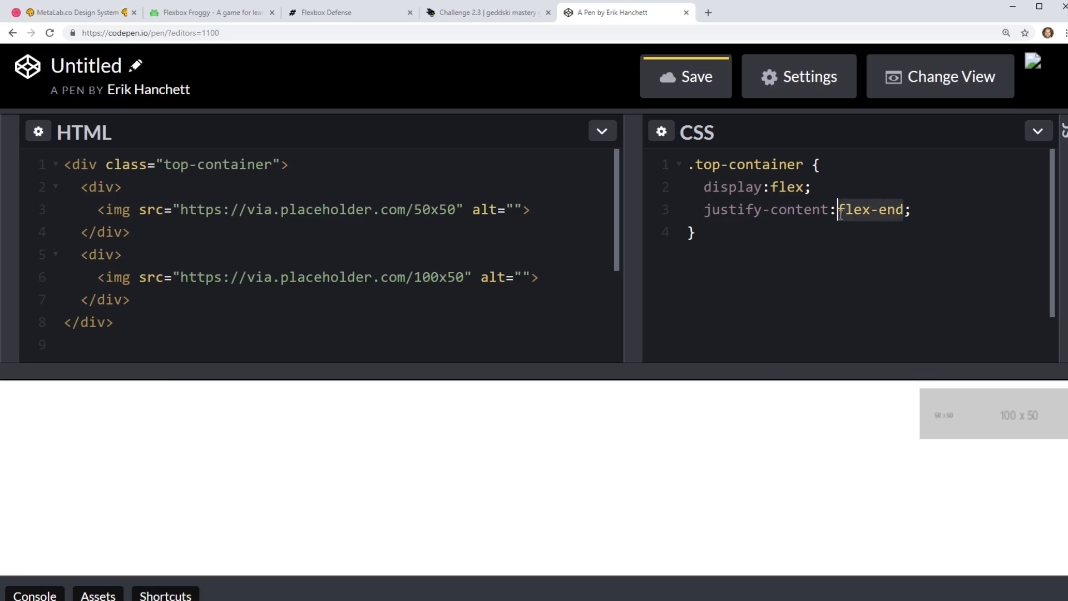
{"action": "type", "text": "cenet"}
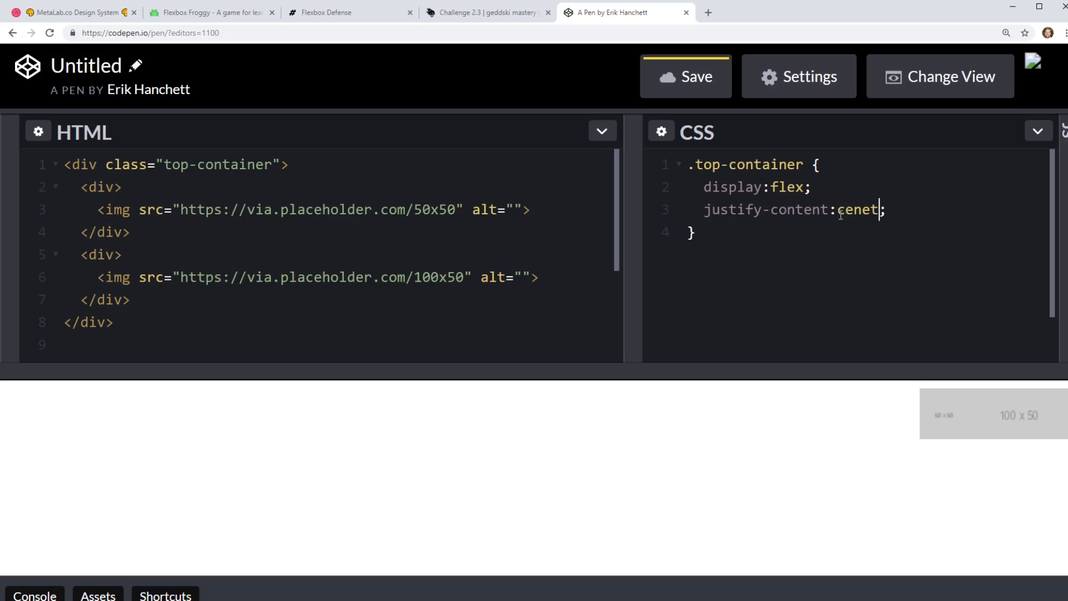
{"action": "type", "text": "center"}
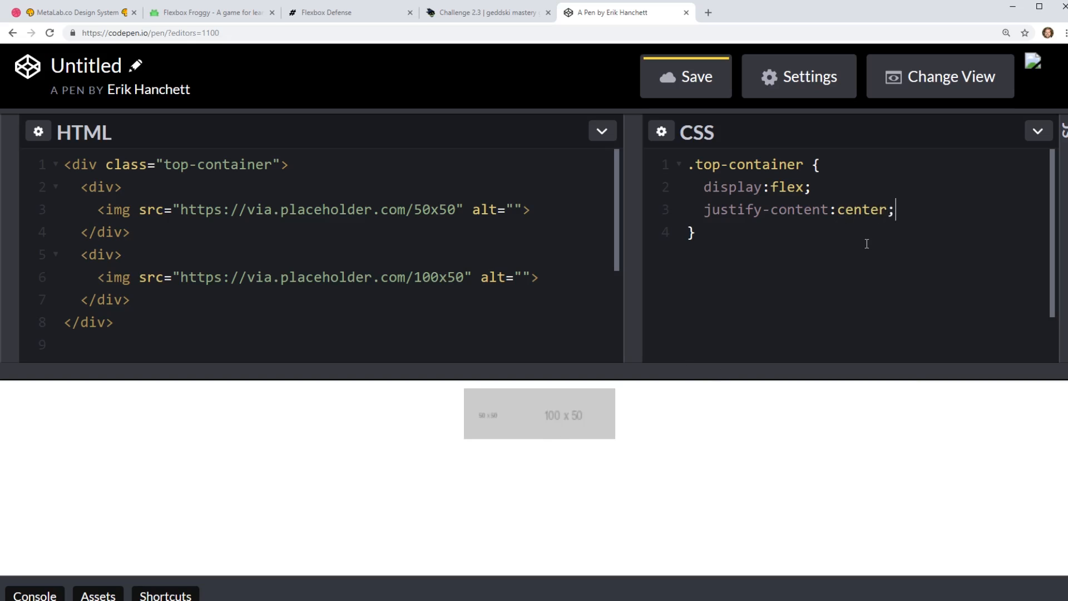
{"action": "key", "text": "Enter"}
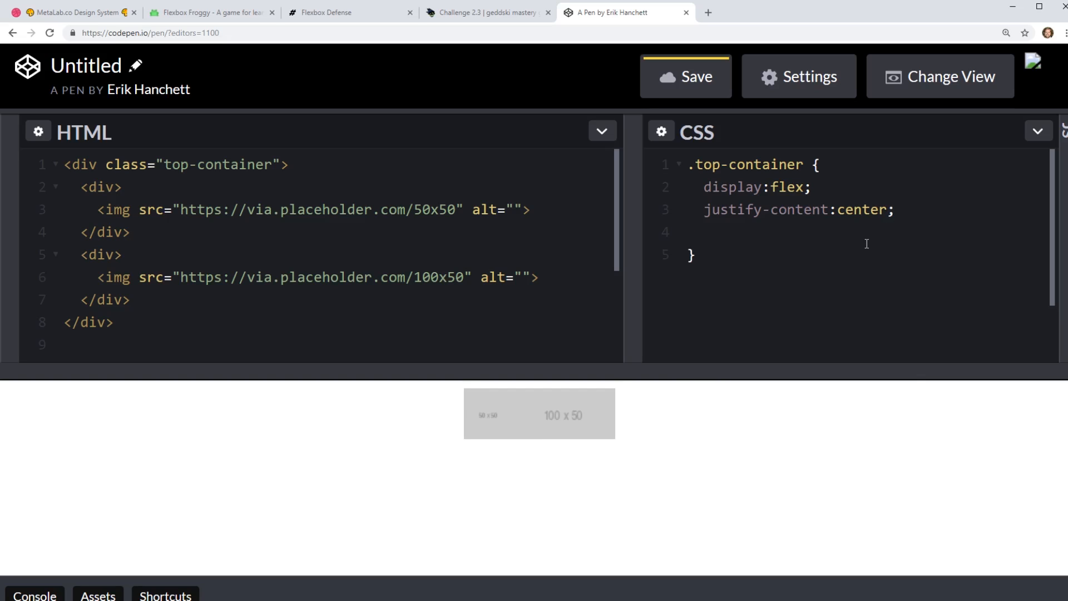
{"action": "type", "text": "align"}
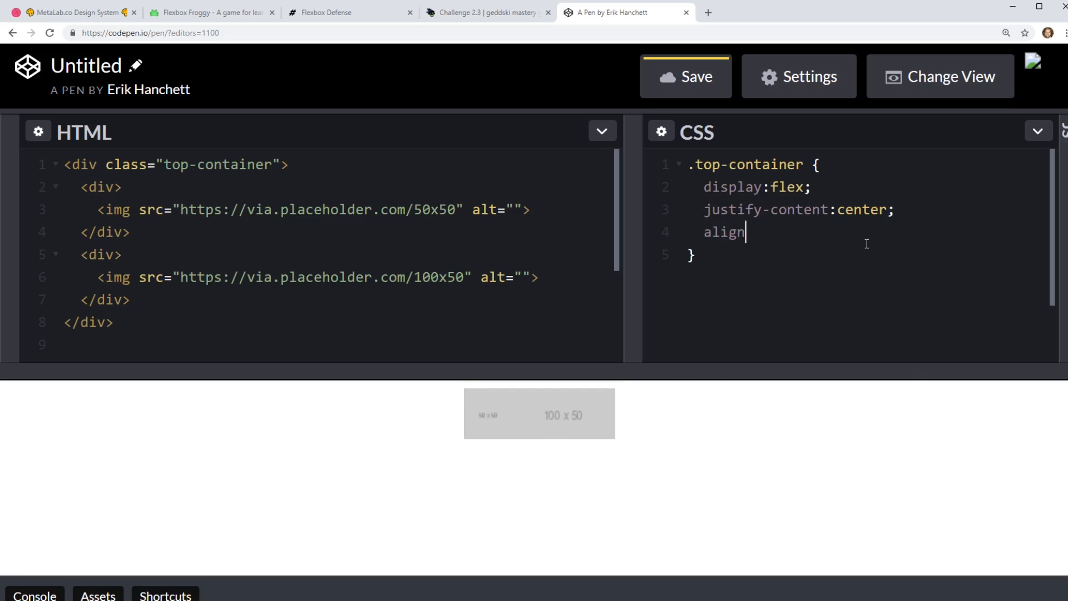
{"action": "type", "text": "-items:cen"}
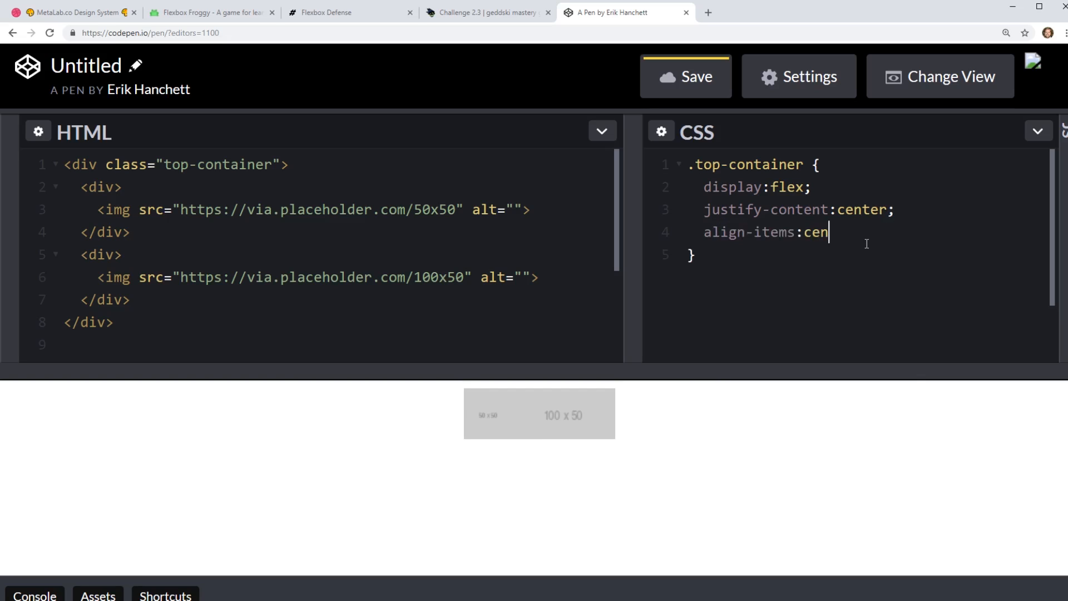
{"action": "type", "text": "ter"}
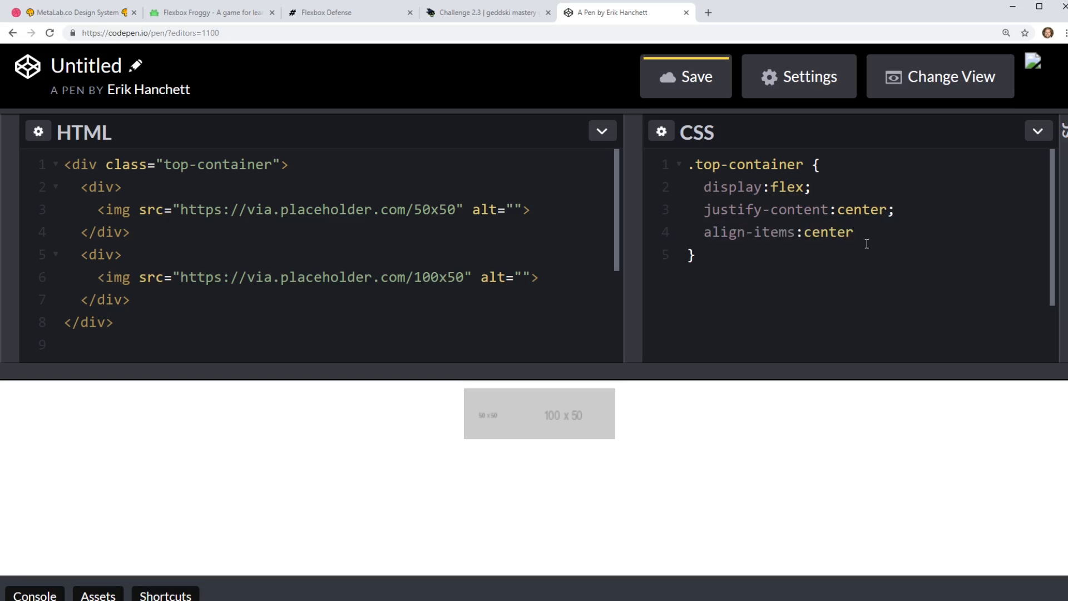
{"action": "double_click", "coordinate": [828, 232]}
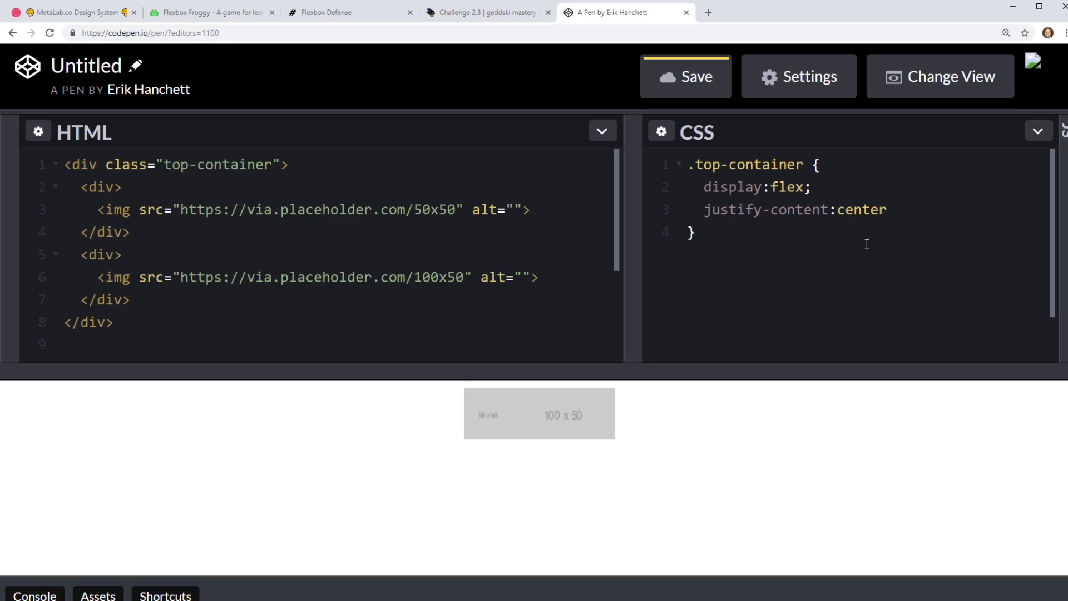
{"action": "type", "text": ";"}
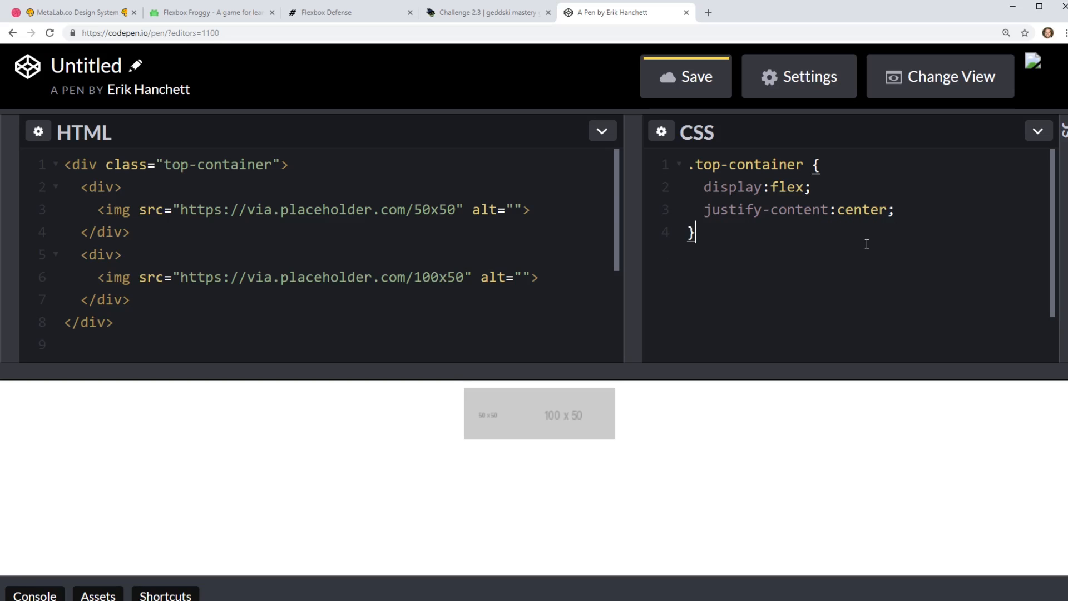
{"action": "mouse_move", "coordinate": [765, 298]}
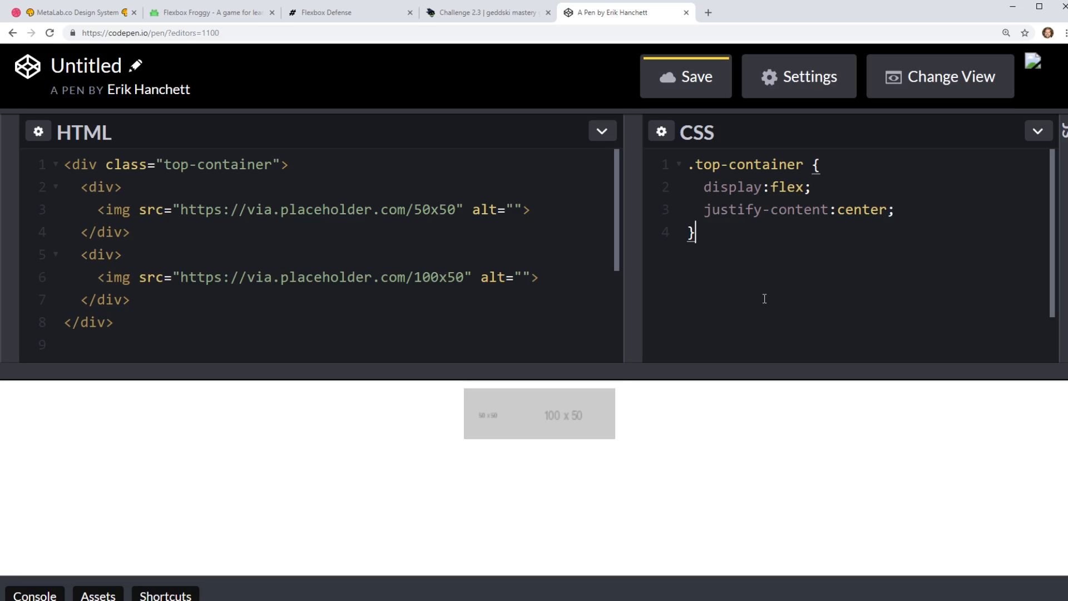
{"action": "left_click", "coordinate": [77, 11]}
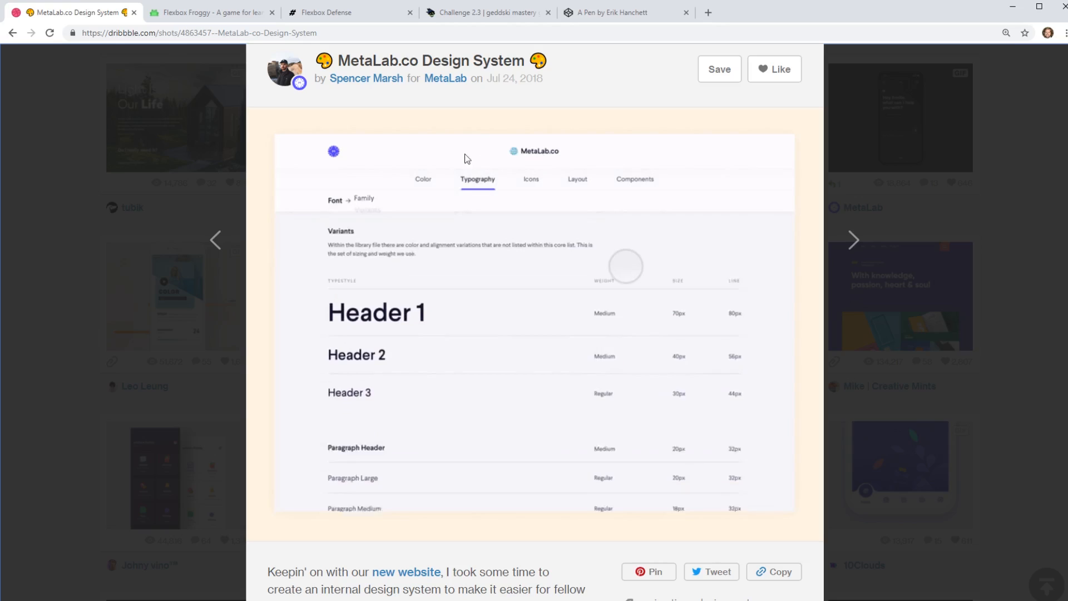
{"action": "left_click", "coordinate": [617, 11]}
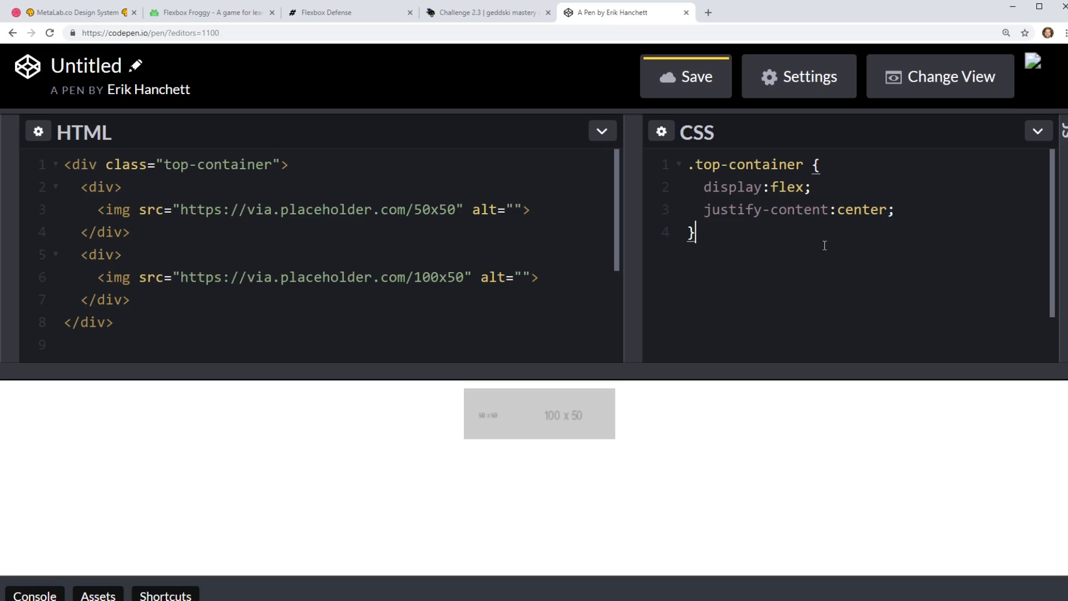
{"action": "mouse_move", "coordinate": [810, 233]}
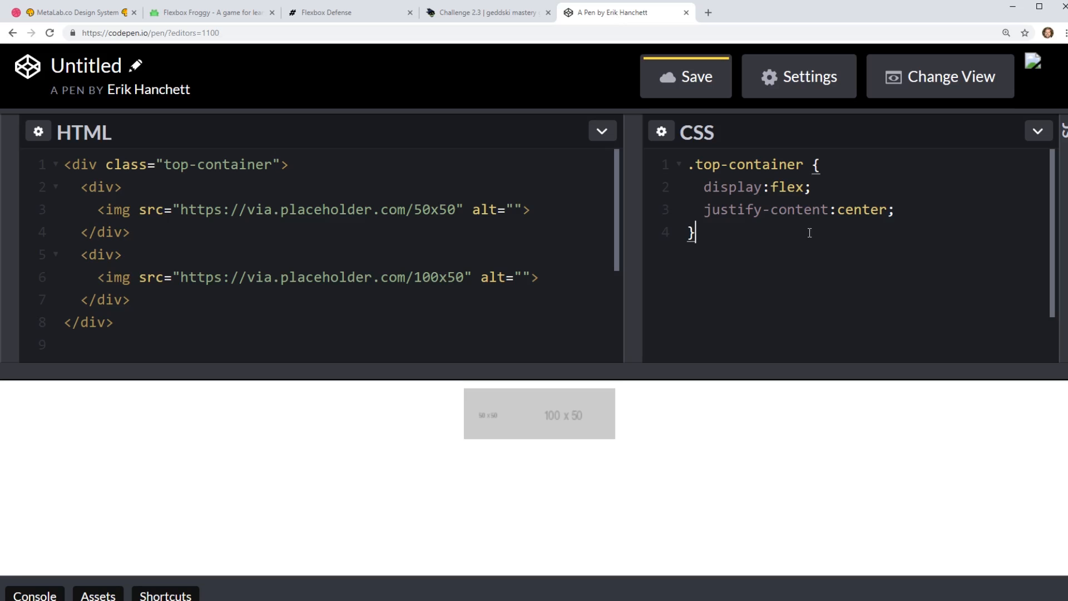
{"action": "mouse_move", "coordinate": [480, 413]}
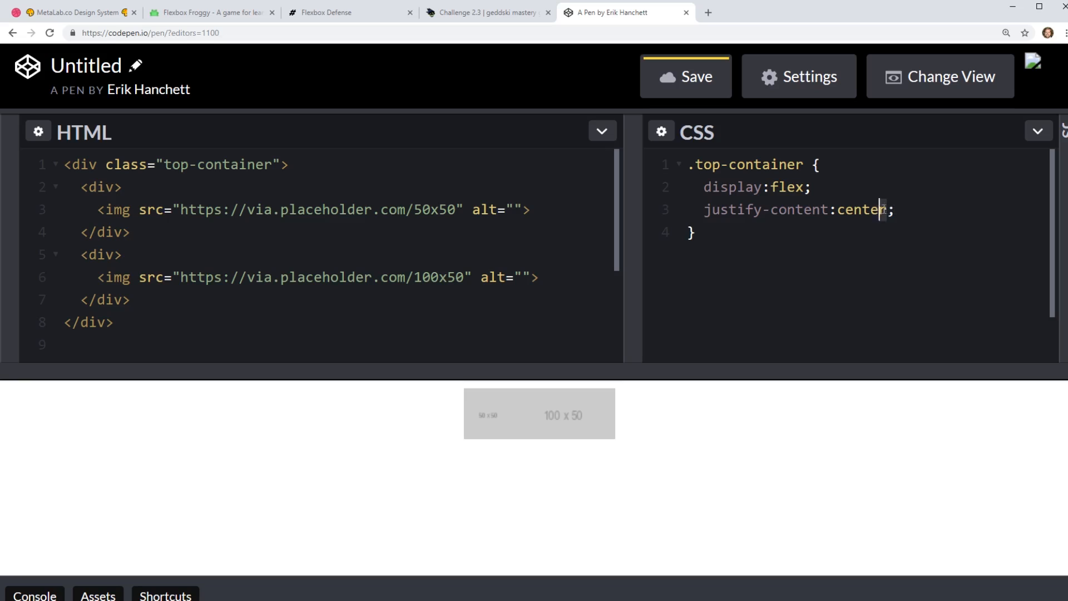
Set .top-container to justify-content: flex-start and give the second div class="second-img".
{"action": "type", "text": "flex-start"}
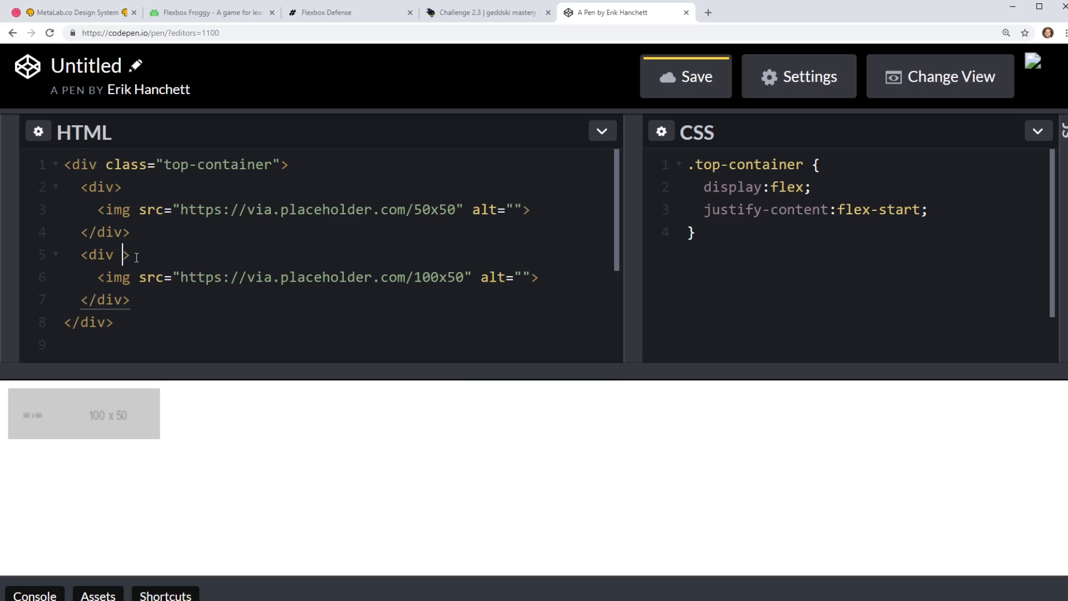
{"action": "type", "text": "class=\"secon\""}
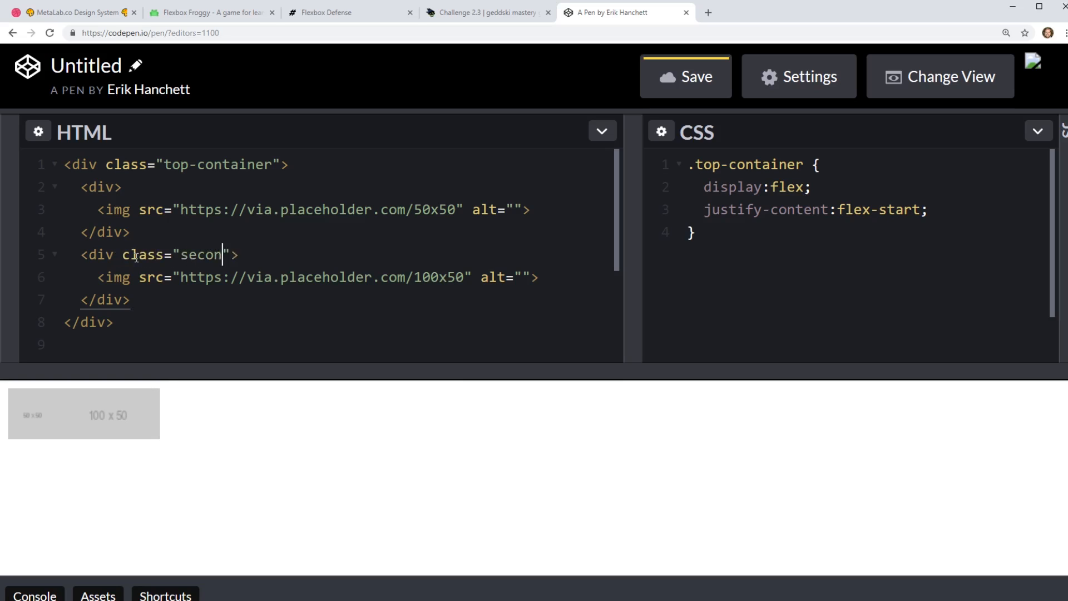
{"action": "type", "text": "d-img"}
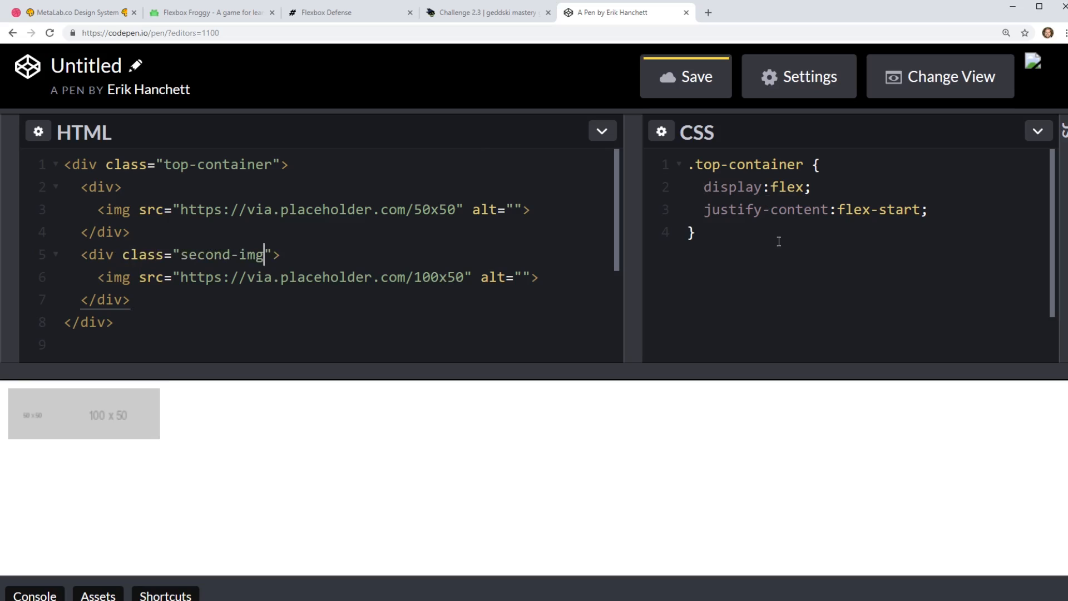
Style .second-img with display:flex, justify-content:center and width:100%, checking against the reference.
{"action": "type", "text": ".second-img {"}
{"action": "type", "text": "di"}
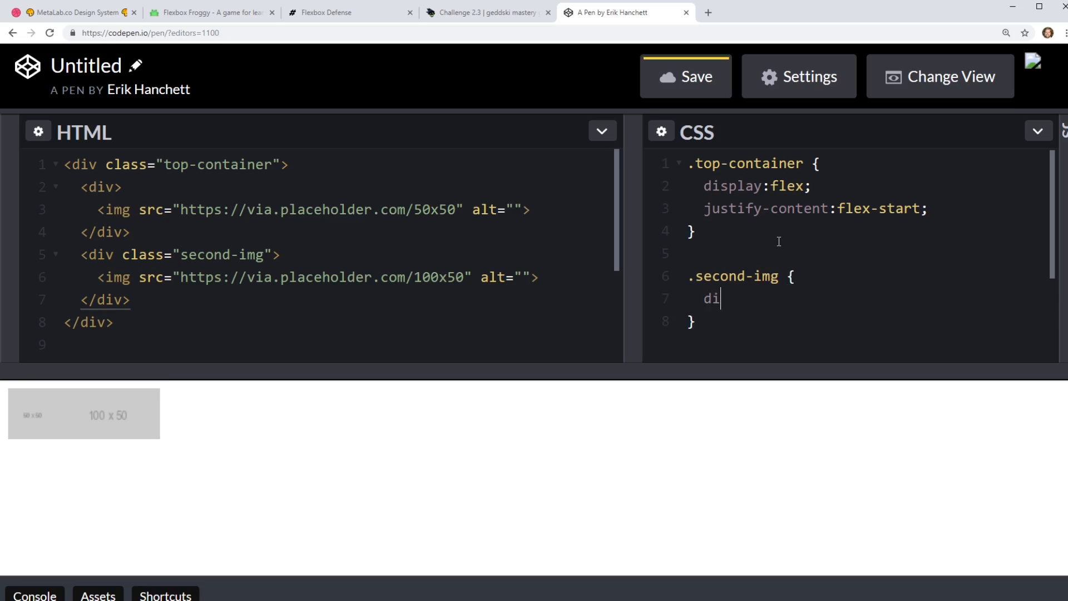
{"action": "type", "text": "splay:flex;"}
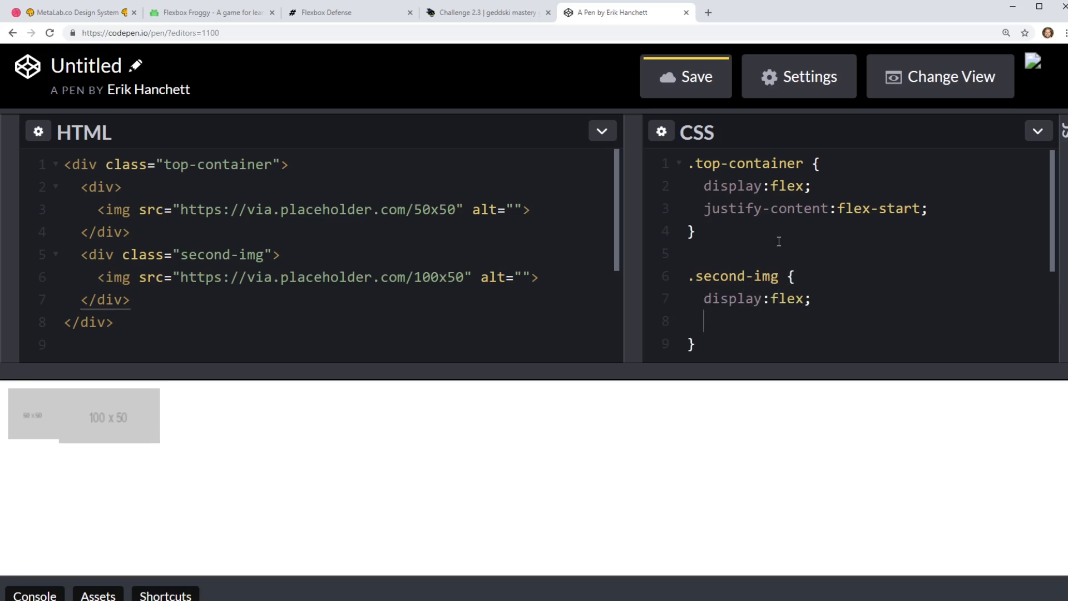
{"action": "type", "text": "justify-"}
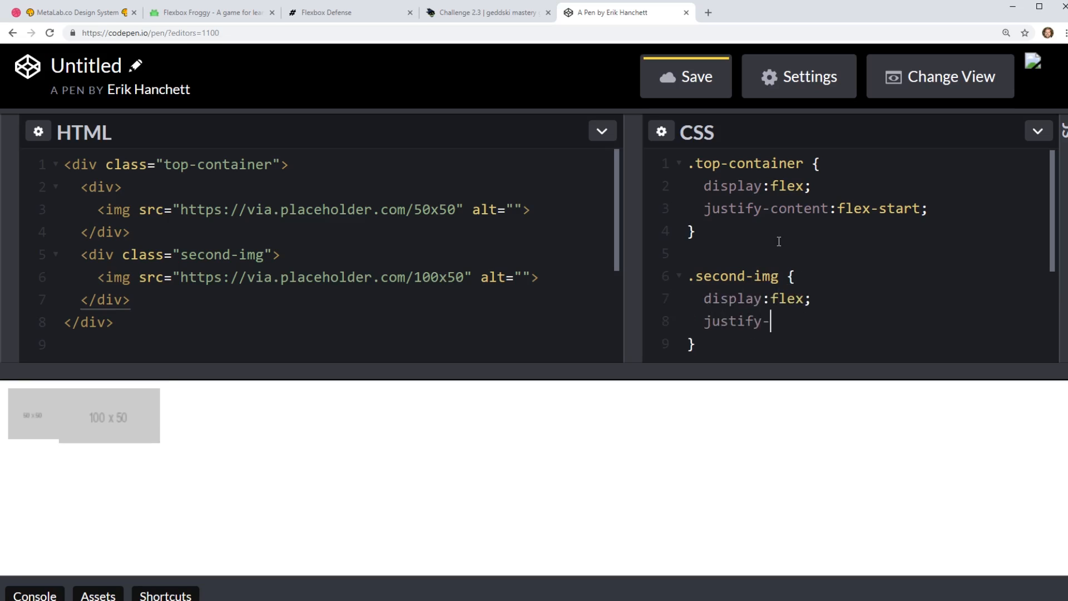
{"action": "type", "text": "content:"}
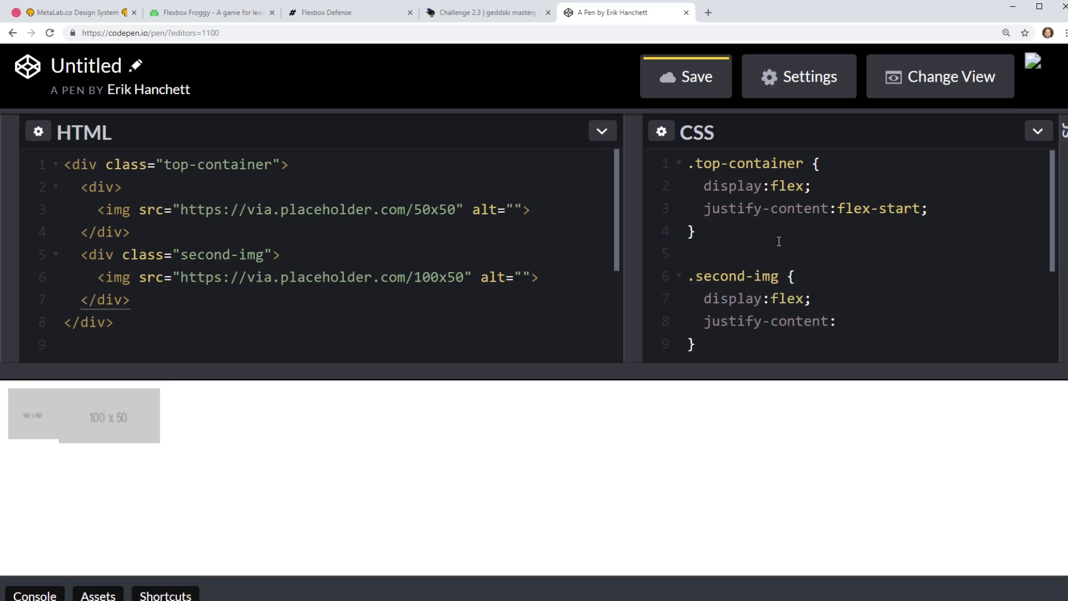
{"action": "type", "text": "center;"}
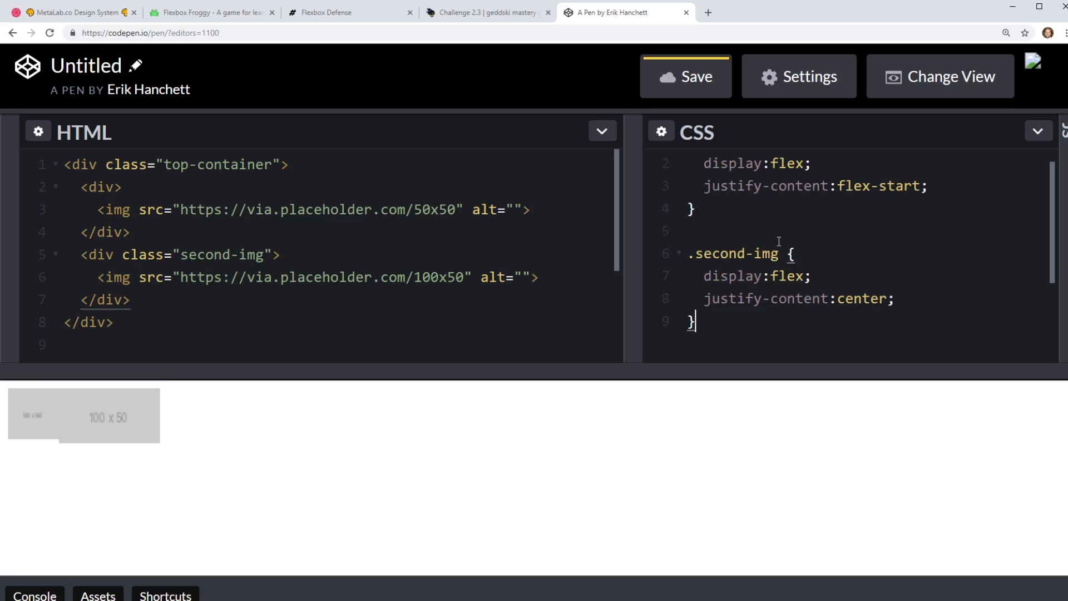
{"action": "type", "text": "width:100%"}
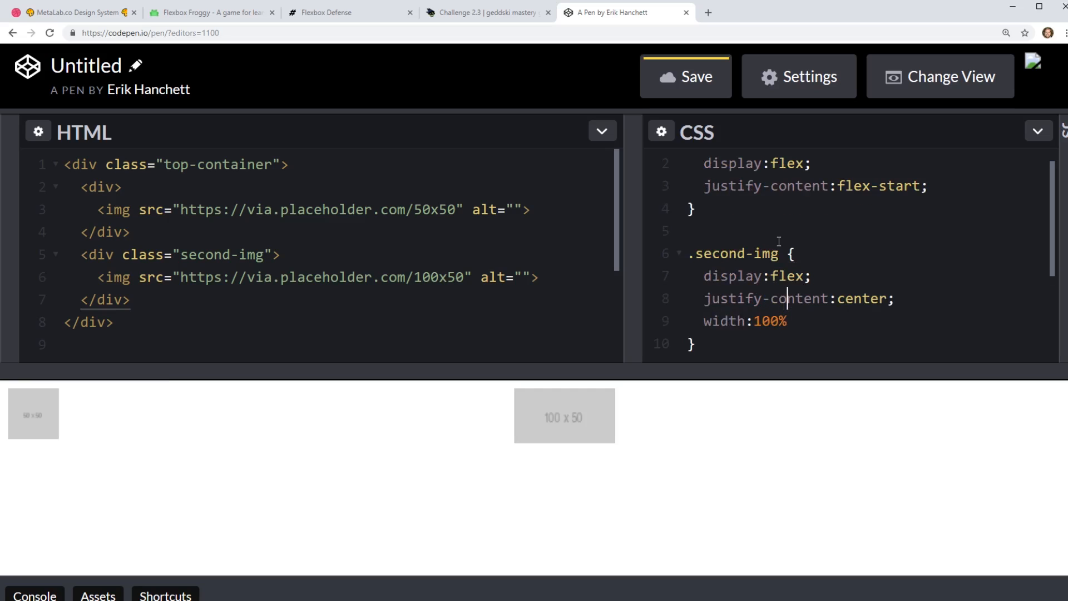
{"action": "type", "text": ";"}
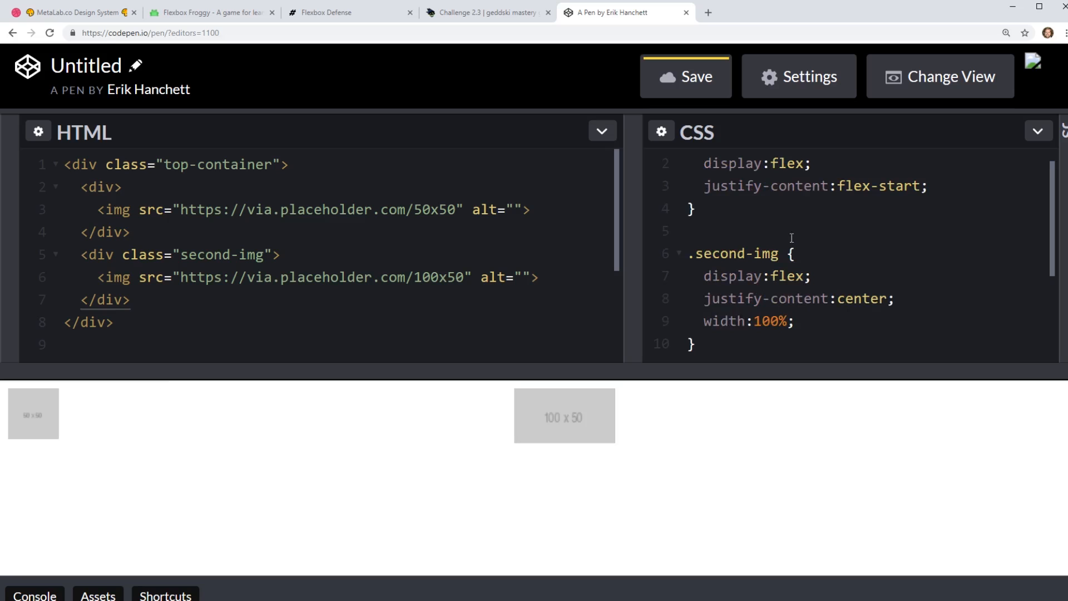
{"action": "mouse_move", "coordinate": [533, 423]}
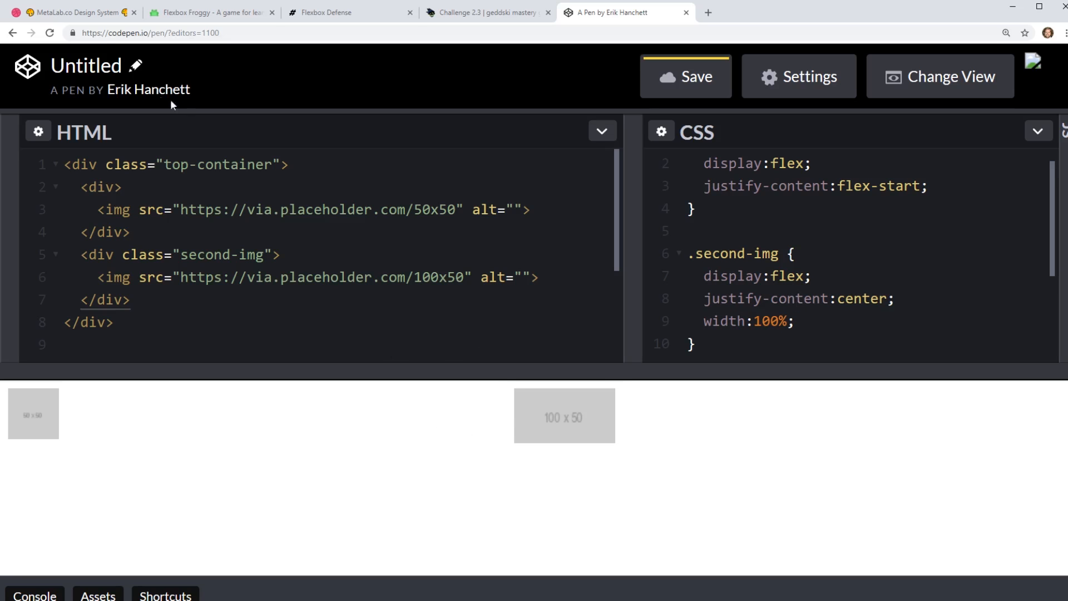
{"action": "left_click", "coordinate": [78, 11]}
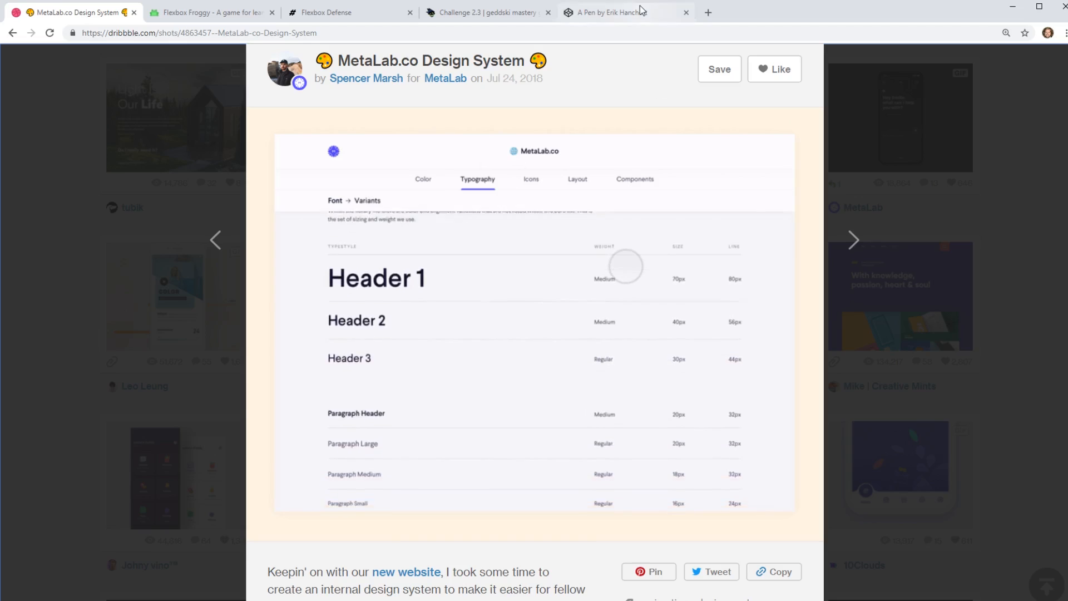
{"action": "left_click", "coordinate": [609, 12]}
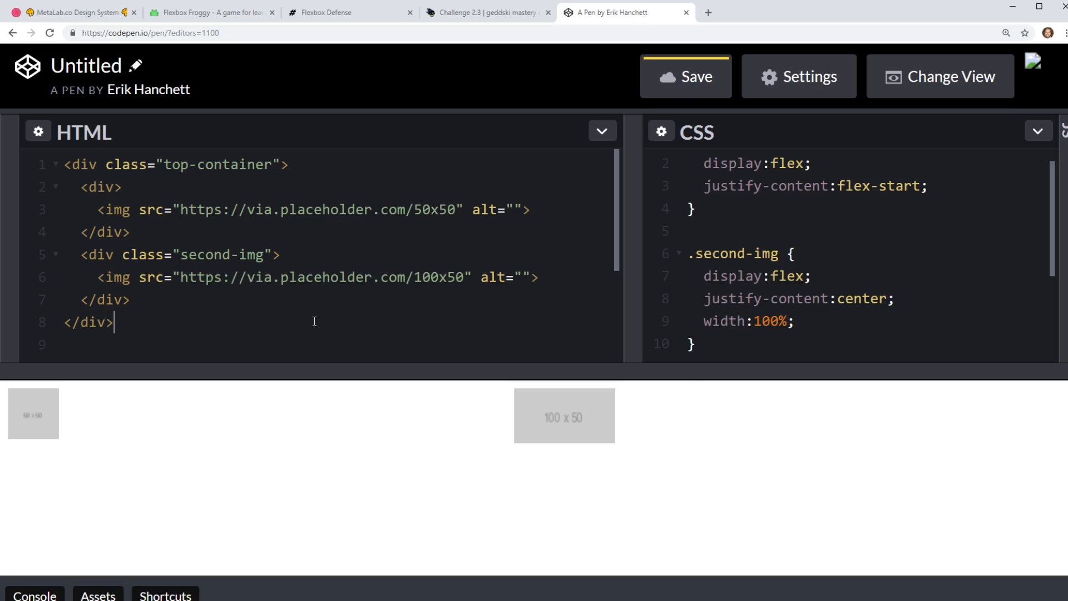
Add a 'Center' paragraph and a p rule with text-align:center.
{"action": "type", "text": "<p></p>"}
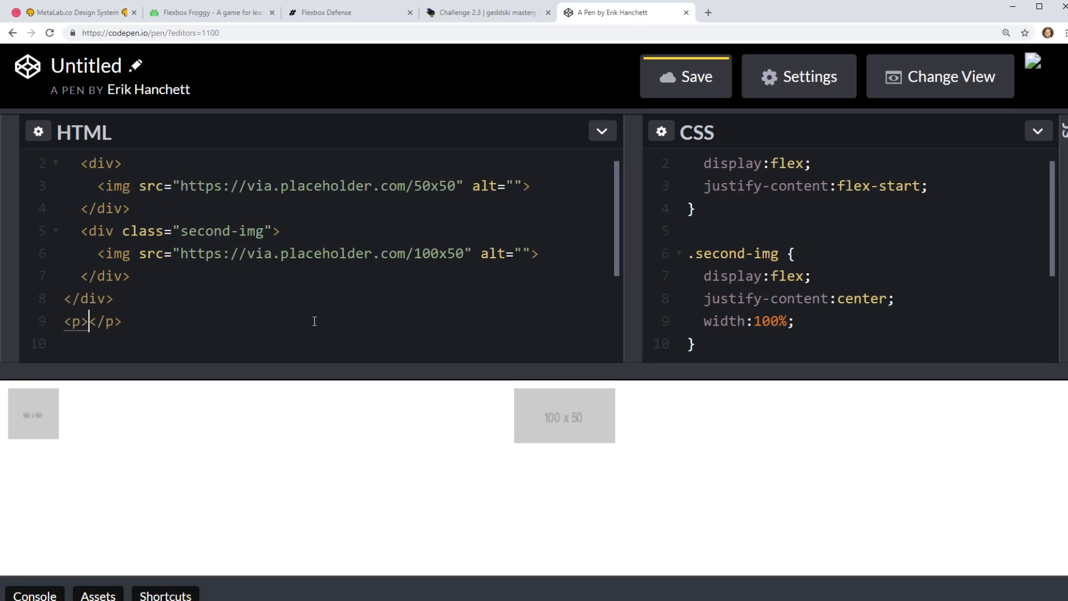
{"action": "type", "text": "Center"}
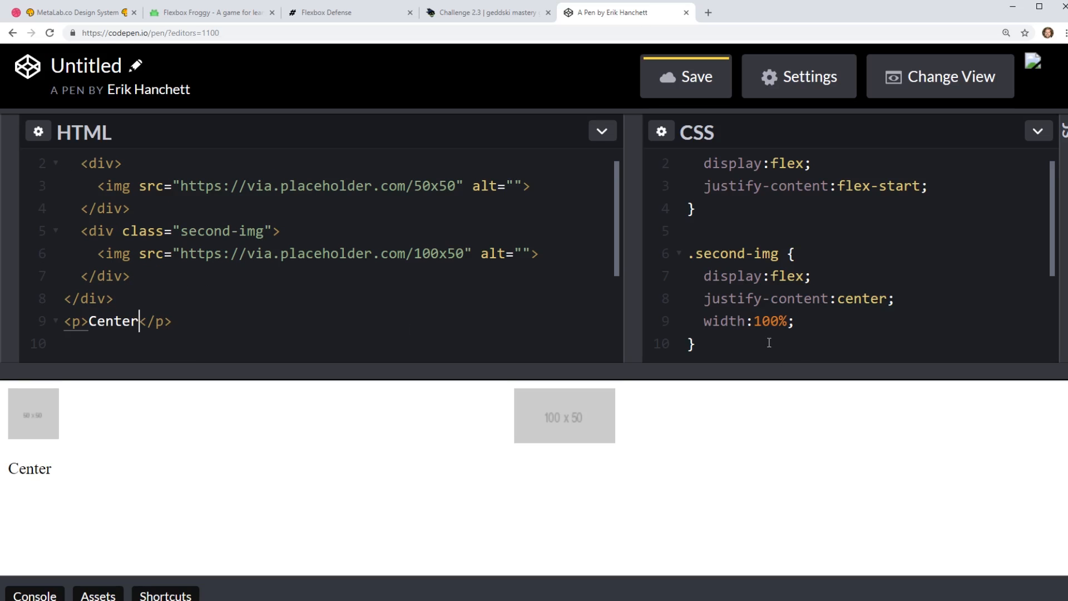
{"action": "type", "text": "p {"}
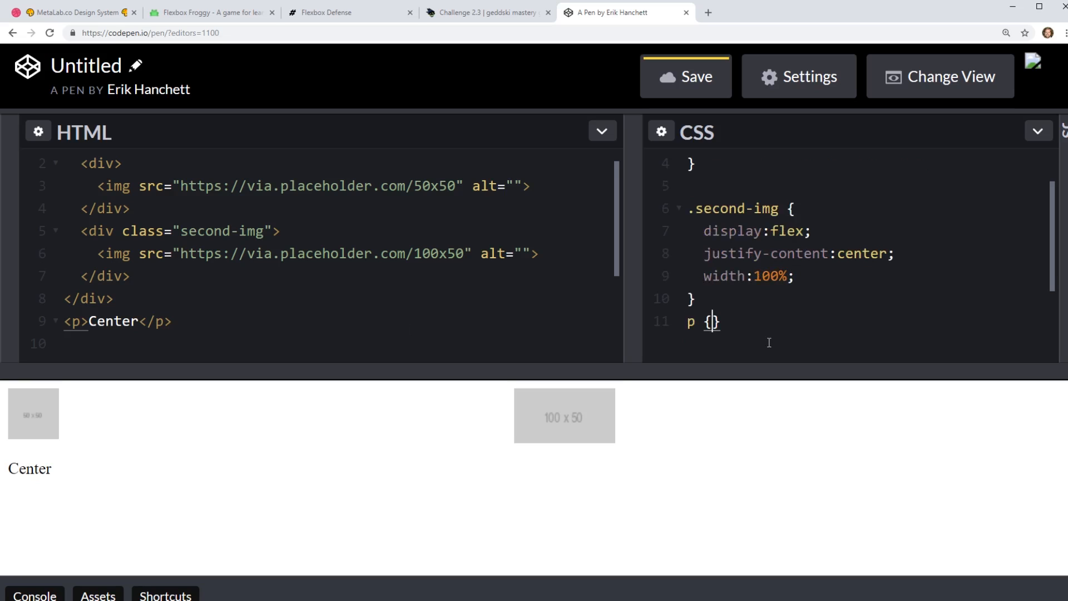
{"action": "type", "text": "text-align"}
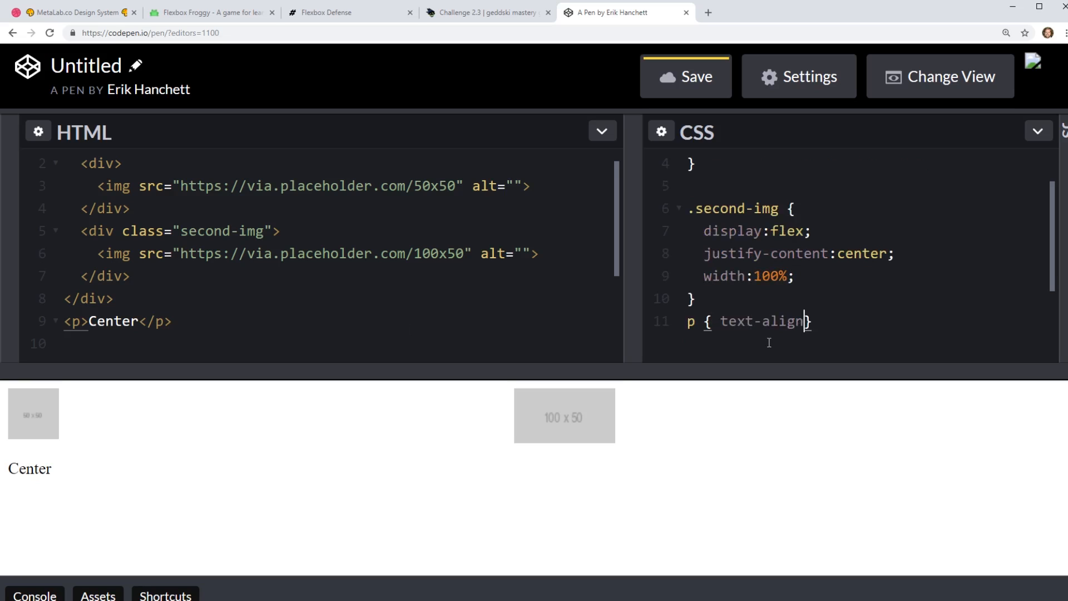
{"action": "type", "text": ":center"}
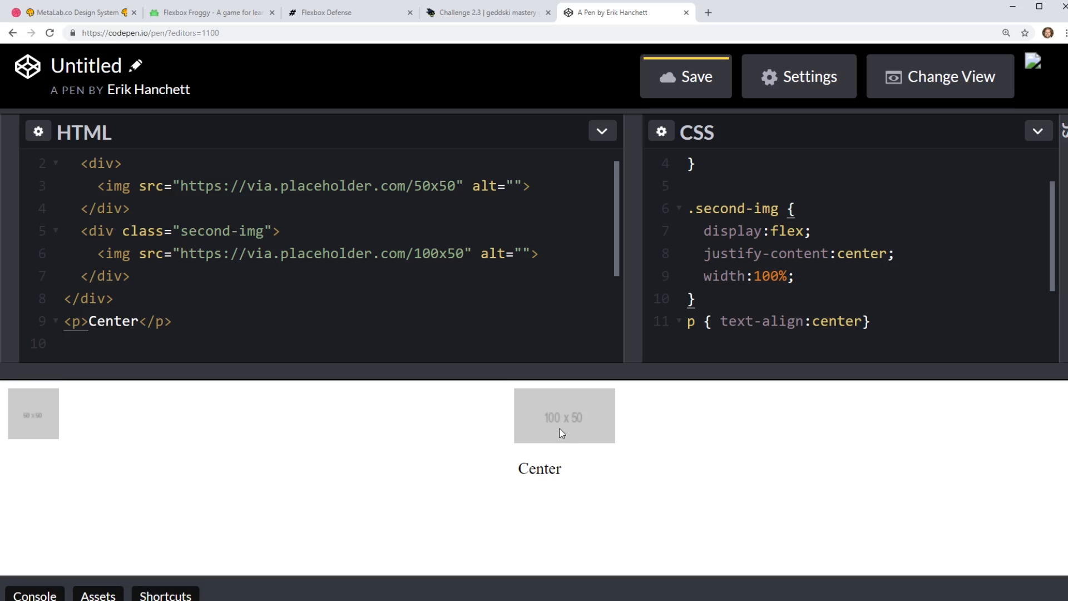
{"action": "mouse_move", "coordinate": [579, 447]}
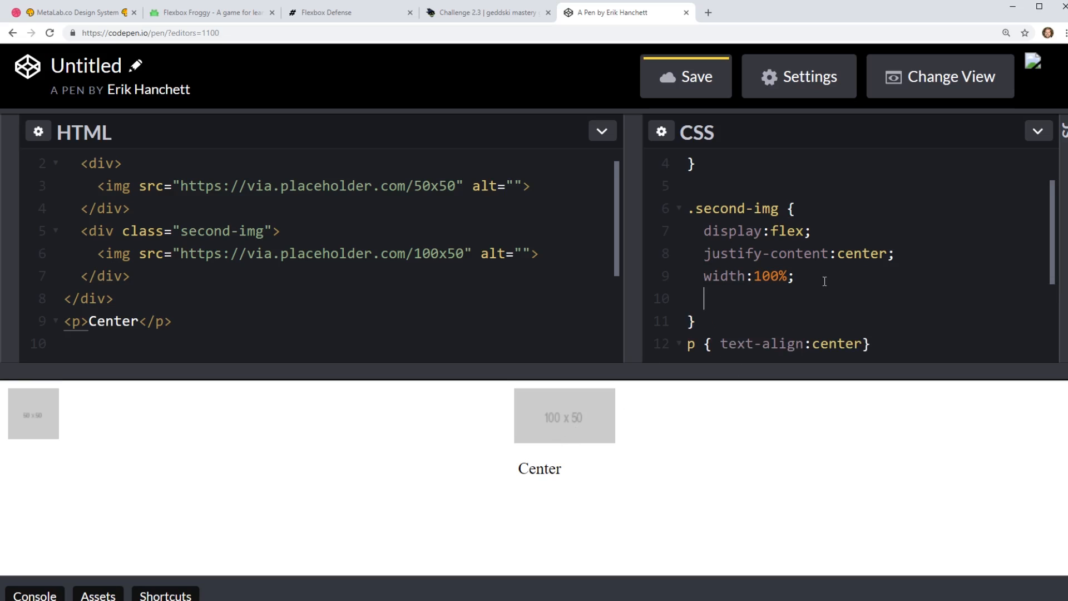
Try negative margin-right values (-10px, -30px) on .second-img, then remove the margin line.
{"action": "type", "text": "margin"}
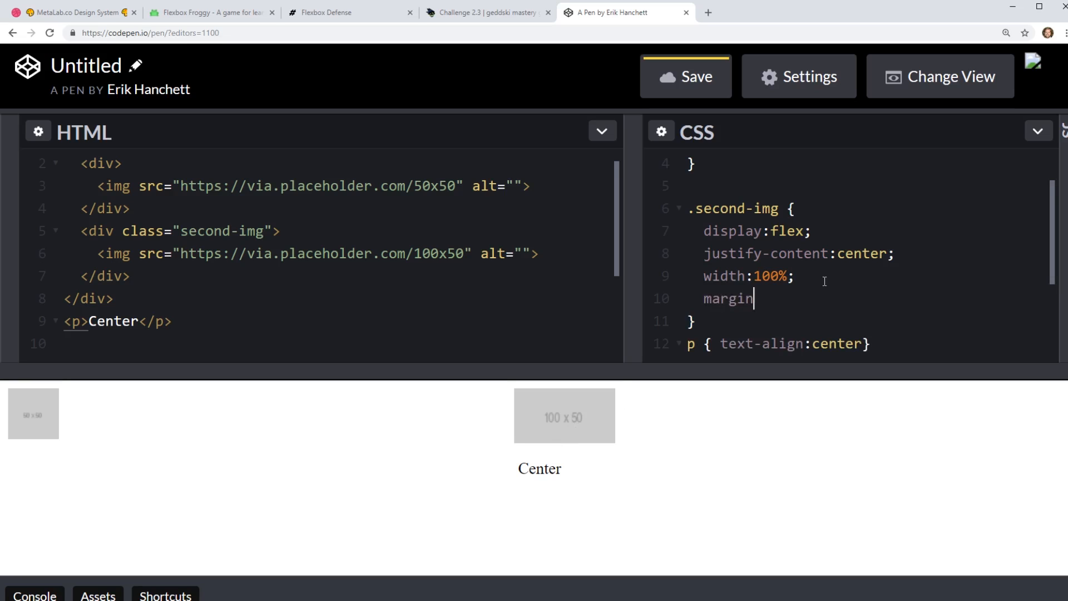
{"action": "type", "text": "-right:-"}
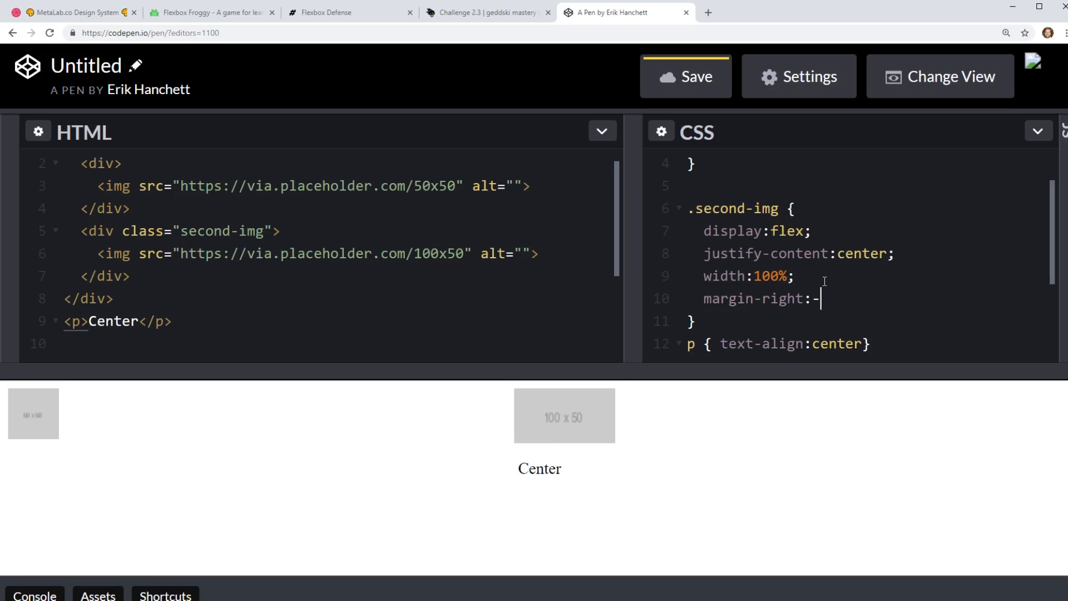
{"action": "type", "text": "10px"}
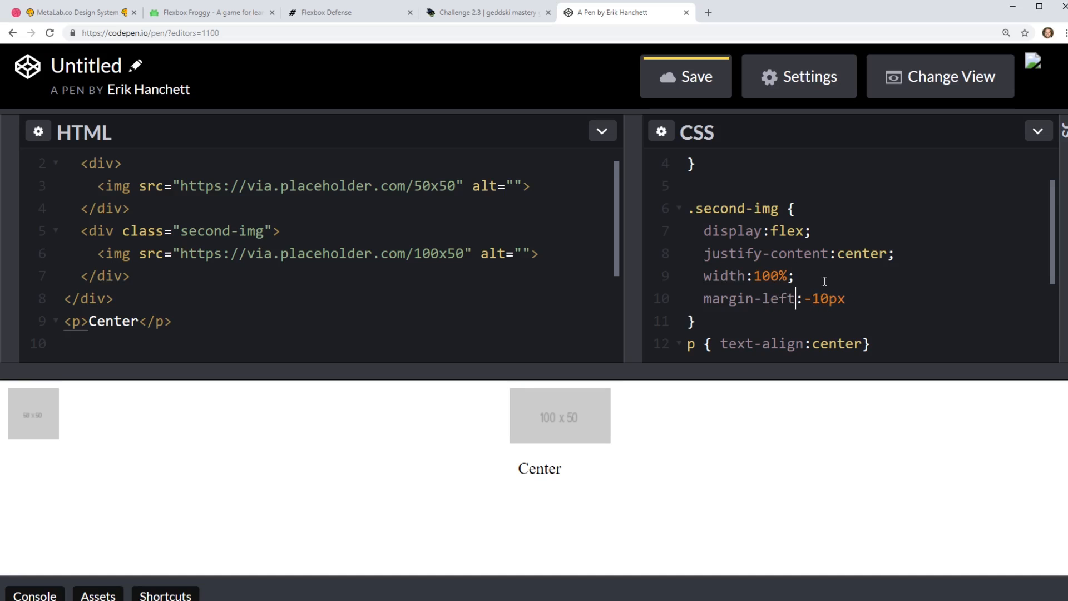
{"action": "type", "text": "-30px"}
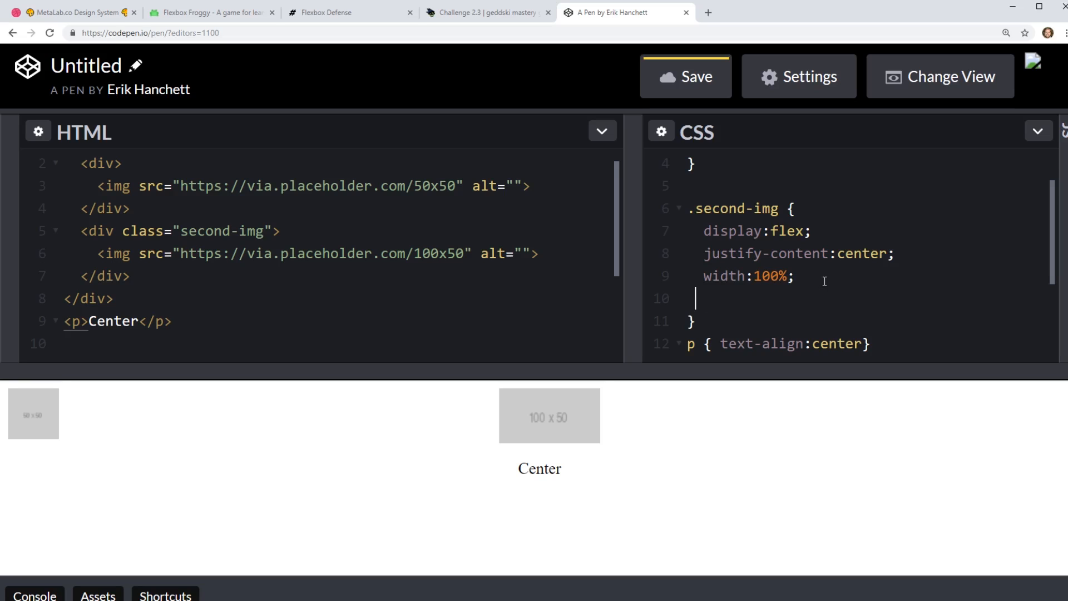
{"action": "key", "text": "Backspace"}
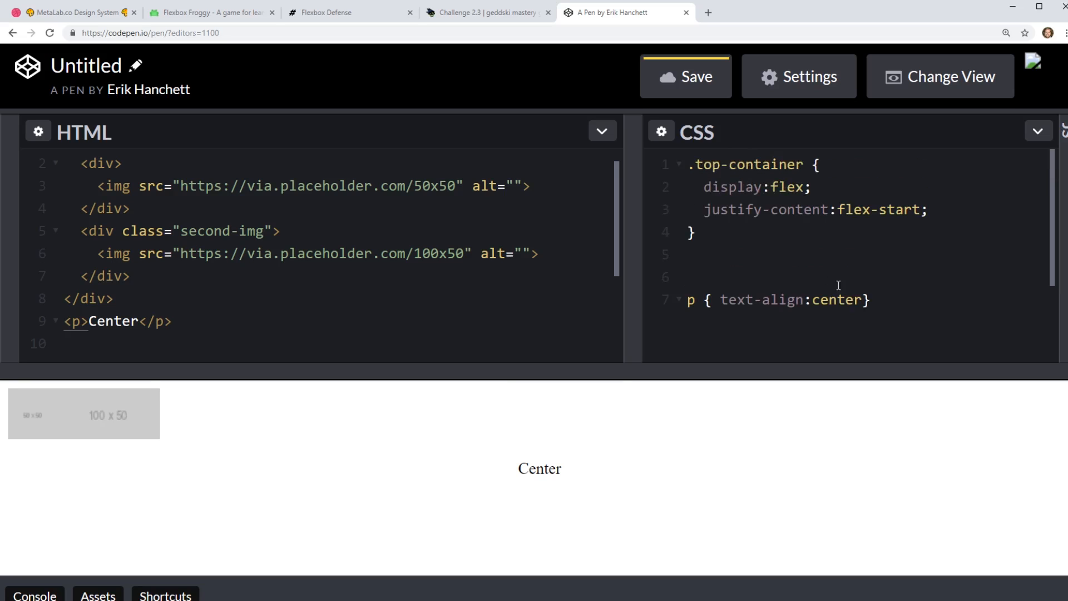
Start a .top-container > div:first-child rule below the .top-container rule.
{"action": "left_click", "coordinate": [690, 277]}
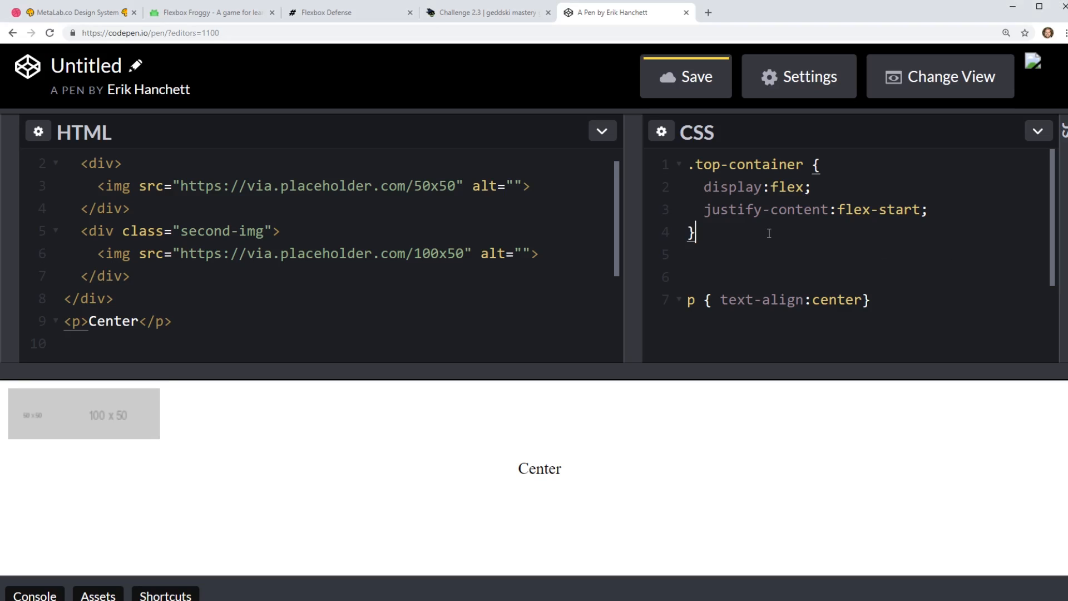
{"action": "key", "text": "Enter"}
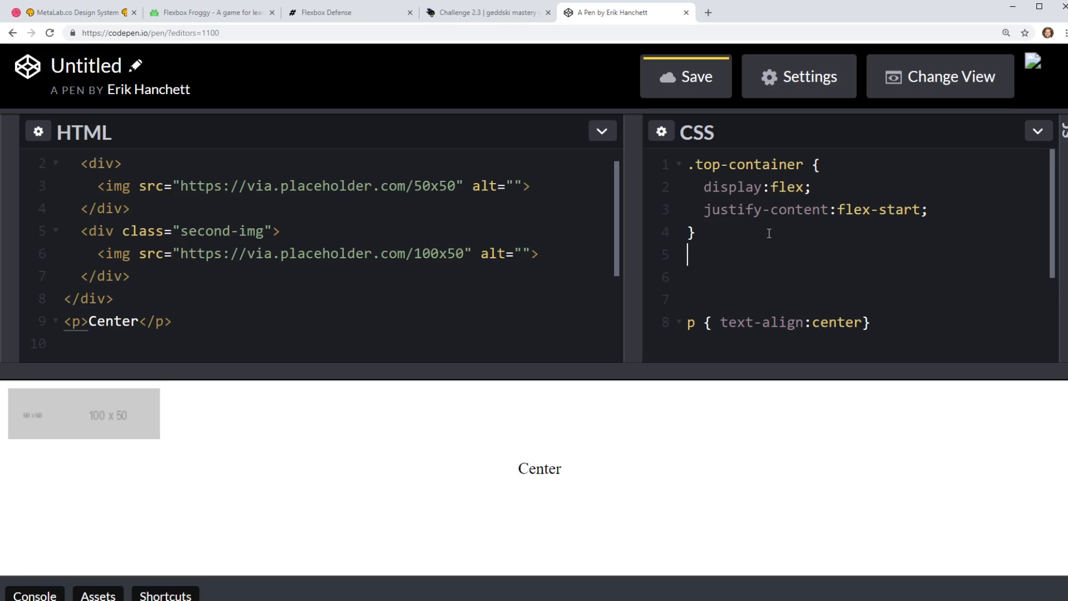
{"action": "key", "text": "Enter"}
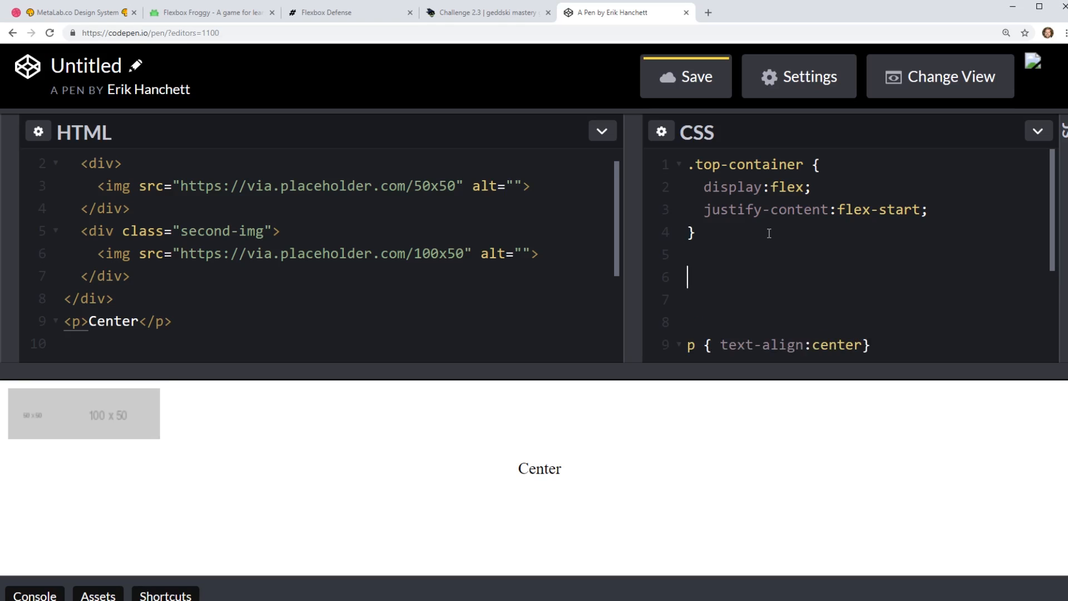
{"action": "type", "text": ".top-container:"}
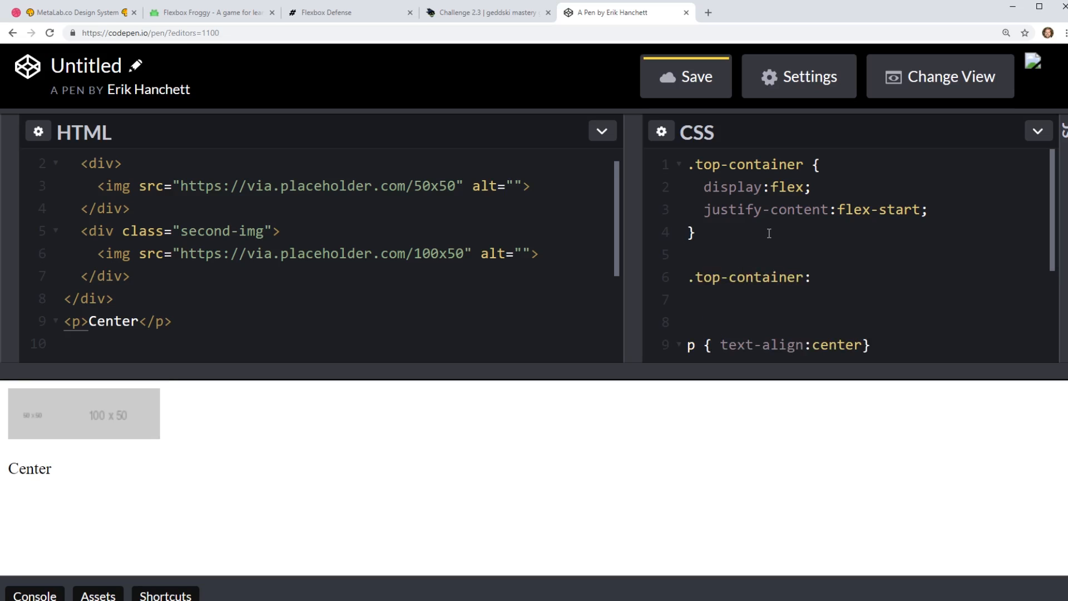
{"action": "type", "text": "> div"}
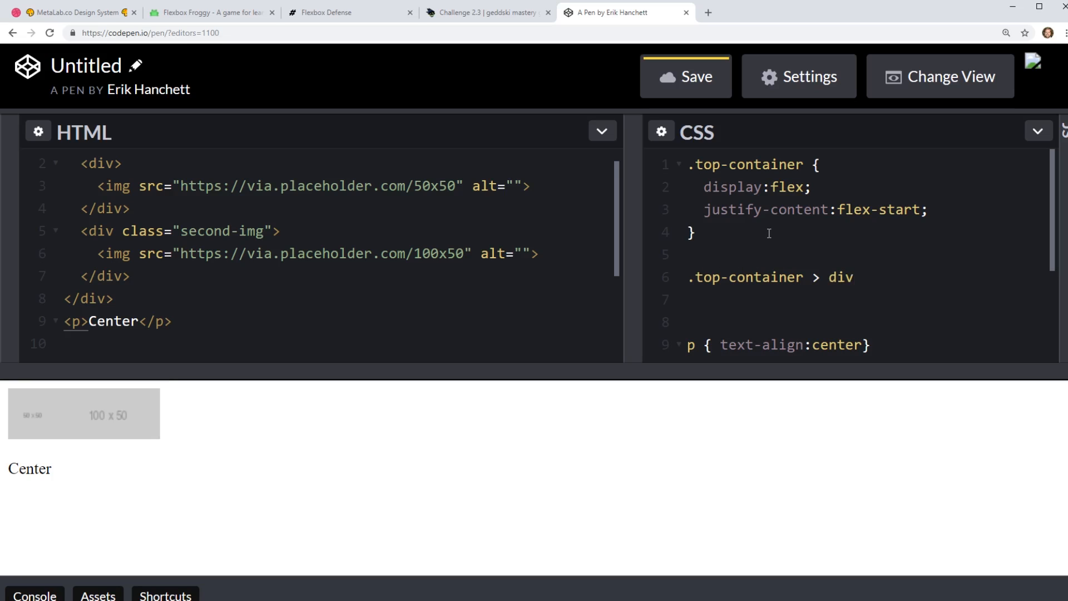
{"action": "type", "text": ":fir"}
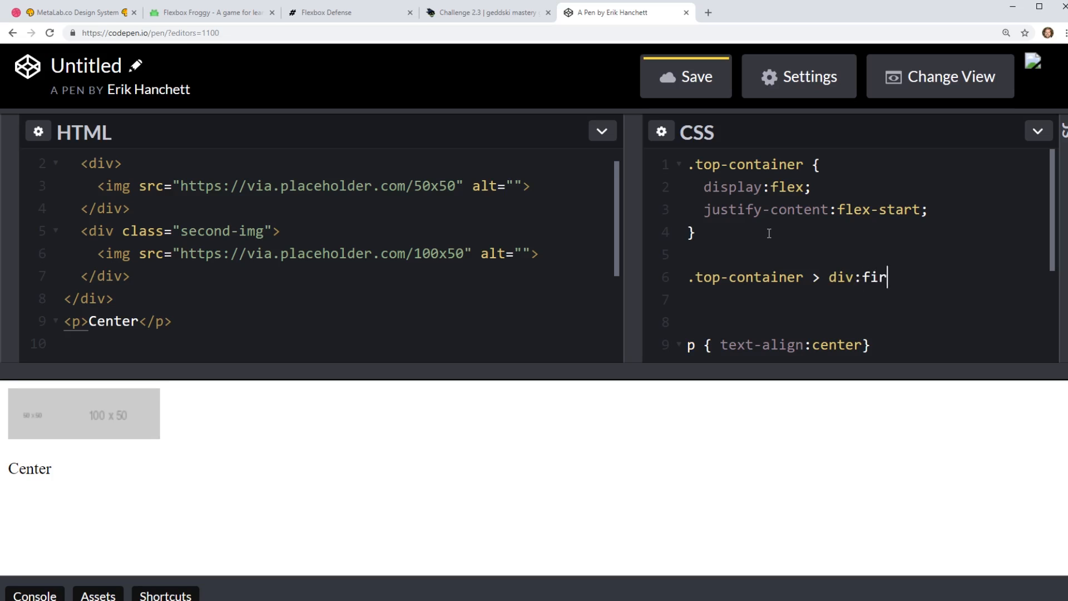
{"action": "type", "text": "st-child"}
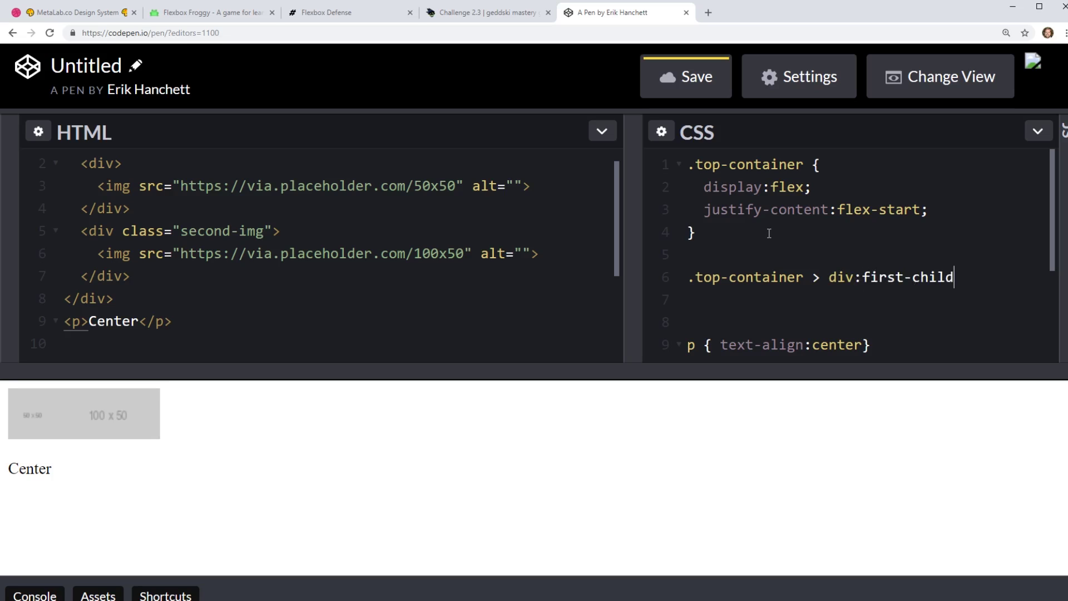
{"action": "type", "text": "{"}
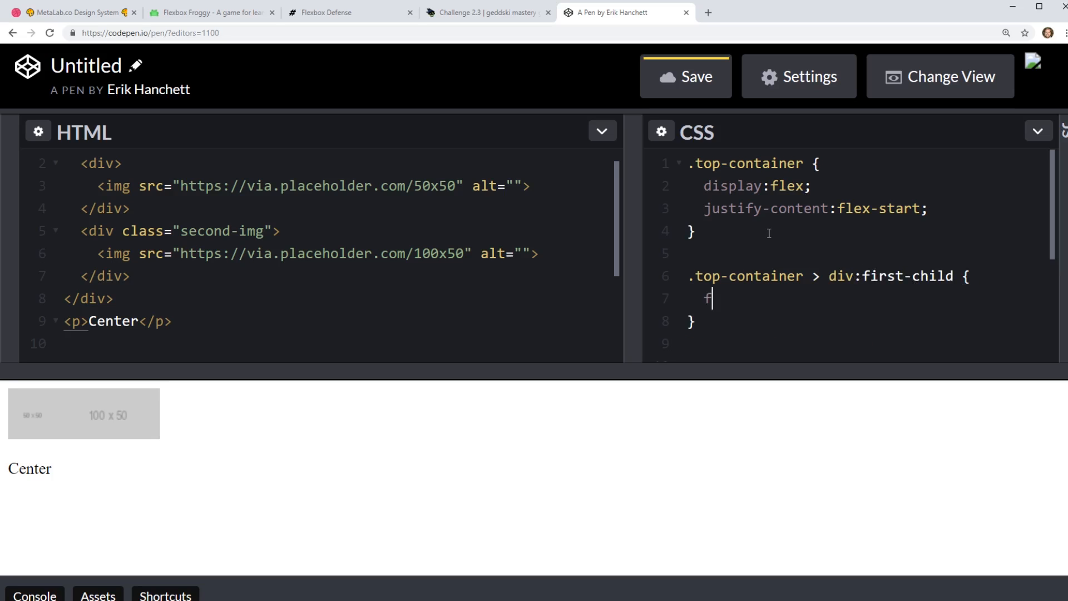
Give the first child a 1px solid red border and grow it with flex-grow: 1 / flex auto.
{"action": "type", "text": "lex: 1;"}
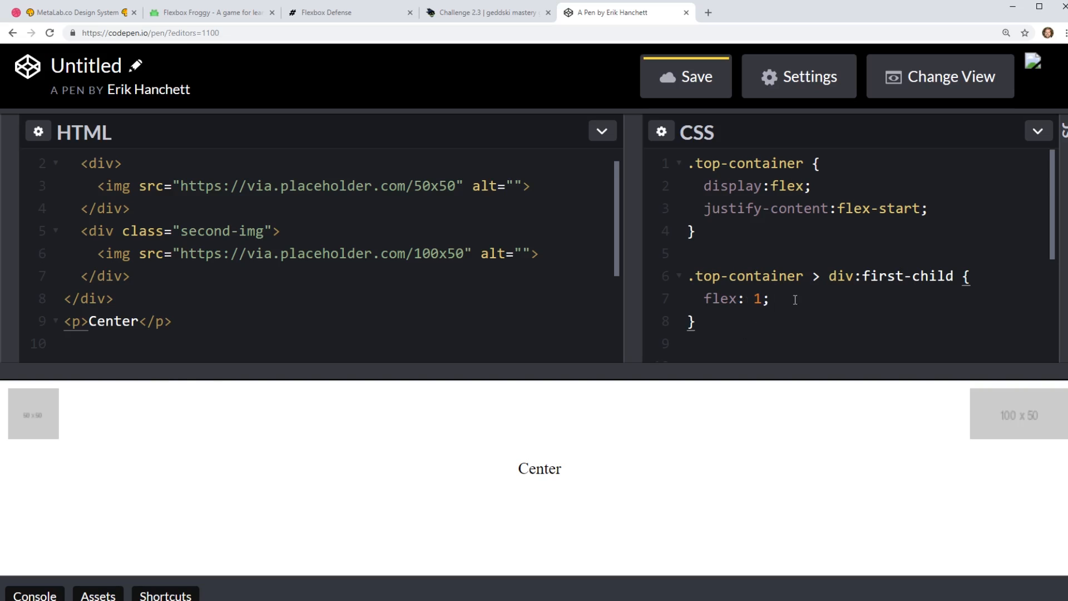
{"action": "type", "text": "border:"}
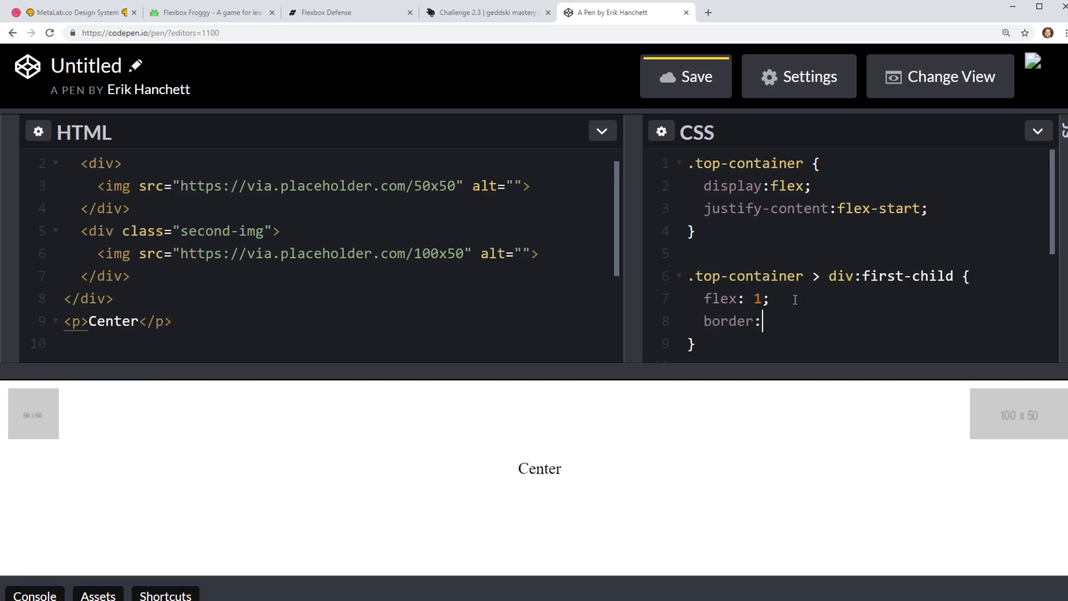
{"action": "type", "text": "1px solid red;"}
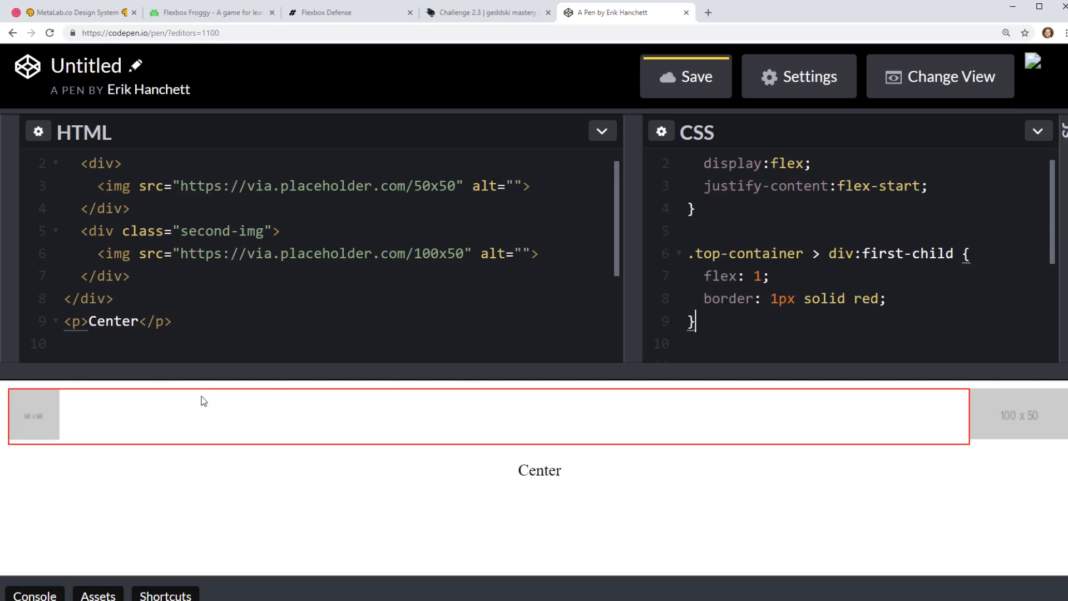
{"action": "mouse_move", "coordinate": [17, 399]}
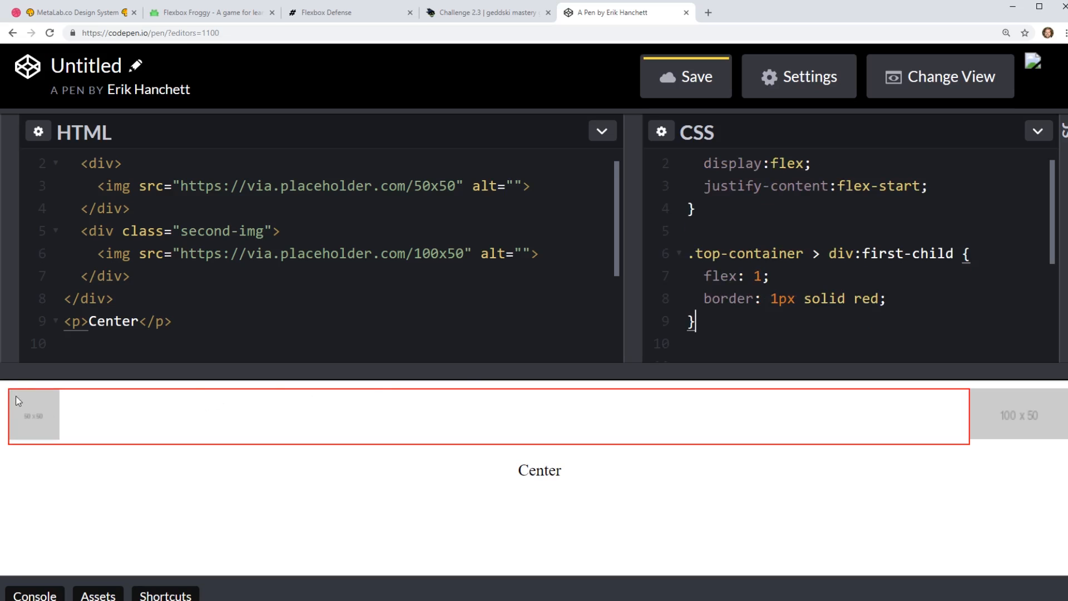
{"action": "mouse_move", "coordinate": [307, 417]}
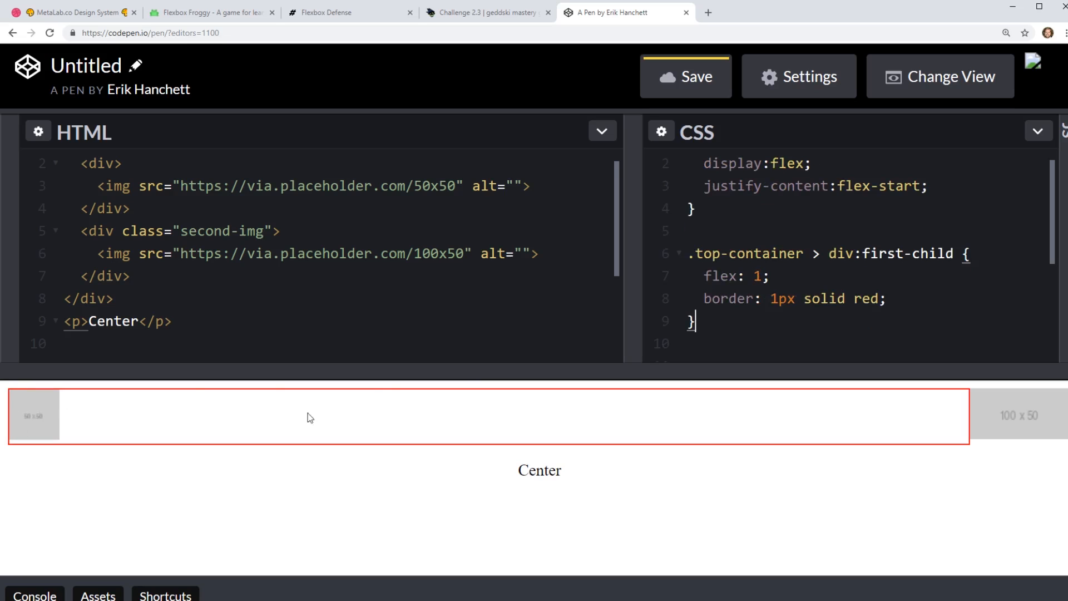
{"action": "mouse_move", "coordinate": [133, 409]}
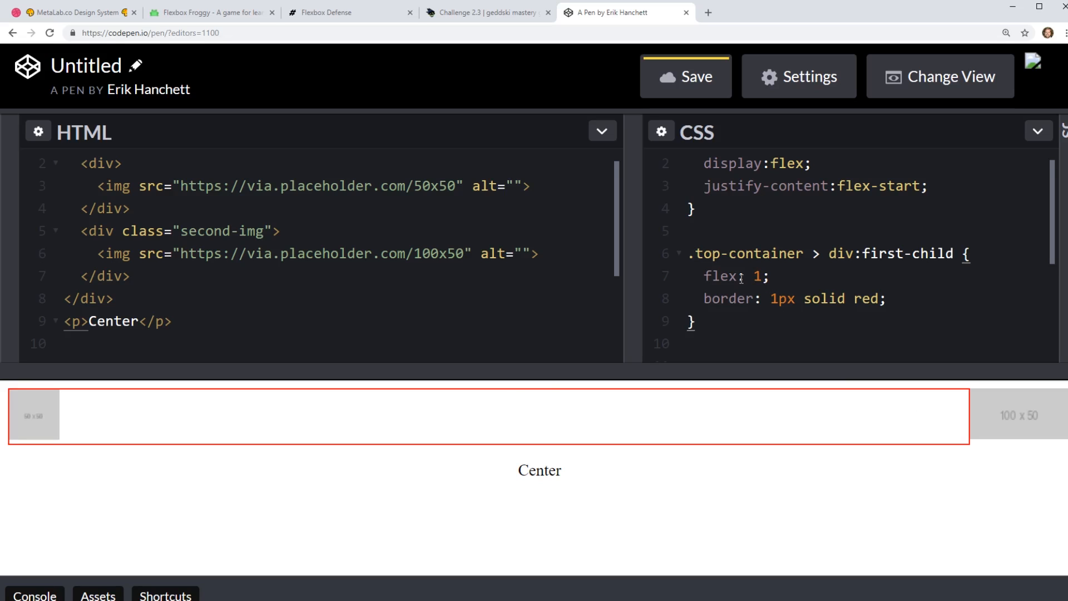
{"action": "type", "text": "-grow"}
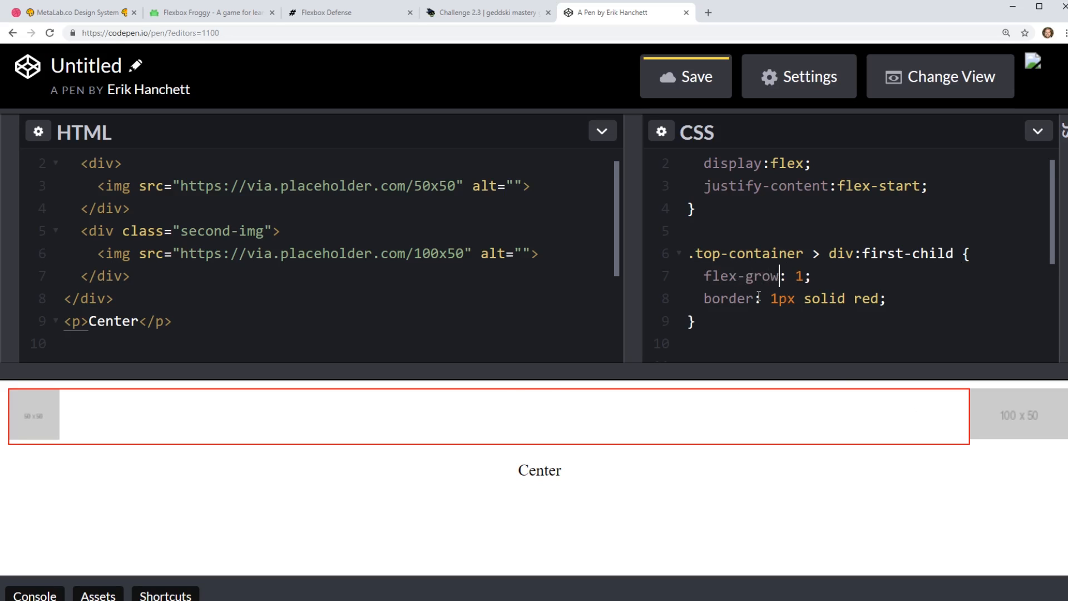
{"action": "type", "text": "flex"}
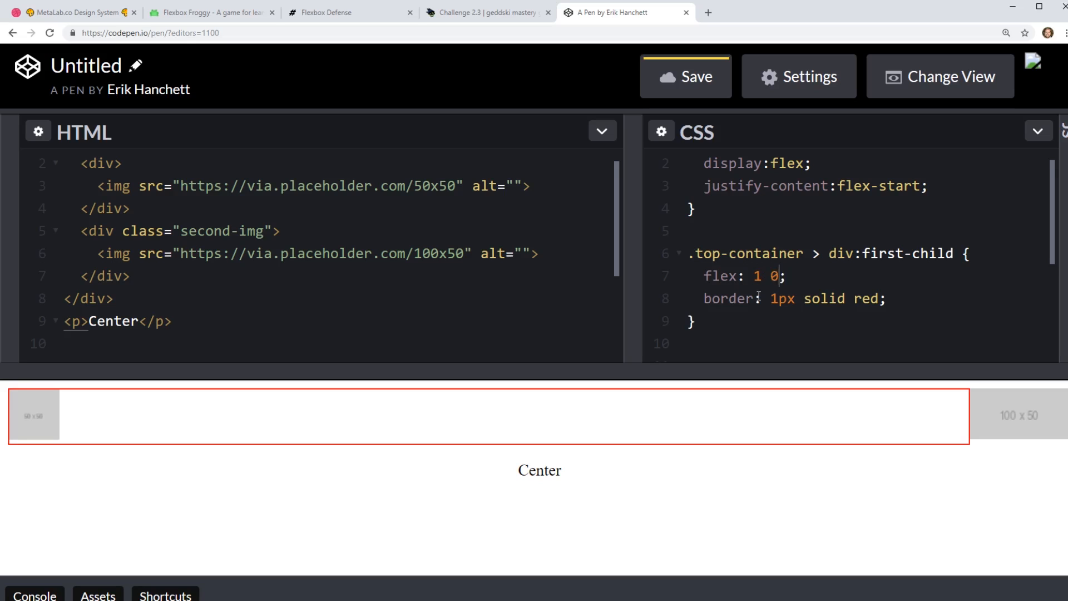
{"action": "type", "text": "auto"}
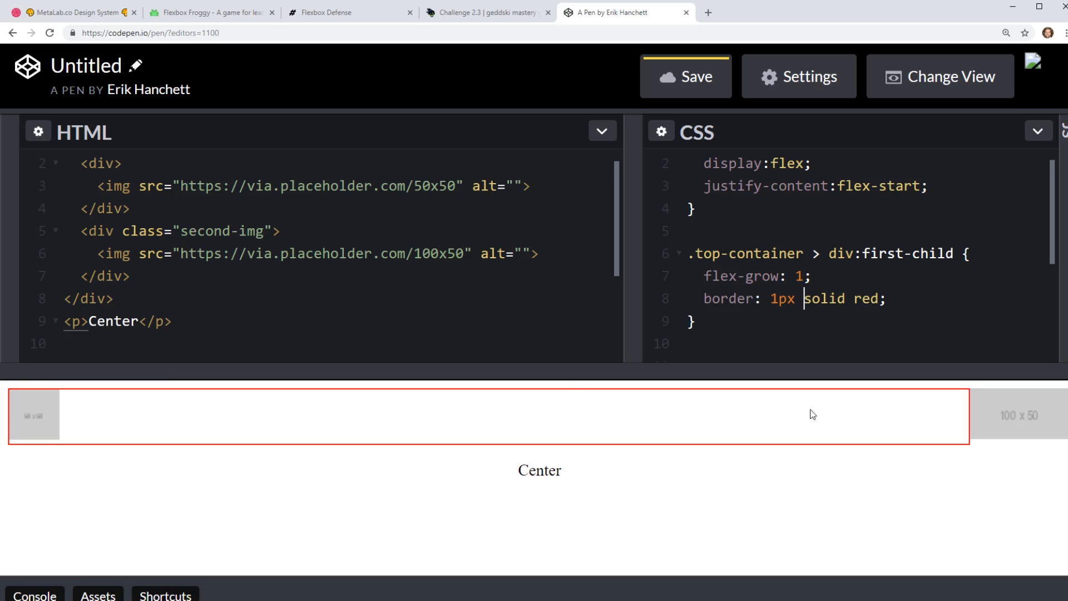
{"action": "mouse_move", "coordinate": [923, 409]}
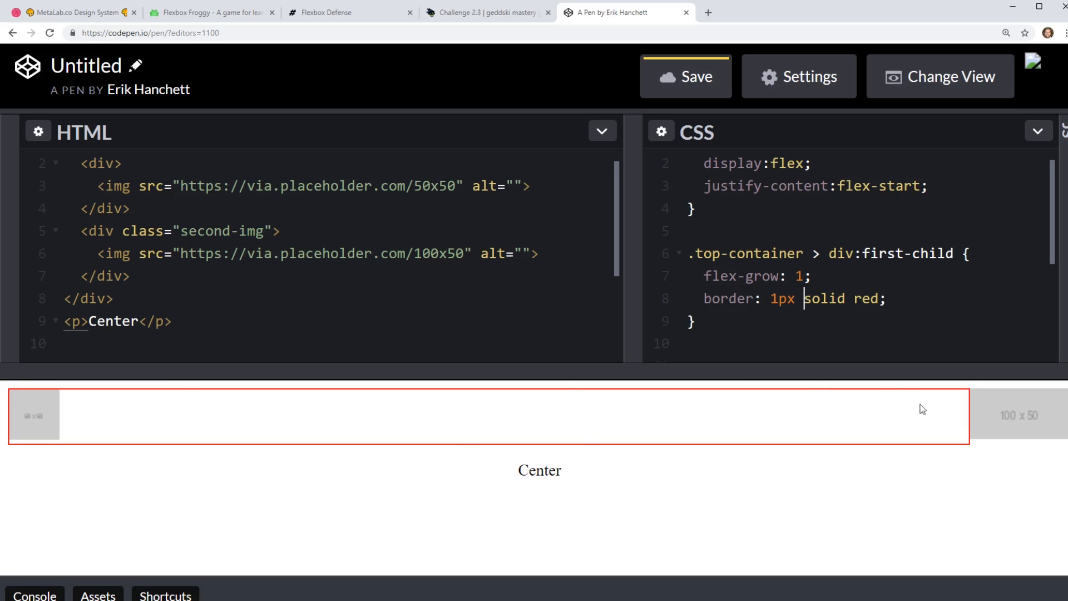
{"action": "mouse_move", "coordinate": [1066, 414]}
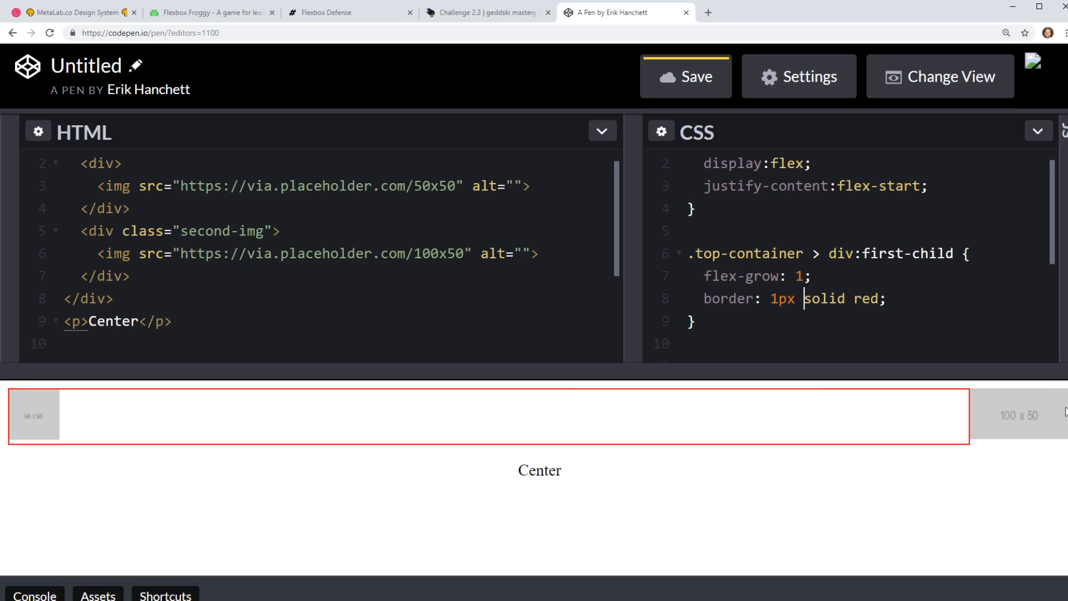
{"action": "mouse_move", "coordinate": [864, 356]}
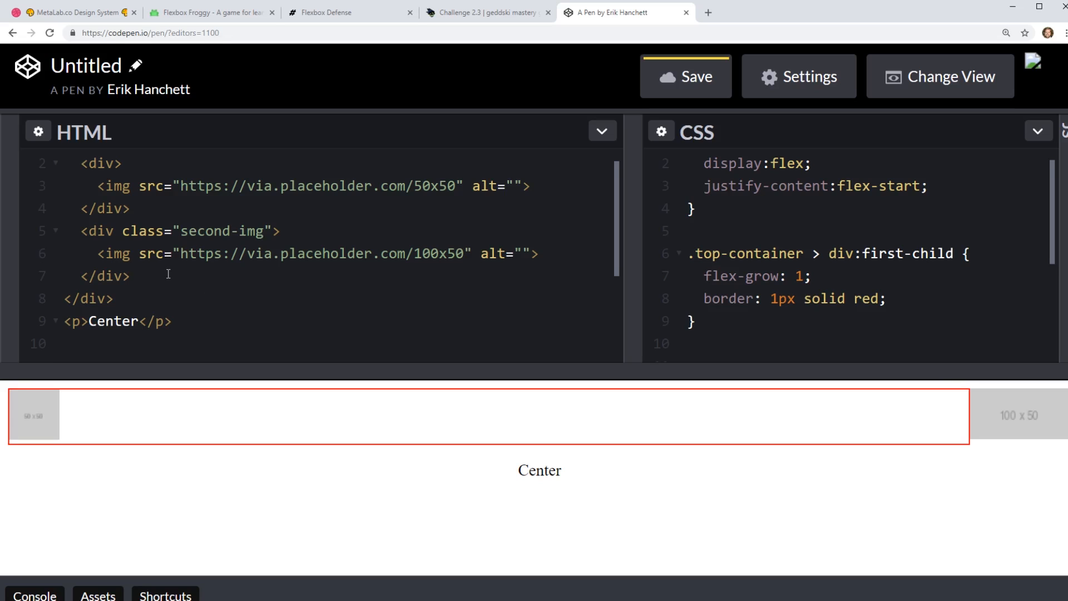
Add a third div holding a 50x50 placeholder image in the HTML.
{"action": "type", "text": "div>"}
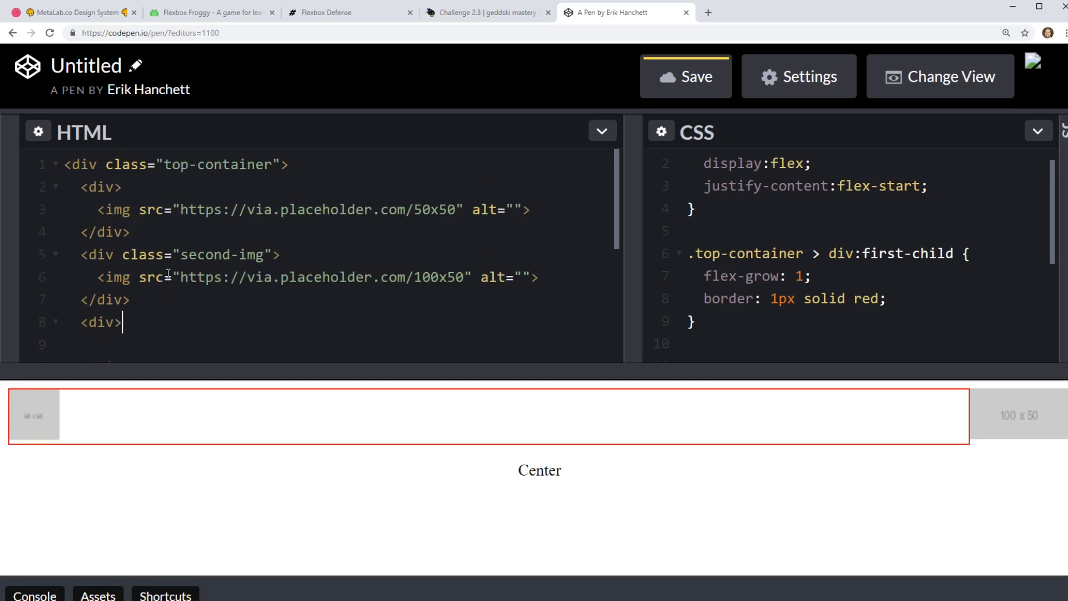
{"action": "type", "text": "<img src=\"https://via.placeholder.com/50x50\" alt=\"\">"}
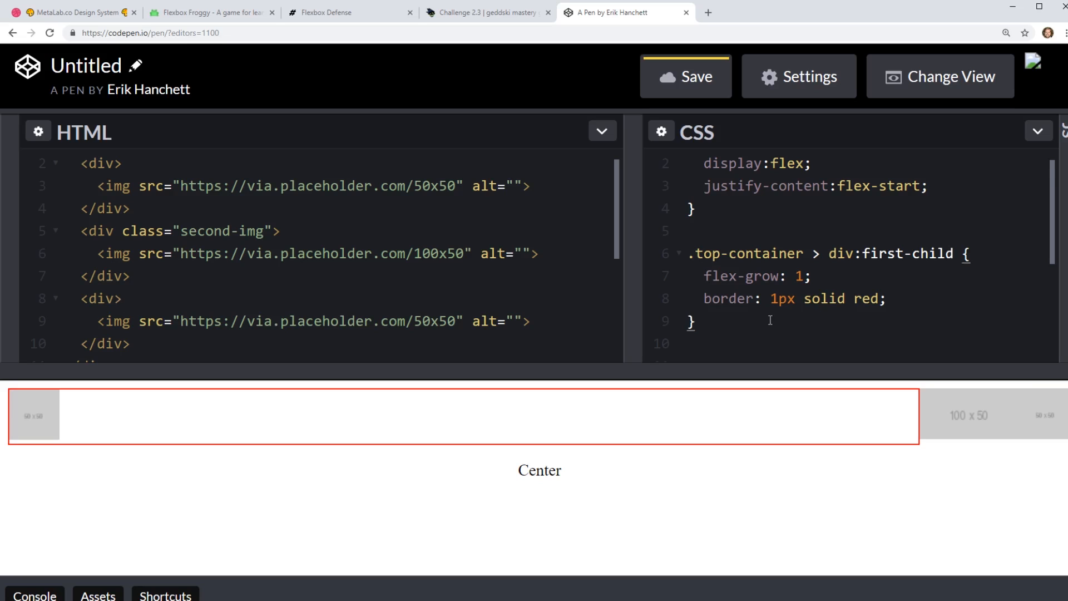
Create a .top-container > div:last-child rule with flex: 1.
{"action": "type", "text": ".top-"}
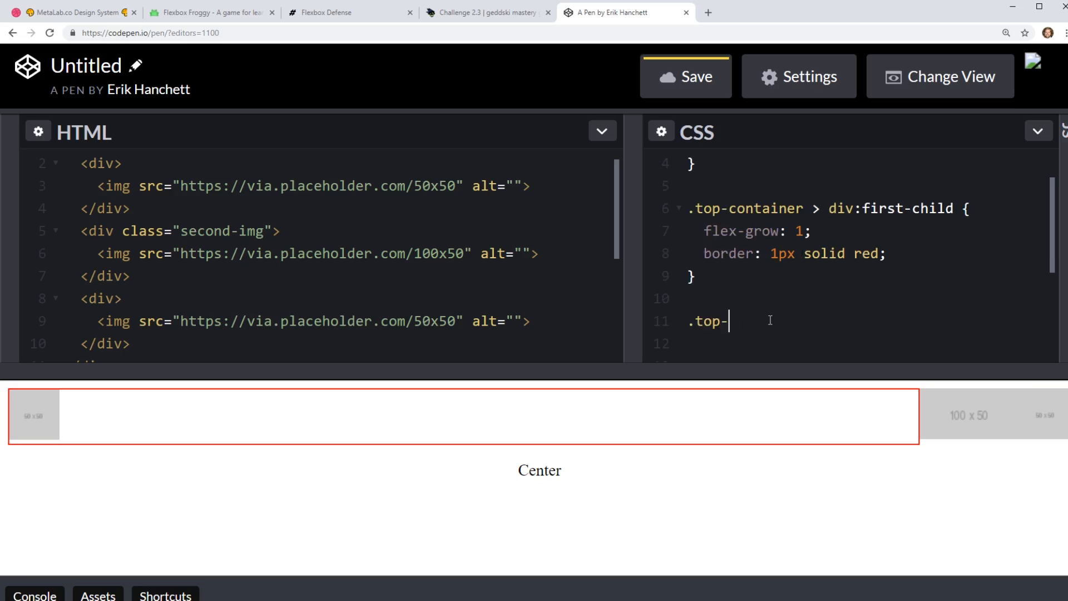
{"action": "type", "text": "container > div"}
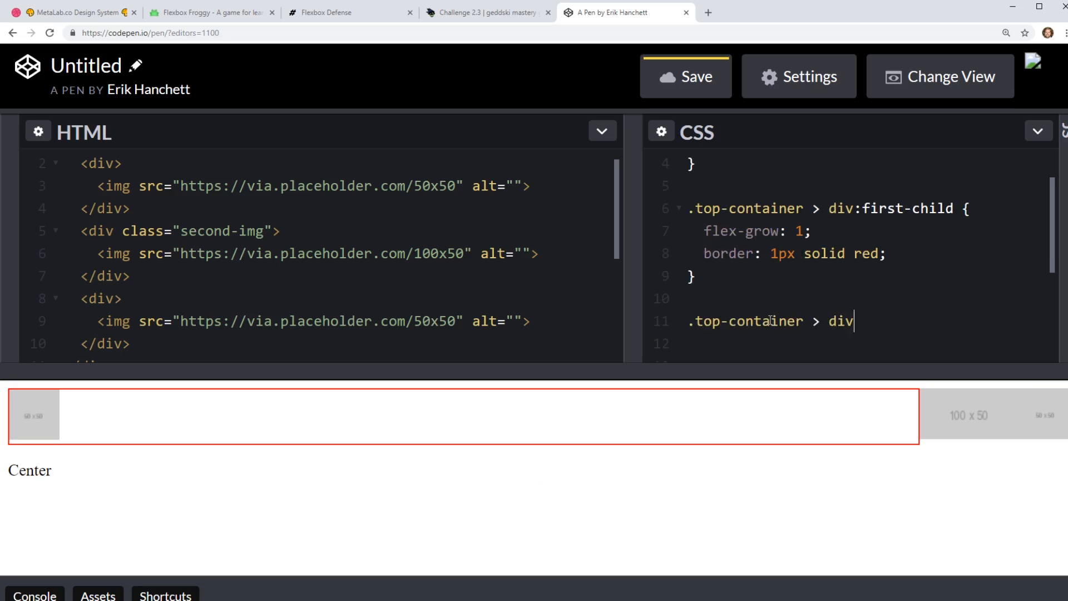
{"action": "type", "text": ":last-child"}
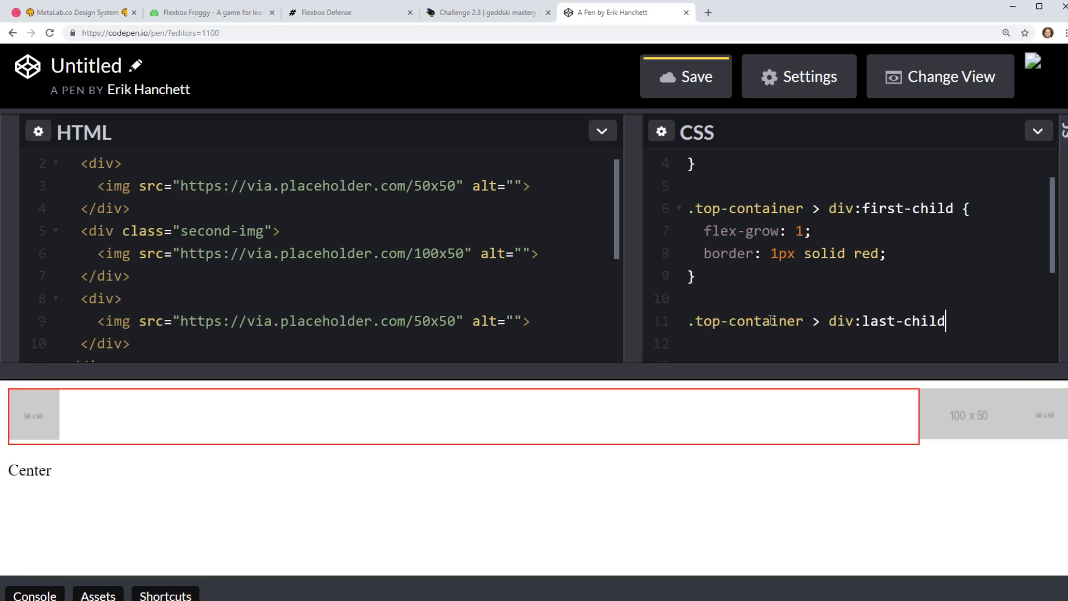
{"action": "type", "text": "{"}
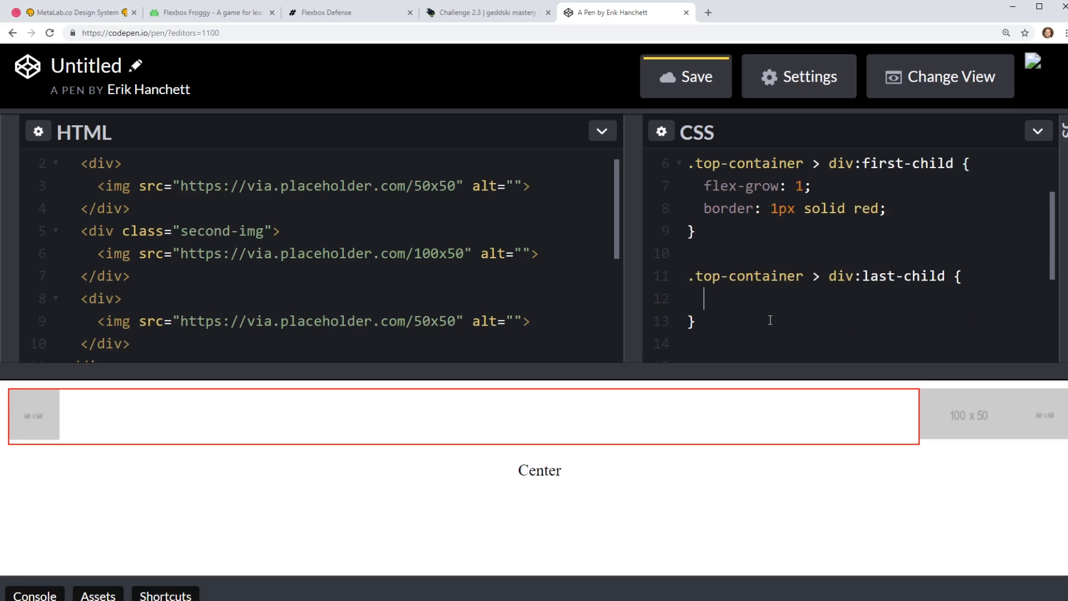
{"action": "type", "text": "flex: 1"}
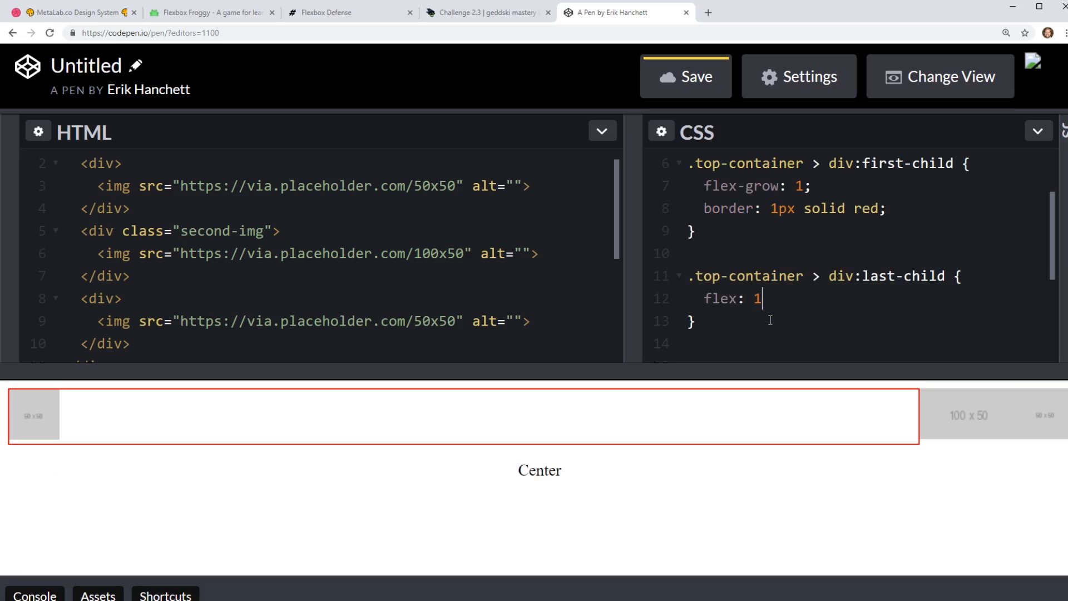
{"action": "type", "text": ";"}
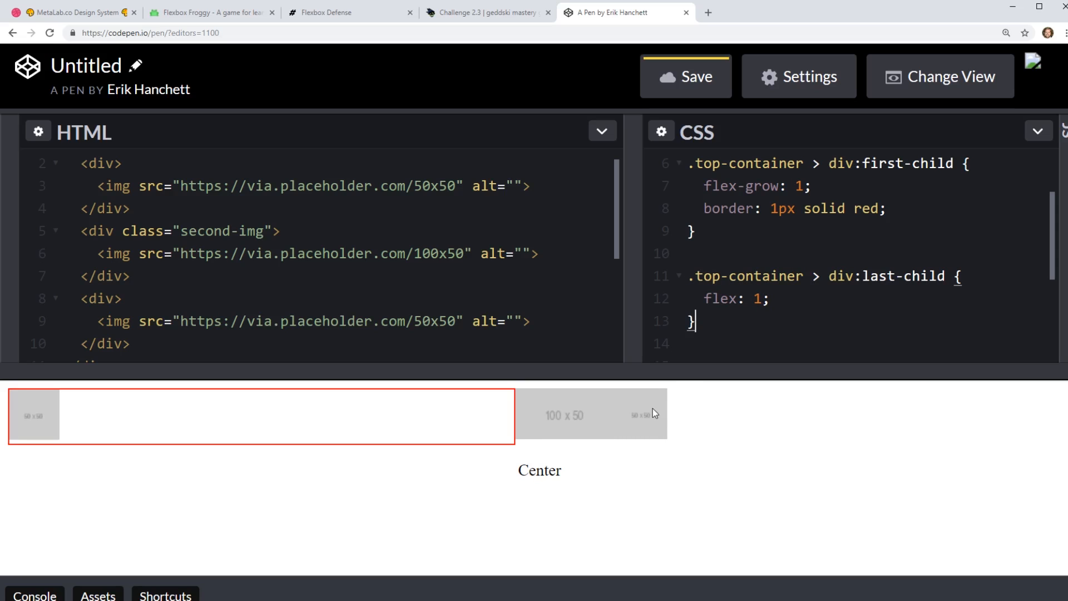
Add a 1px solid blue border, display:flex and justify-content:flex-end to the last-child rule.
{"action": "left_click", "coordinate": [770, 298]}
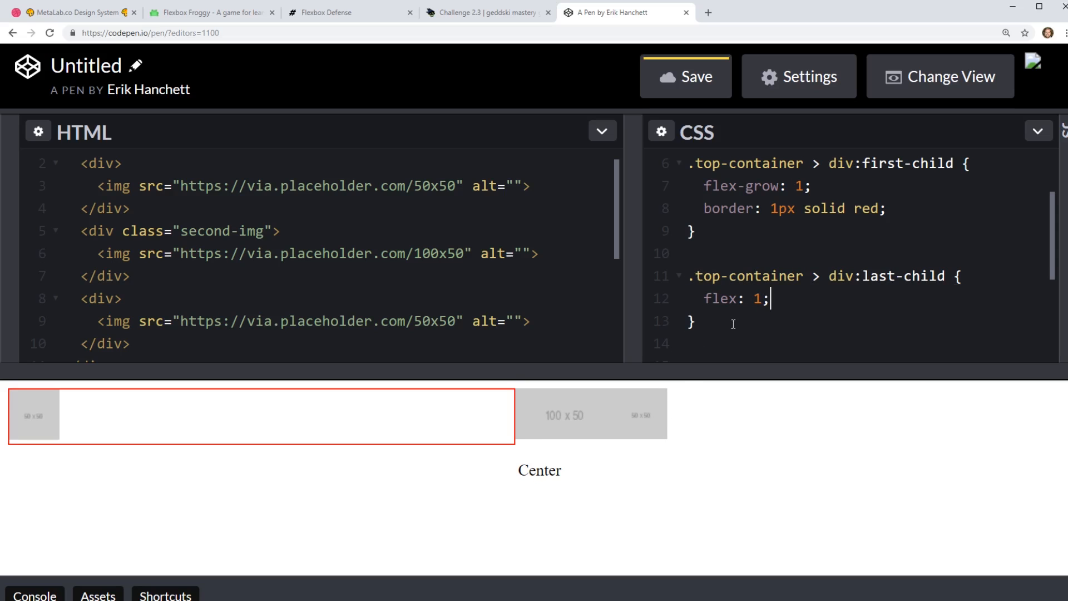
{"action": "key", "text": "Enter"}
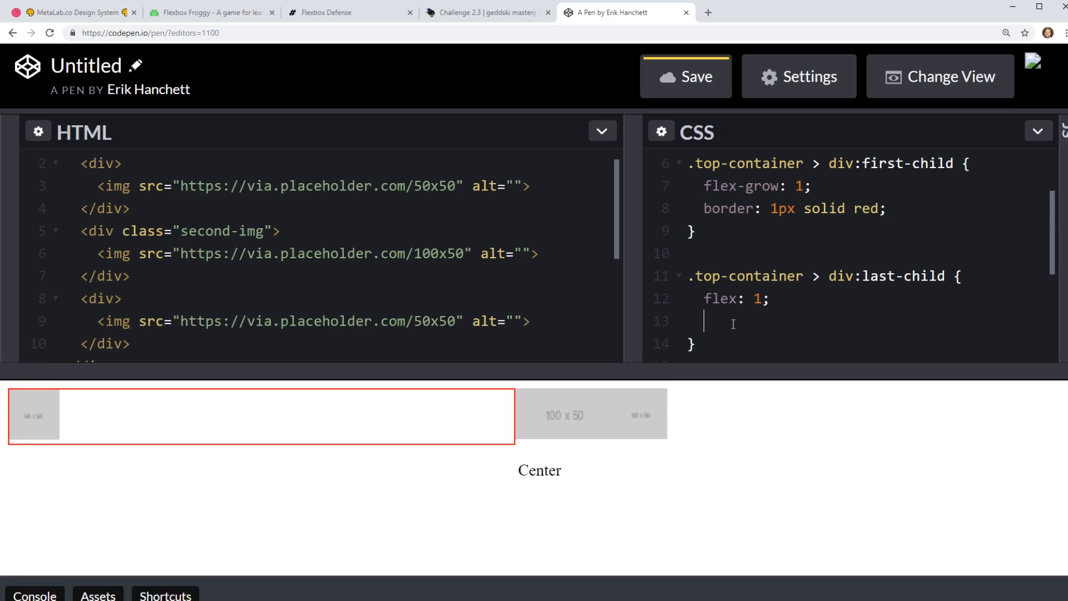
{"action": "type", "text": "border:1px so"}
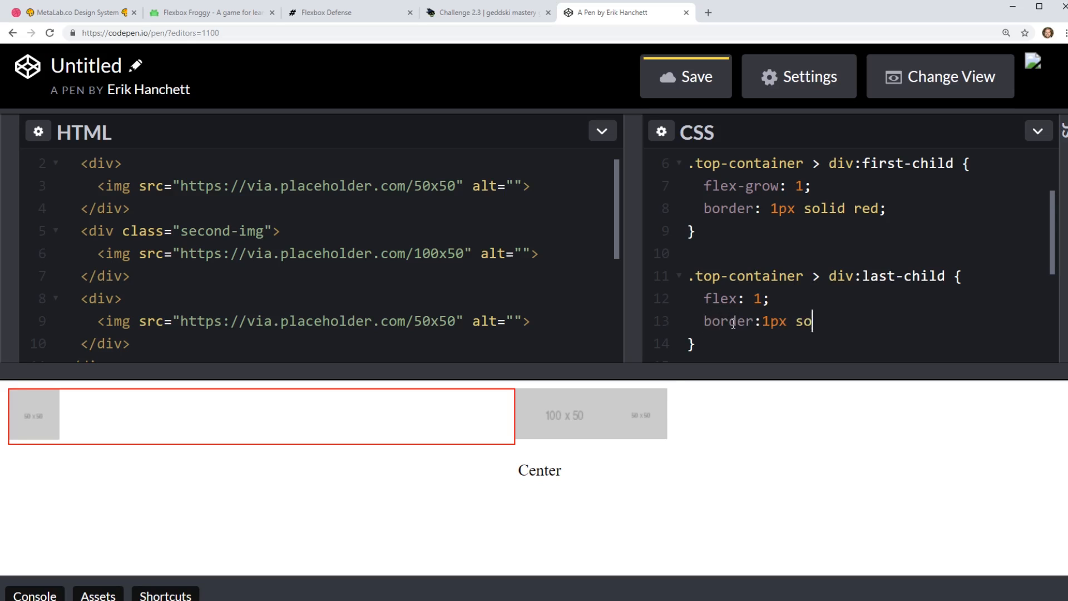
{"action": "type", "text": "lid blue:"}
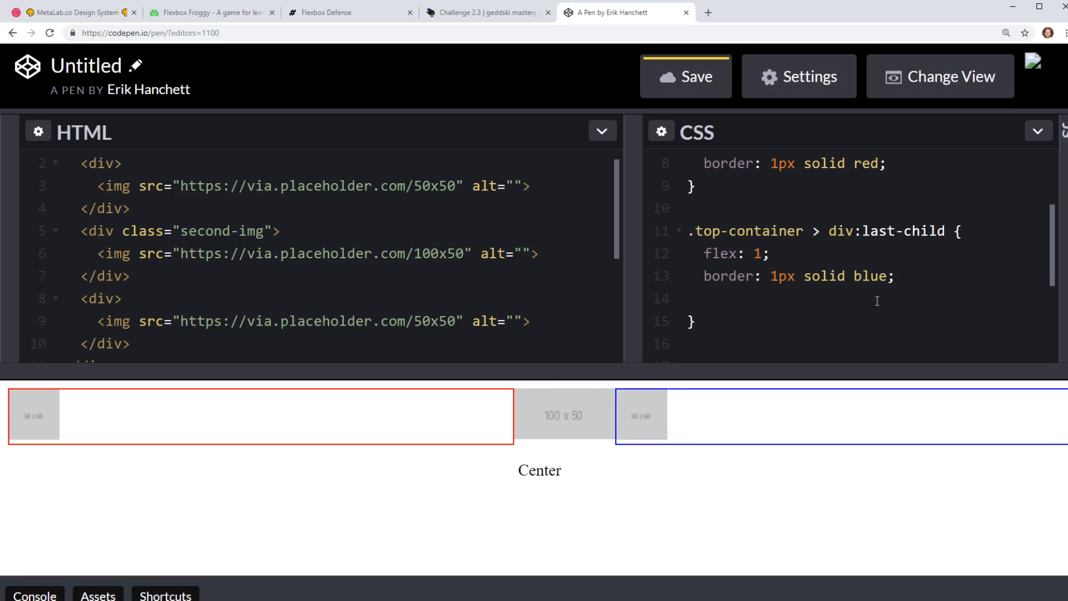
{"action": "type", "text": "fl"}
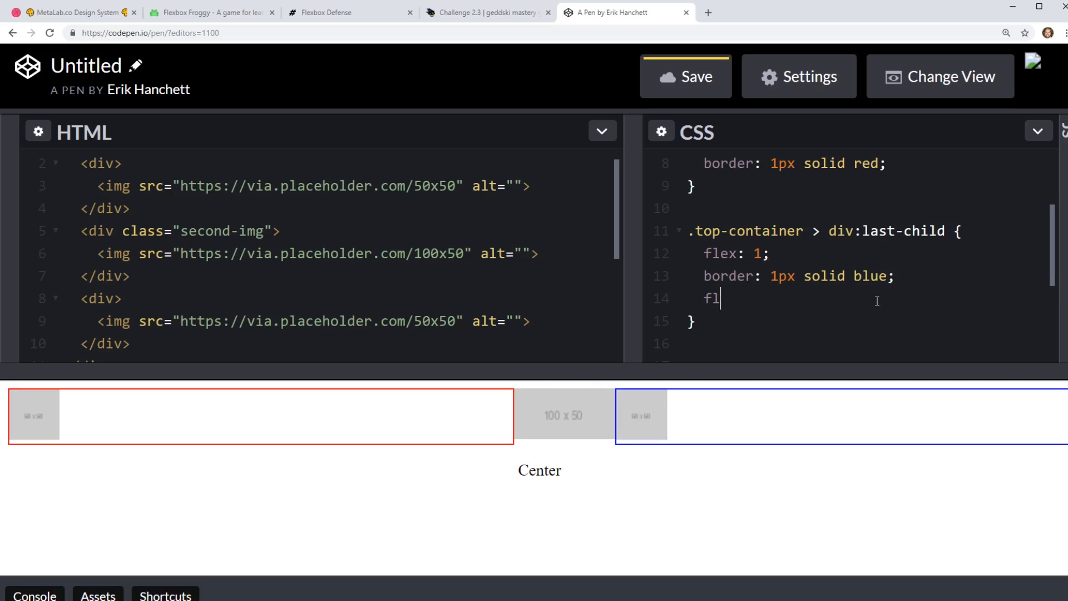
{"action": "key", "text": "Backspace"}
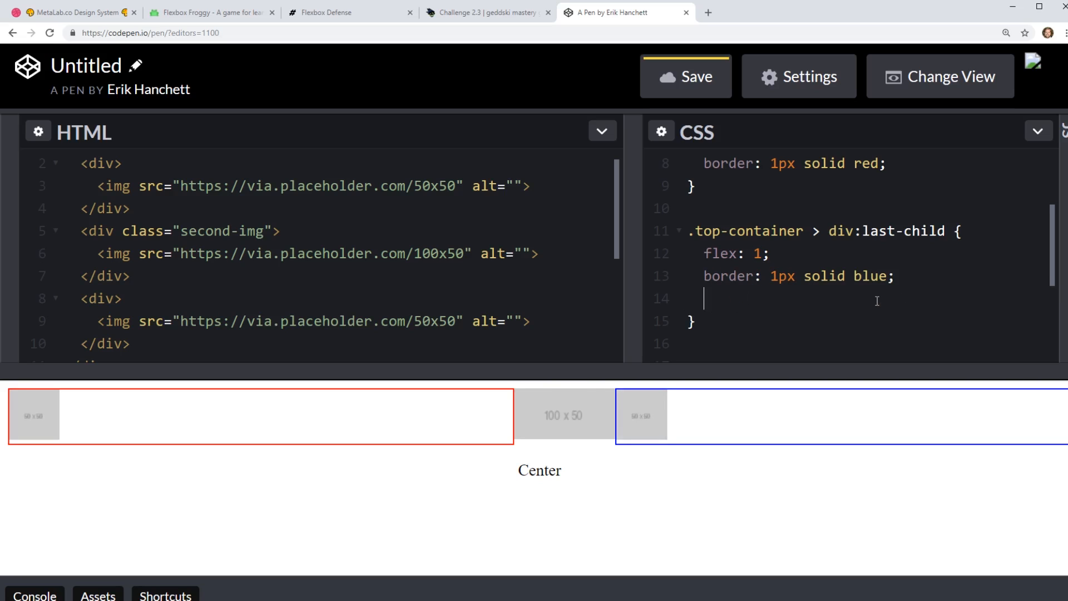
{"action": "type", "text": "display:flex;"}
{"action": "type", "text": "justif"}
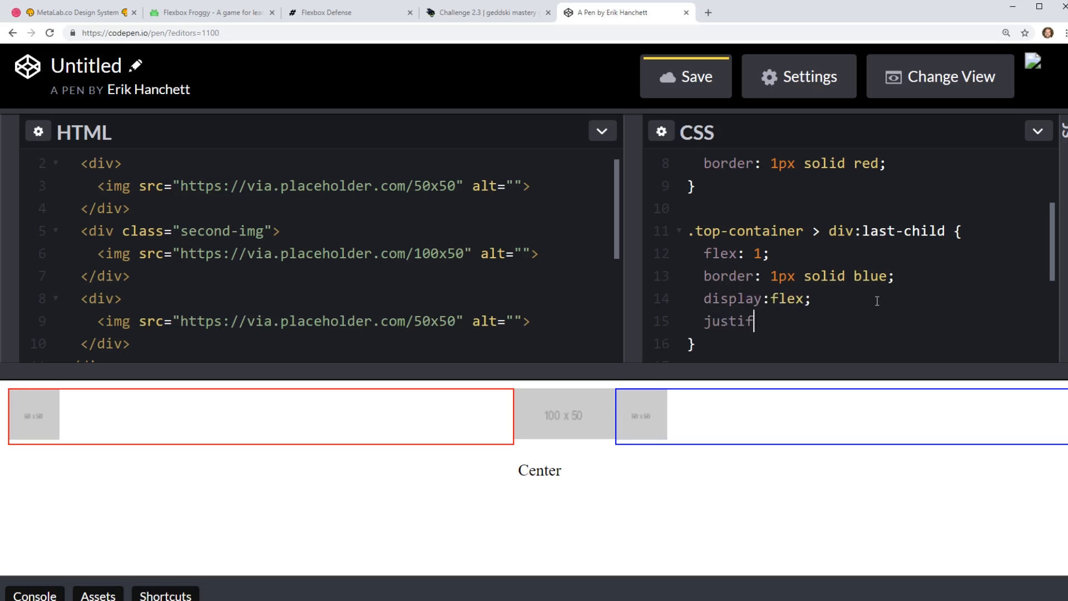
{"action": "type", "text": "y-content:flex"}
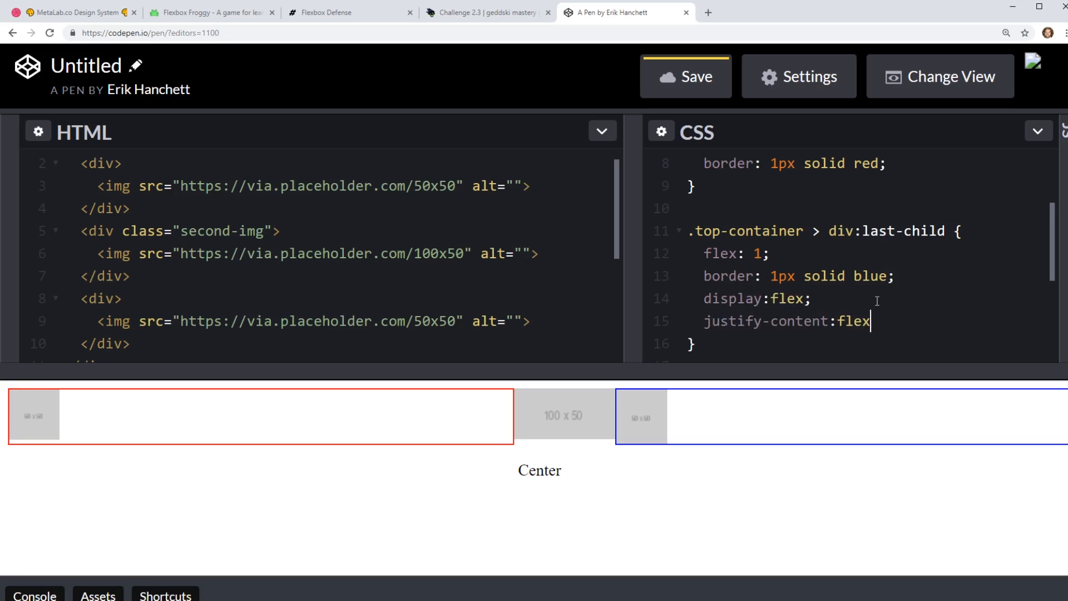
{"action": "type", "text": "-end;"}
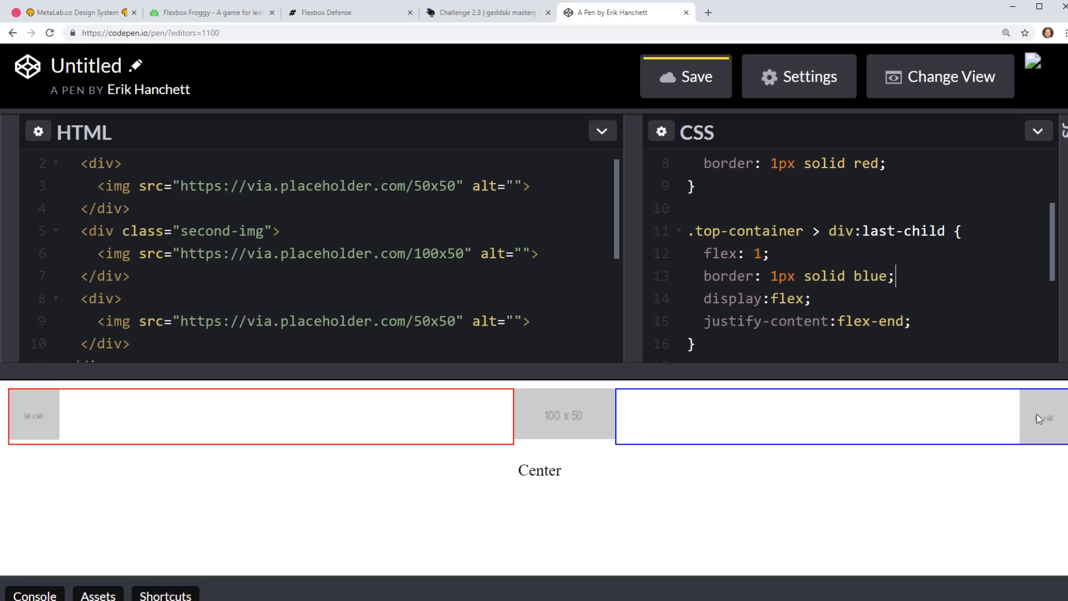
{"action": "mouse_move", "coordinate": [574, 448]}
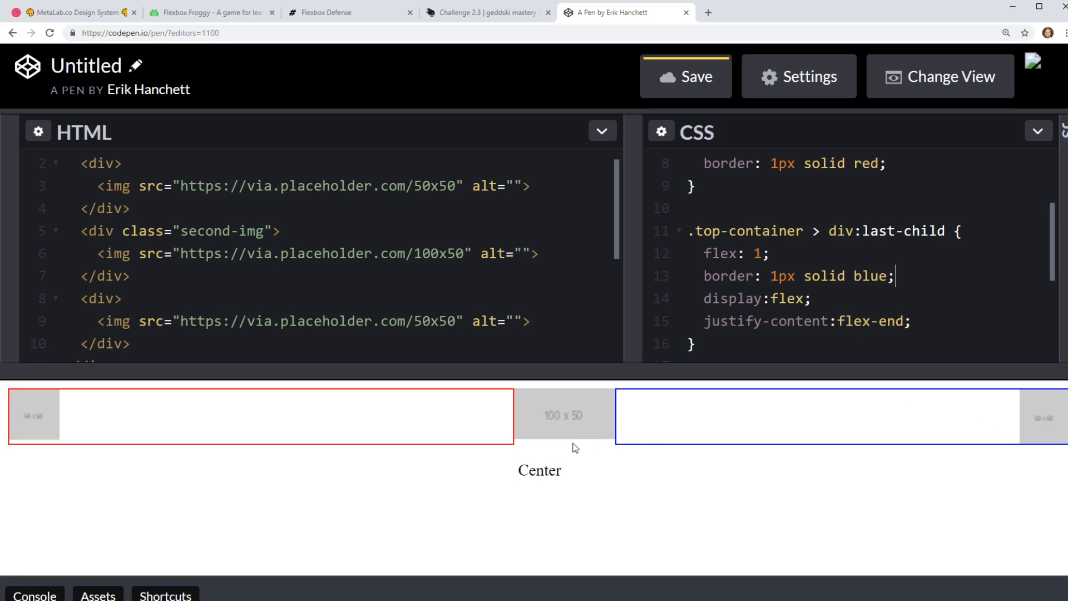
{"action": "mouse_move", "coordinate": [752, 391]}
{"action": "type", "text": ":;af"}
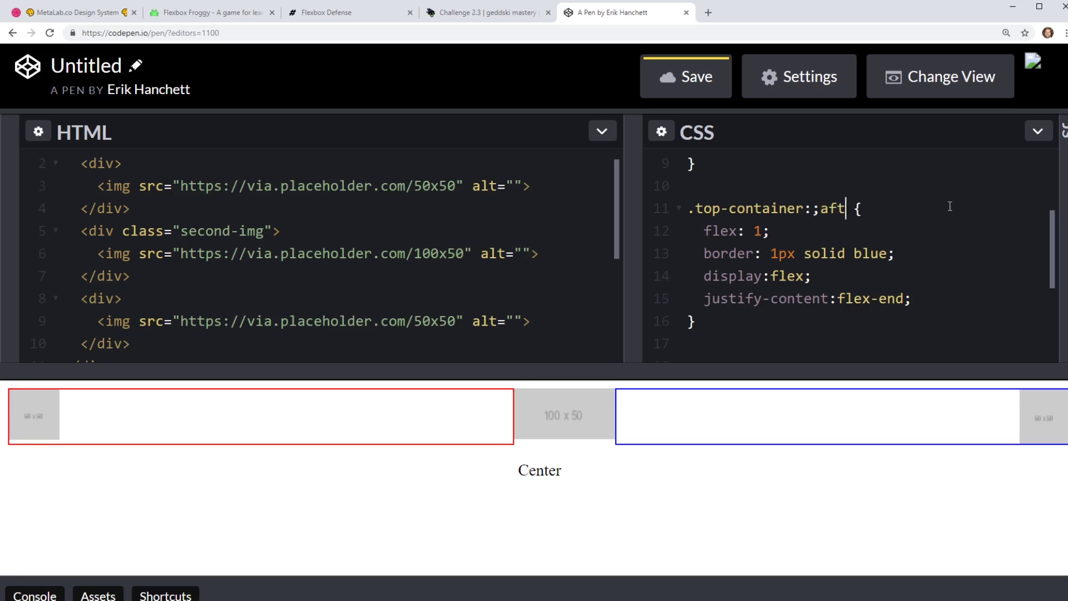
Rewrite the last-child rule as .top-container::after with content:"" and flex: 1.
{"action": "key", "text": "Backspace"}
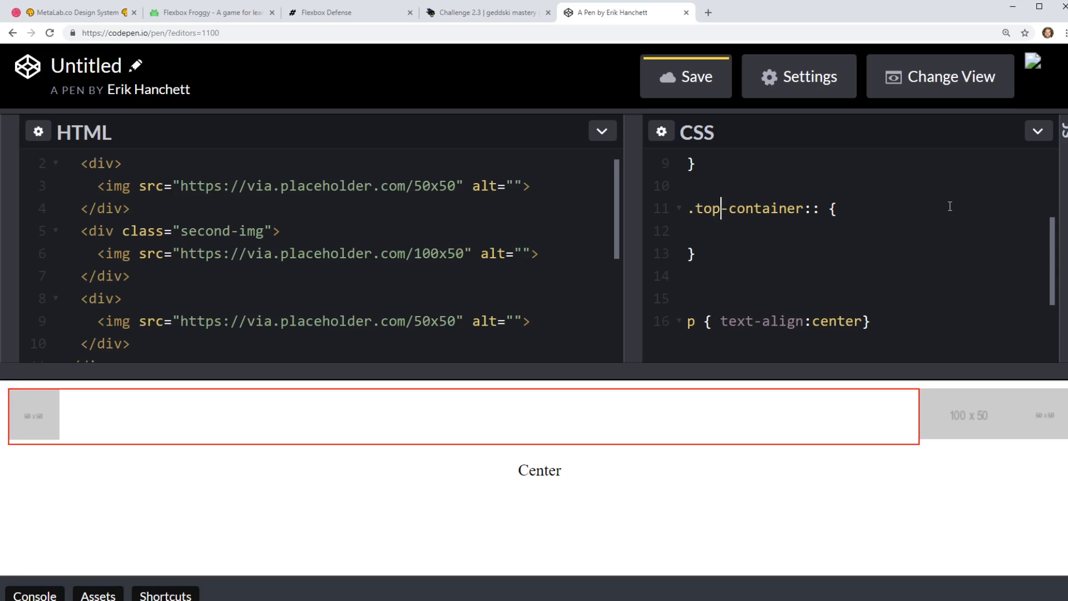
{"action": "type", "text": "after"}
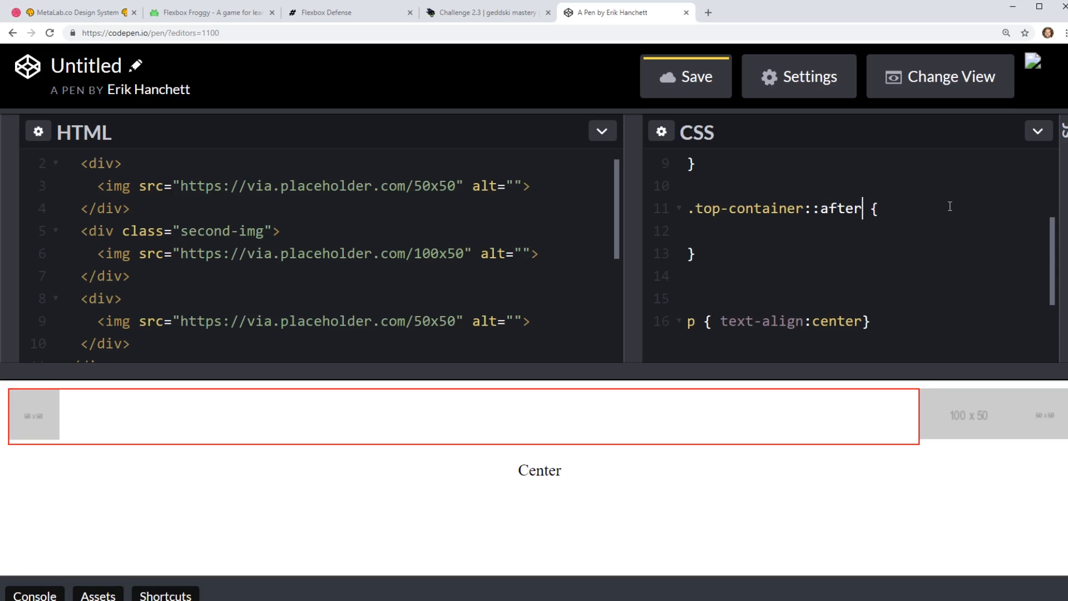
{"action": "type", "text": "c"}
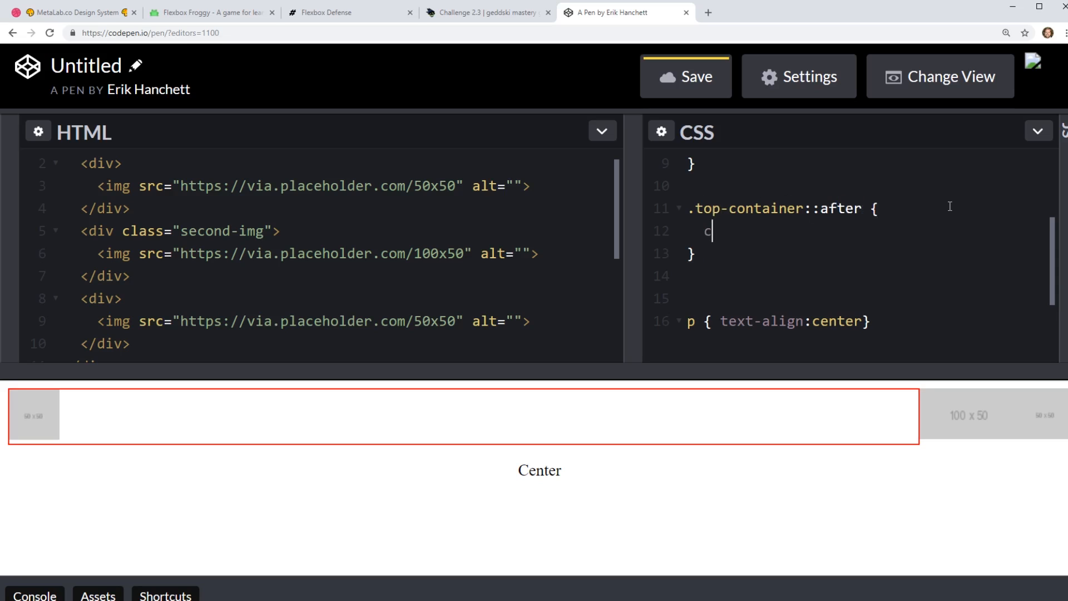
{"action": "type", "text": "ontent: \"\""}
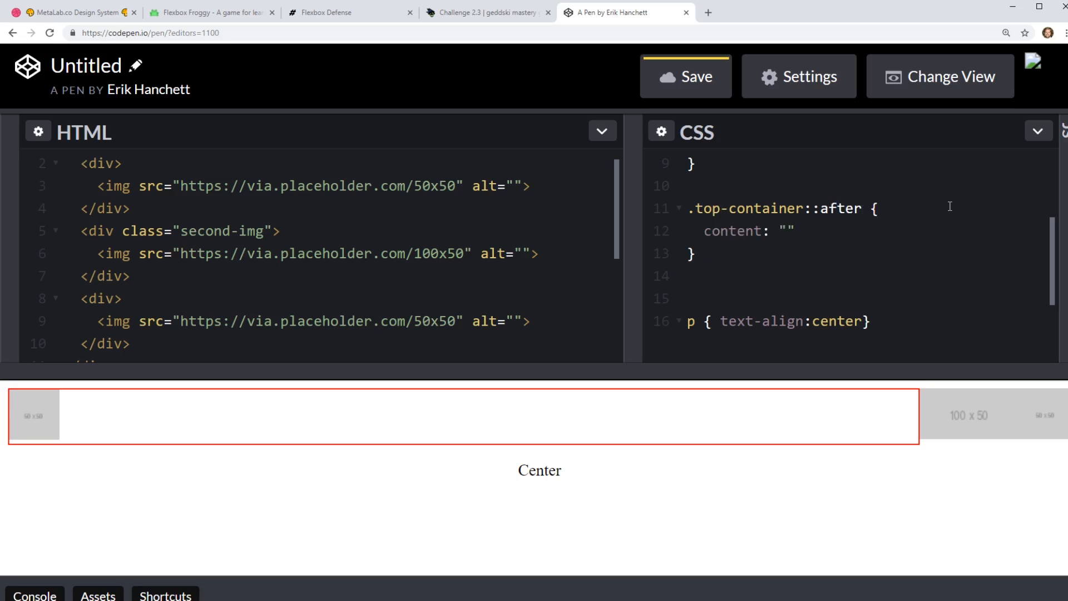
{"action": "type", "text": "flex:"}
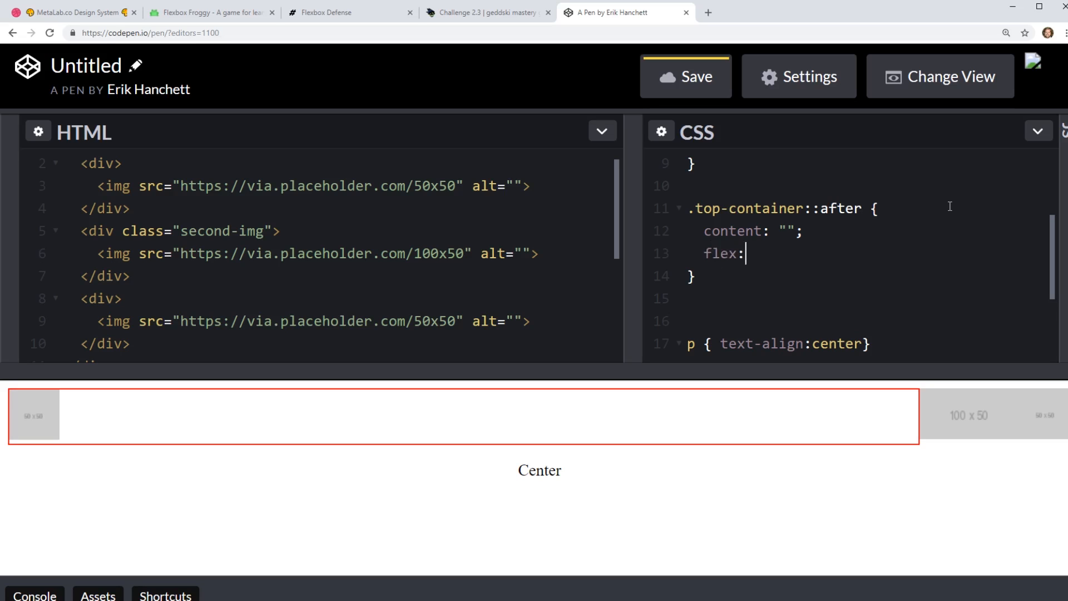
{"action": "type", "text": "1;"}
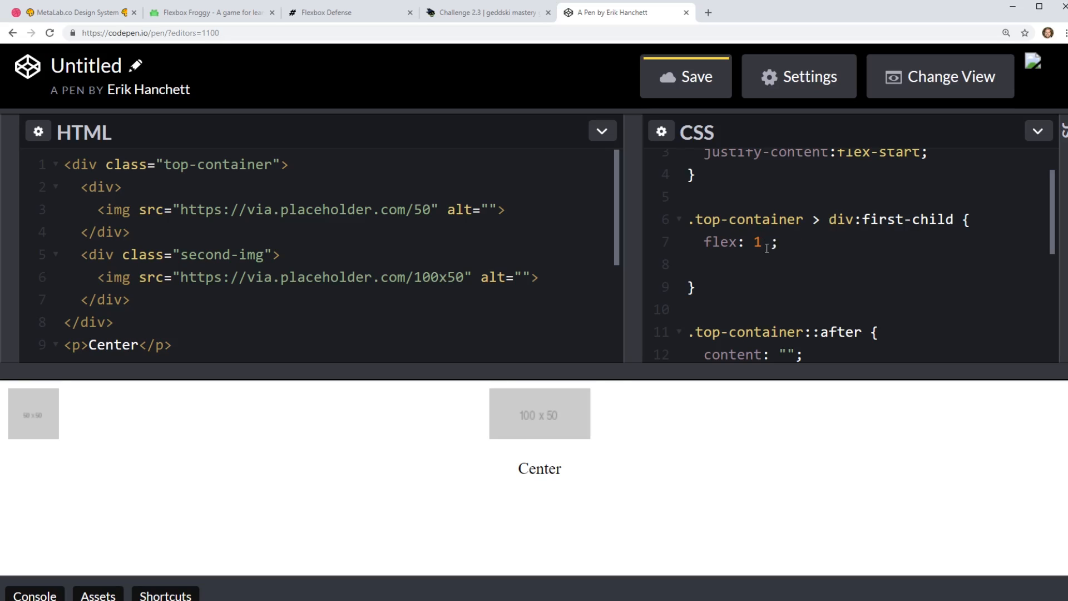
Adjust the first child's flex value toward 1 1 0.
{"action": "type", "text": "1 0"}
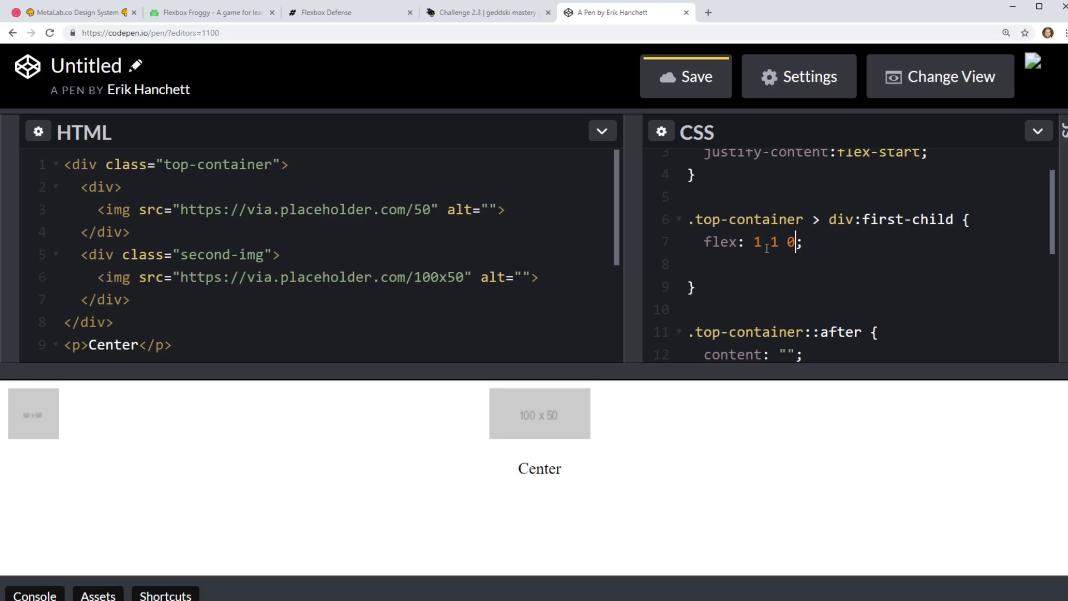
{"action": "key", "text": "Backspace"}
{"action": "type", "text": "border:"}
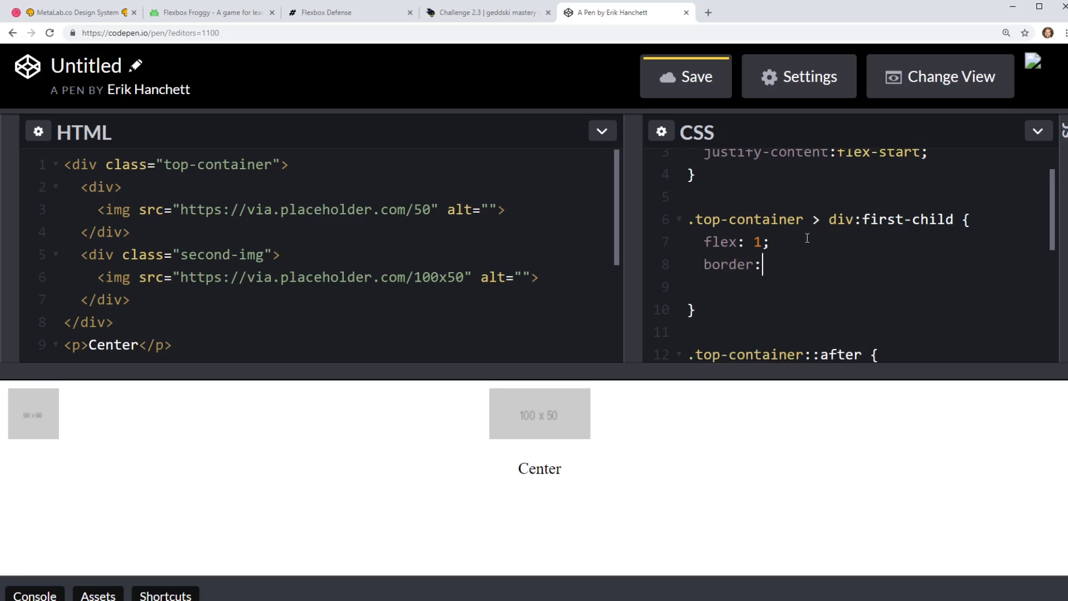
Outline the ::after spacer with 1px solid green, then select and delete the Center text in the preview.
{"action": "type", "text": "1px solid green;"}
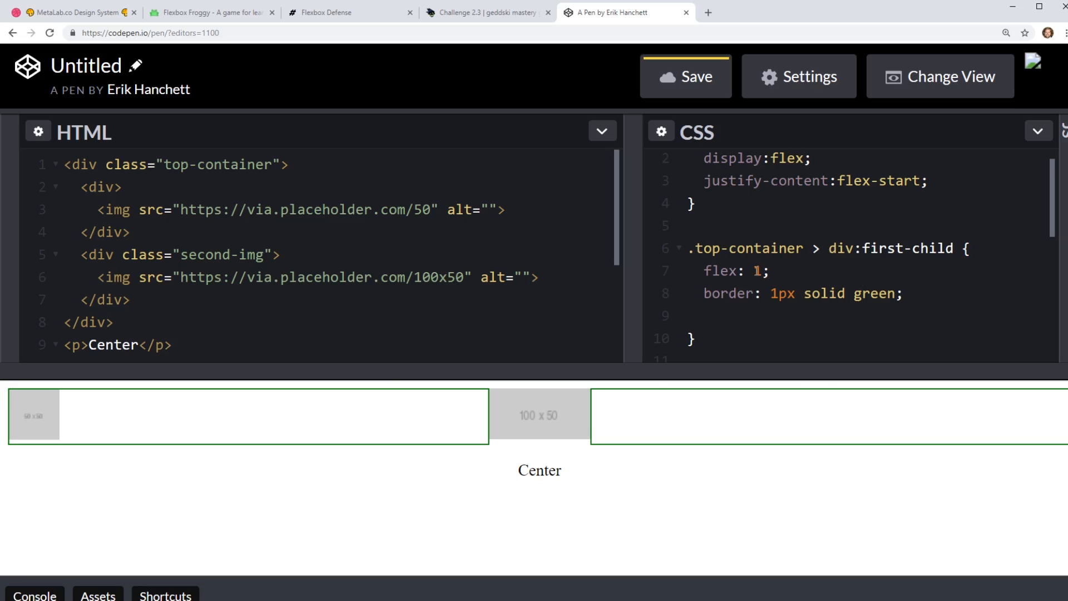
{"action": "mouse_move", "coordinate": [512, 426]}
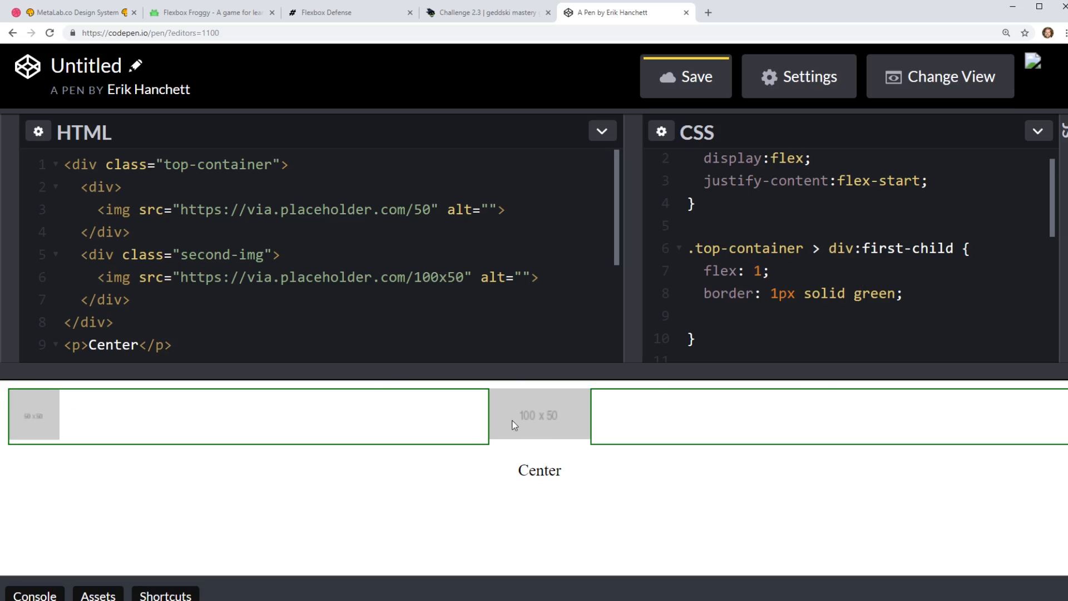
{"action": "left_click", "coordinate": [799, 304]}
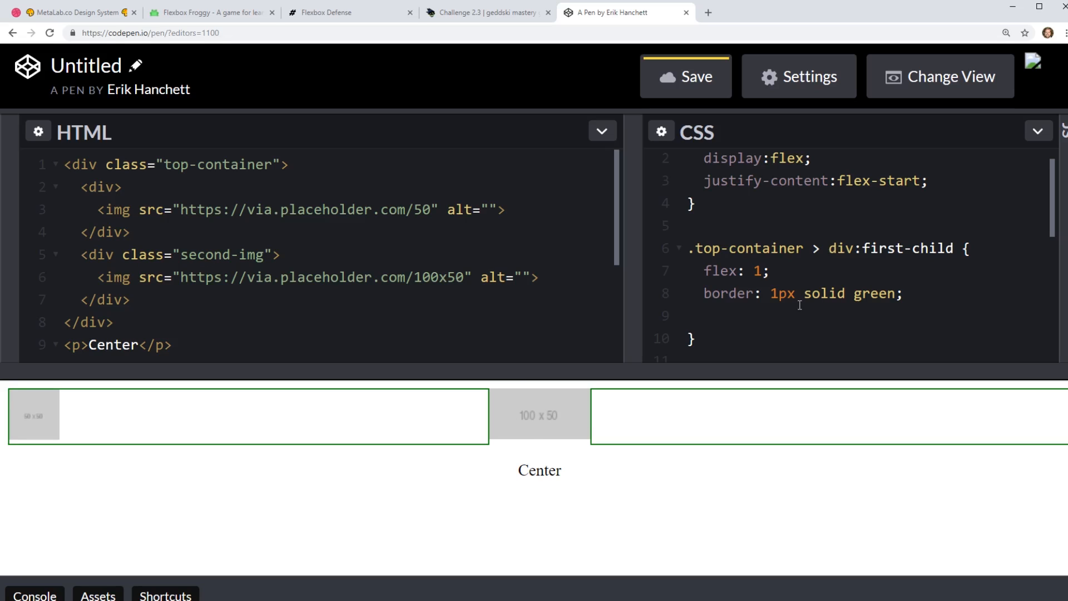
{"action": "mouse_move", "coordinate": [255, 420]}
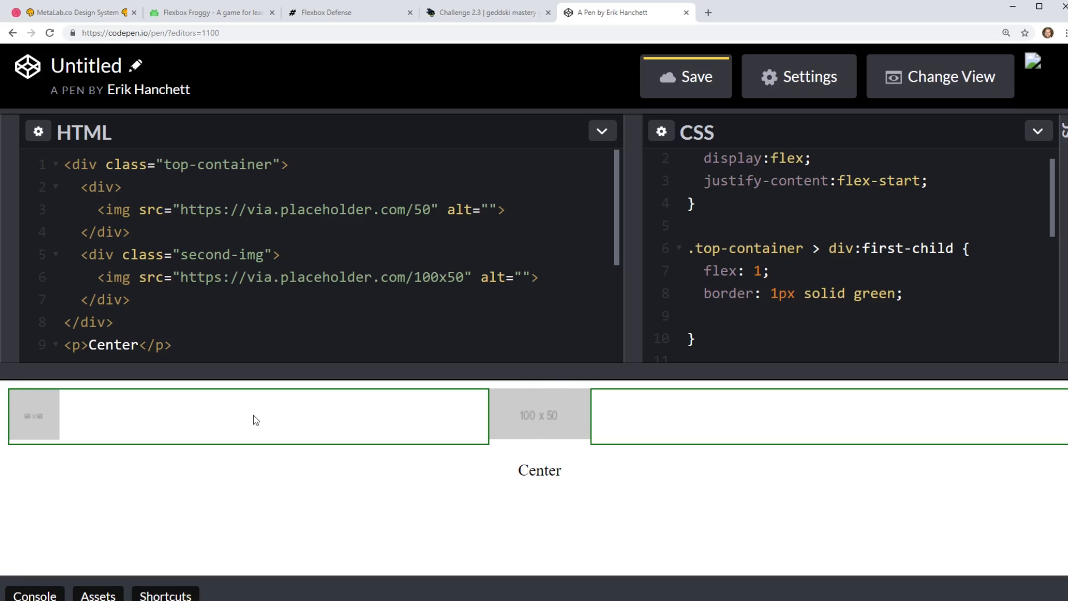
{"action": "mouse_move", "coordinate": [107, 438]}
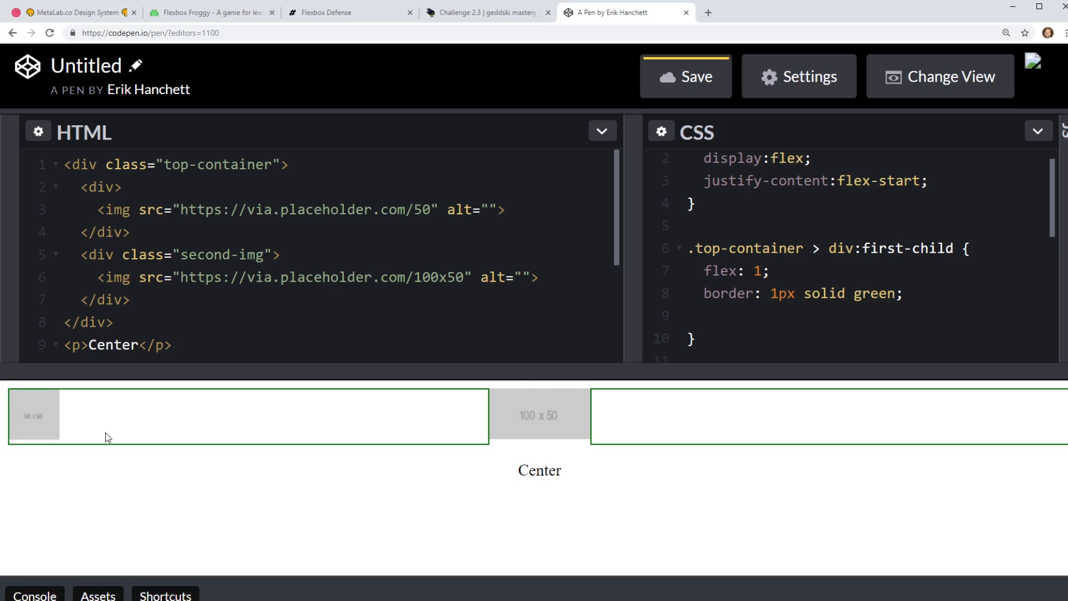
{"action": "mouse_move", "coordinate": [607, 449]}
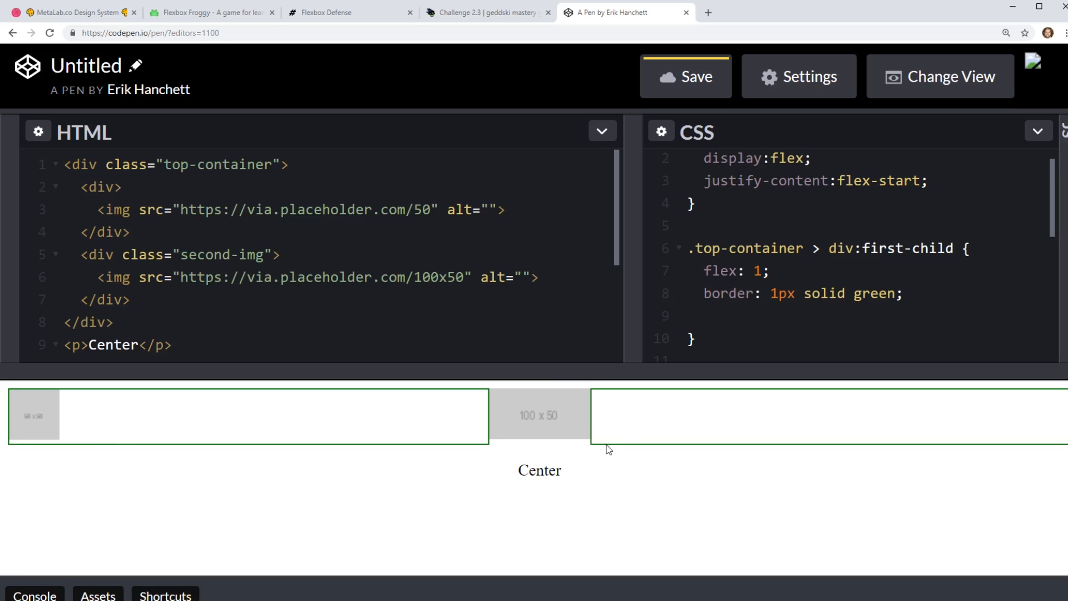
{"action": "double_click", "coordinate": [539, 469]}
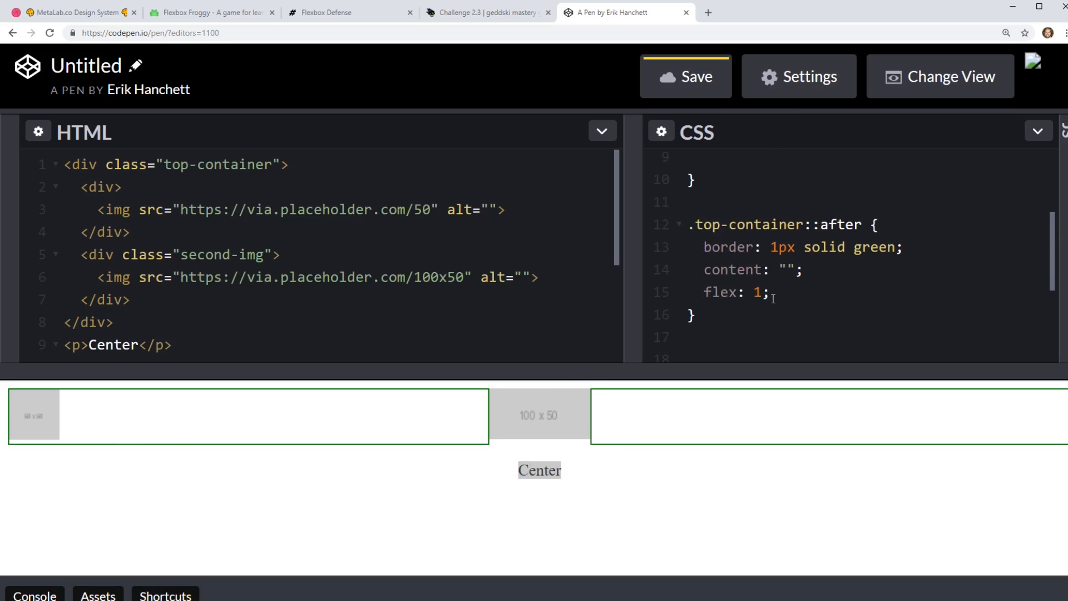
{"action": "key", "text": "Backspace"}
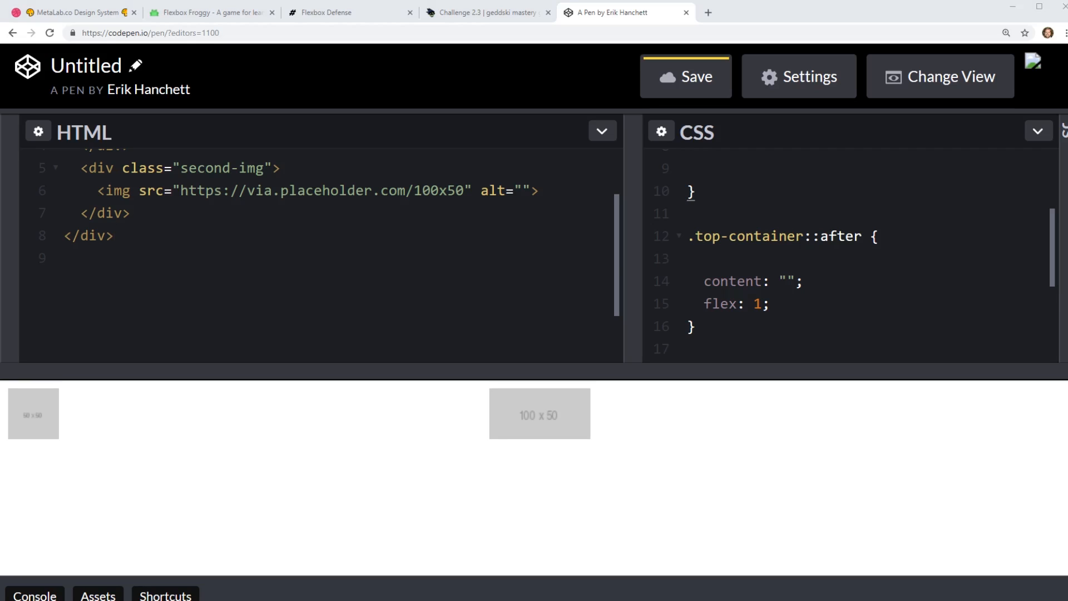
Add a second-header div with h4 headings Color, Typography, Layout and Components.
{"action": "type", "text": "di"}
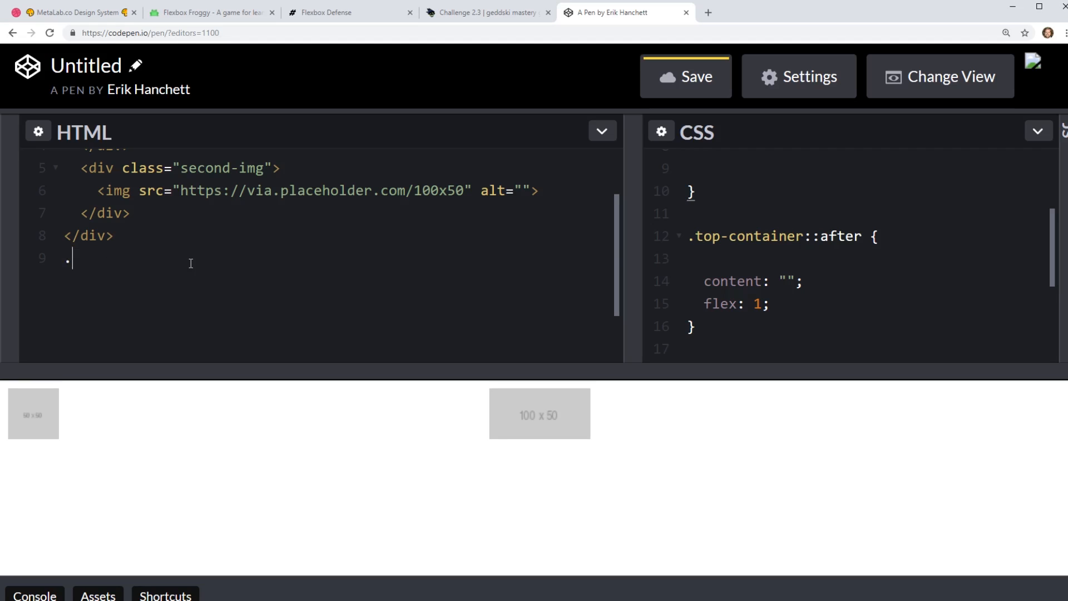
{"action": "type", "text": "second-header\">"}
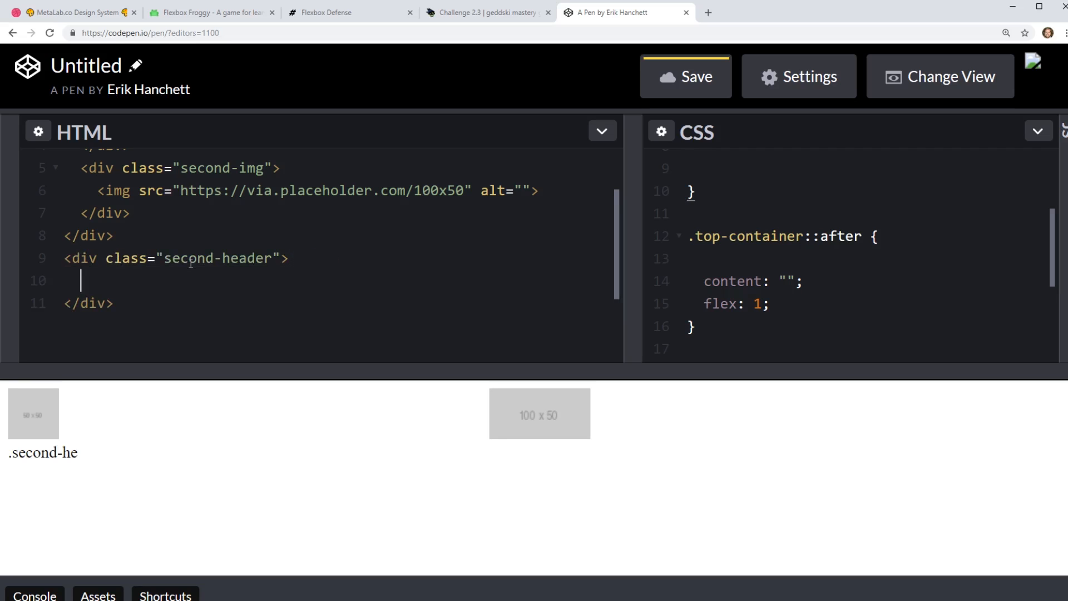
{"action": "type", "text": "h4></h4>"}
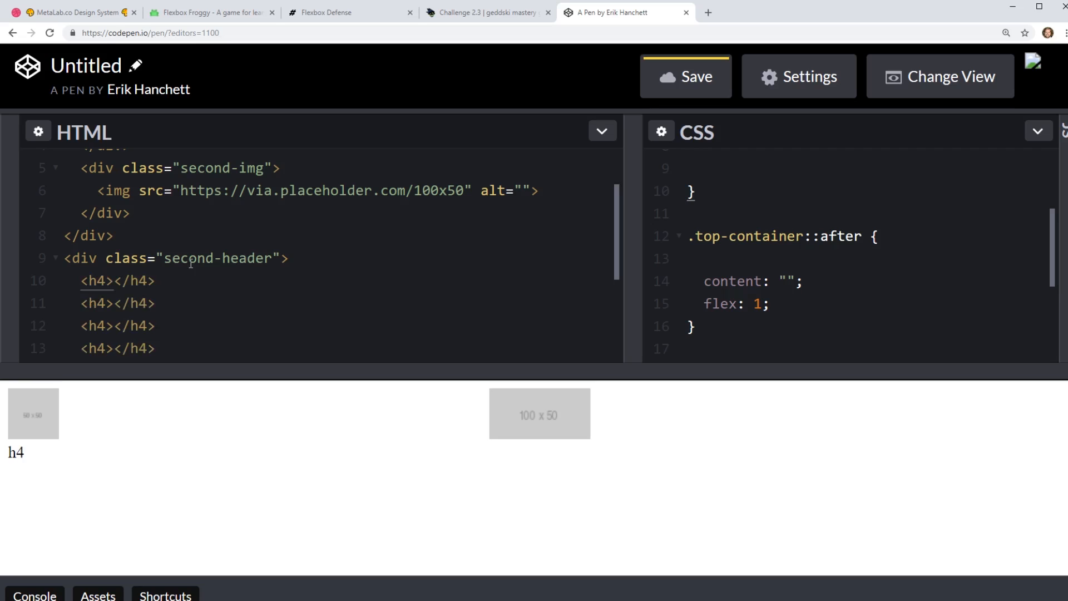
{"action": "type", "text": "Color"}
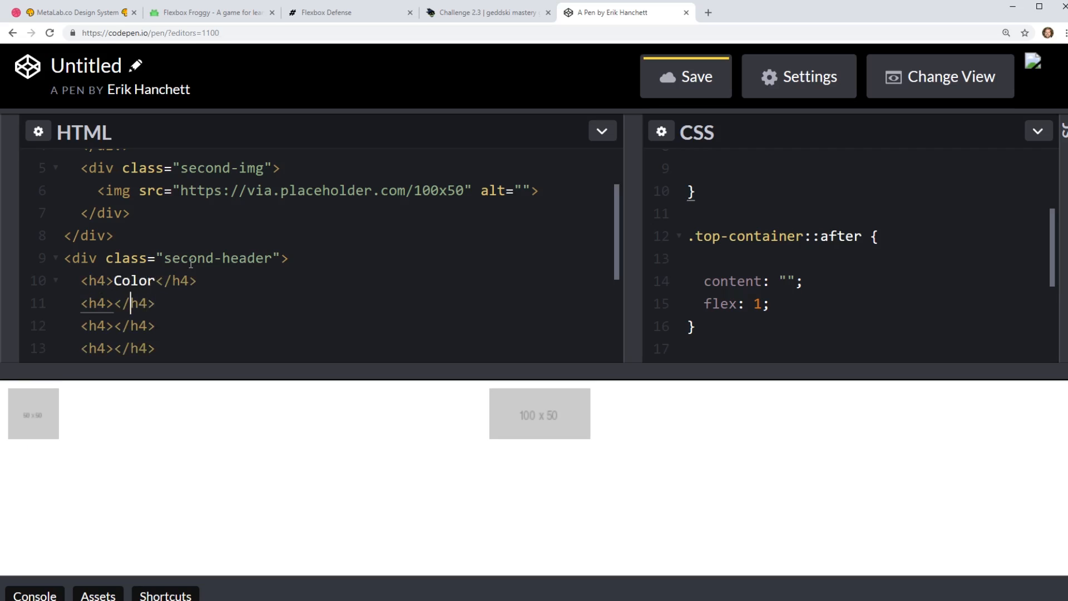
{"action": "type", "text": "Typo"}
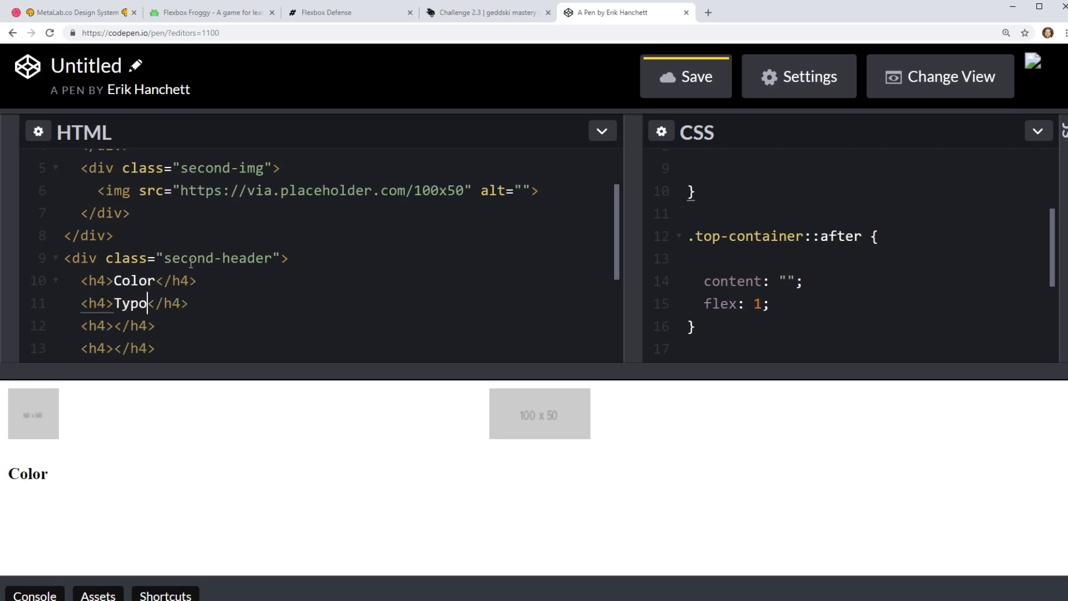
{"action": "type", "text": "graphy"}
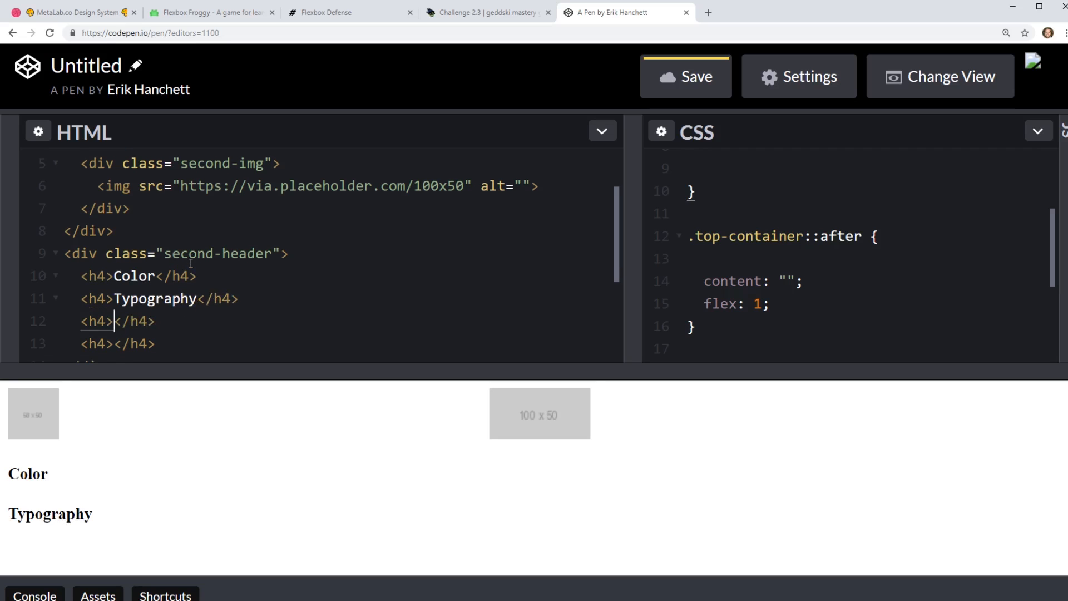
{"action": "type", "text": "Layout"}
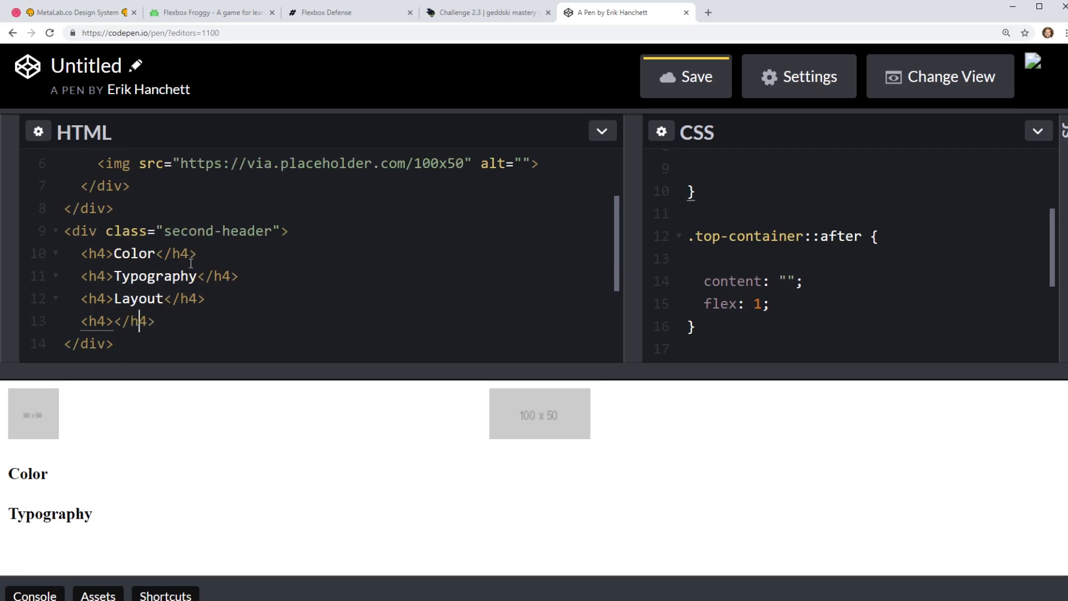
{"action": "type", "text": "Component"}
{"action": "type", "text": "."}
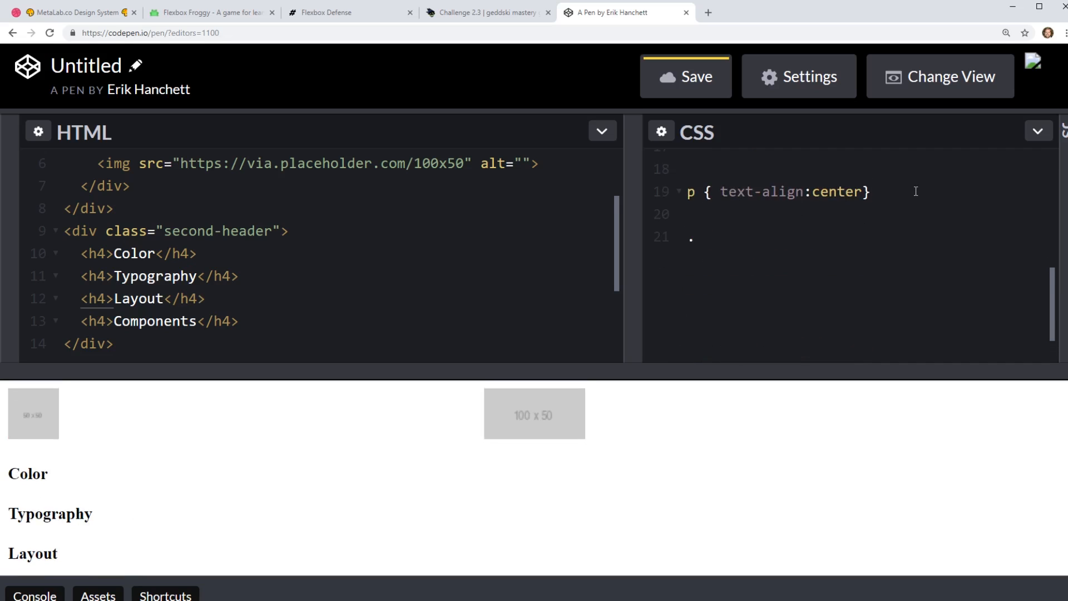
Style .second-header with display:flex, justify-content:center and padding:10px.
{"action": "type", "text": "second-header"}
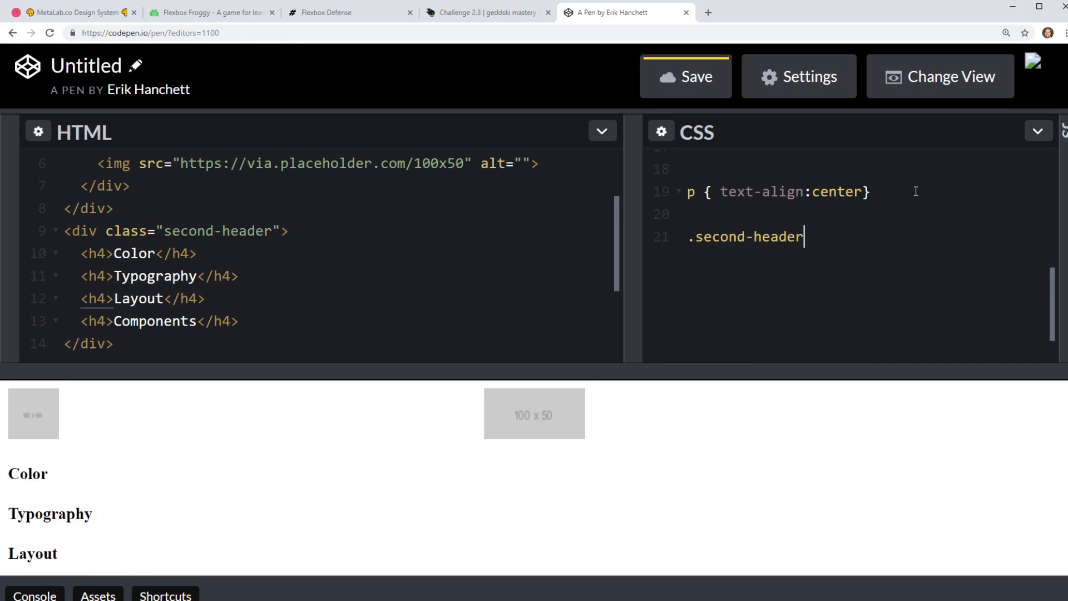
{"action": "type", "text": "{"}
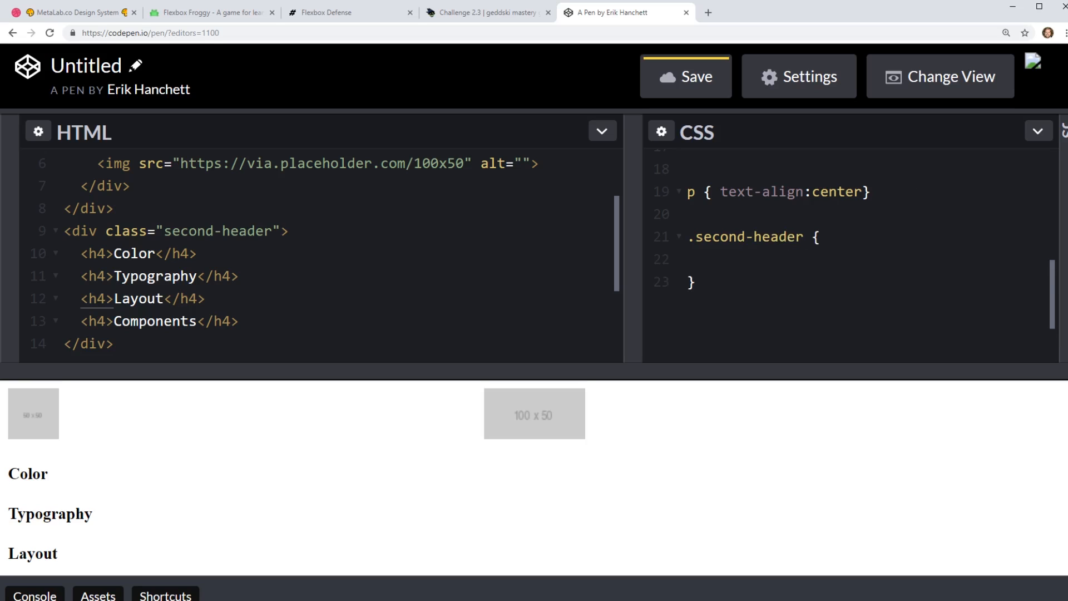
{"action": "type", "text": "d"}
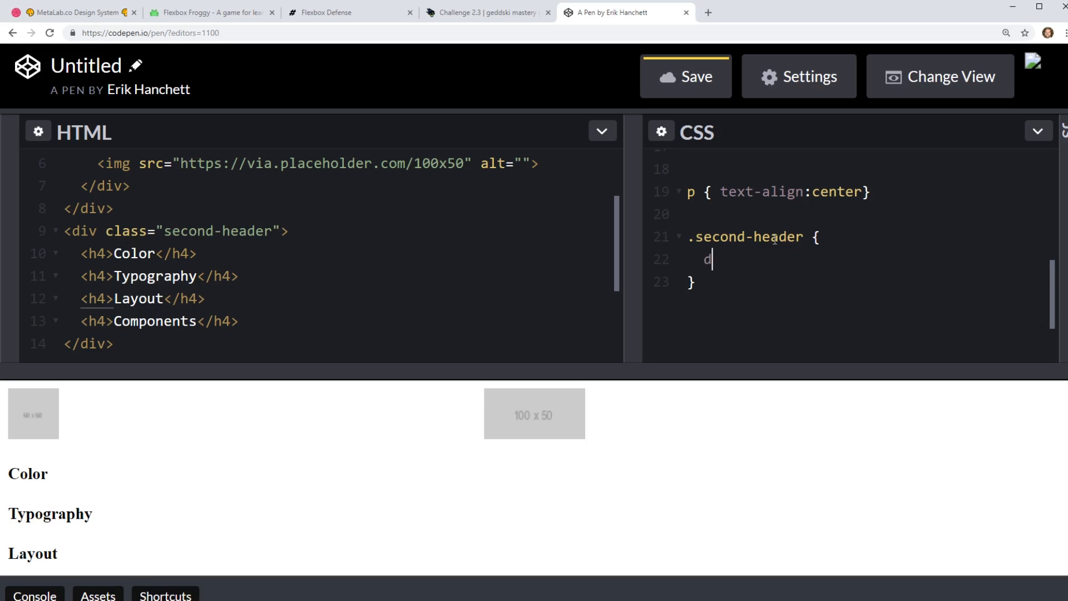
{"action": "type", "text": "isplay:flex;"}
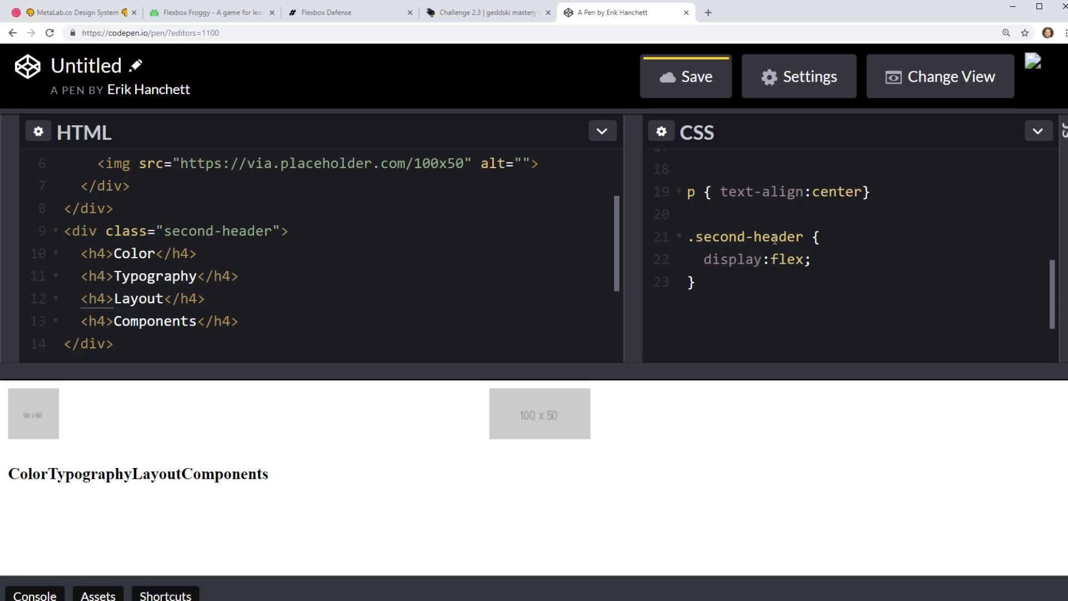
{"action": "type", "text": "justify"}
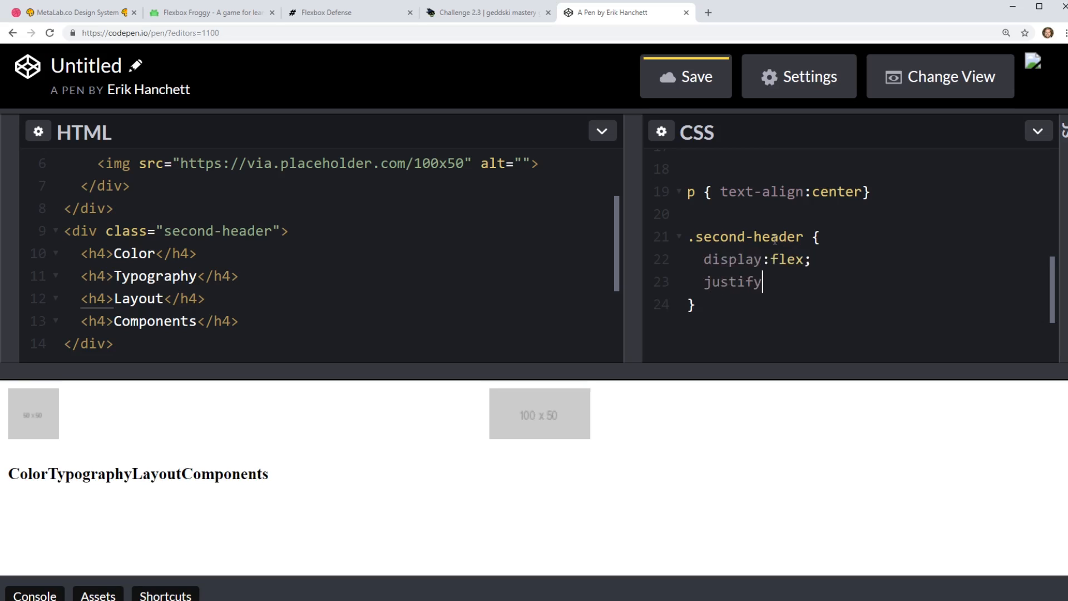
{"action": "type", "text": "-content:c"}
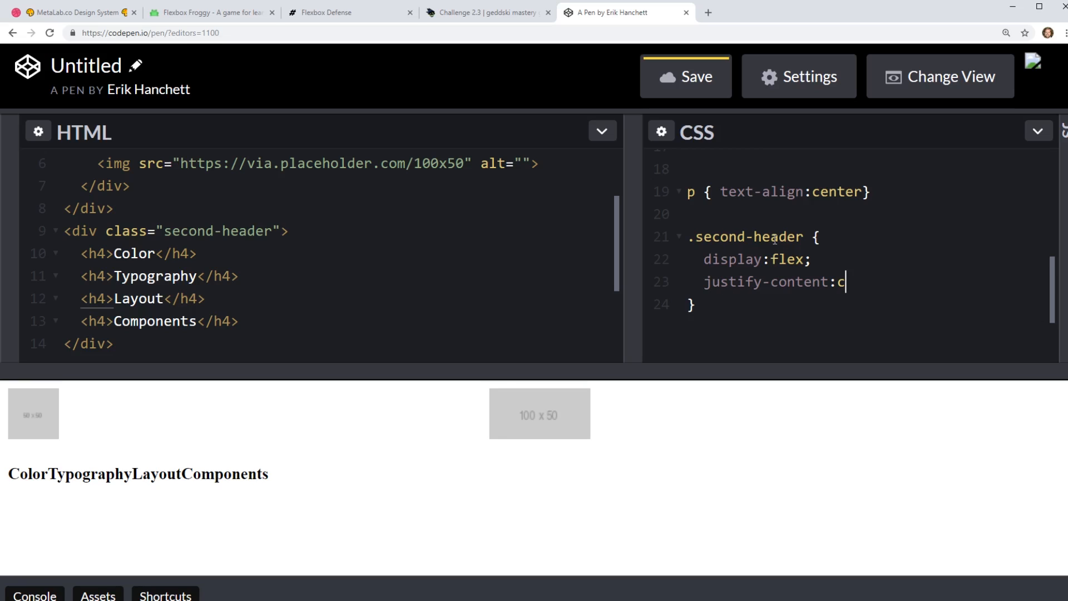
{"action": "type", "text": "enter;"}
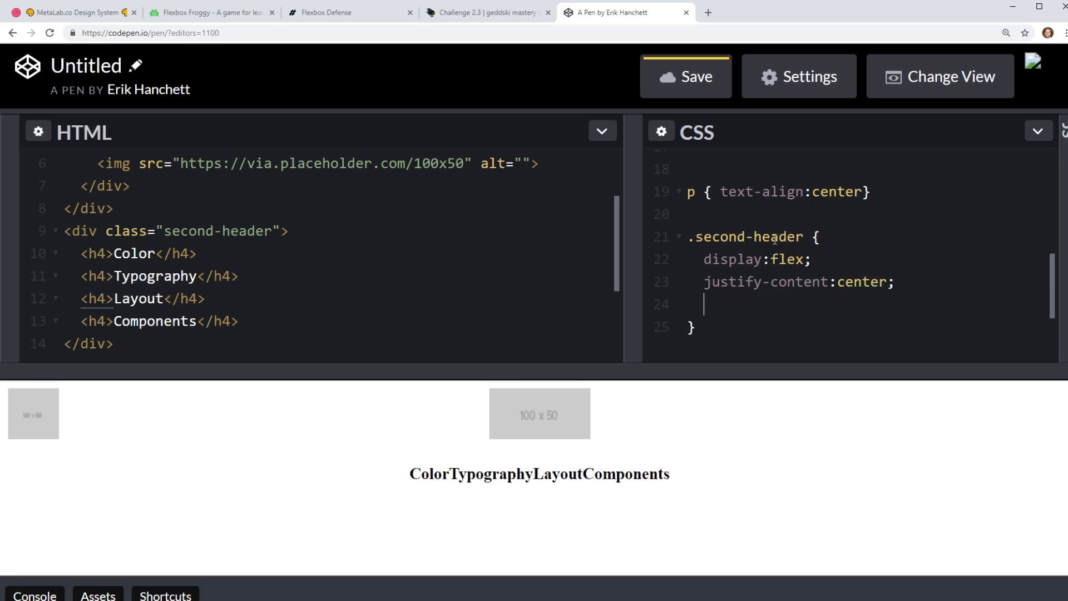
{"action": "type", "text": "padding:1"}
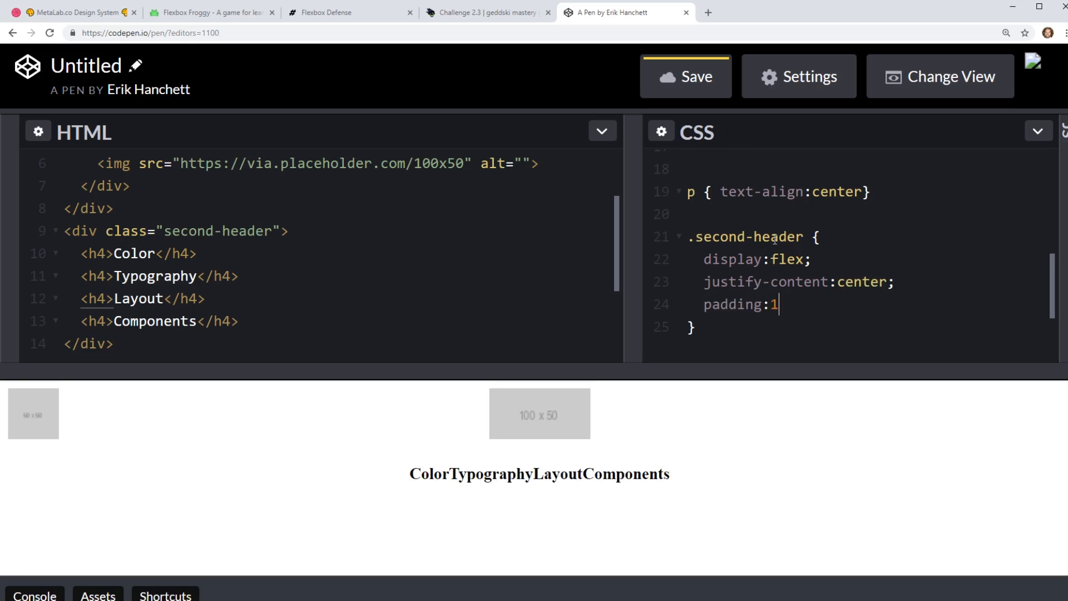
{"action": "type", "text": "0px;"}
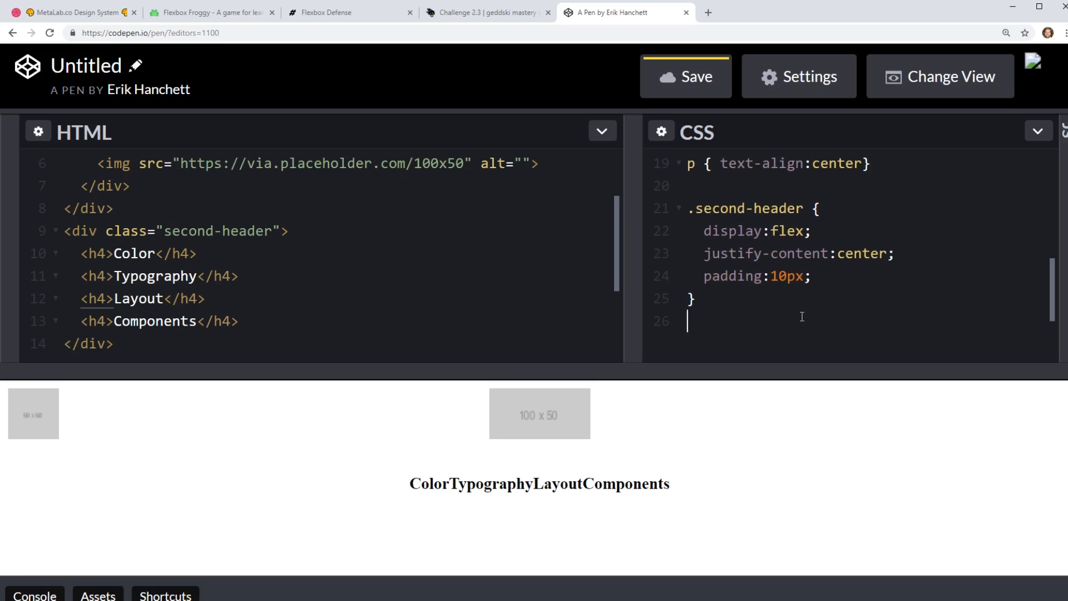
Add an h4 rule with margin: 20px and begin a border declaration.
{"action": "type", "text": "h4 {"}
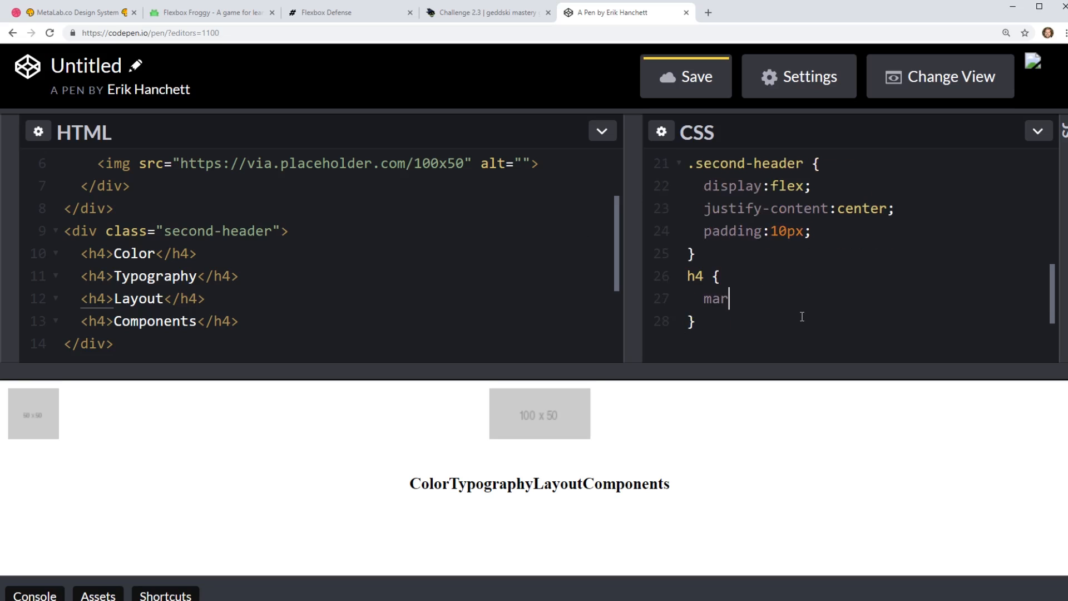
{"action": "type", "text": "gin: 20px;"}
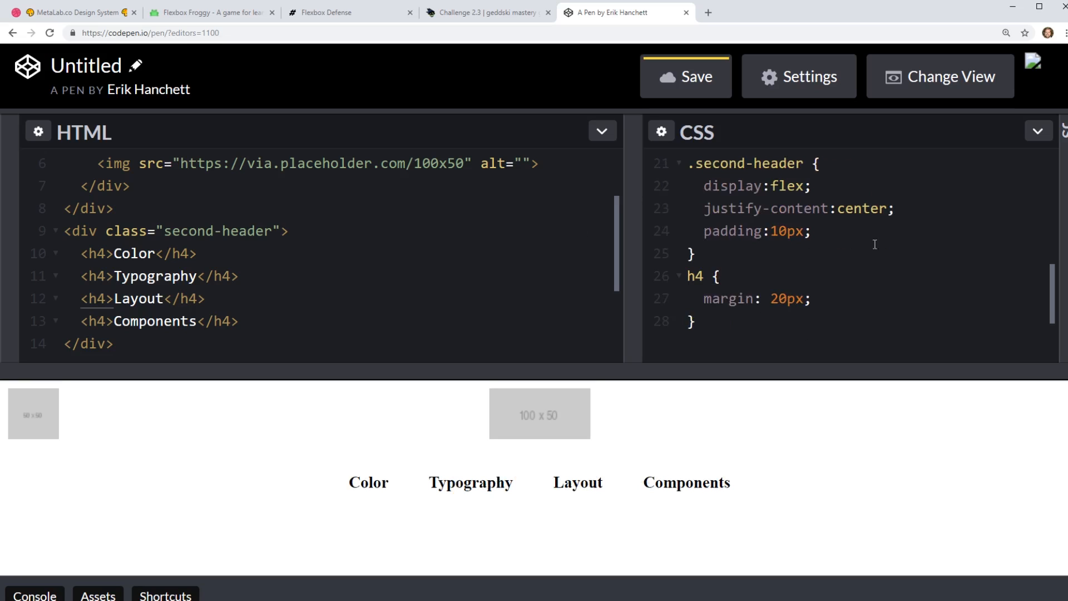
{"action": "type", "text": "bor"}
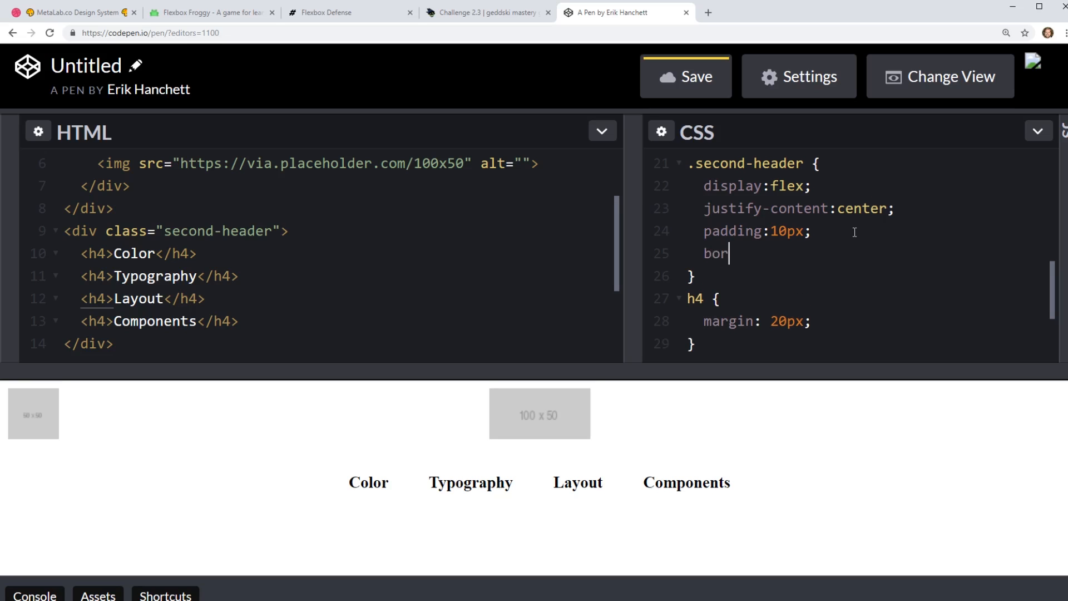
Give both the h4 labels and the .second-header box a 1px solid red border.
{"action": "type", "text": "der: 1px"}
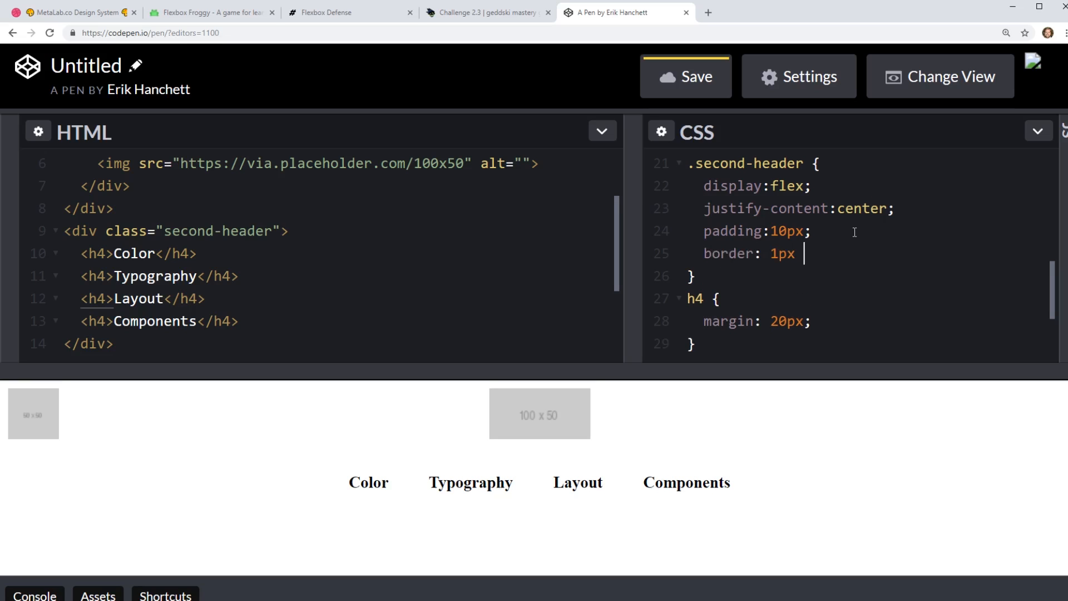
{"action": "type", "text": "solid red;"}
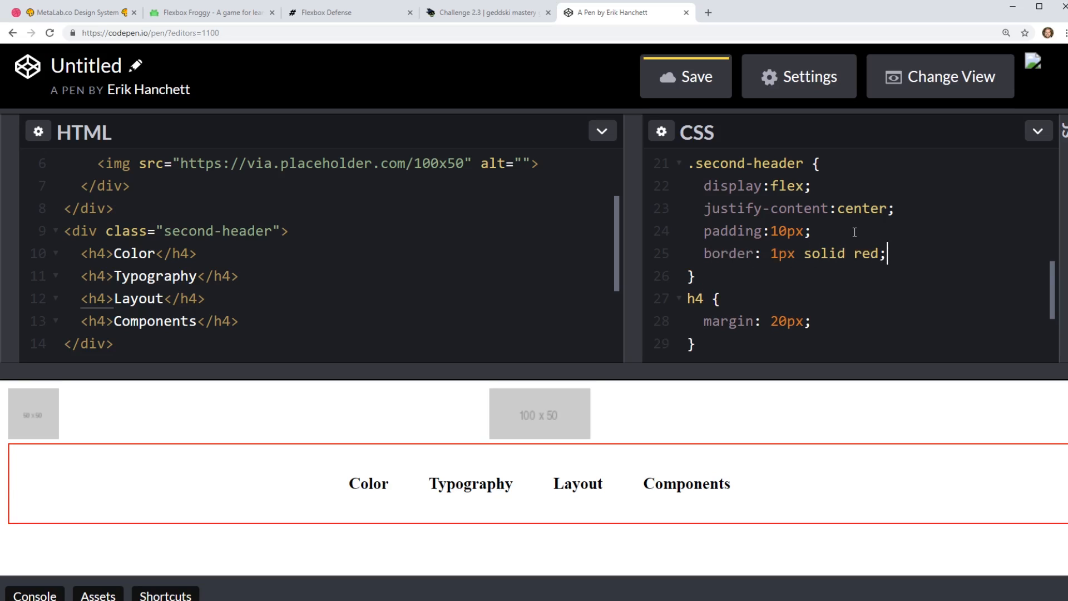
{"action": "mouse_move", "coordinate": [521, 465]}
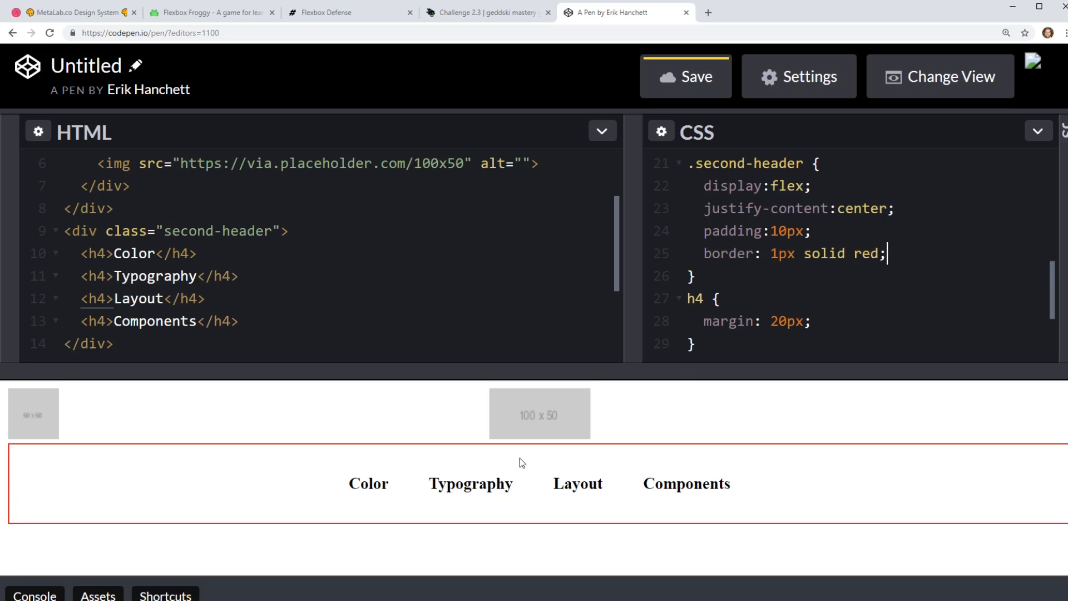
{"action": "mouse_move", "coordinate": [366, 487]}
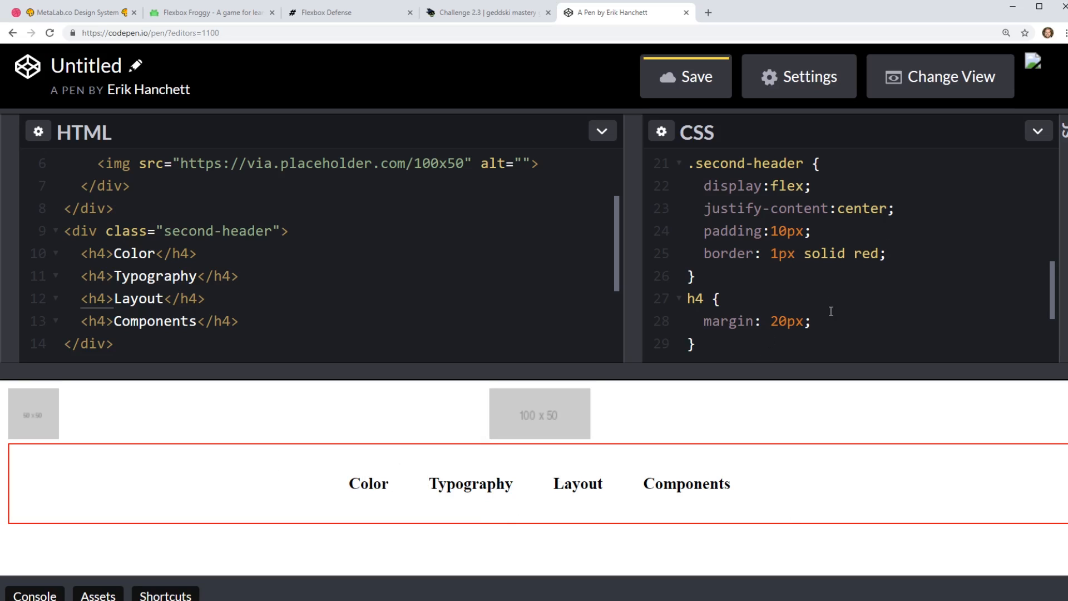
{"action": "type", "text": "bor"}
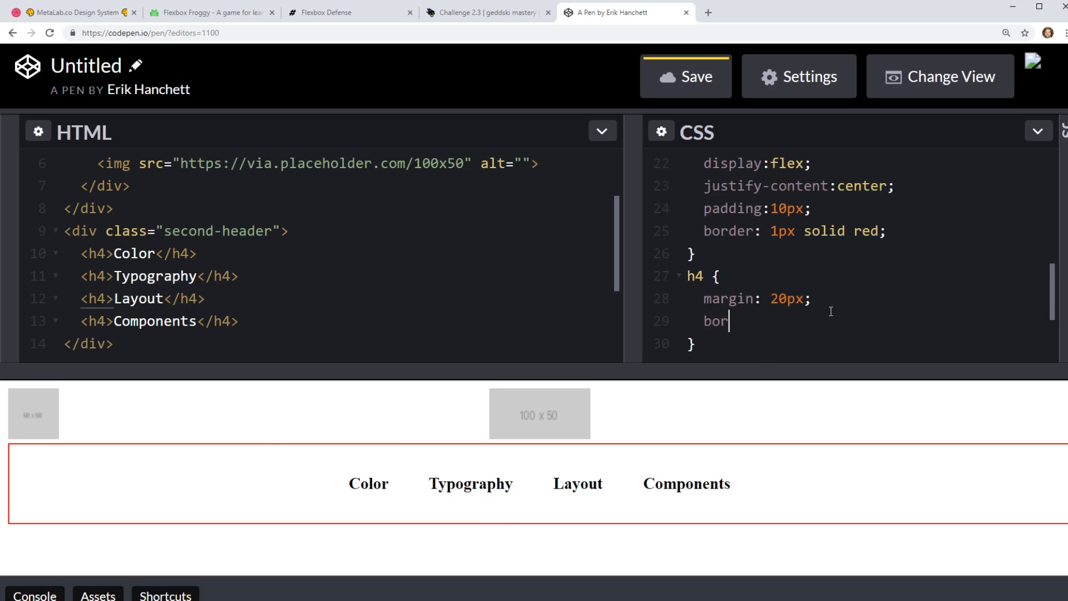
{"action": "type", "text": "der: 1px sol"}
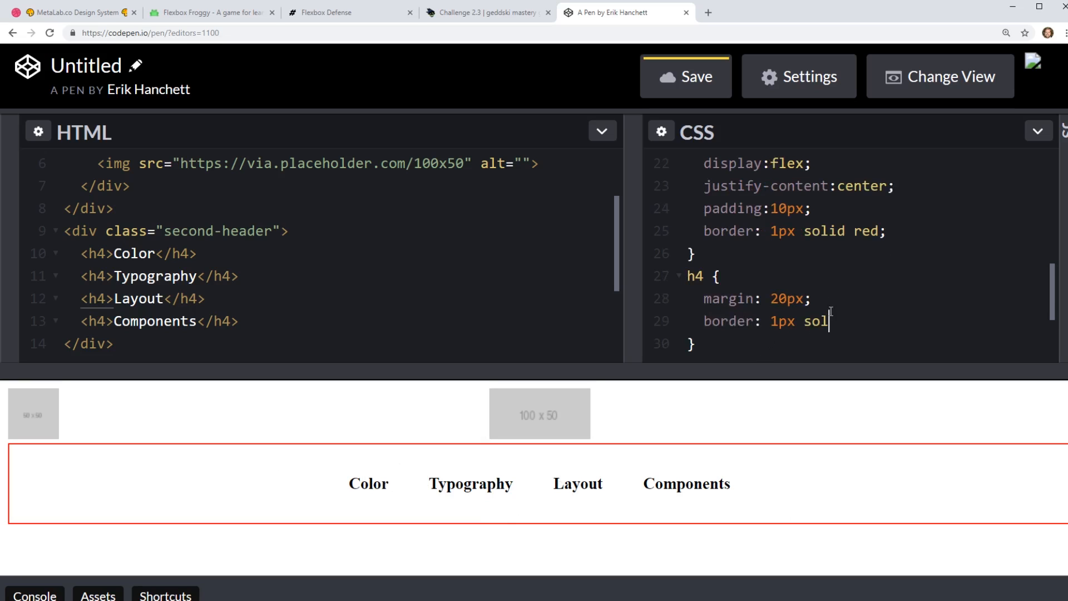
{"action": "type", "text": "id red;"}
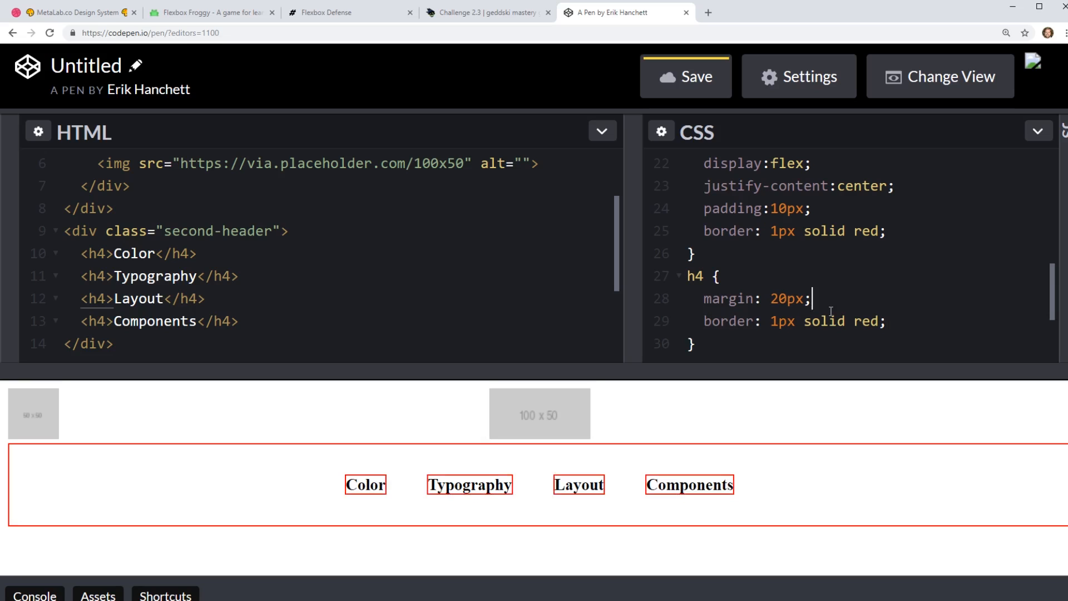
{"action": "mouse_move", "coordinate": [400, 492]}
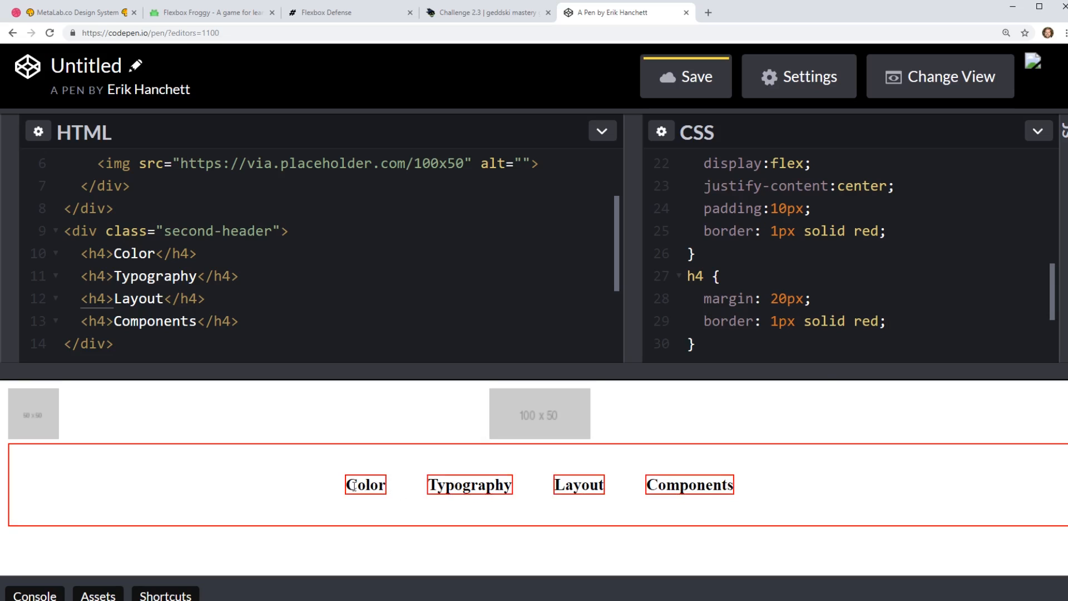
{"action": "mouse_move", "coordinate": [411, 505]}
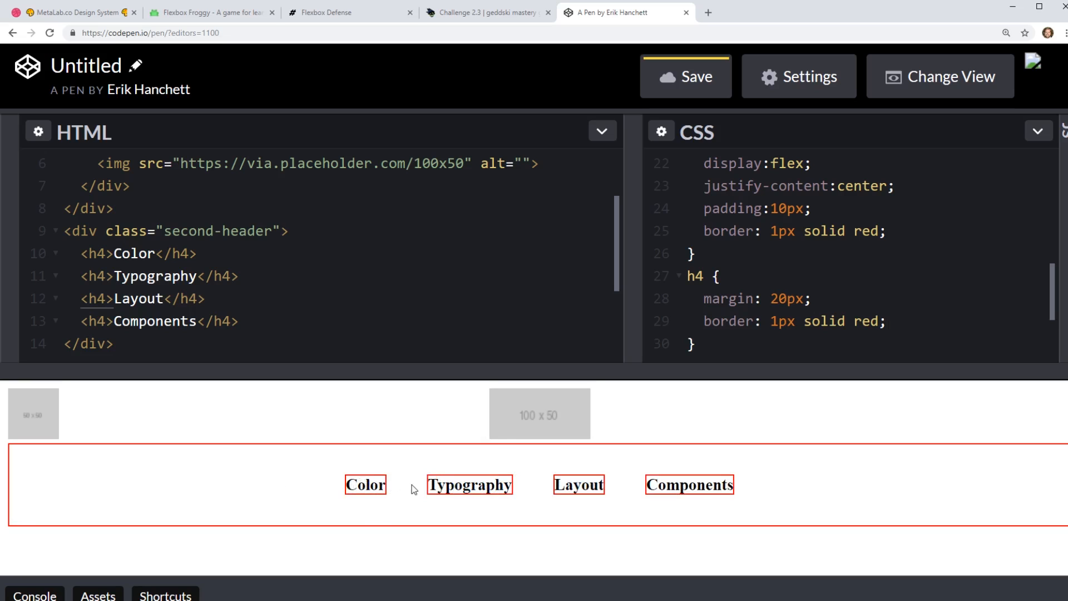
{"action": "left_click", "coordinate": [708, 321]}
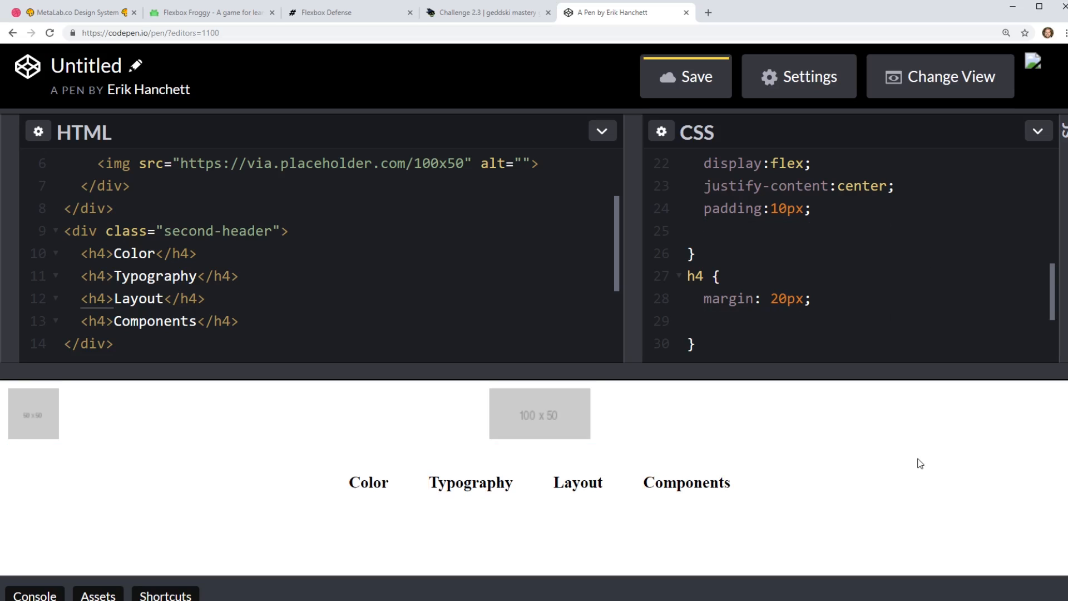
{"action": "mouse_move", "coordinate": [392, 451]}
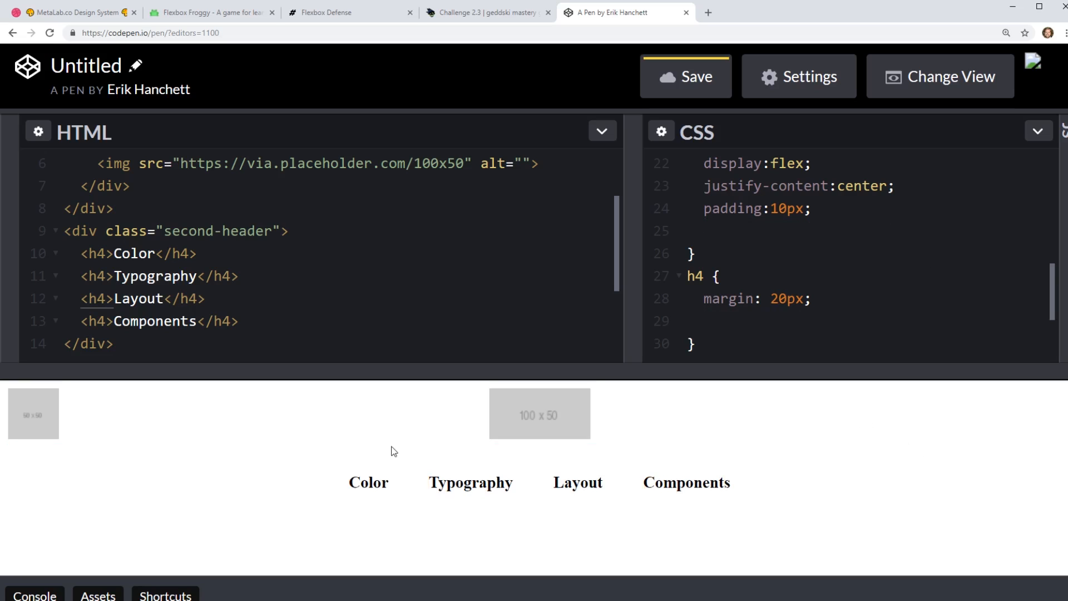
Switch to the MetaLab.co Design System browser tab.
{"action": "left_click", "coordinate": [212, 12]}
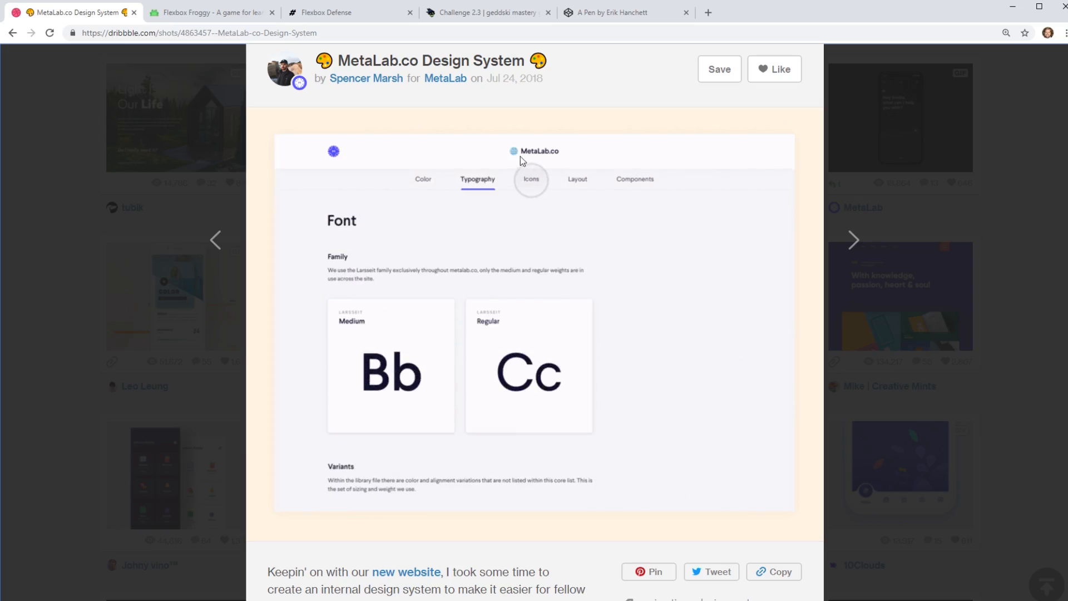
View the Icons and Color sections of the Dribbble shot, then return to the CodePen tab.
{"action": "left_click", "coordinate": [531, 179]}
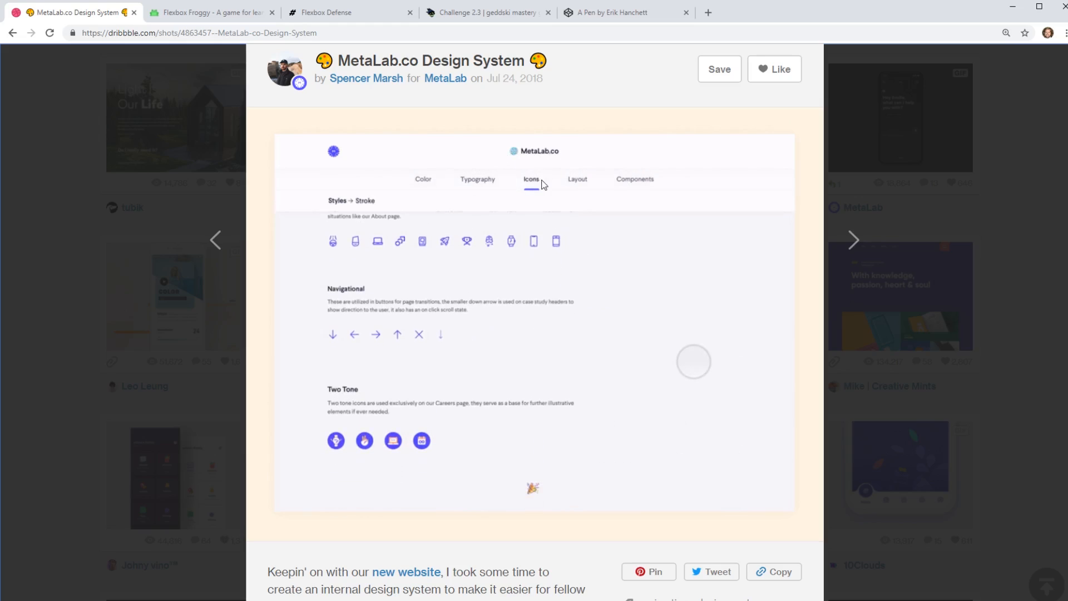
{"action": "left_click", "coordinate": [423, 179]}
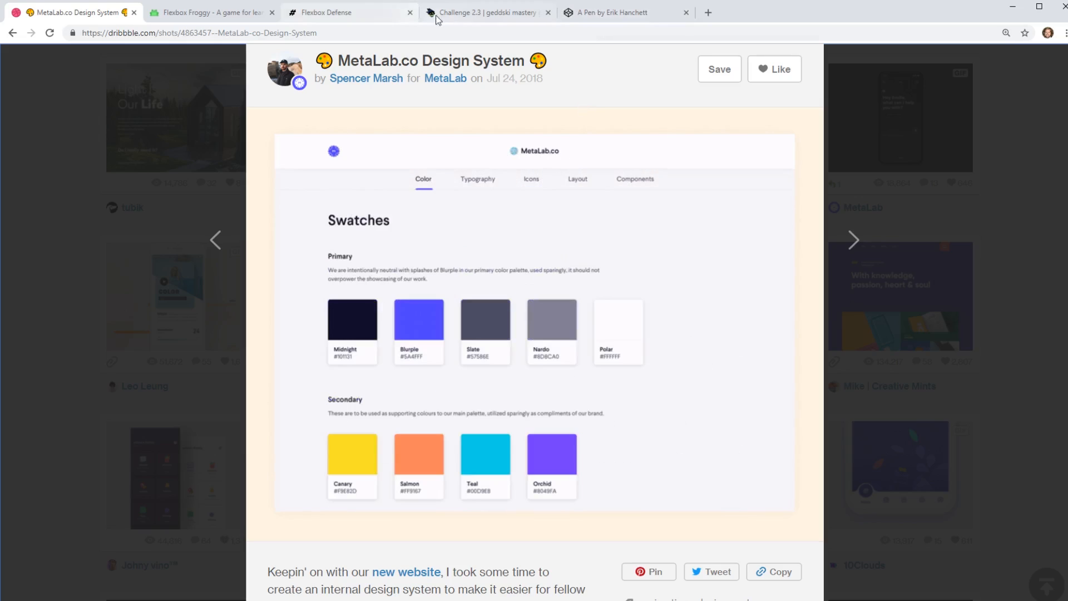
{"action": "left_click", "coordinate": [612, 13]}
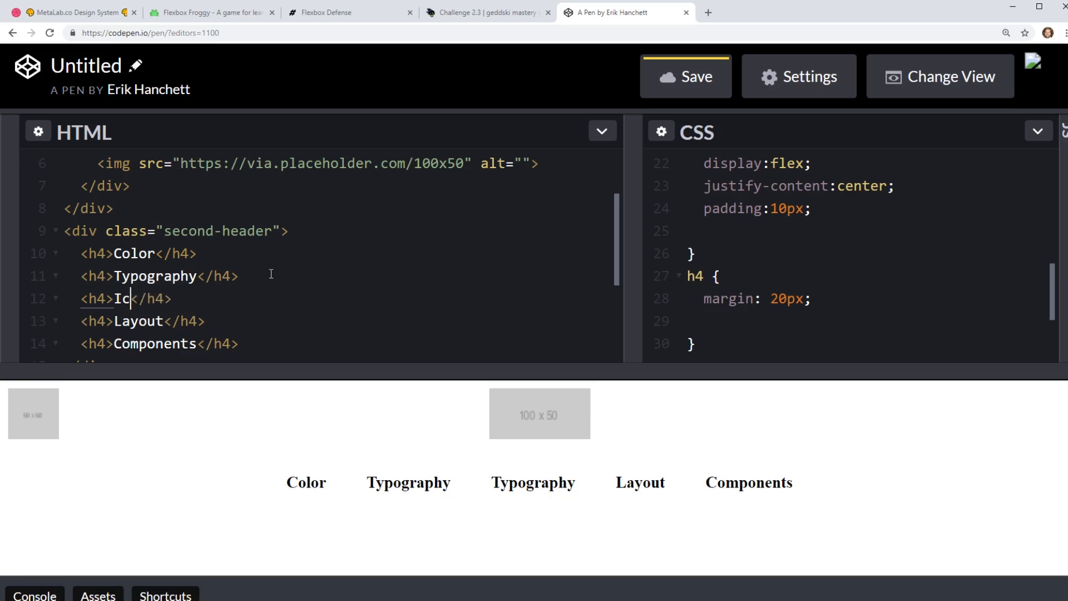
Finish the duplicated h4 so it reads Icons, giving the nav row Color, Typography, Icons, Layout, Components.
{"action": "type", "text": "ons"}
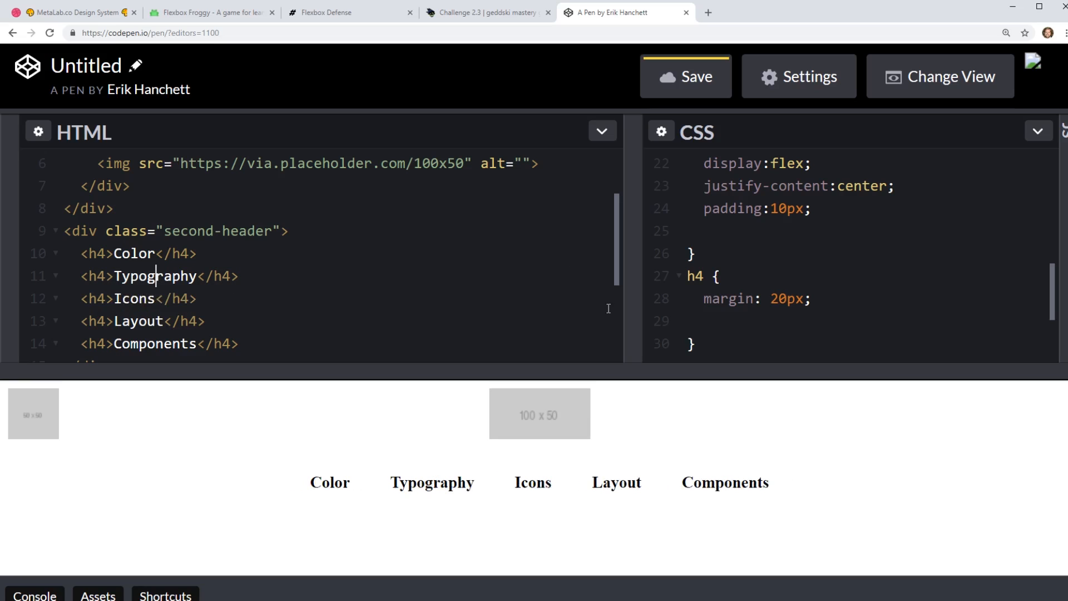
{"action": "mouse_move", "coordinate": [537, 446]}
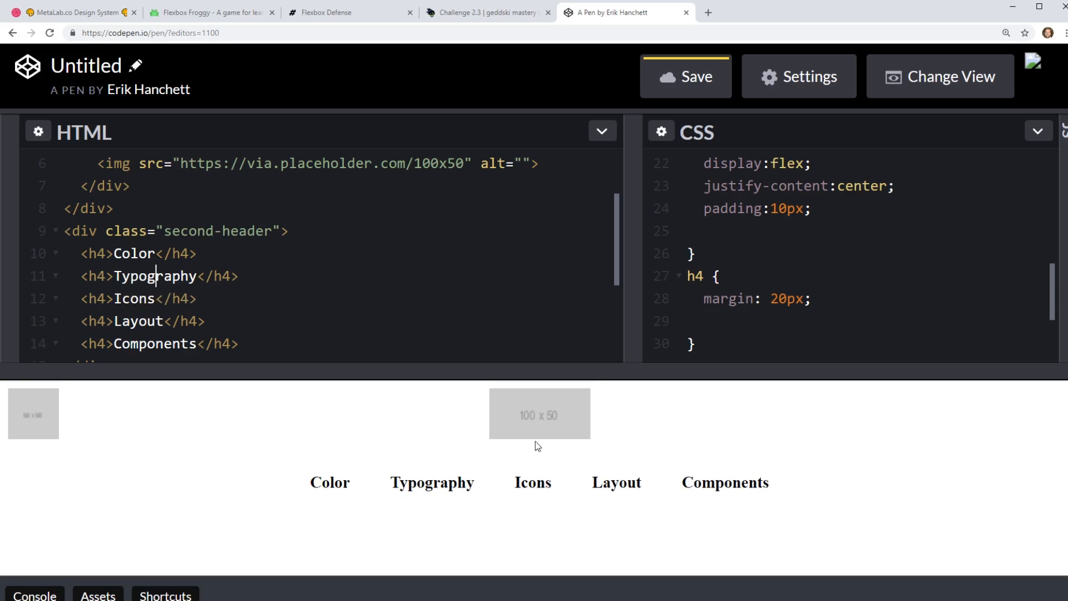
{"action": "mouse_move", "coordinate": [678, 420]}
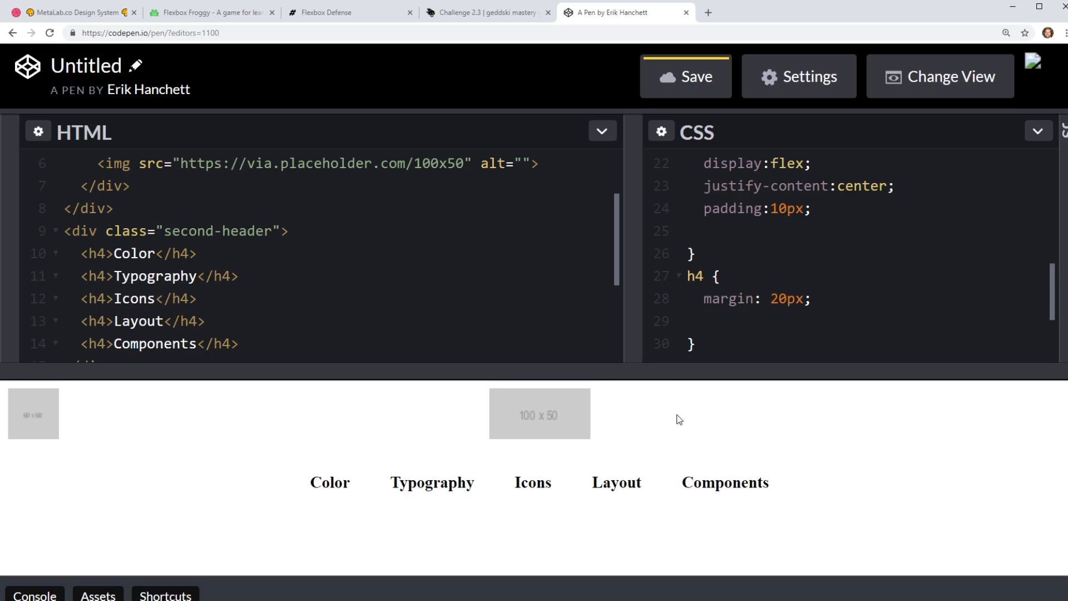
{"action": "left_click", "coordinate": [529, 307]}
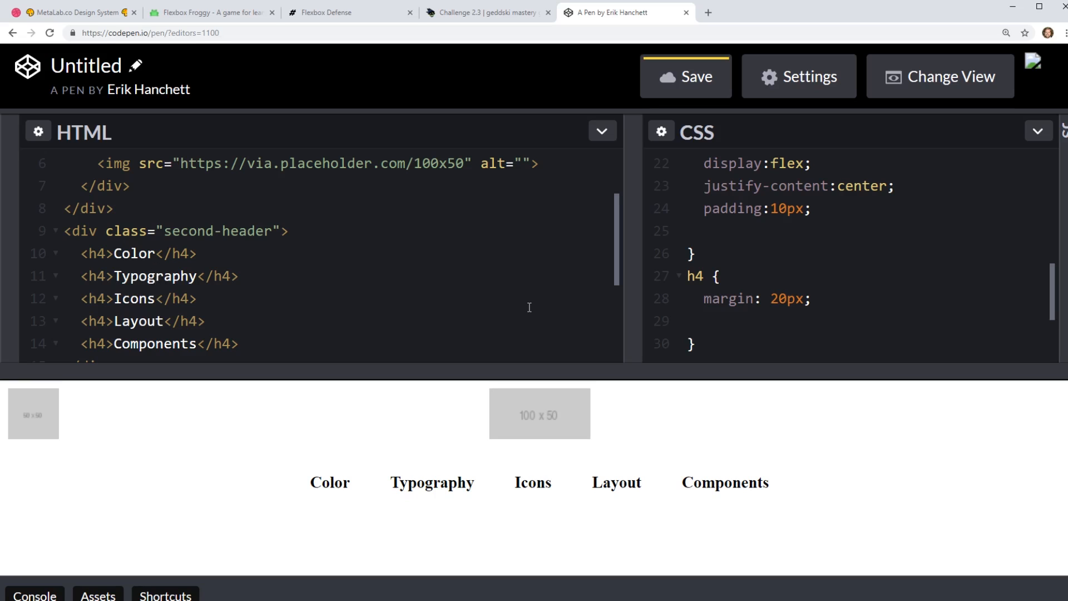
{"action": "left_click", "coordinate": [158, 276]}
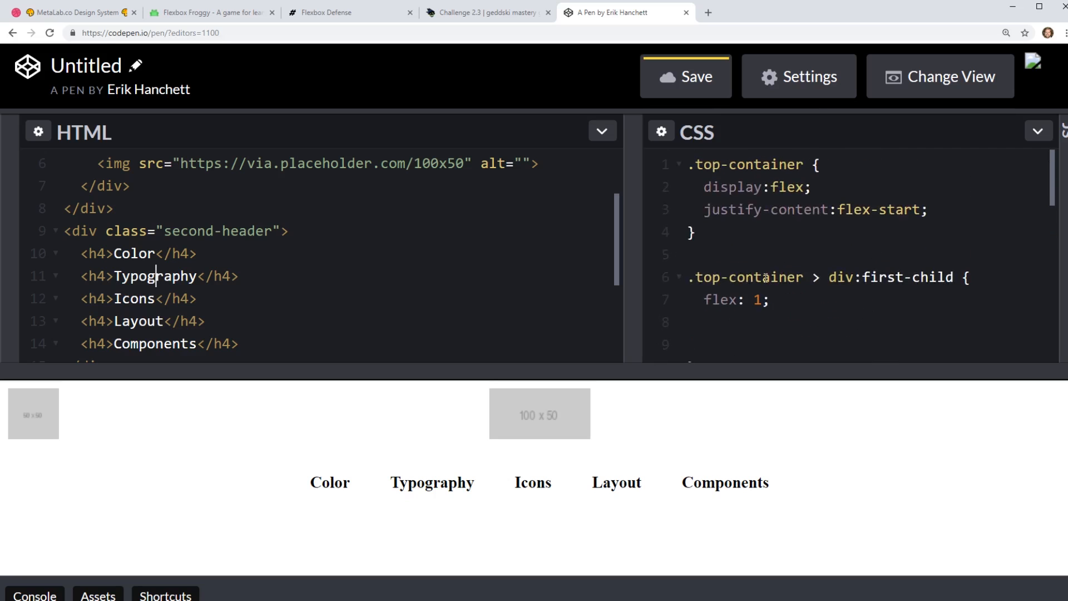
{"action": "scroll", "scroll_direction": "down", "scroll_amount": 3}
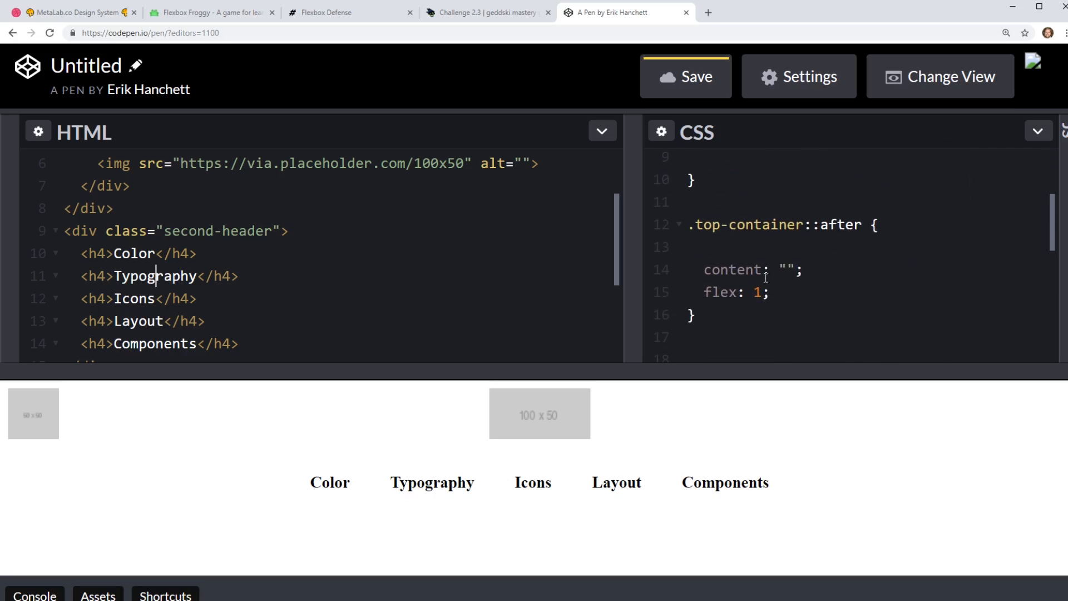
{"action": "left_click", "coordinate": [730, 318]}
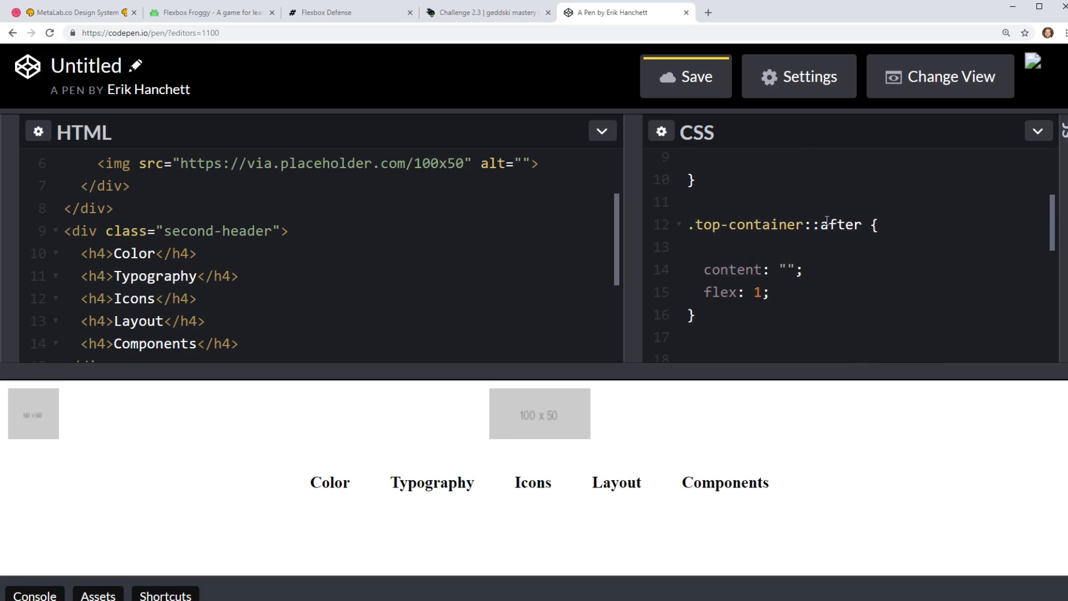
{"action": "mouse_move", "coordinate": [1029, 508]}
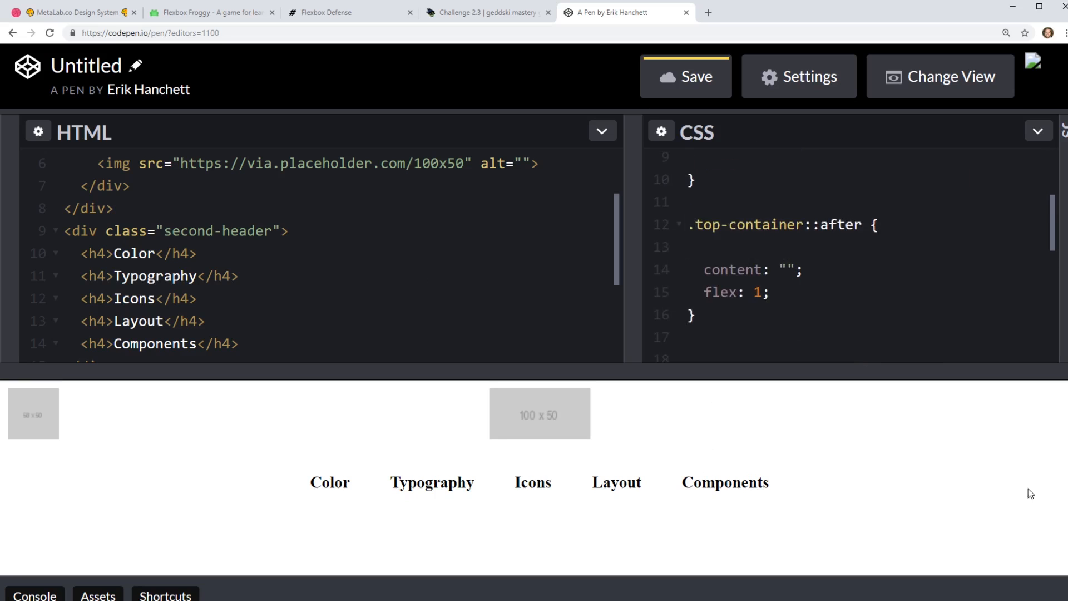
{"action": "left_click", "coordinate": [688, 247]}
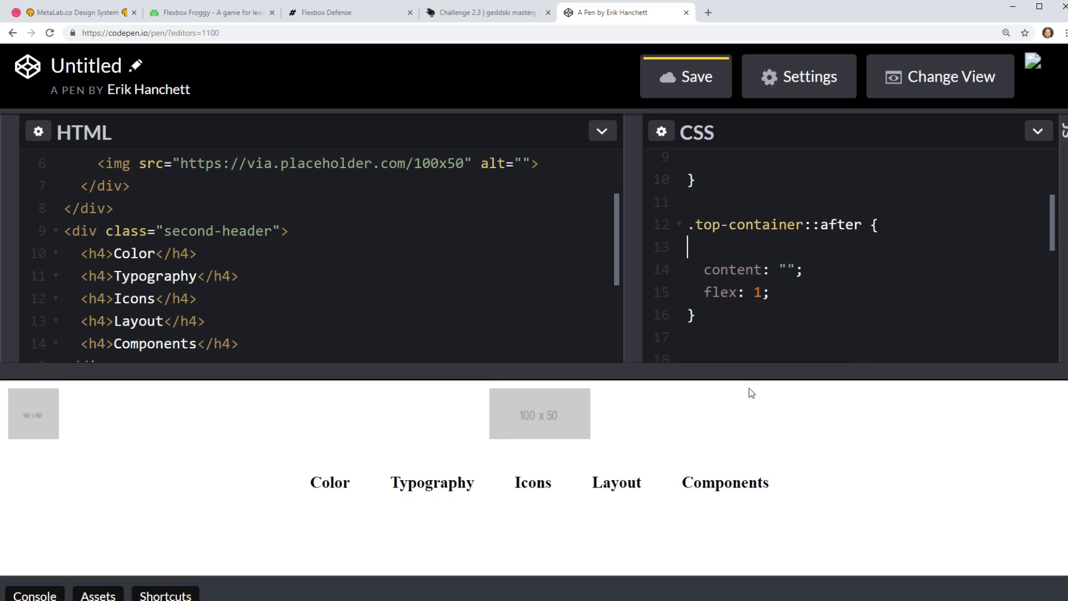
{"action": "mouse_move", "coordinate": [1011, 443]}
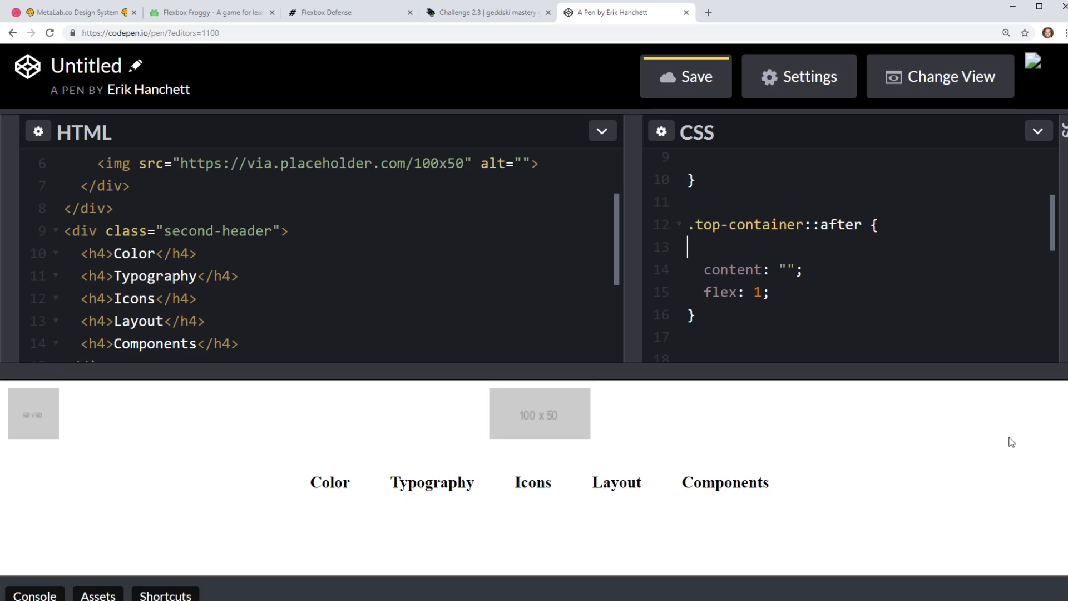
{"action": "mouse_move", "coordinate": [478, 434]}
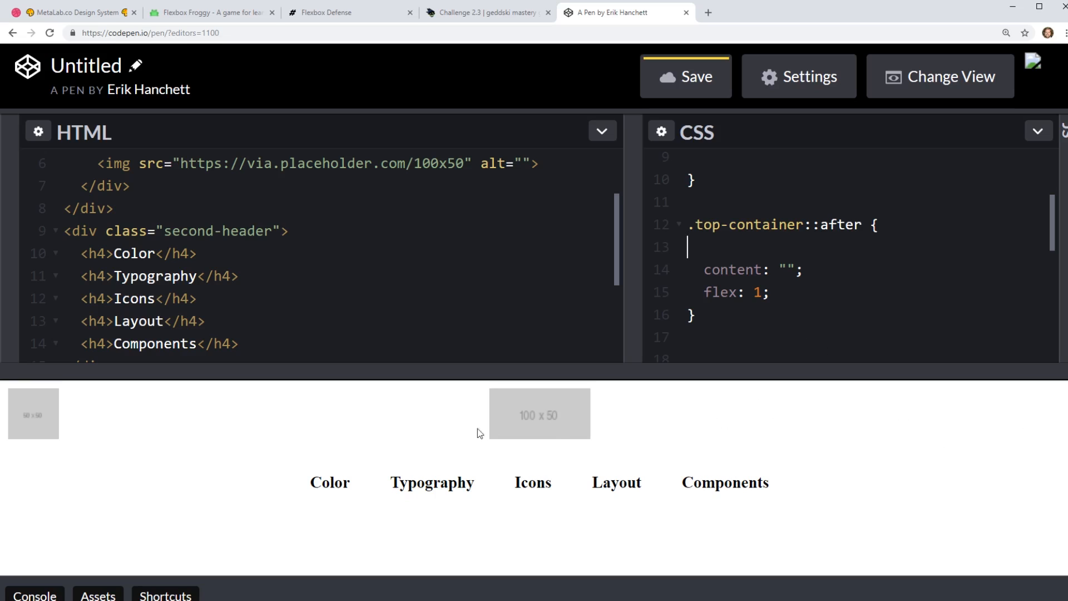
{"action": "mouse_move", "coordinate": [490, 433]}
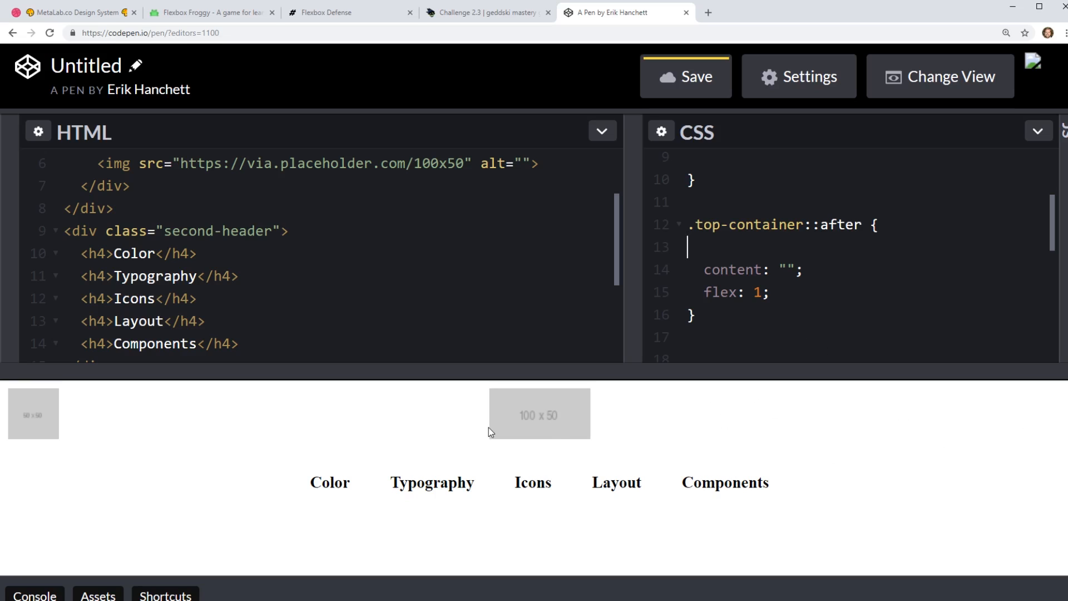